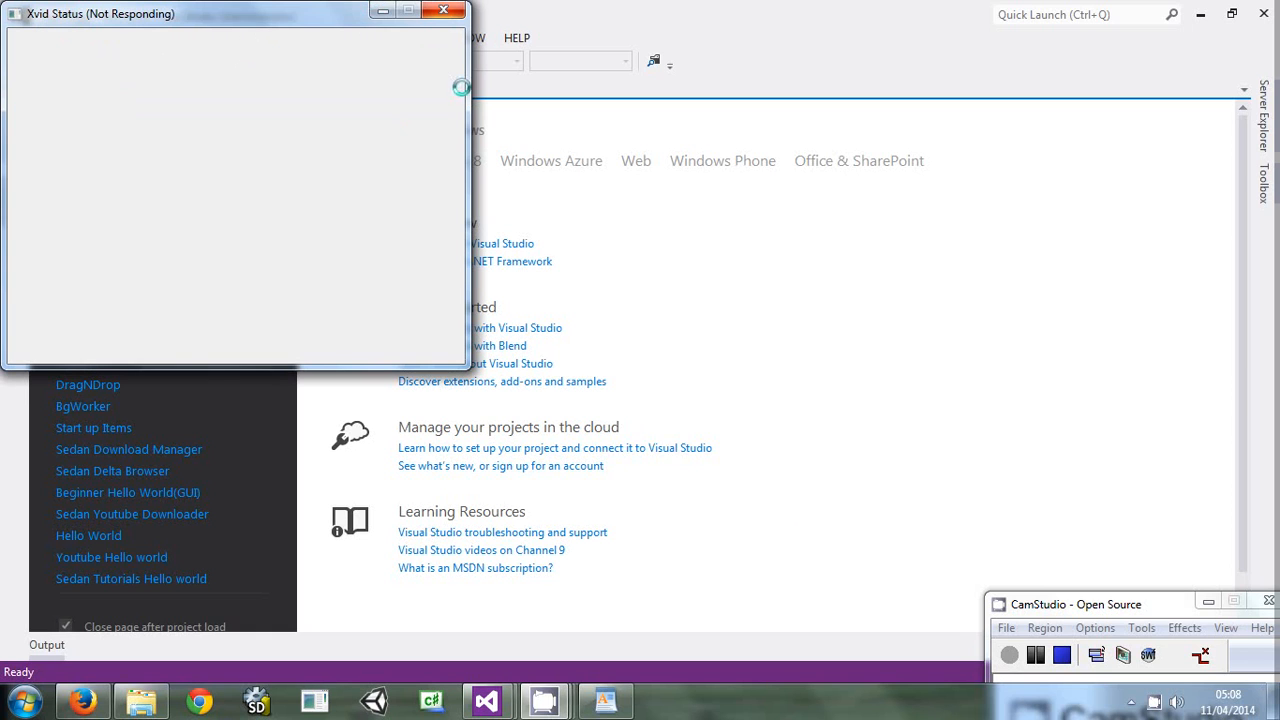
Switch to the DragNDrop project window and bring up the project plan notes
left_click(444, 10)
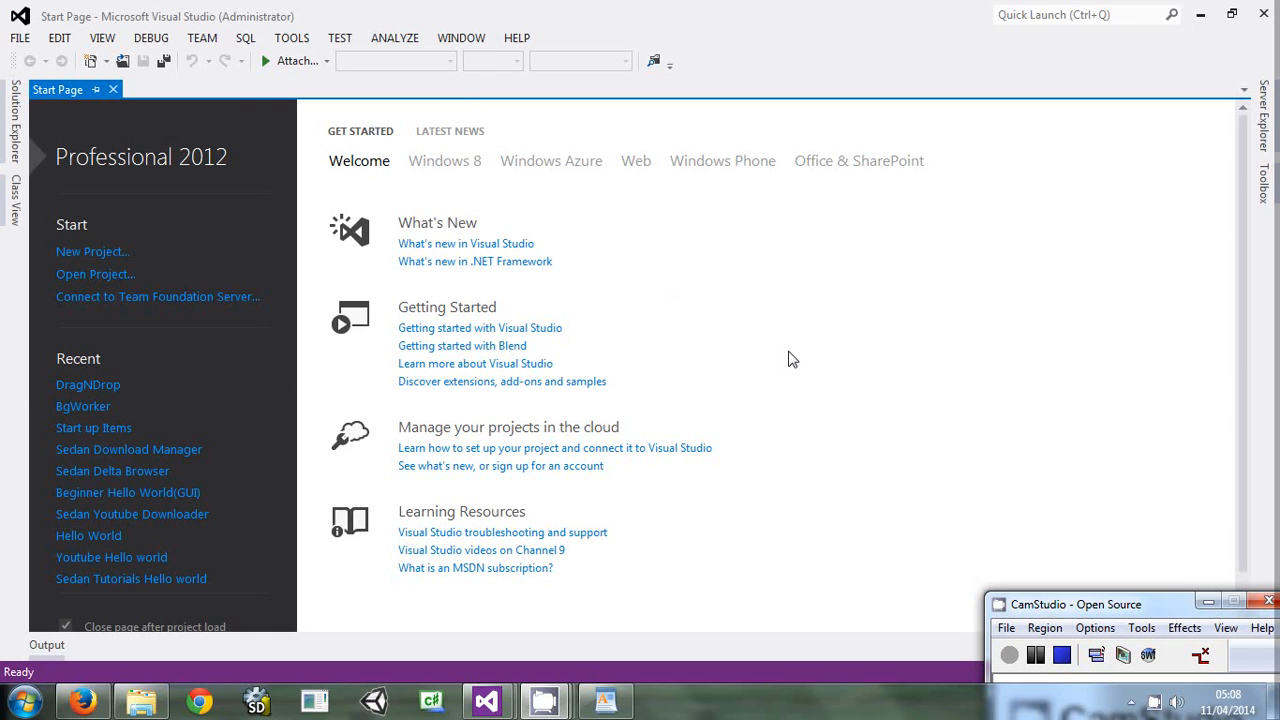
mouse_move(848, 388)
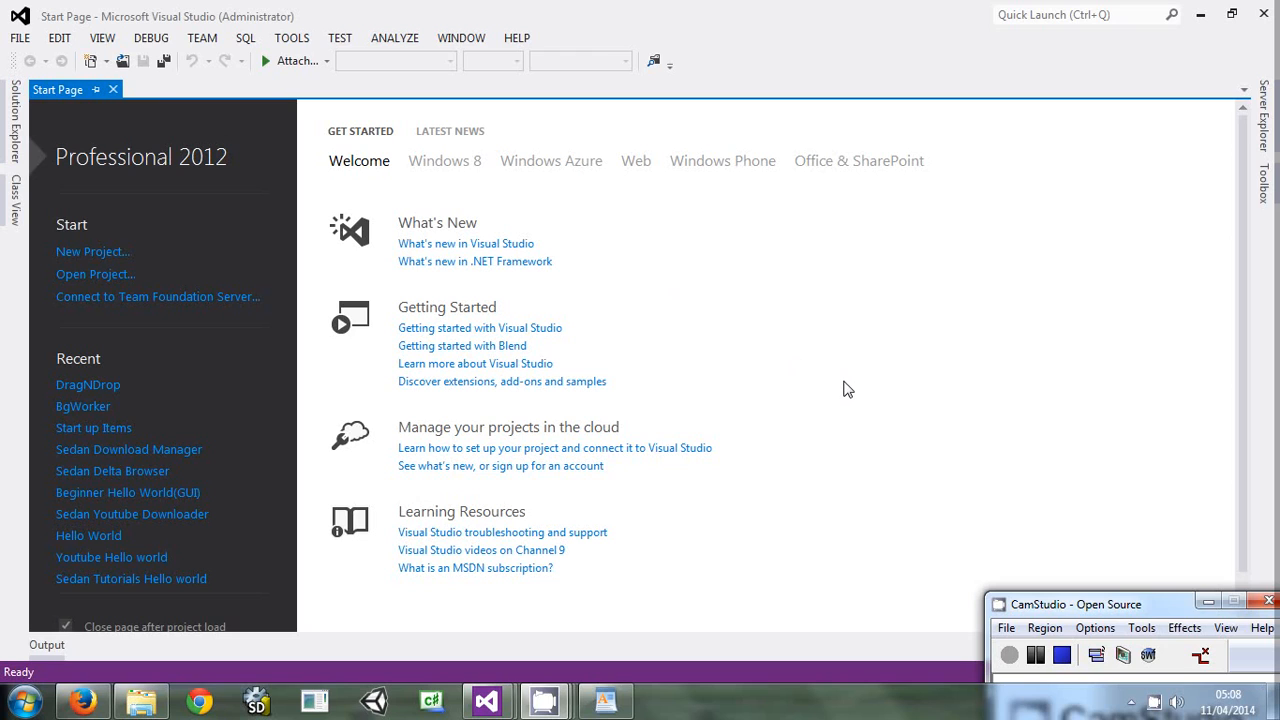
mouse_move(764, 466)
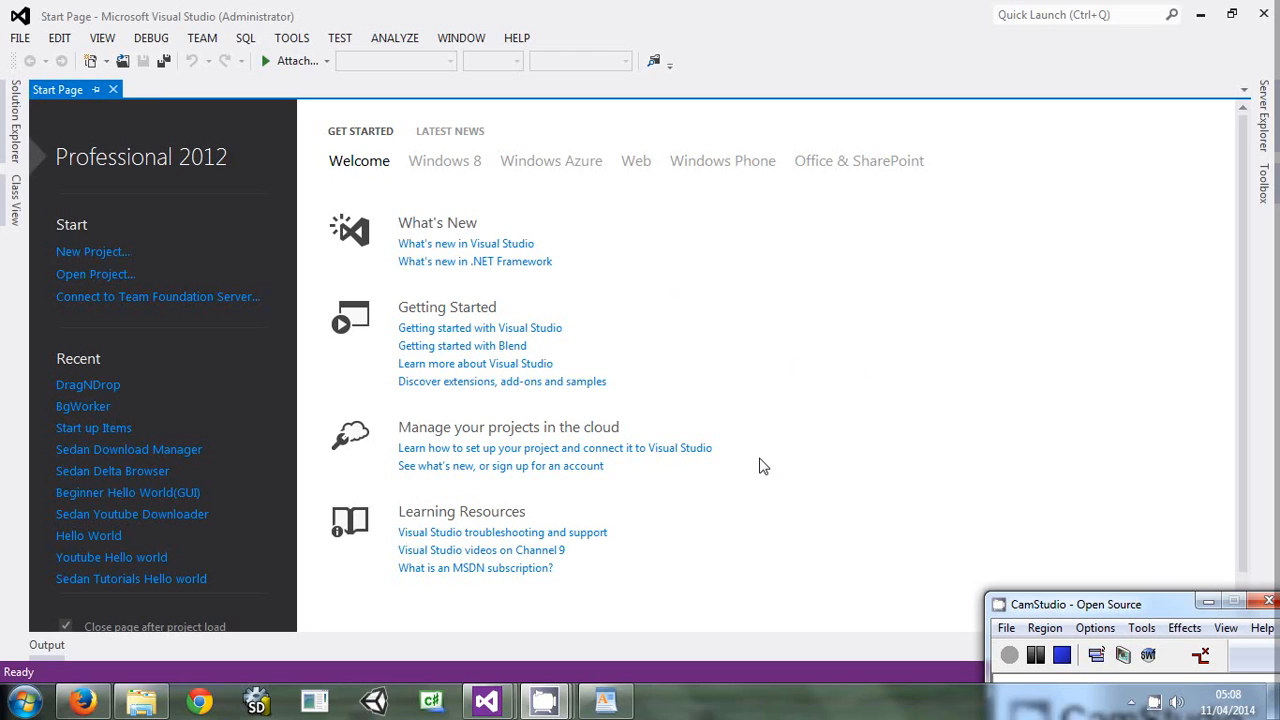
mouse_move(684, 468)
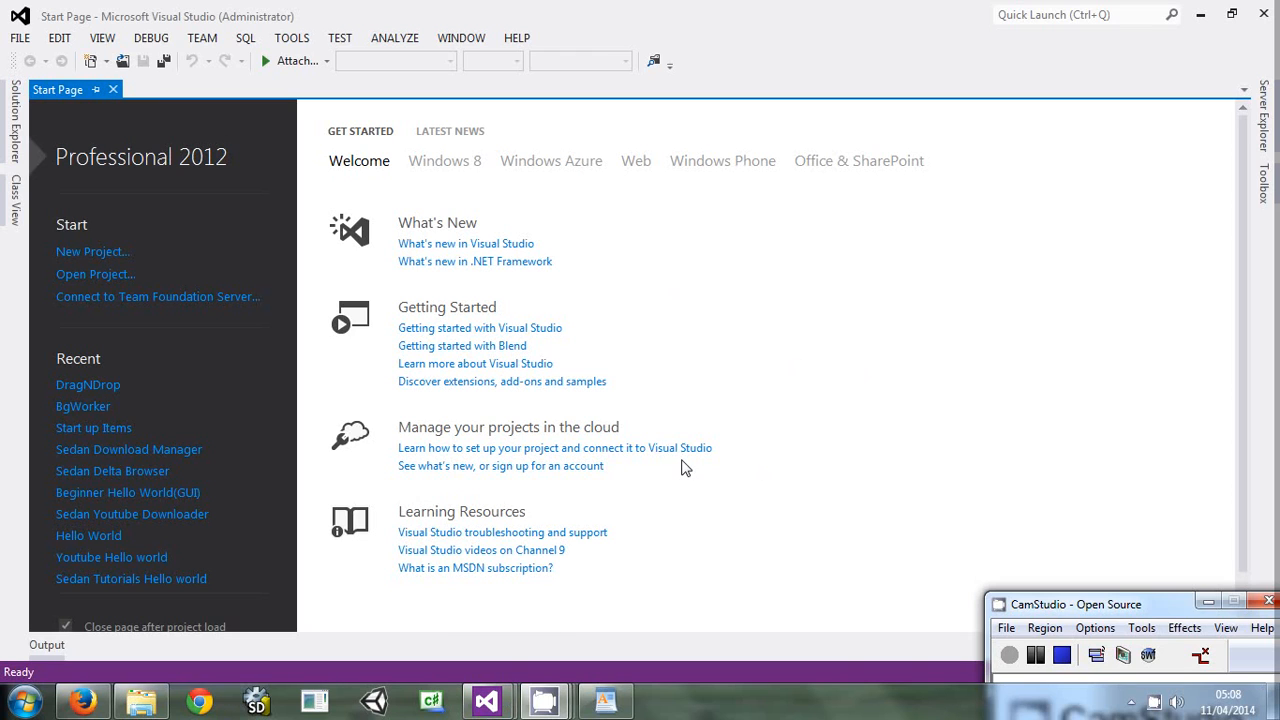
mouse_move(504, 680)
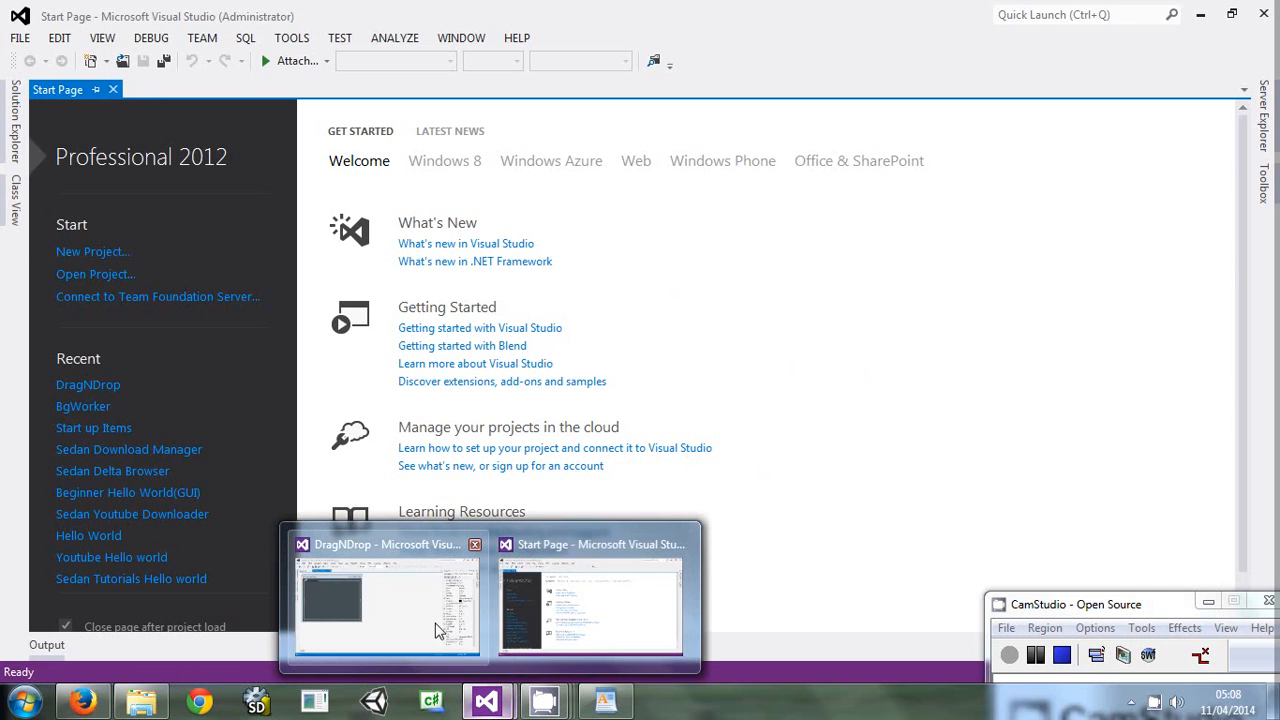
left_click(388, 600)
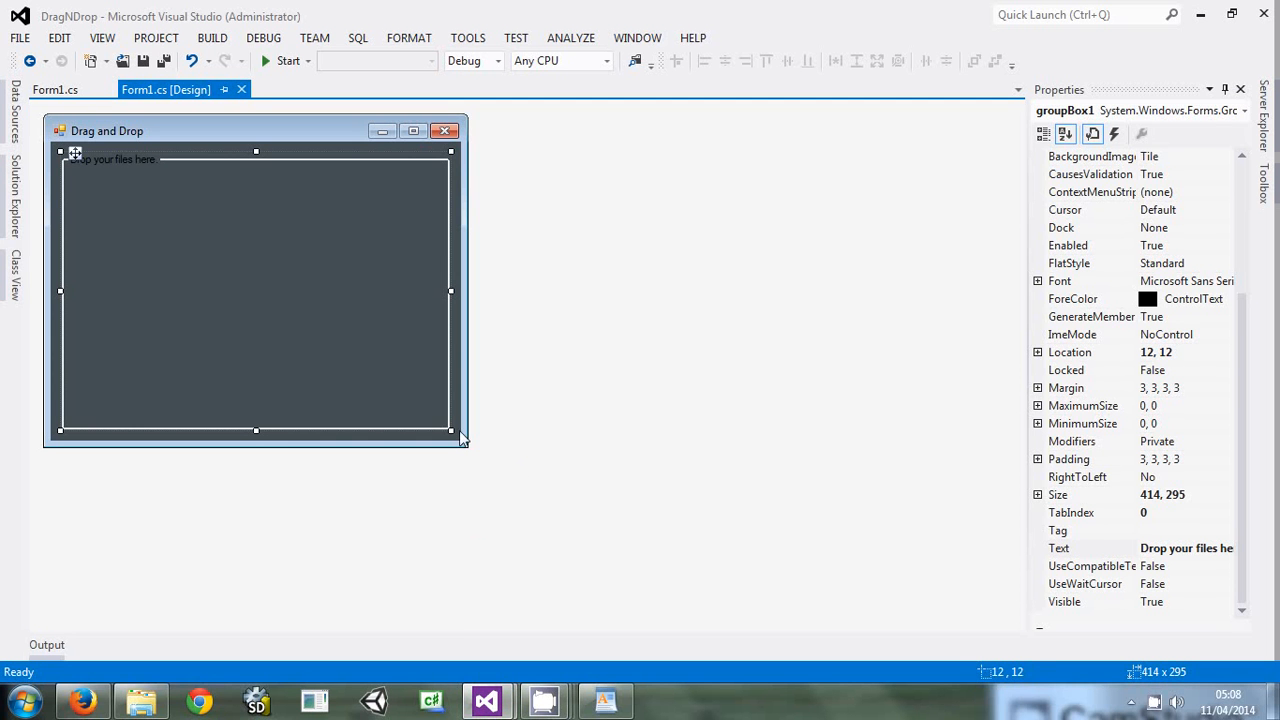
mouse_move(470, 430)
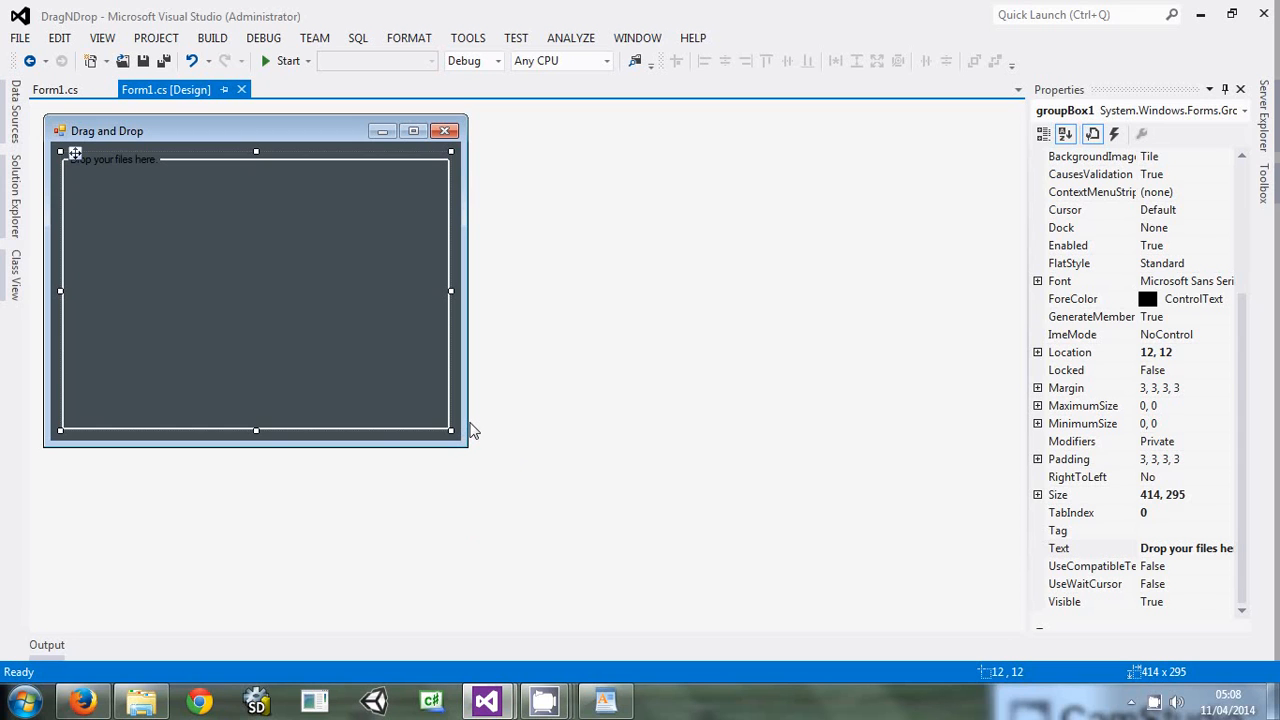
left_click(604, 700)
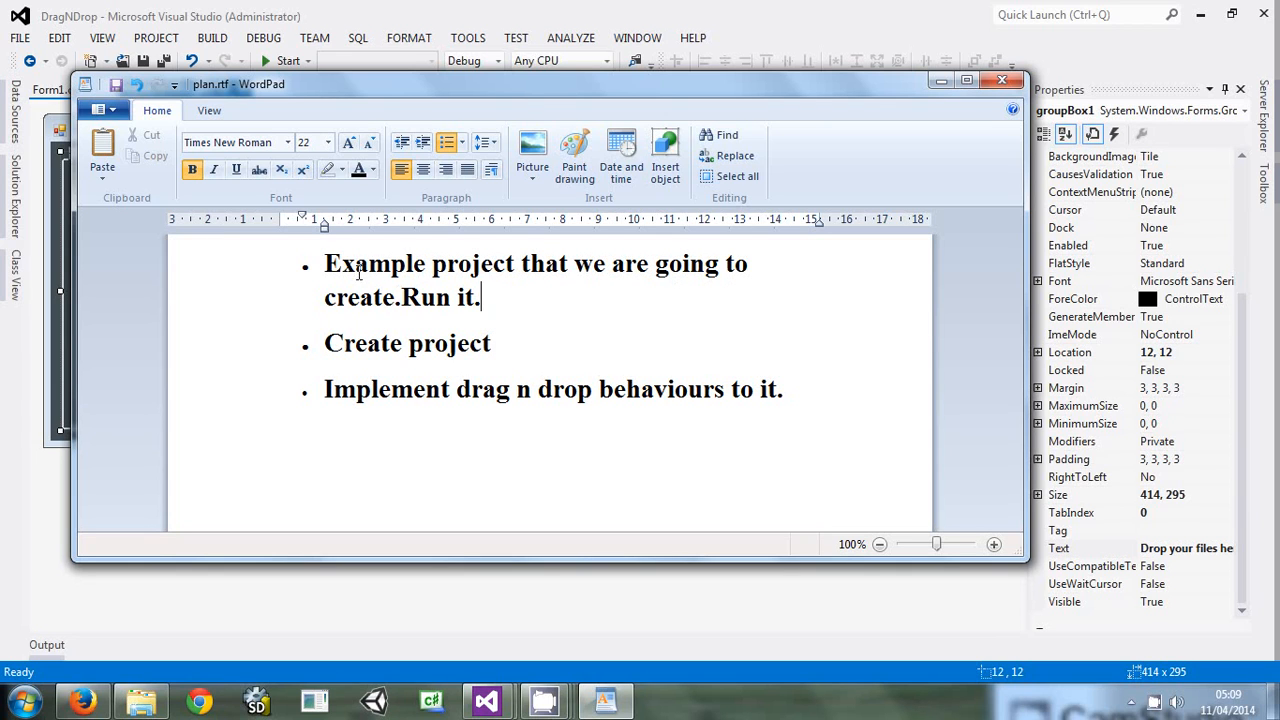
Highlight the 'Run it.' step in plan.rtf and review the bullet points
double_click(424, 296)
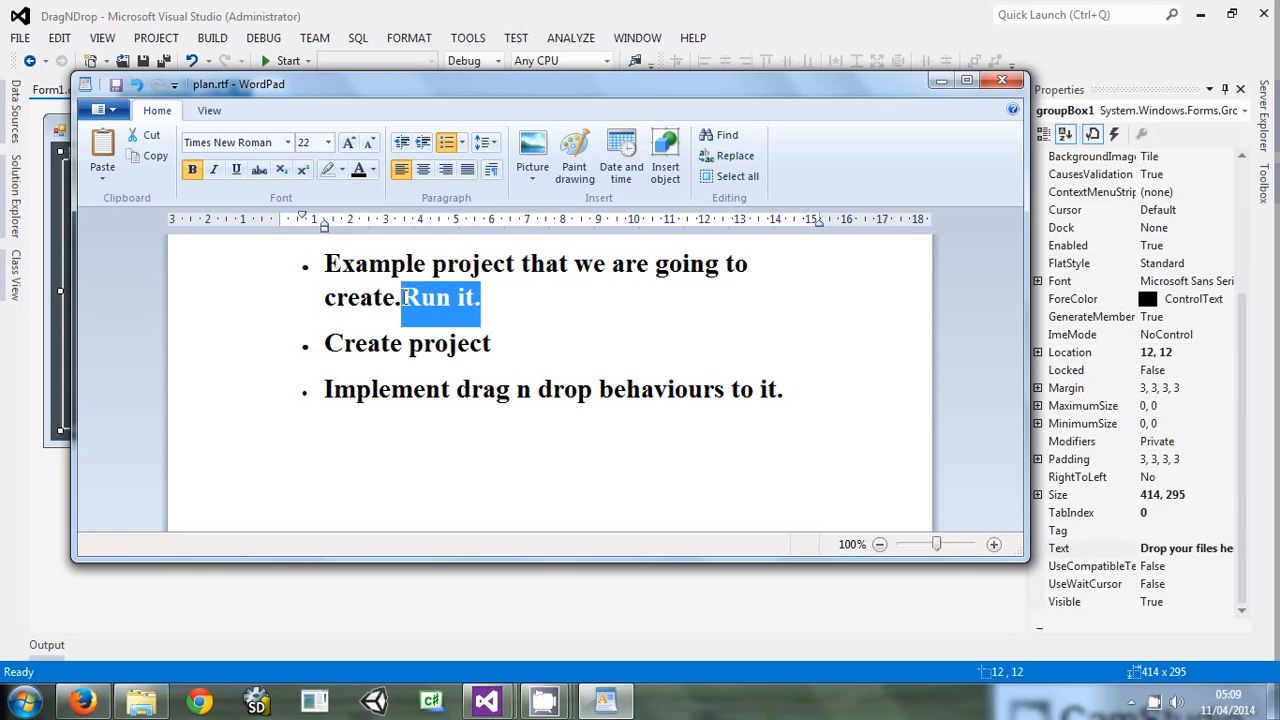
left_click_drag(480, 296, 324, 264)
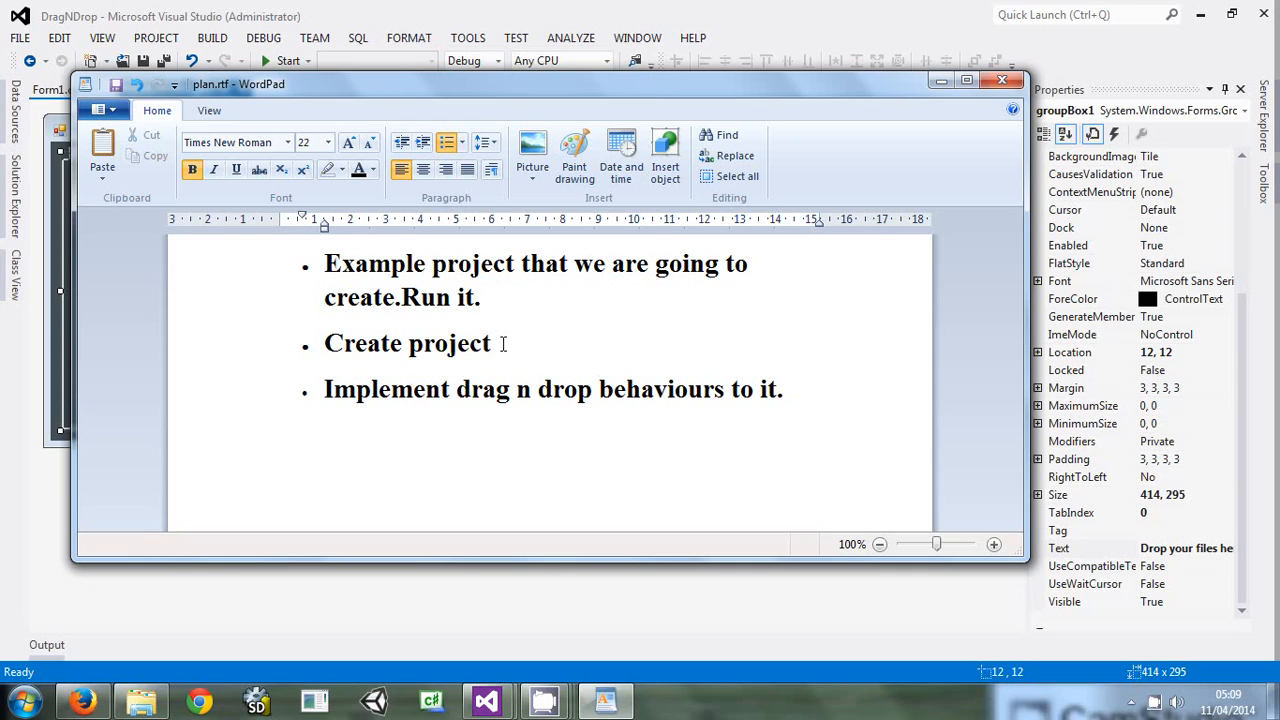
mouse_move(508, 344)
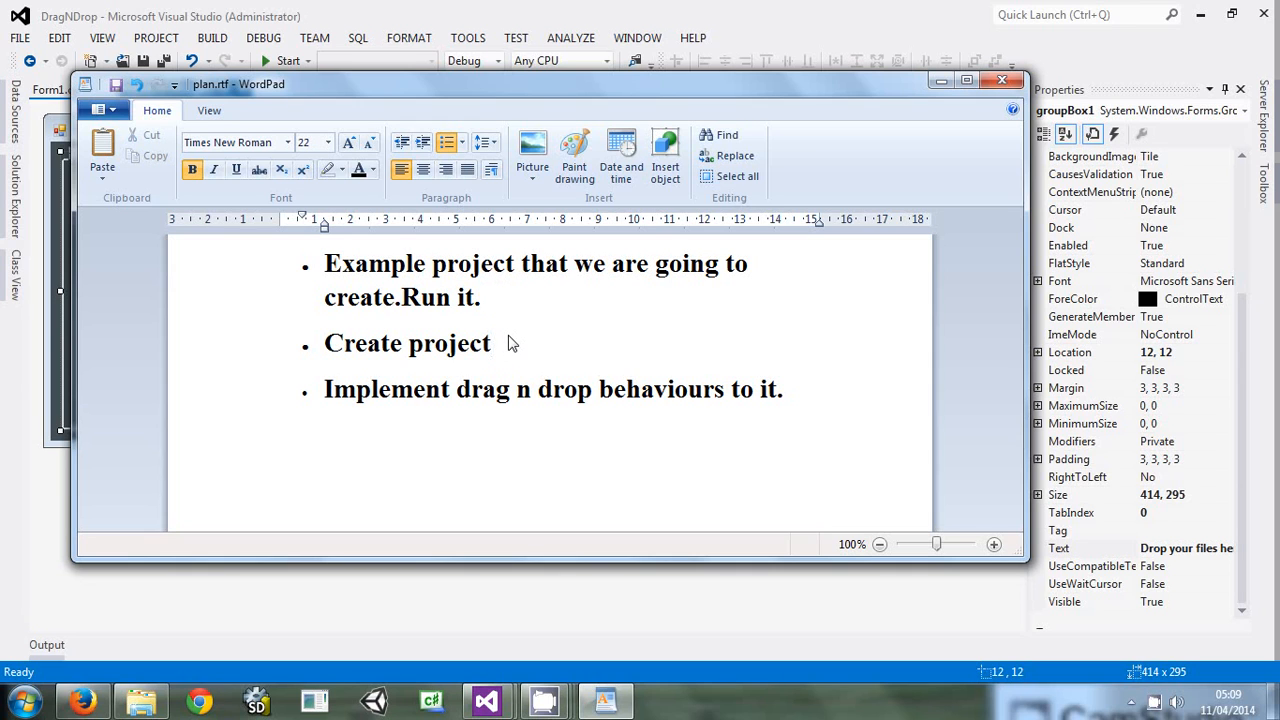
mouse_move(428, 348)
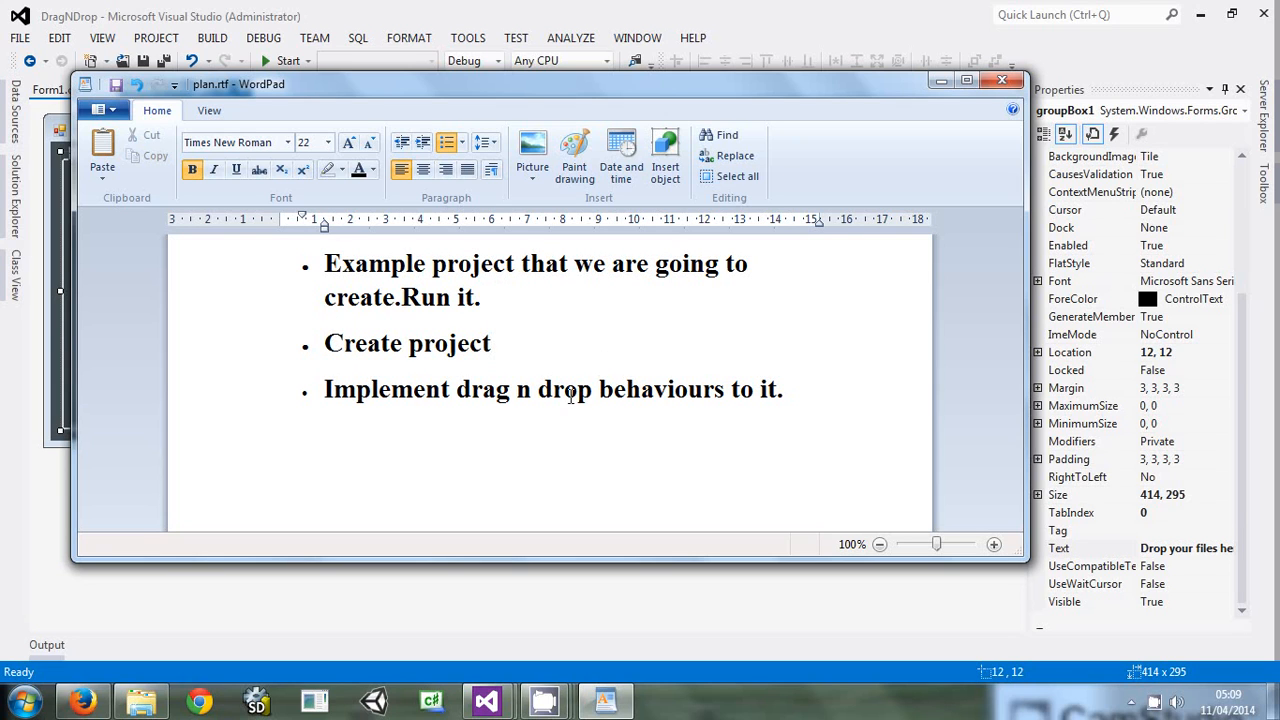
mouse_move(722, 362)
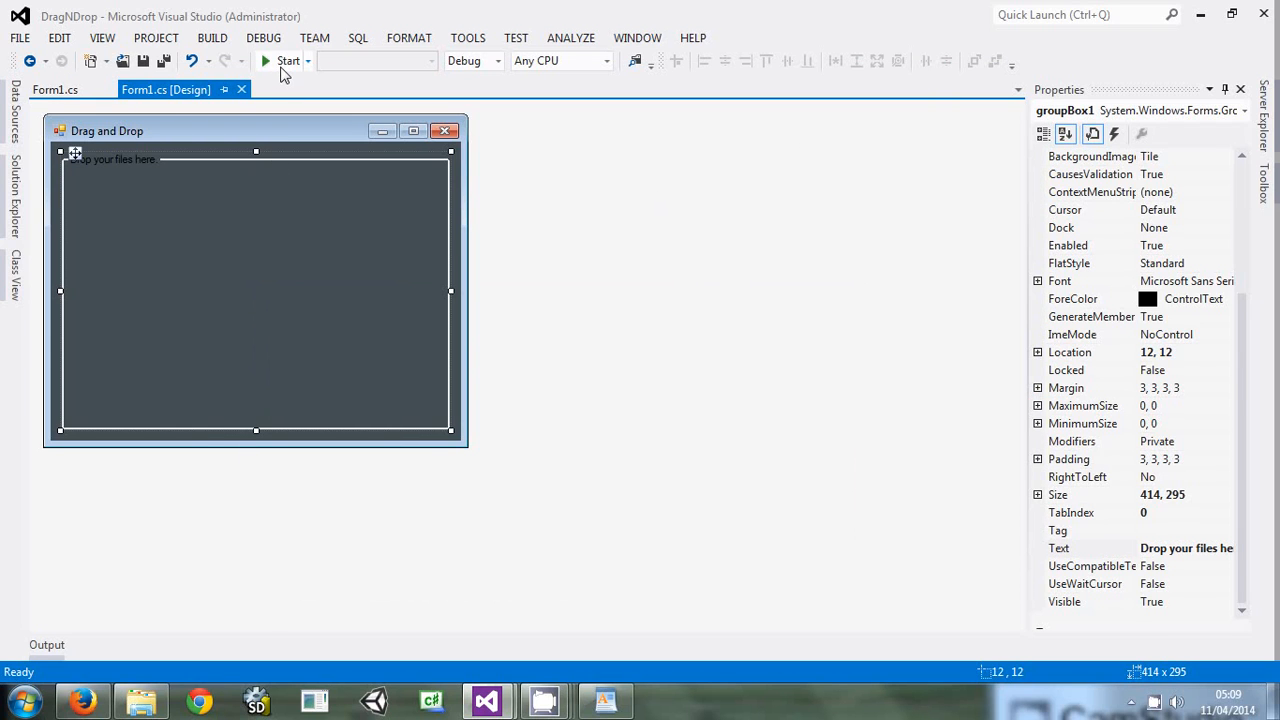
Run the demo, drop the Imgs and Resized Imgs folders onto the form, acknowledging each dropped-name message
left_click(288, 60)
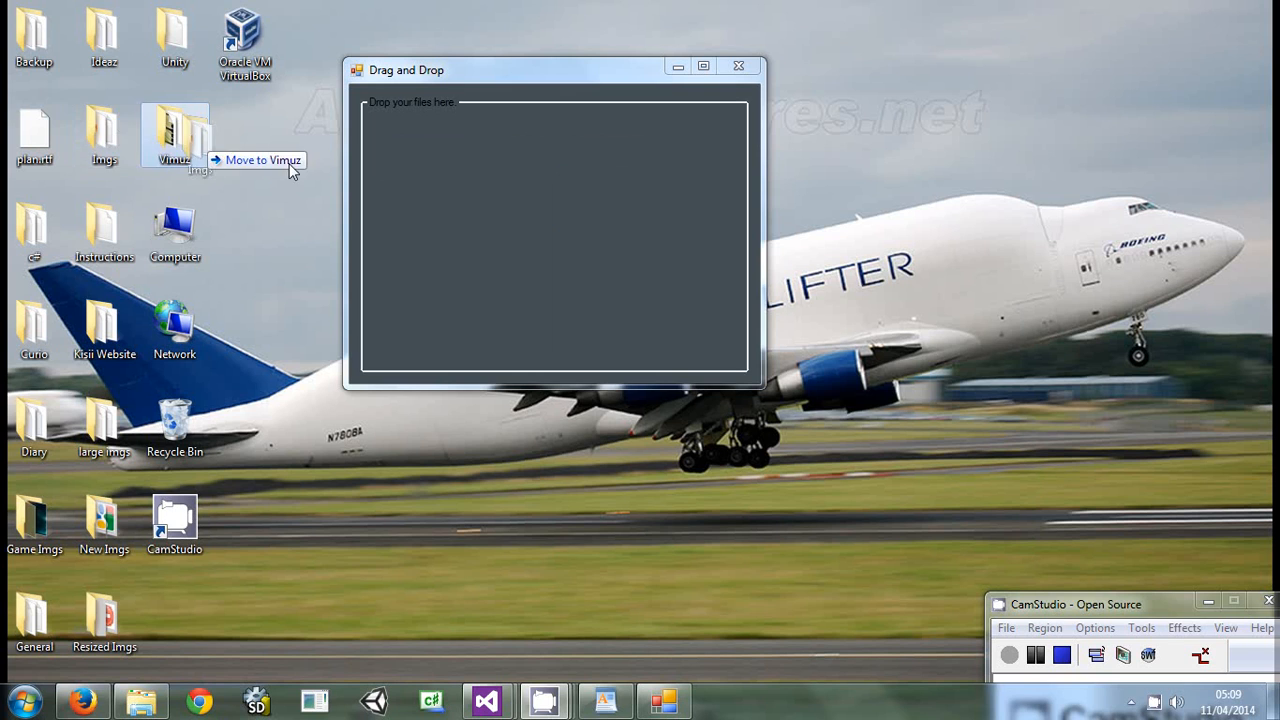
left_click_drag(176, 136, 550, 236)
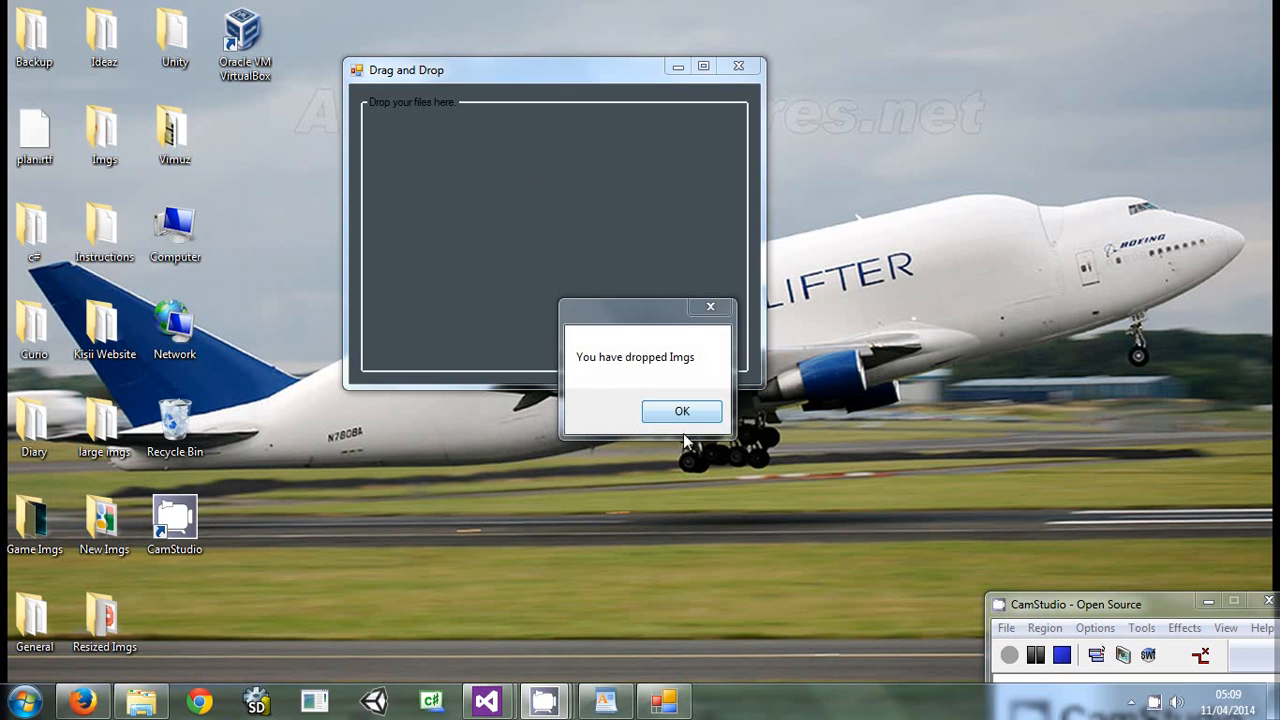
left_click(682, 412)
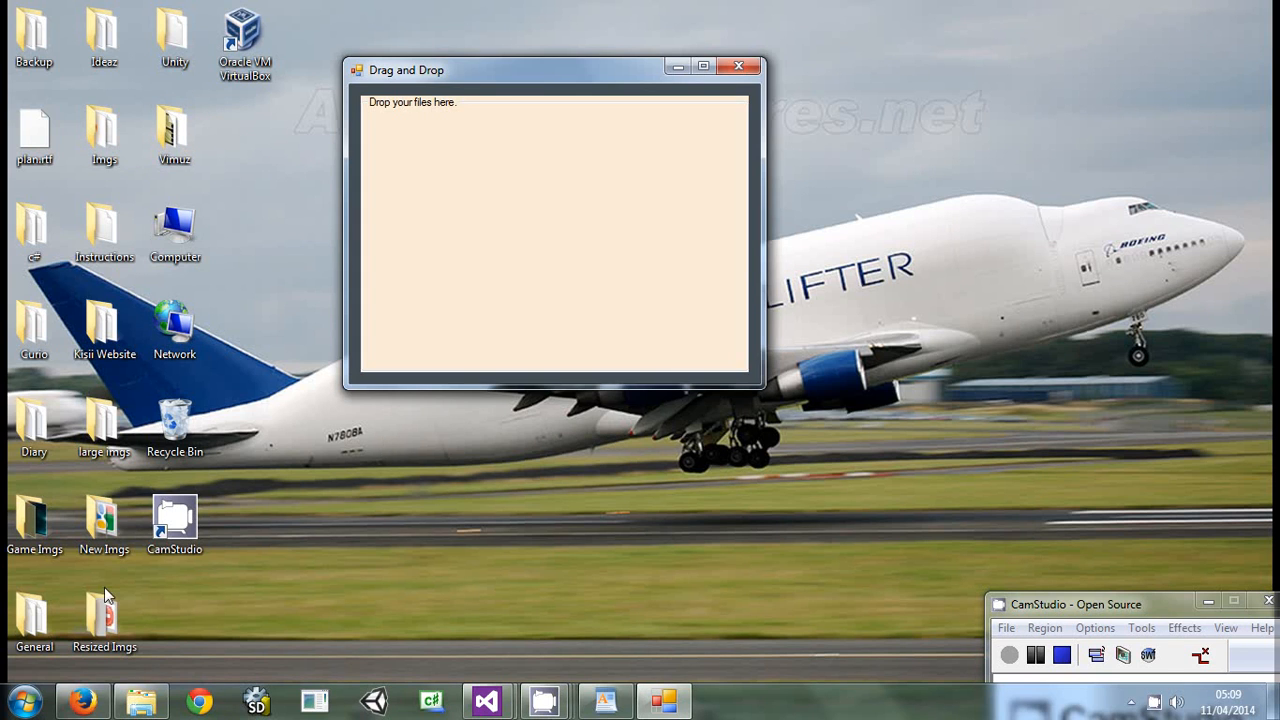
left_click_drag(104, 616, 550, 230)
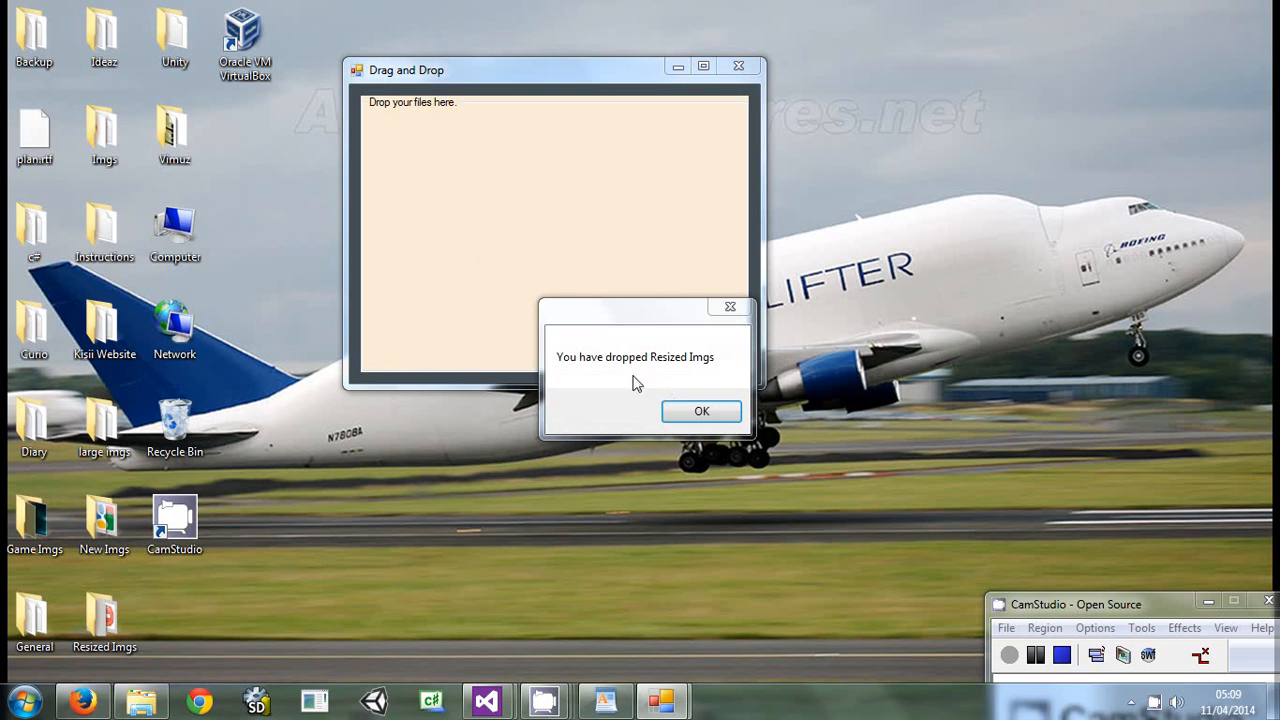
left_click(700, 412)
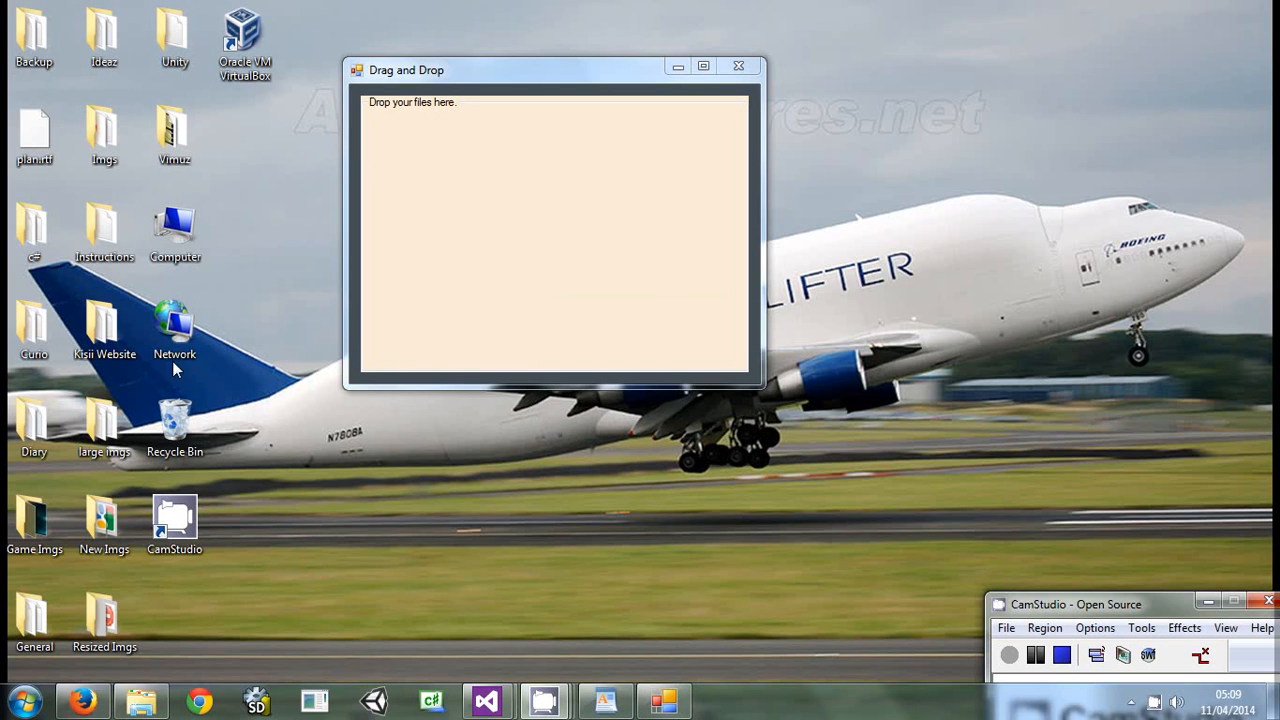
mouse_move(408, 134)
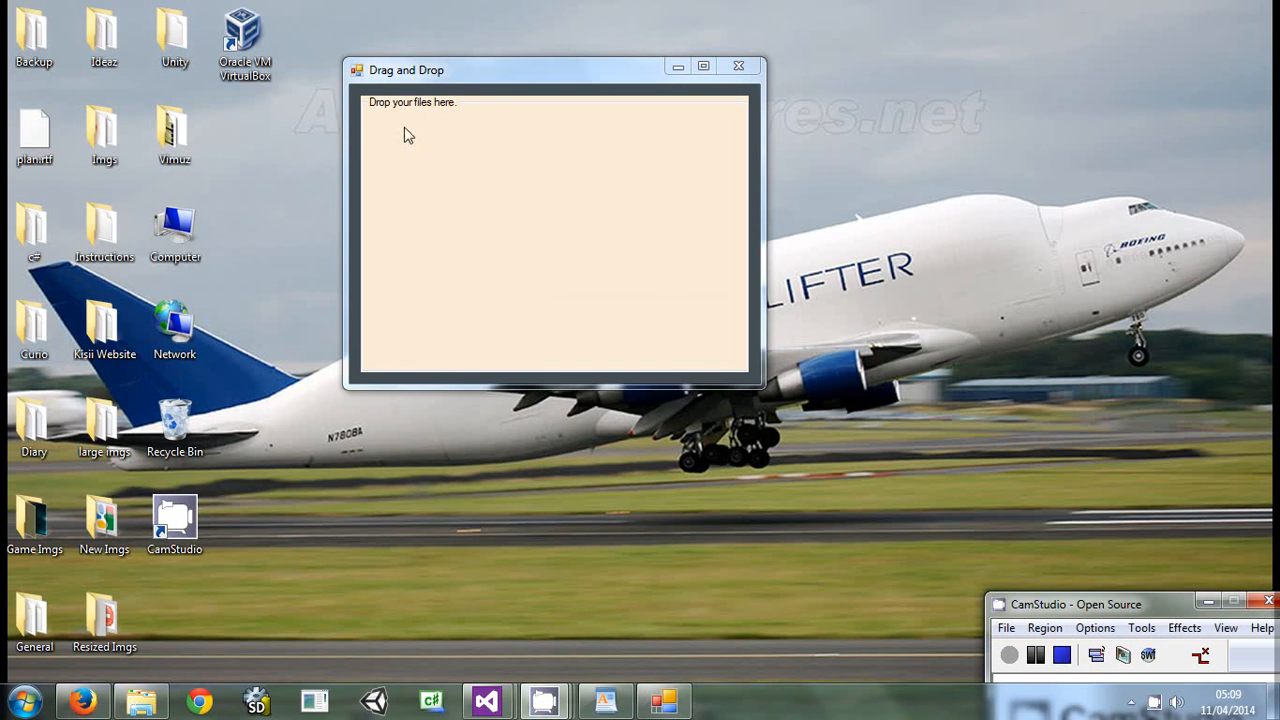
Drop one more desktop item onto the form, then close the running Drag and Drop demo
left_click_drag(36, 136, 376, 176)
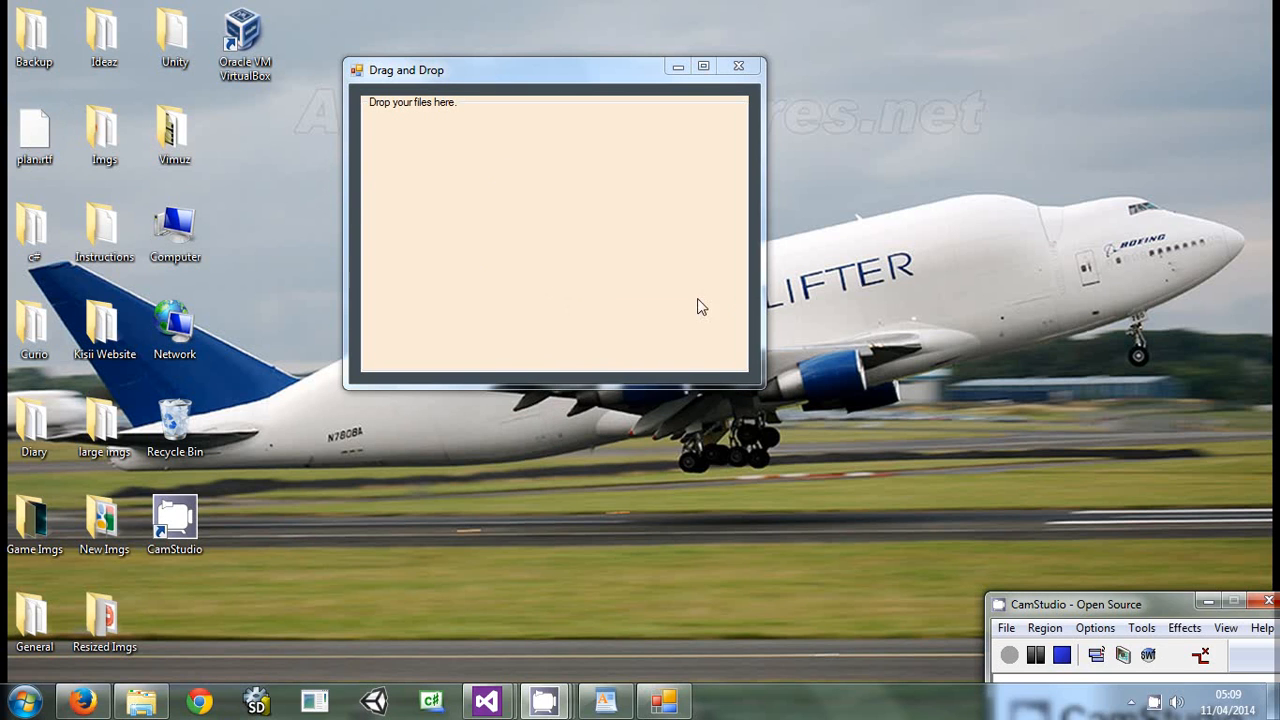
left_click(484, 700)
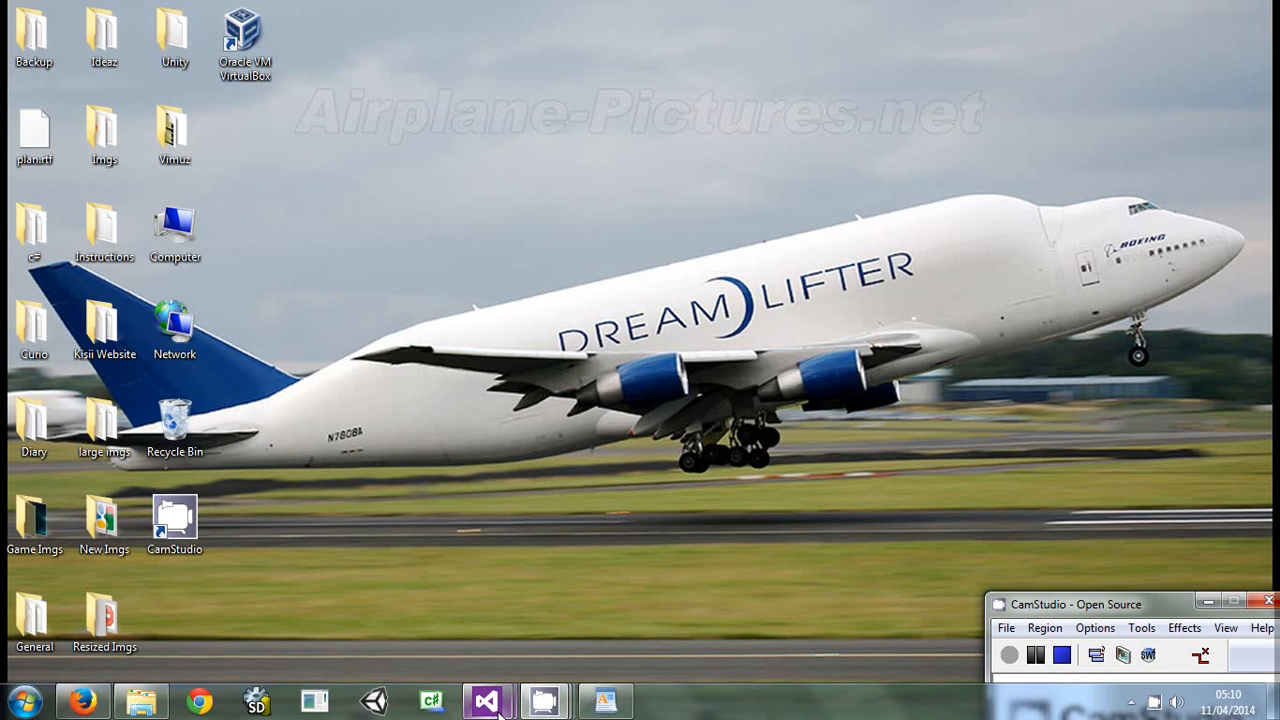
Bring the Visual Studio Start Page window back to the front
left_click(488, 700)
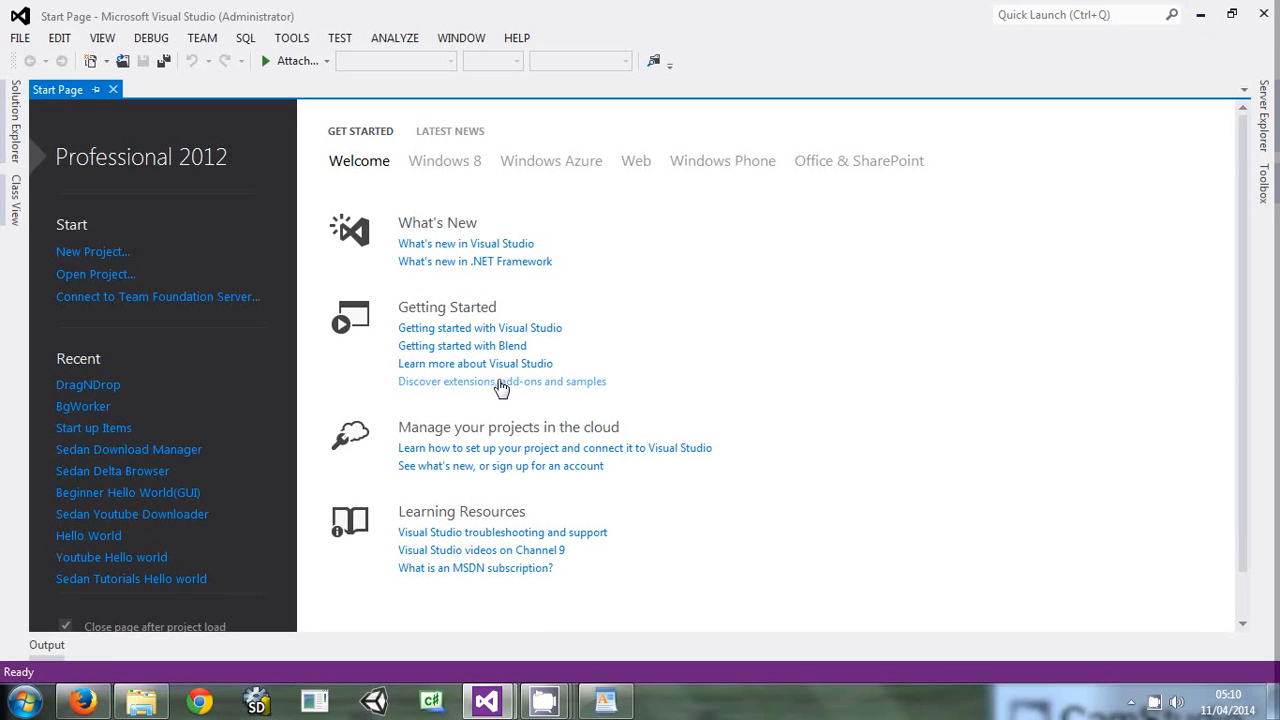
mouse_move(548, 384)
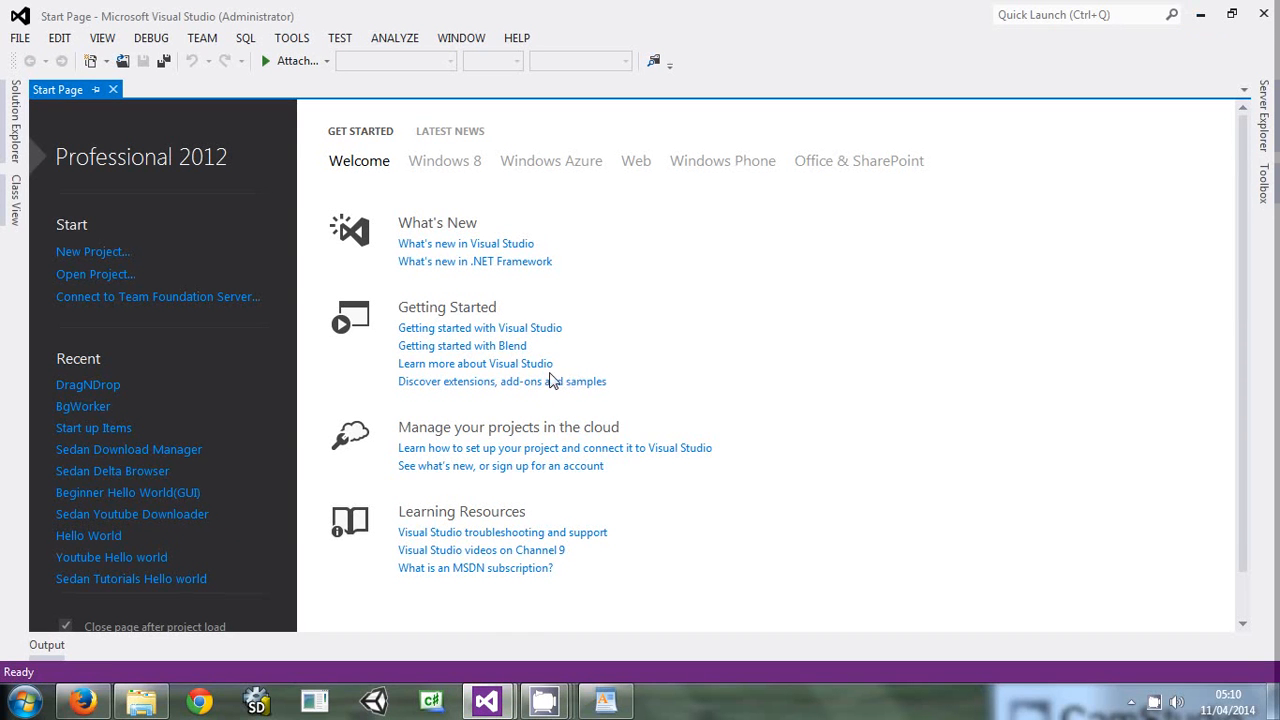
mouse_move(540, 364)
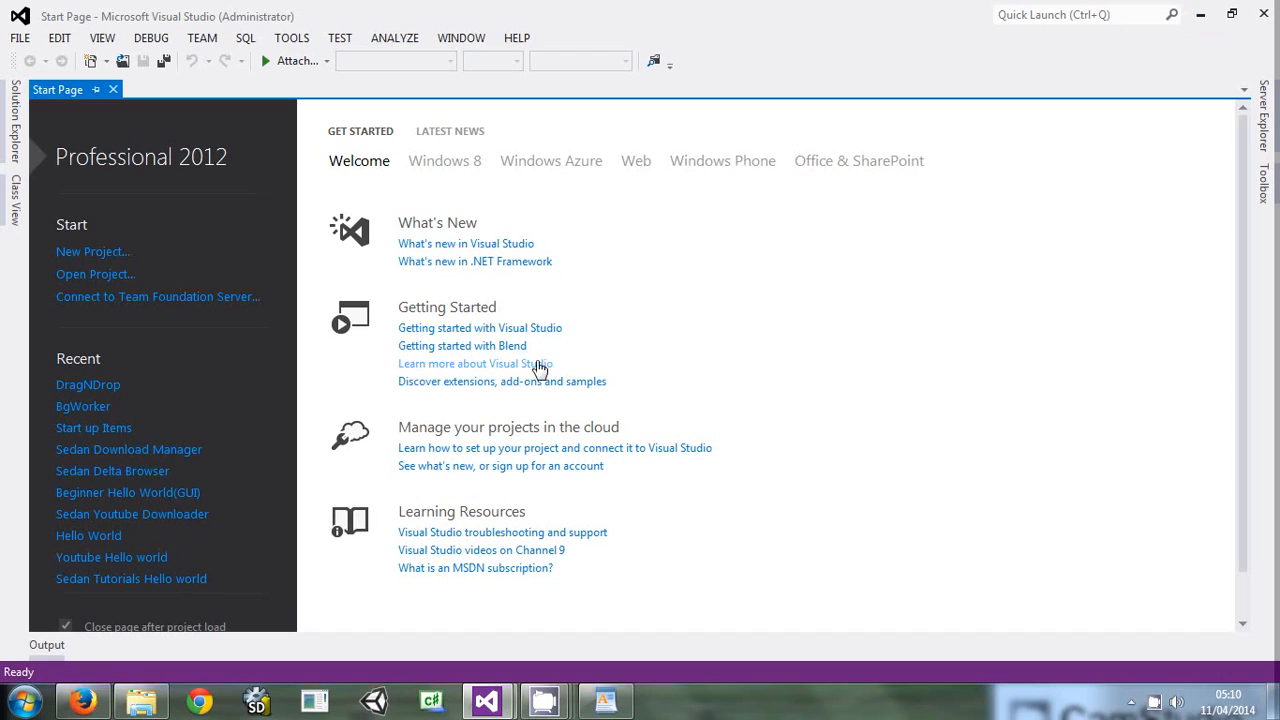
mouse_move(816, 470)
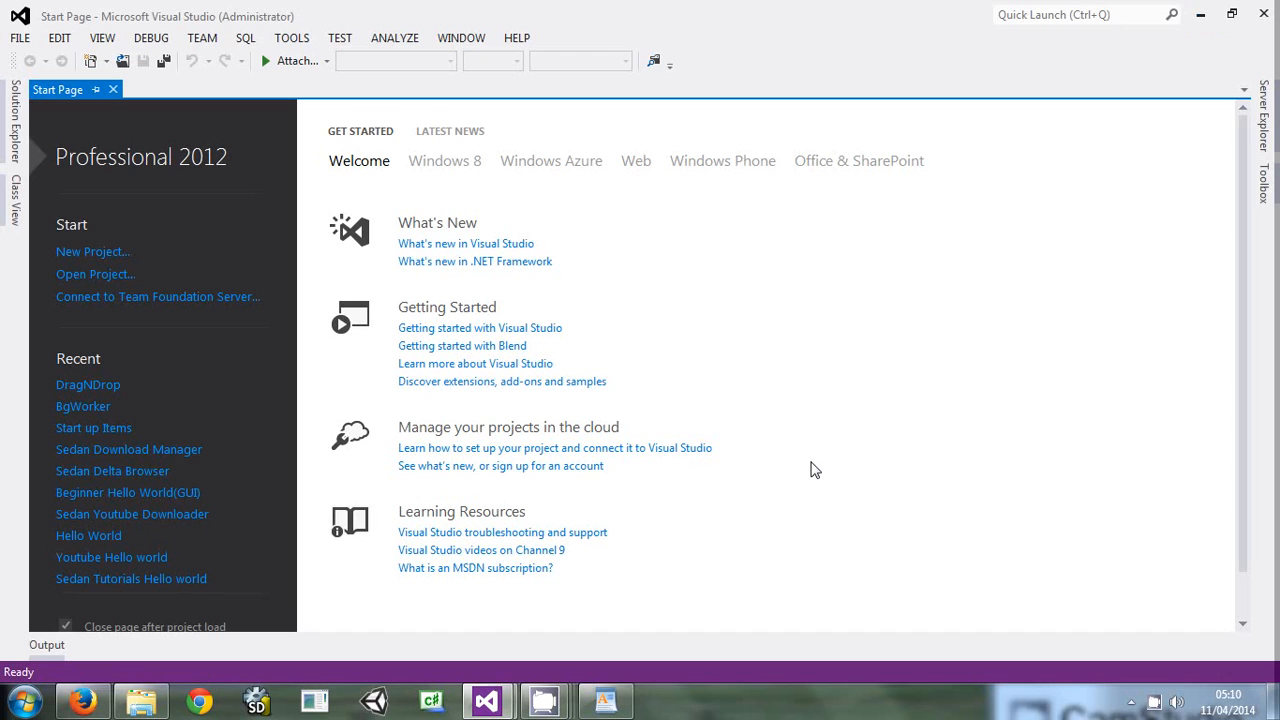
mouse_move(916, 588)
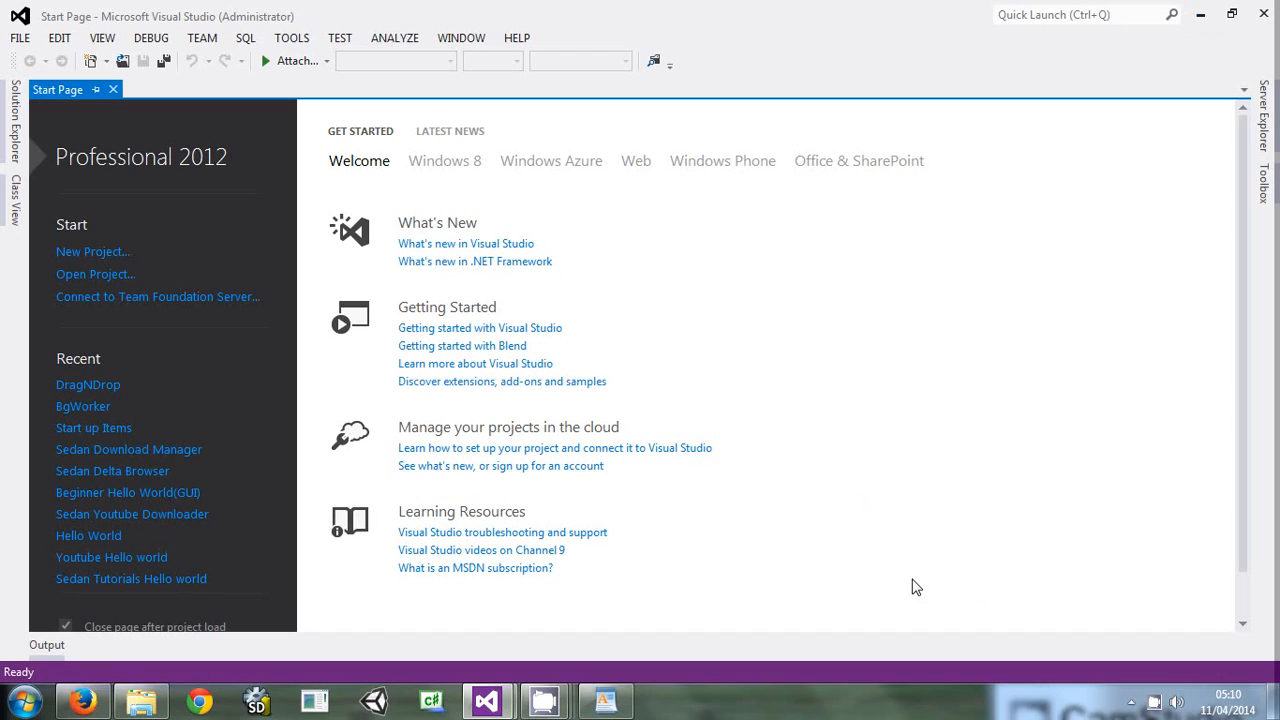
mouse_move(736, 560)
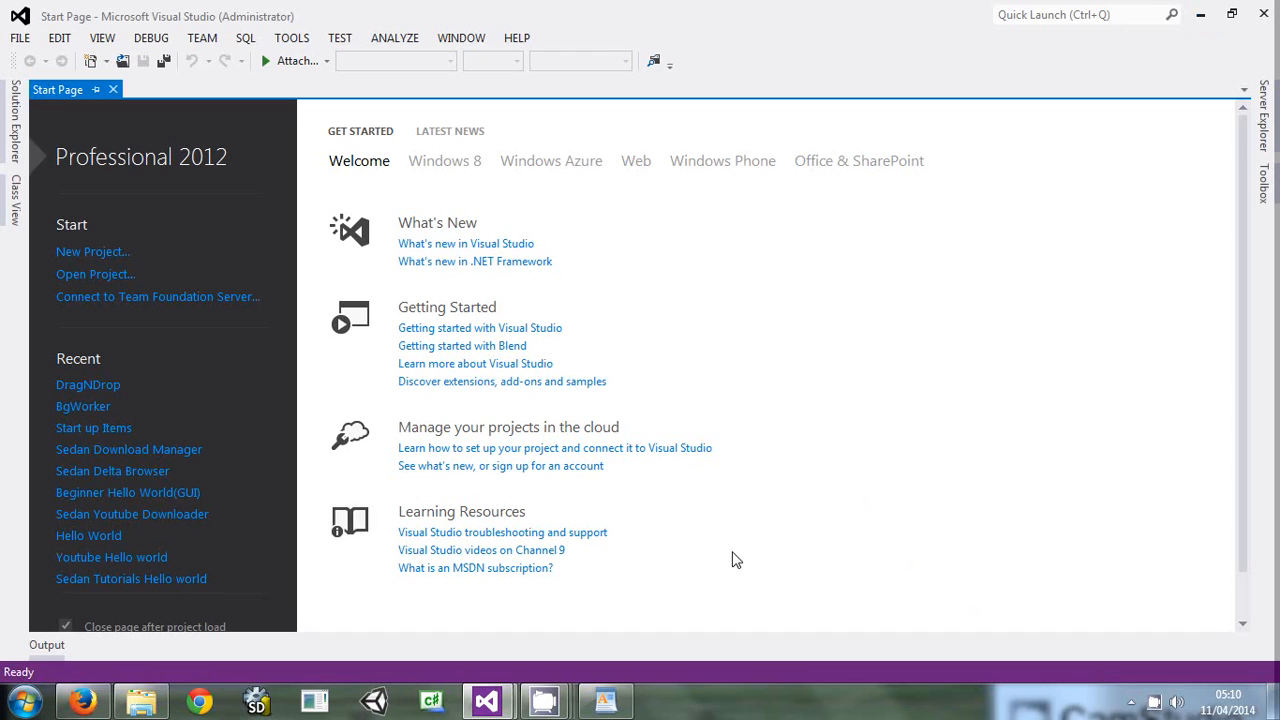
mouse_move(344, 402)
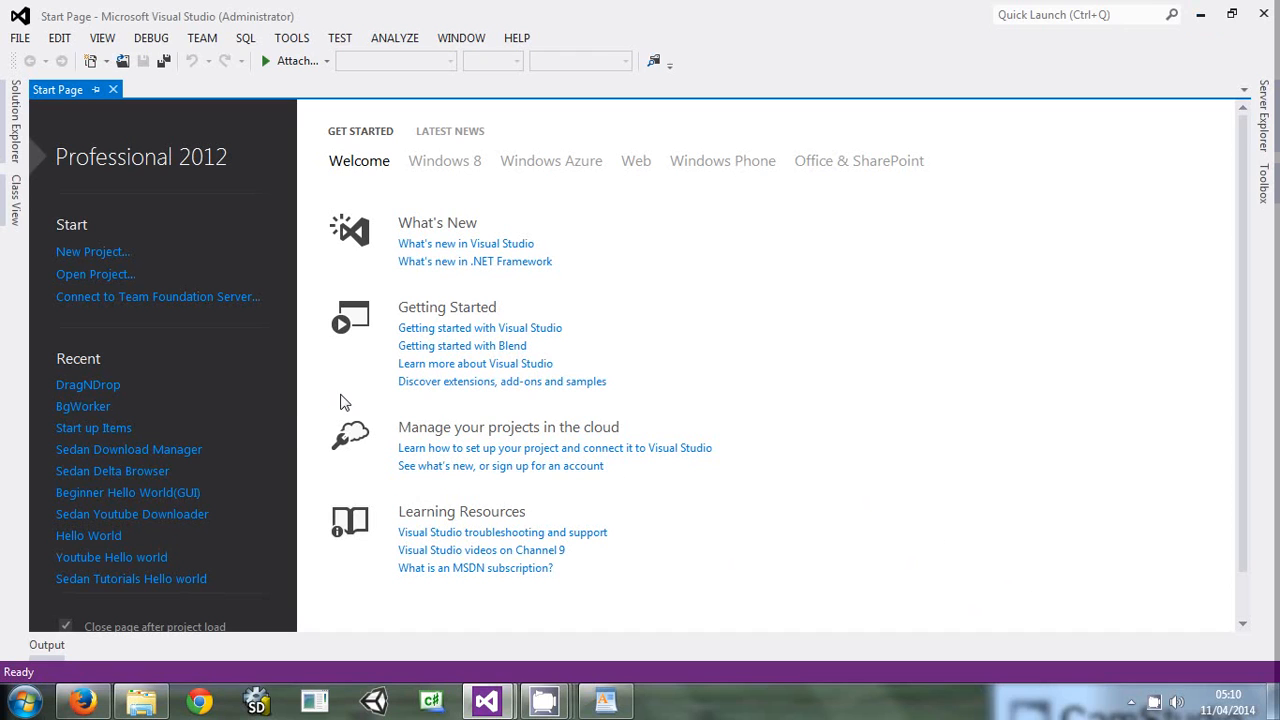
mouse_move(214, 264)
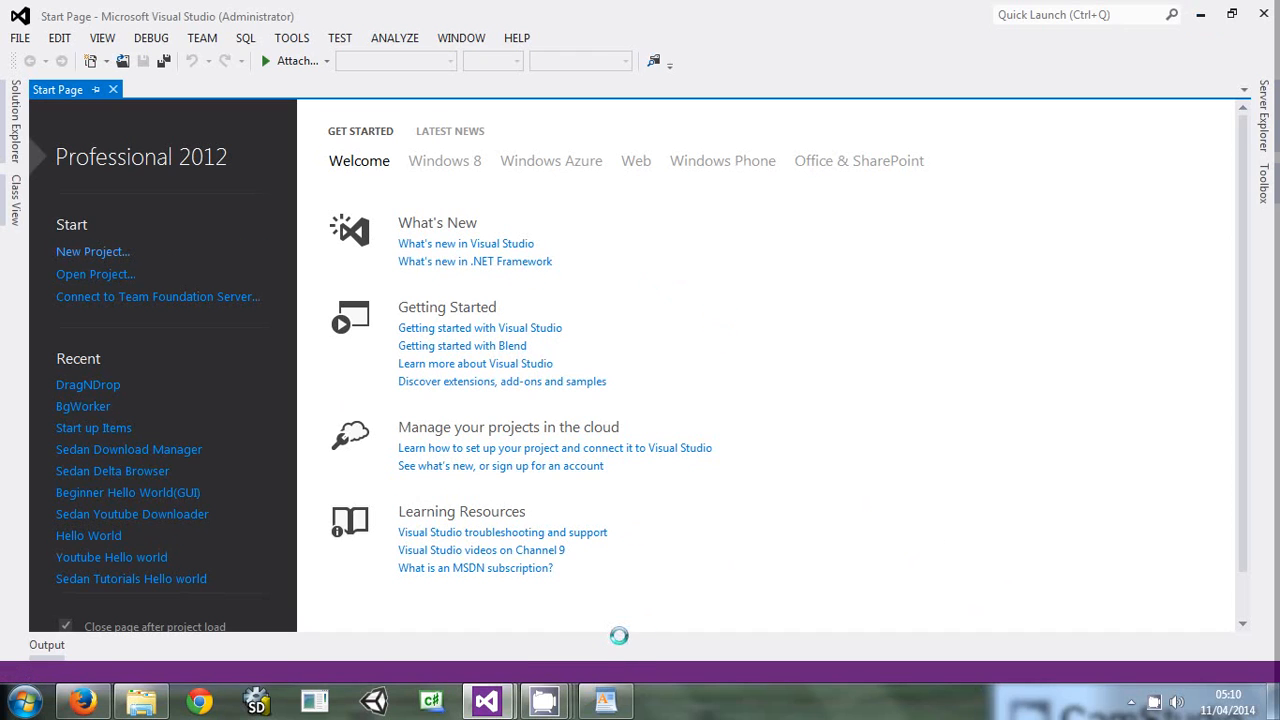
Start a new project using the Visual C# Windows Forms Application template
left_click(92, 252)
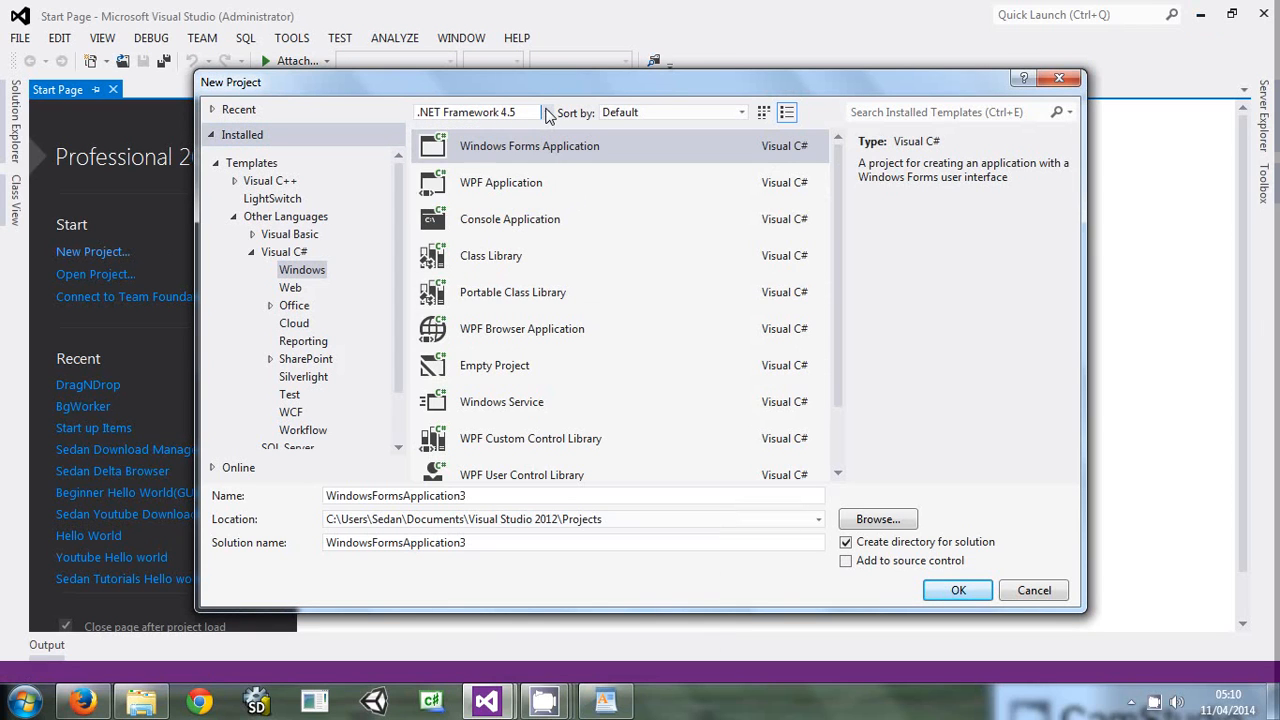
left_click(546, 112)
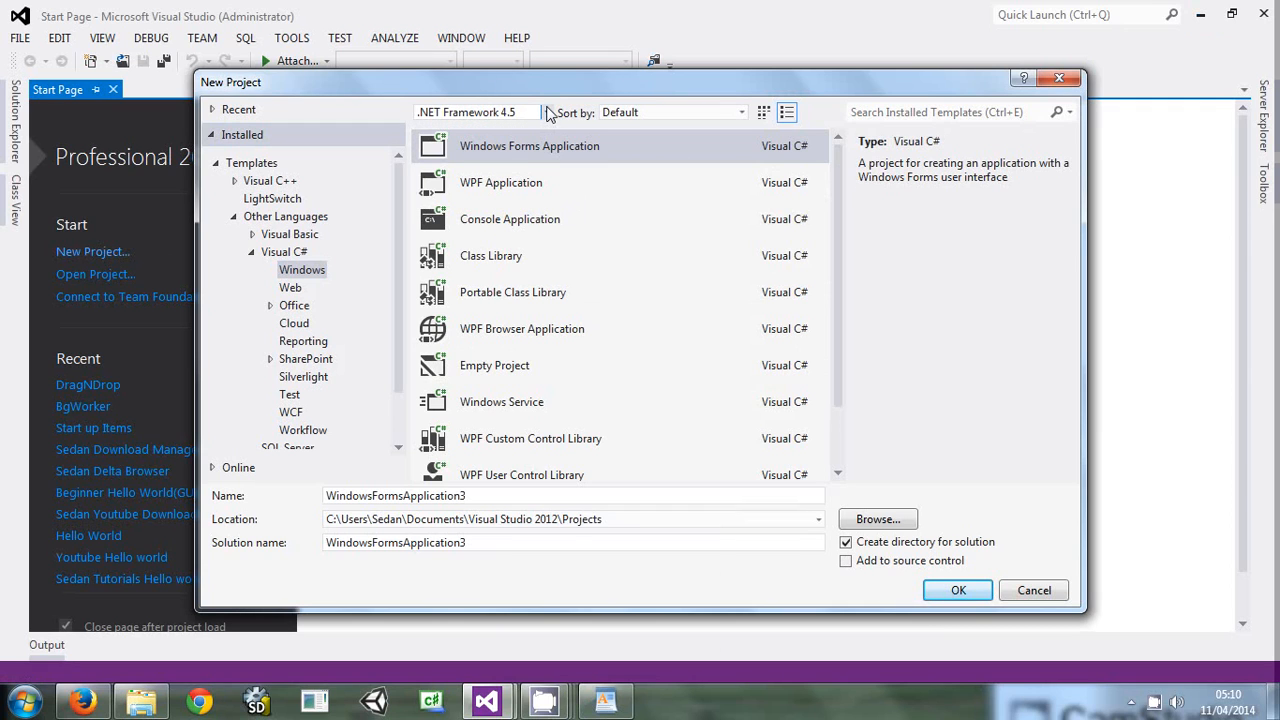
left_click(528, 146)
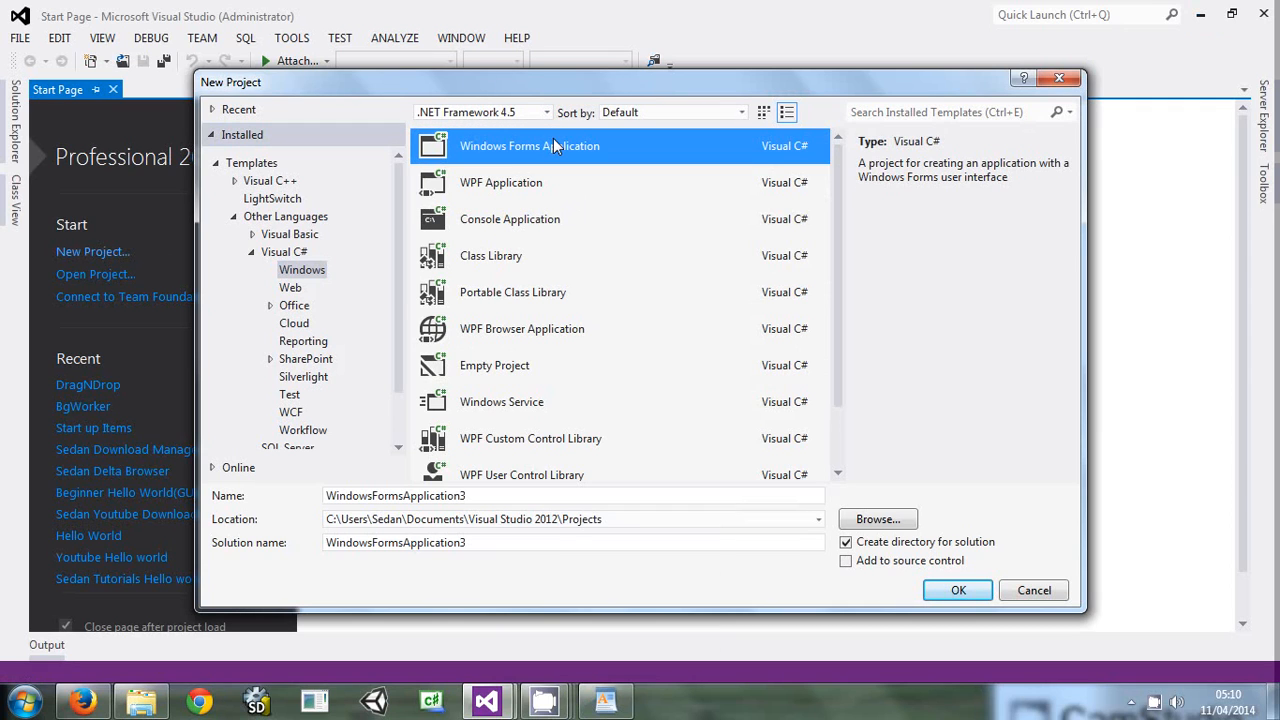
Name the project 'Drag and Drop program' and confirm its creation
triple_click(572, 496)
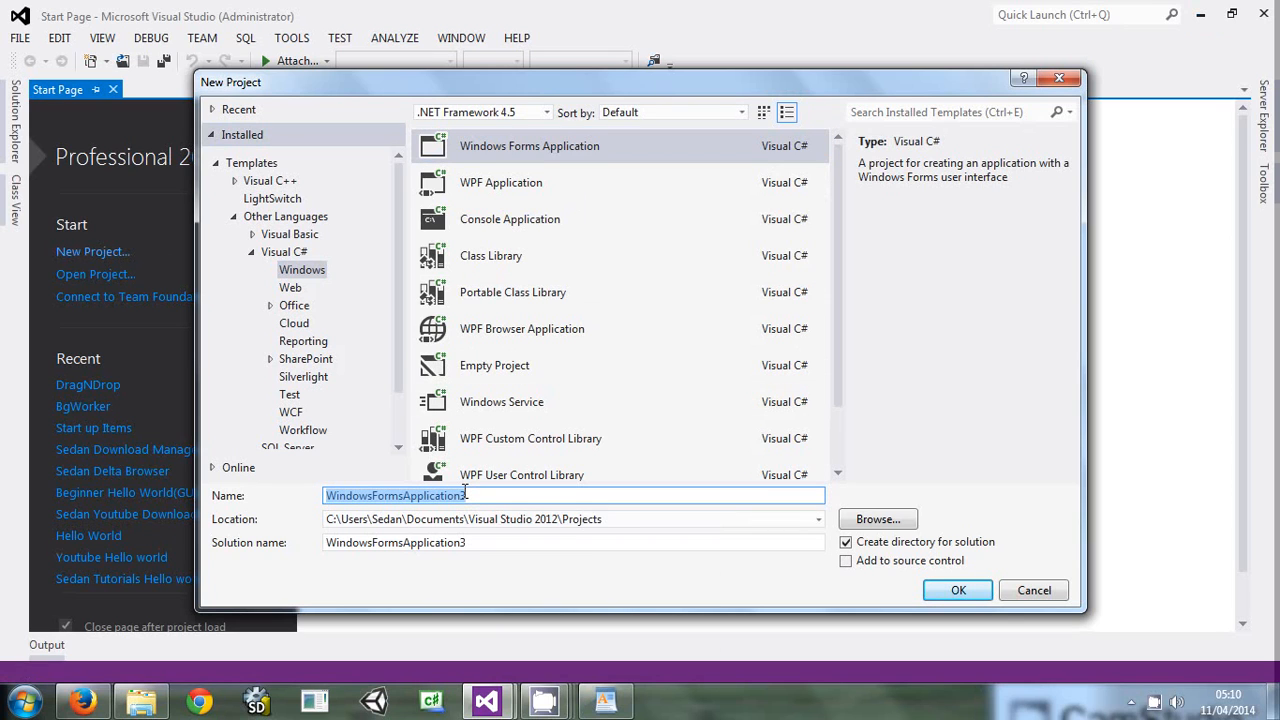
type("Drag")
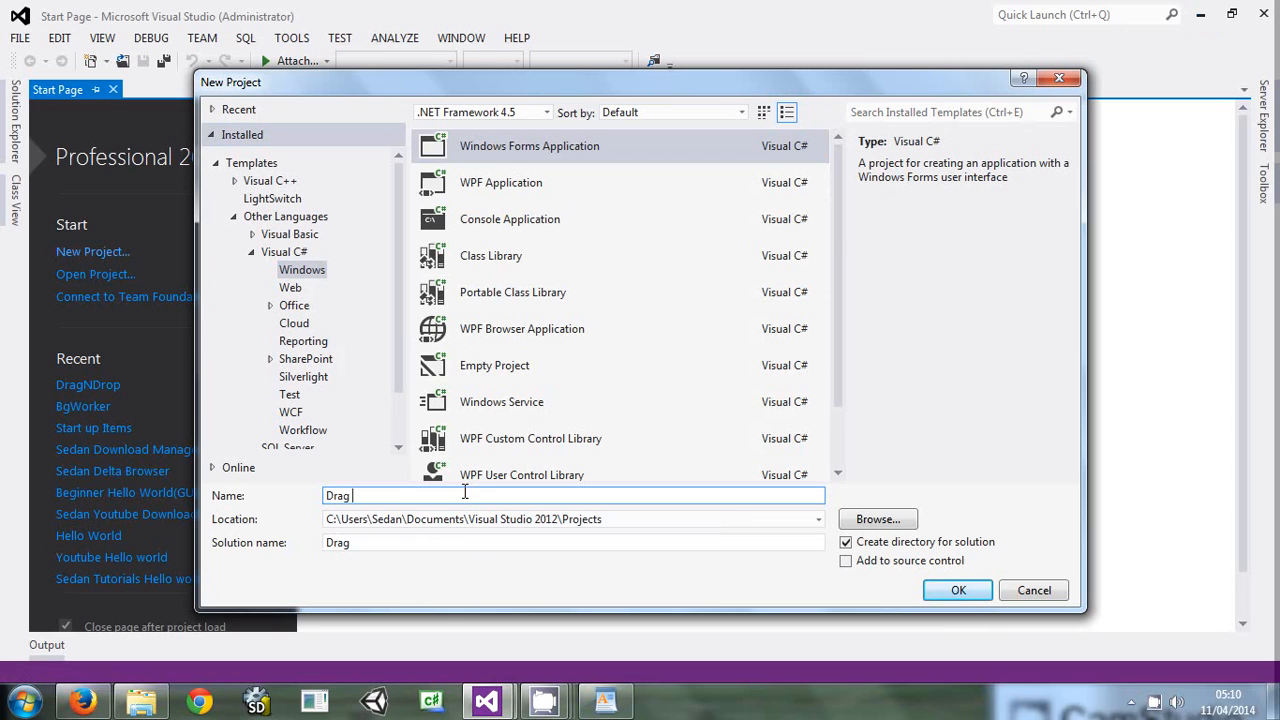
type("and Dr")
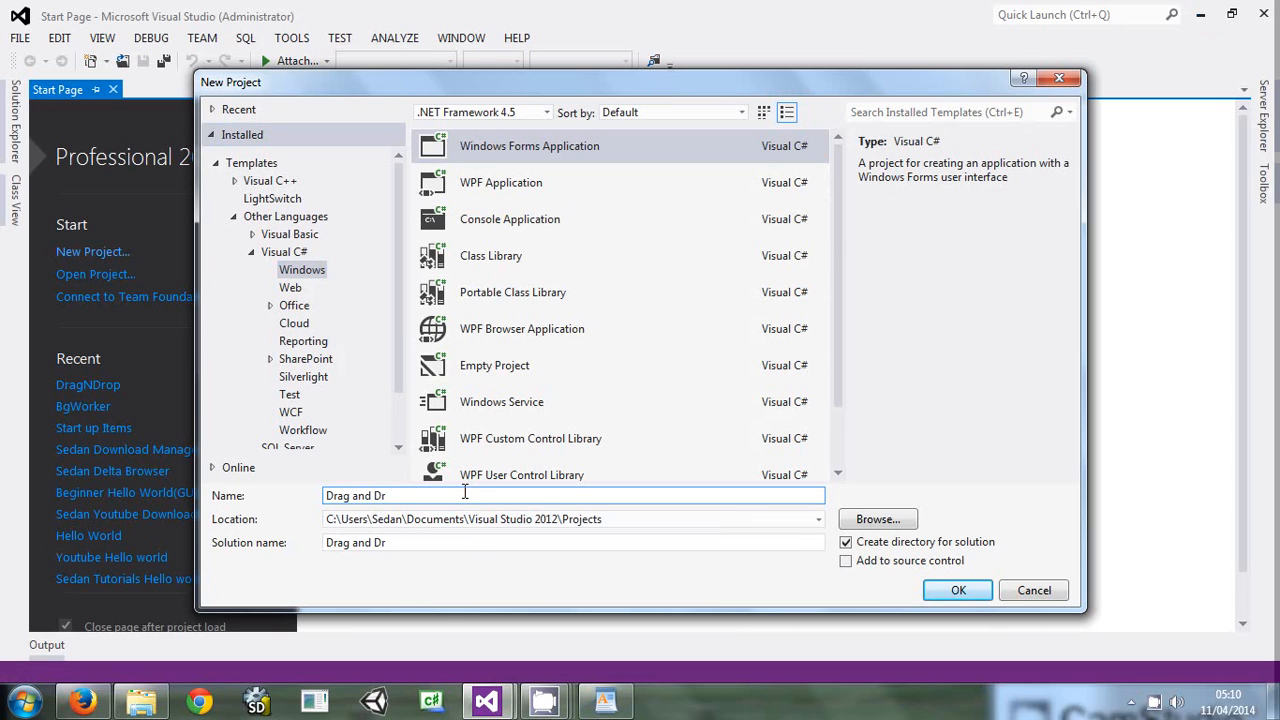
type("op program")
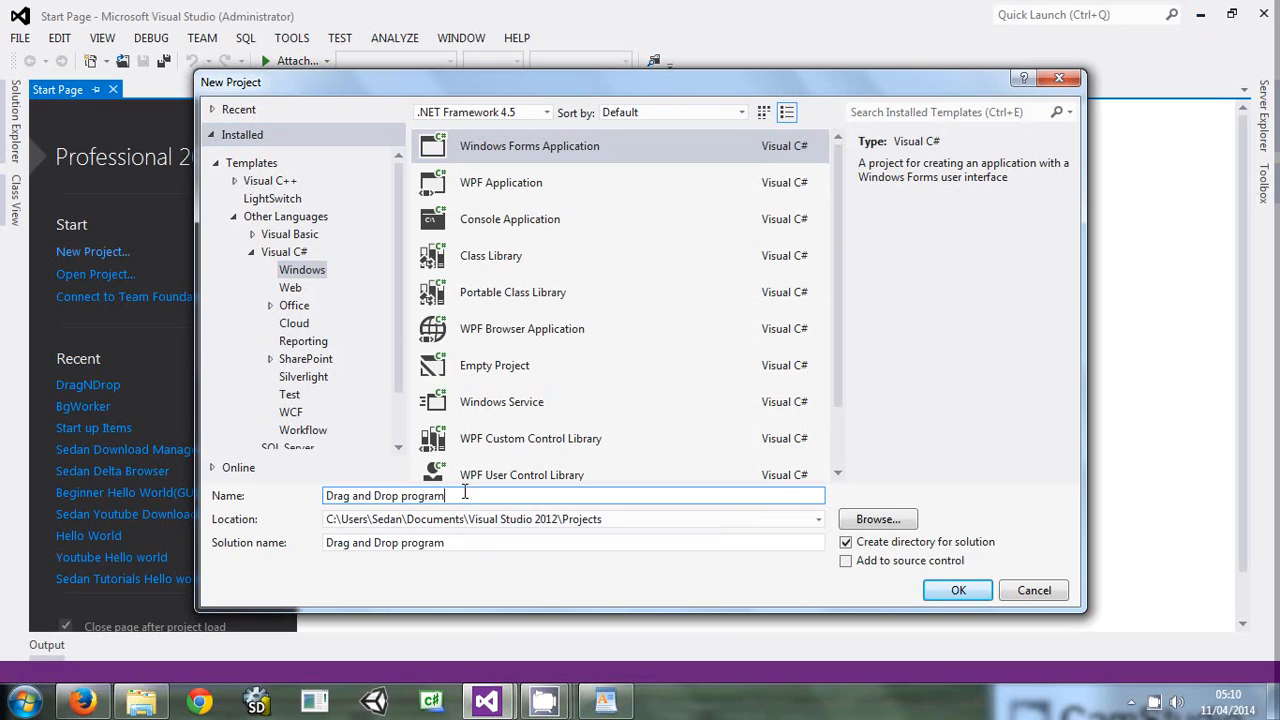
mouse_move(984, 556)
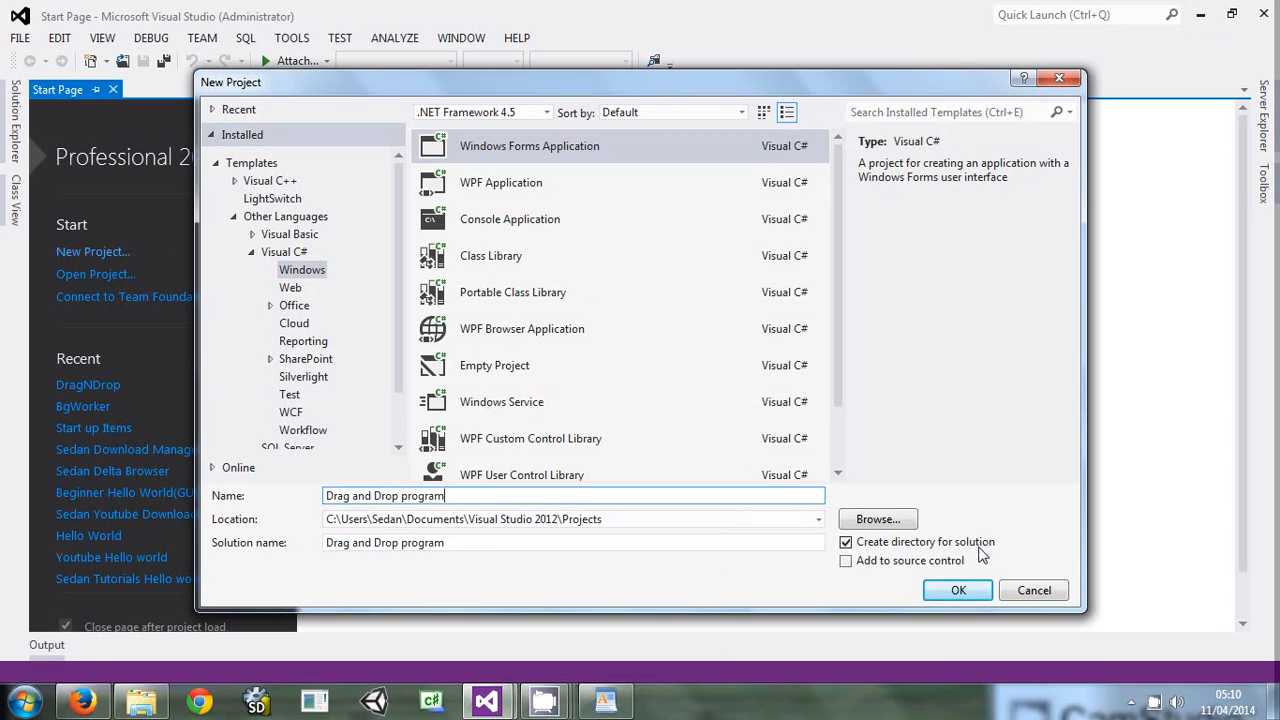
left_click(956, 590)
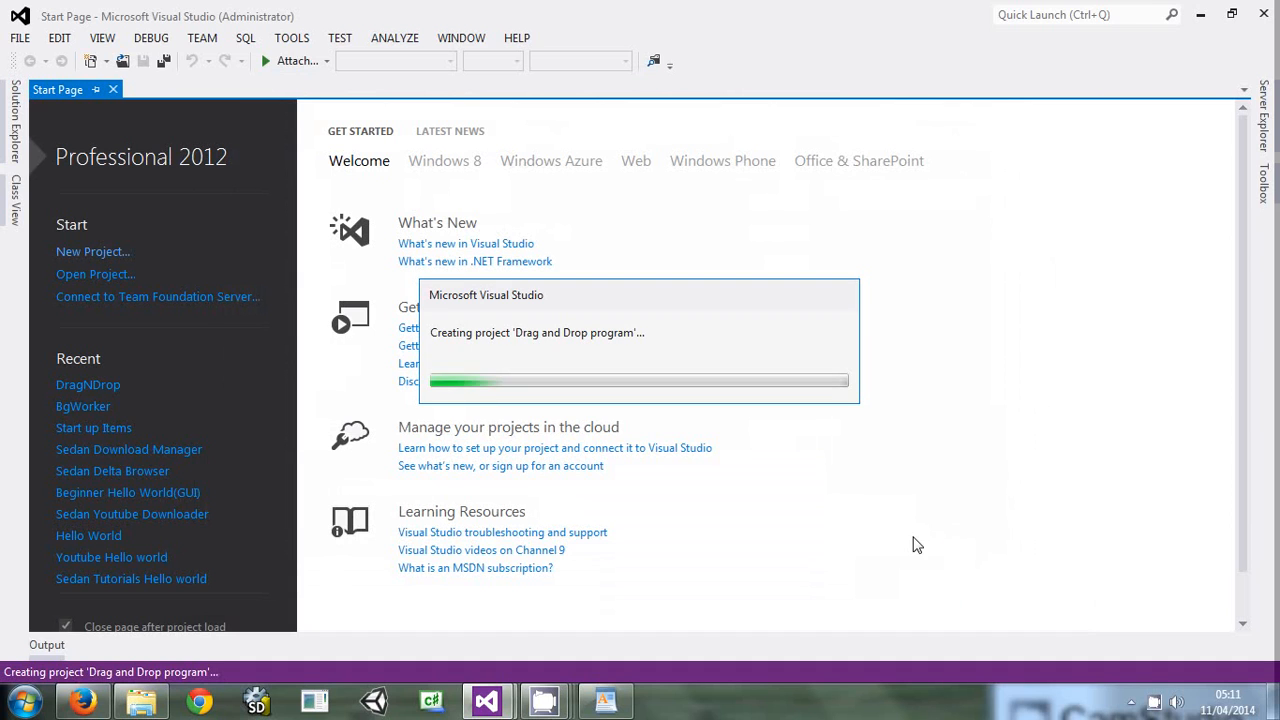
mouse_move(612, 388)
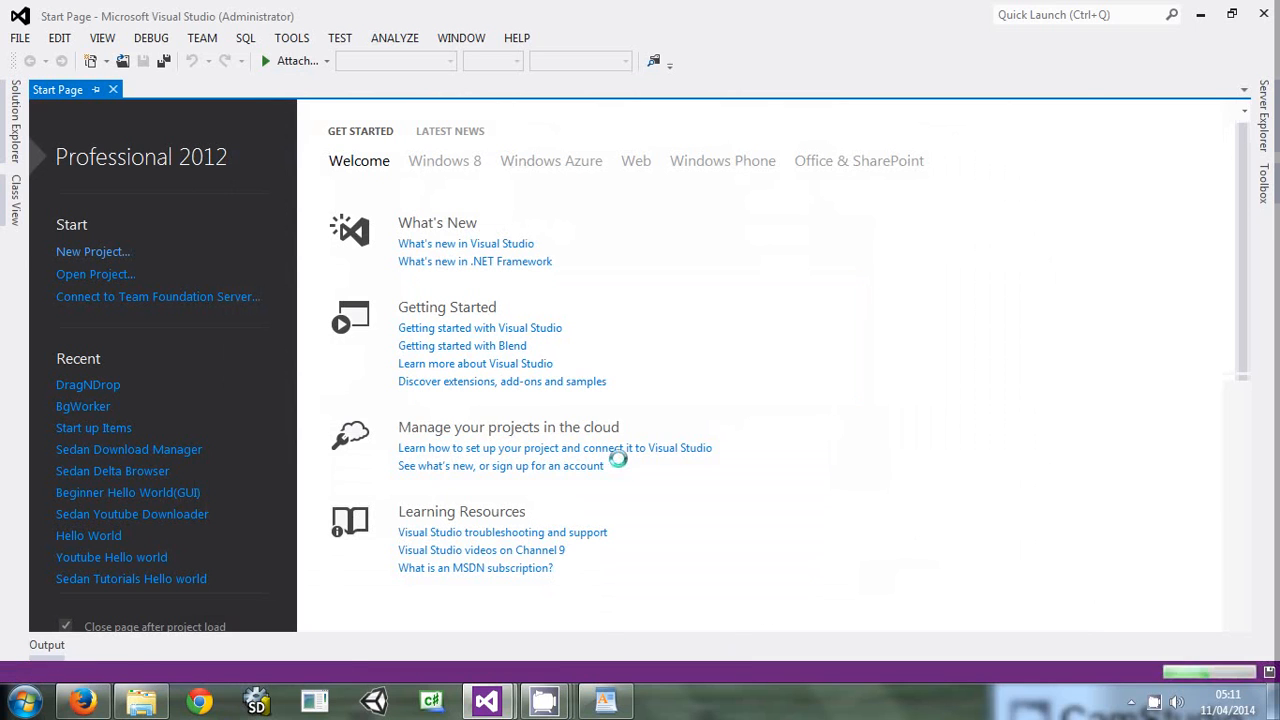
Widen the empty Form1 in the designer using its right resize handle
left_click(92, 252)
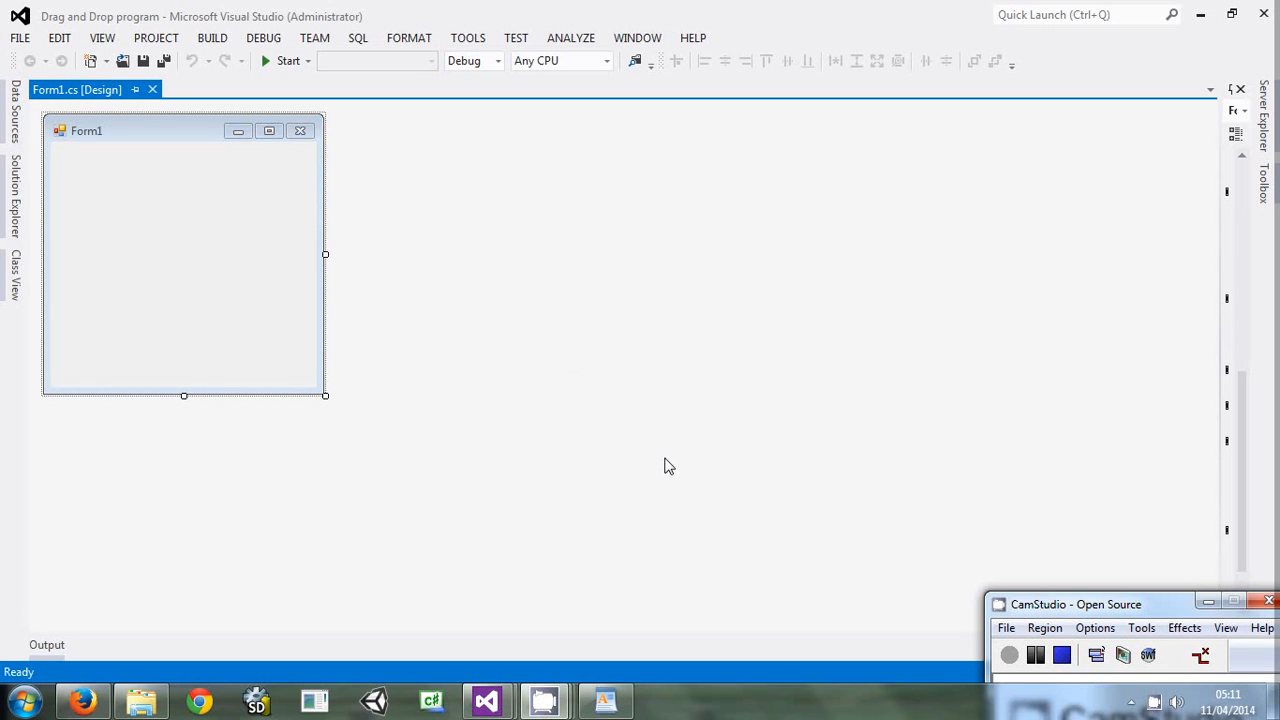
mouse_move(322, 260)
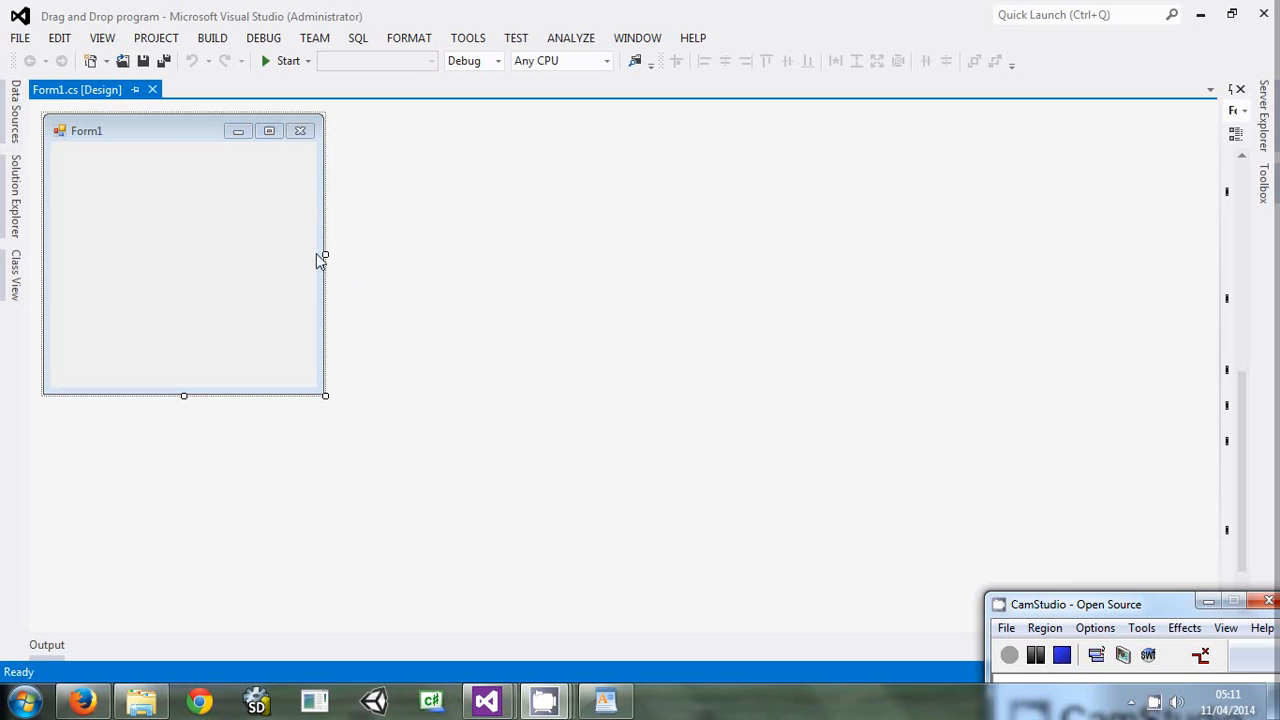
left_click_drag(324, 256, 472, 264)
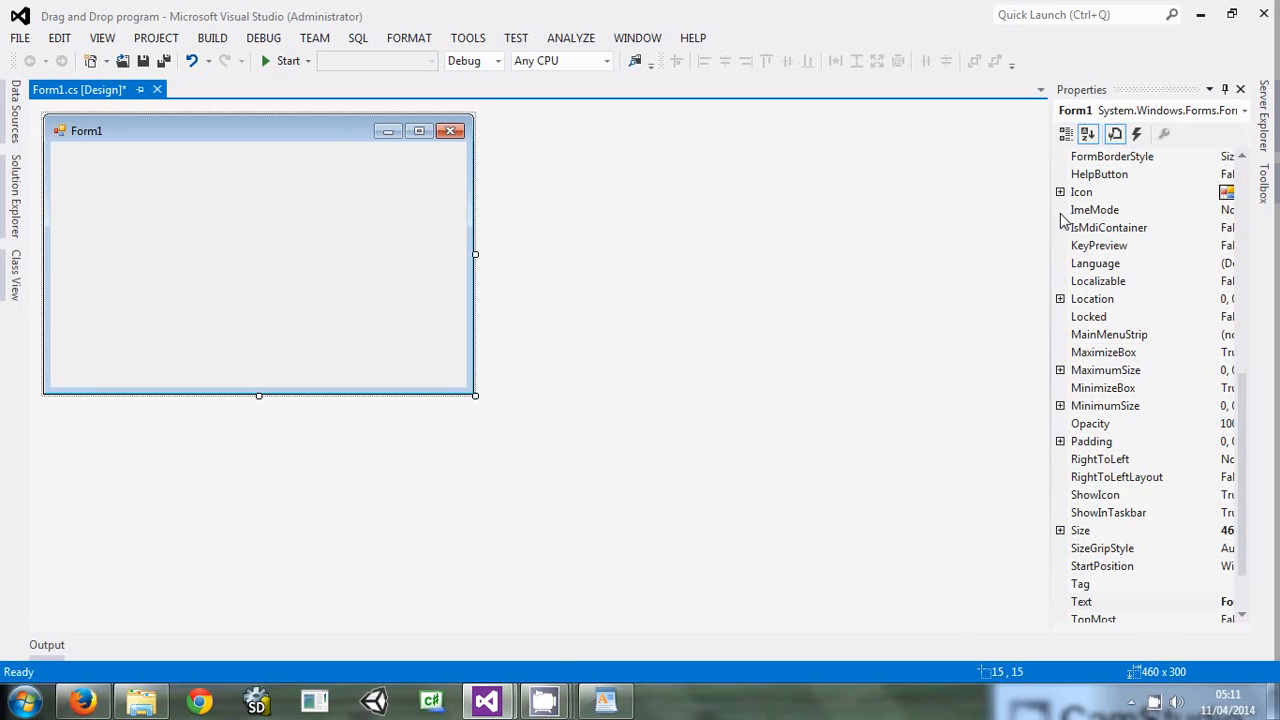
mouse_move(980, 264)
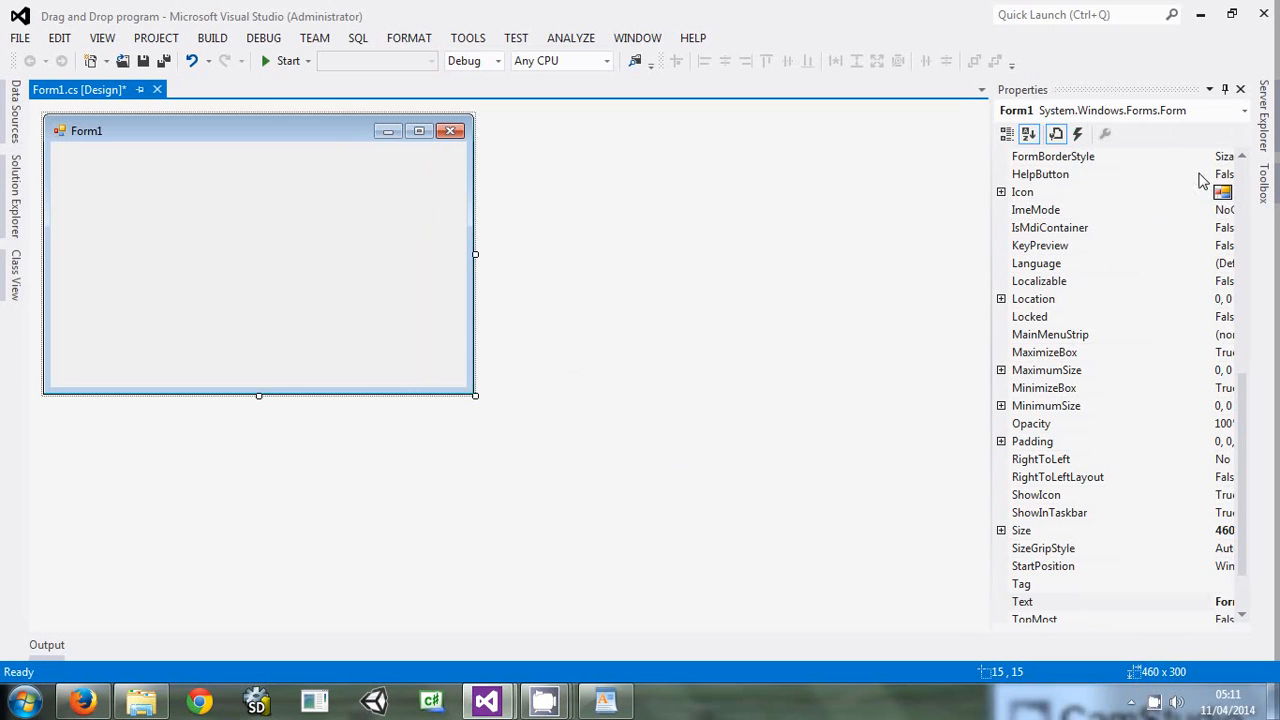
Set the form's Text property to 'Drag and Drop demo'
left_click(1060, 600)
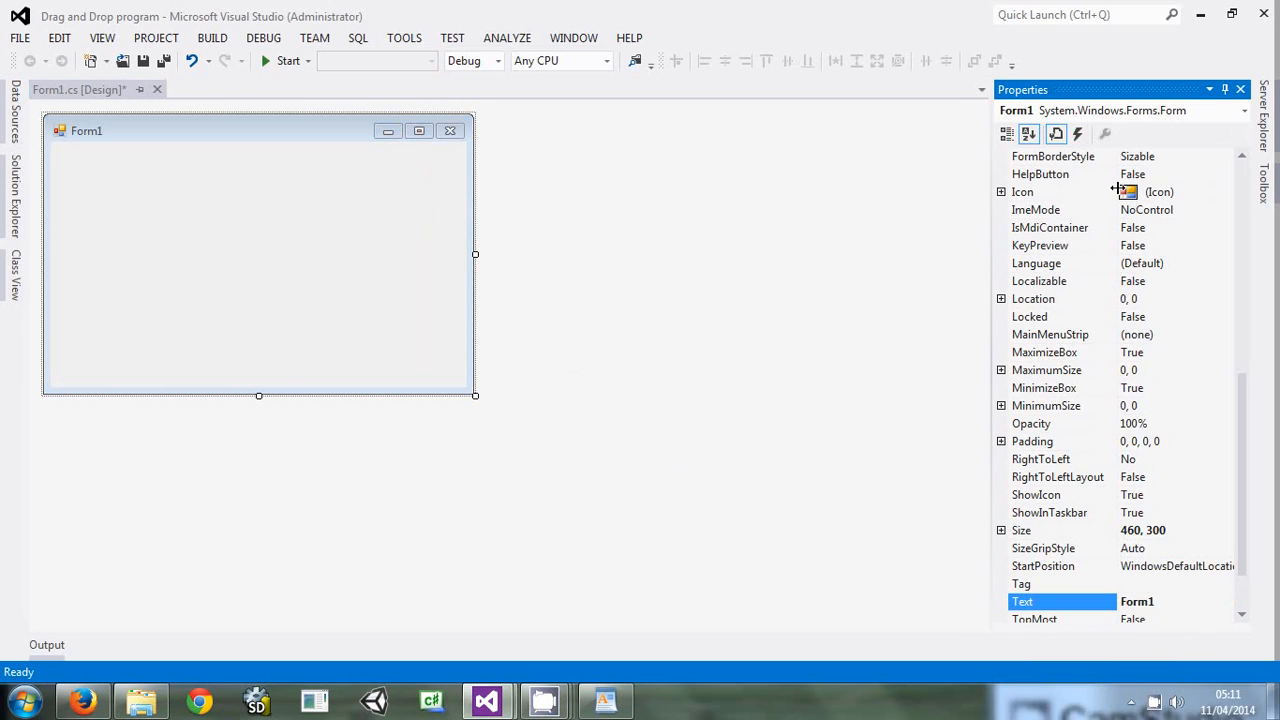
mouse_move(350, 234)
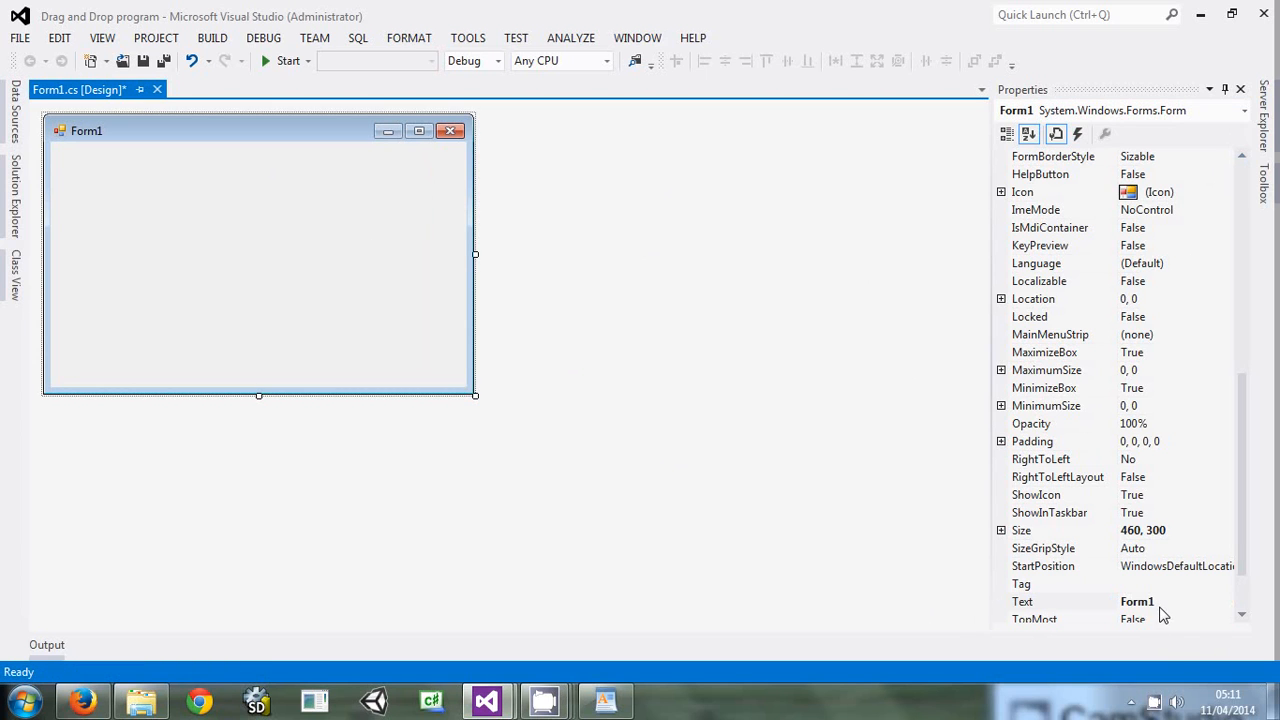
left_click(1022, 600)
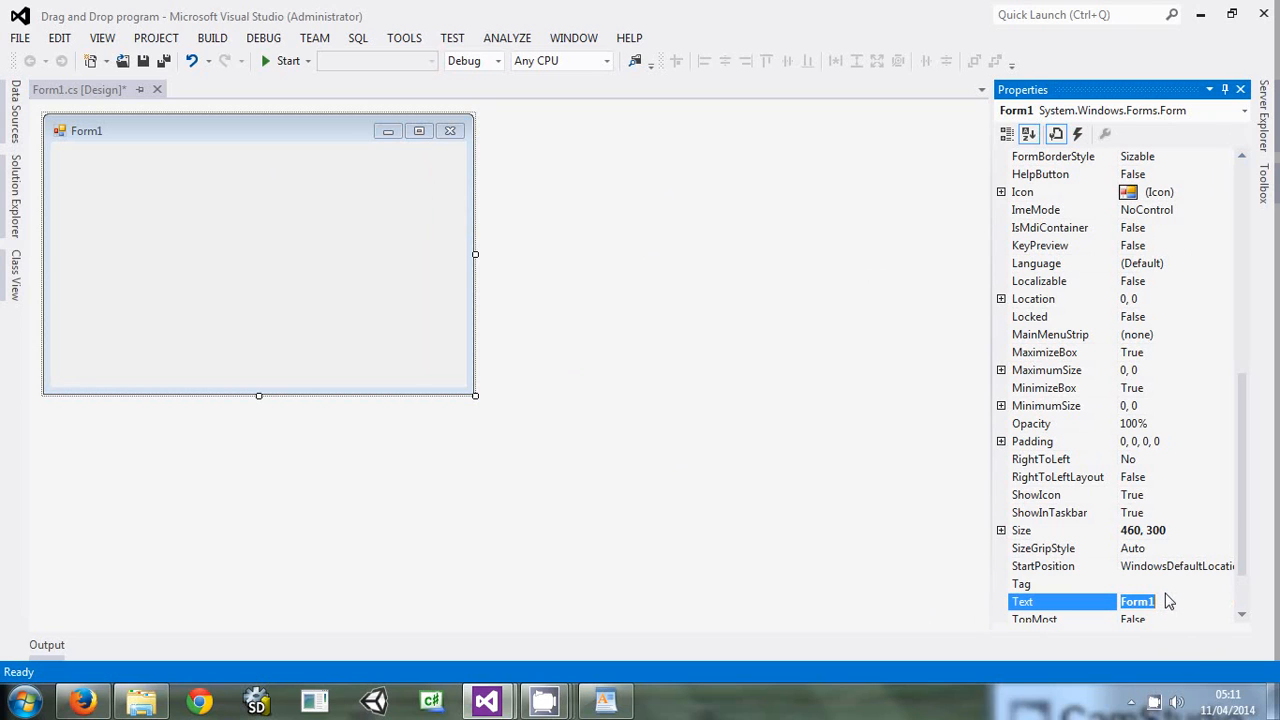
type("Dra")
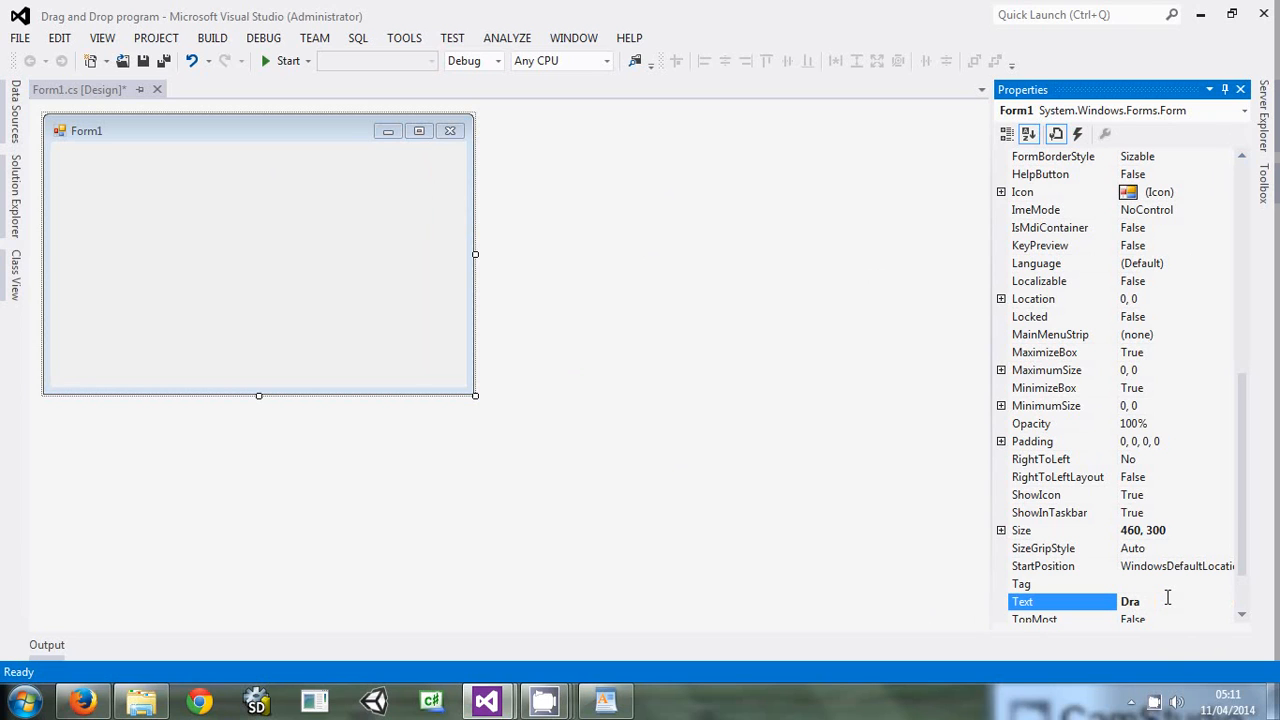
type("g and")
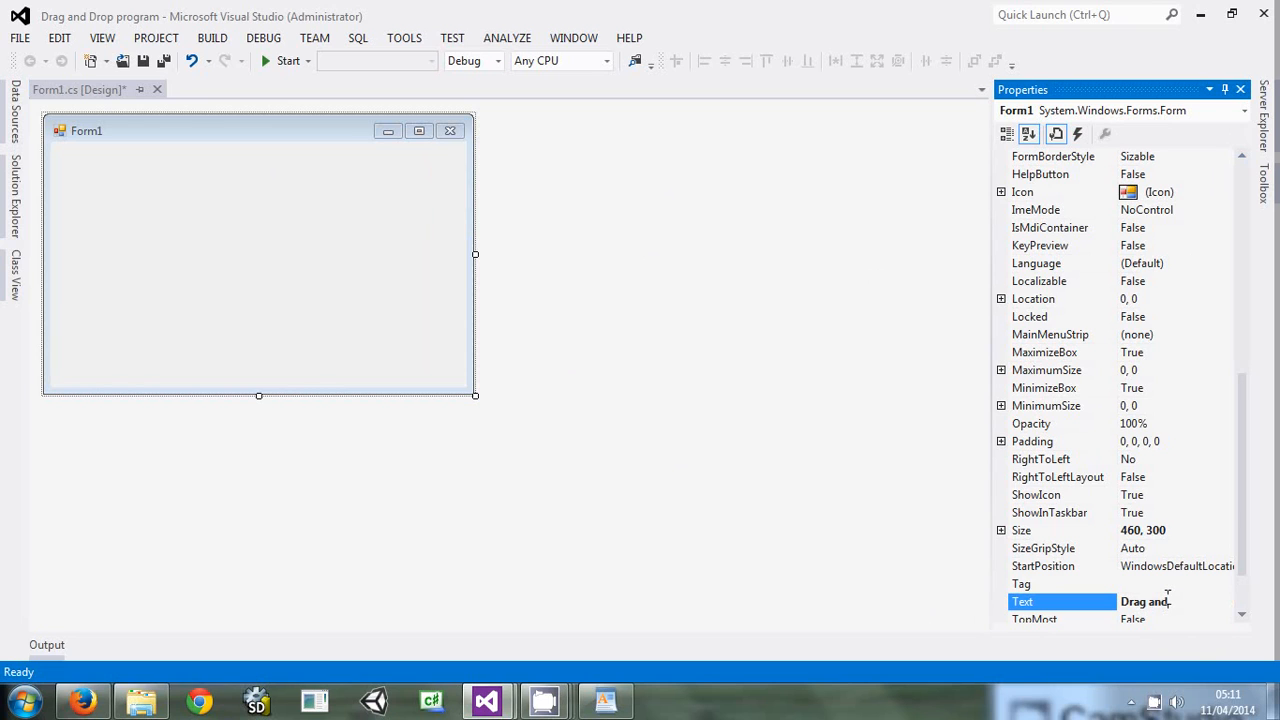
type("Drop")
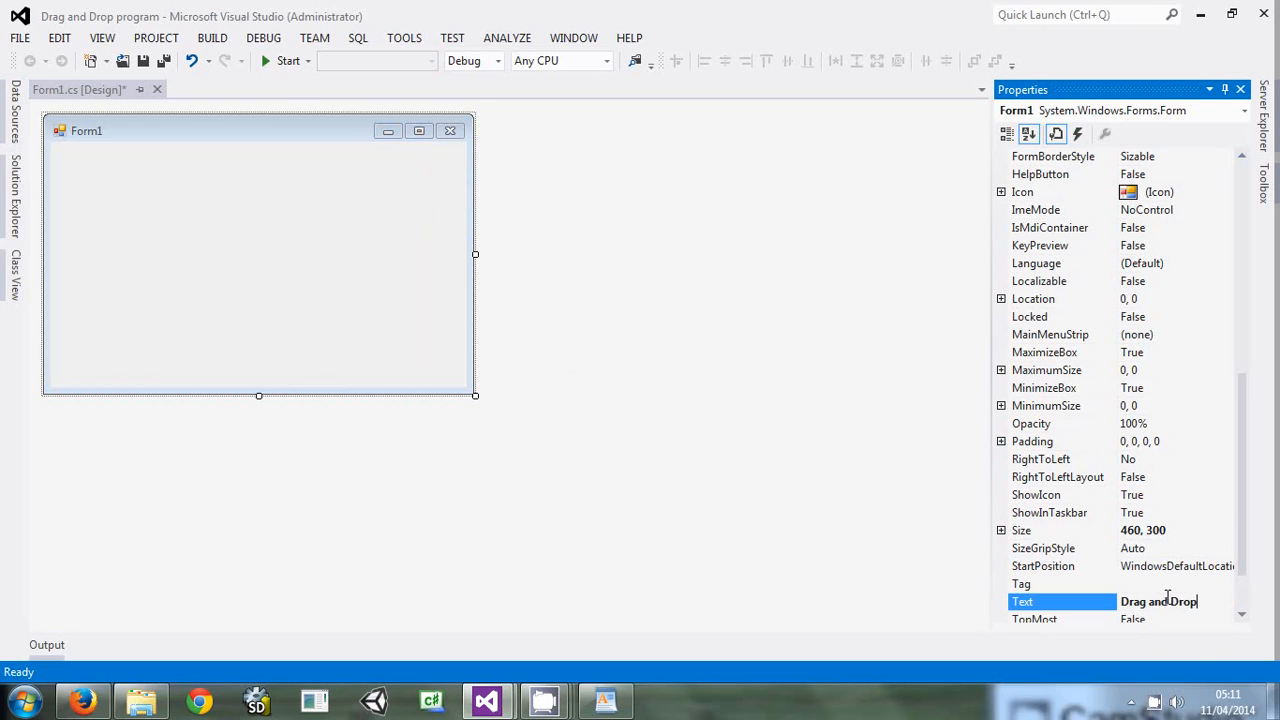
type("de")
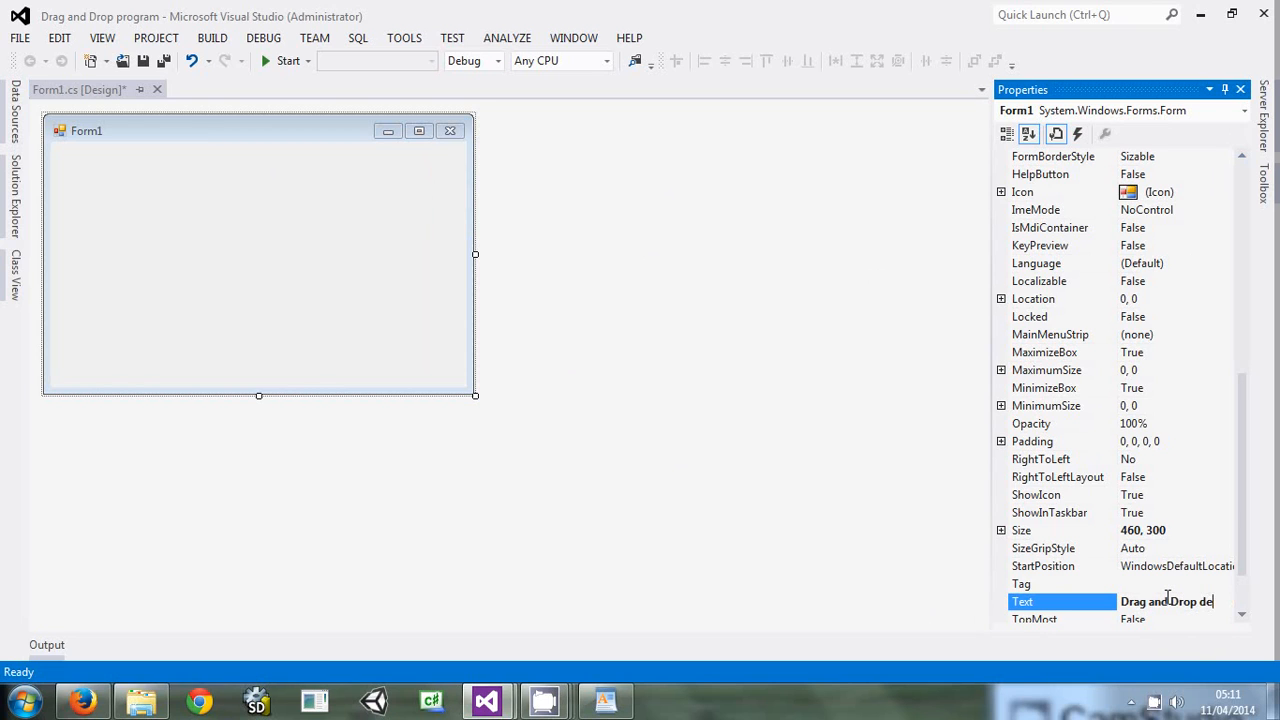
key("Return")
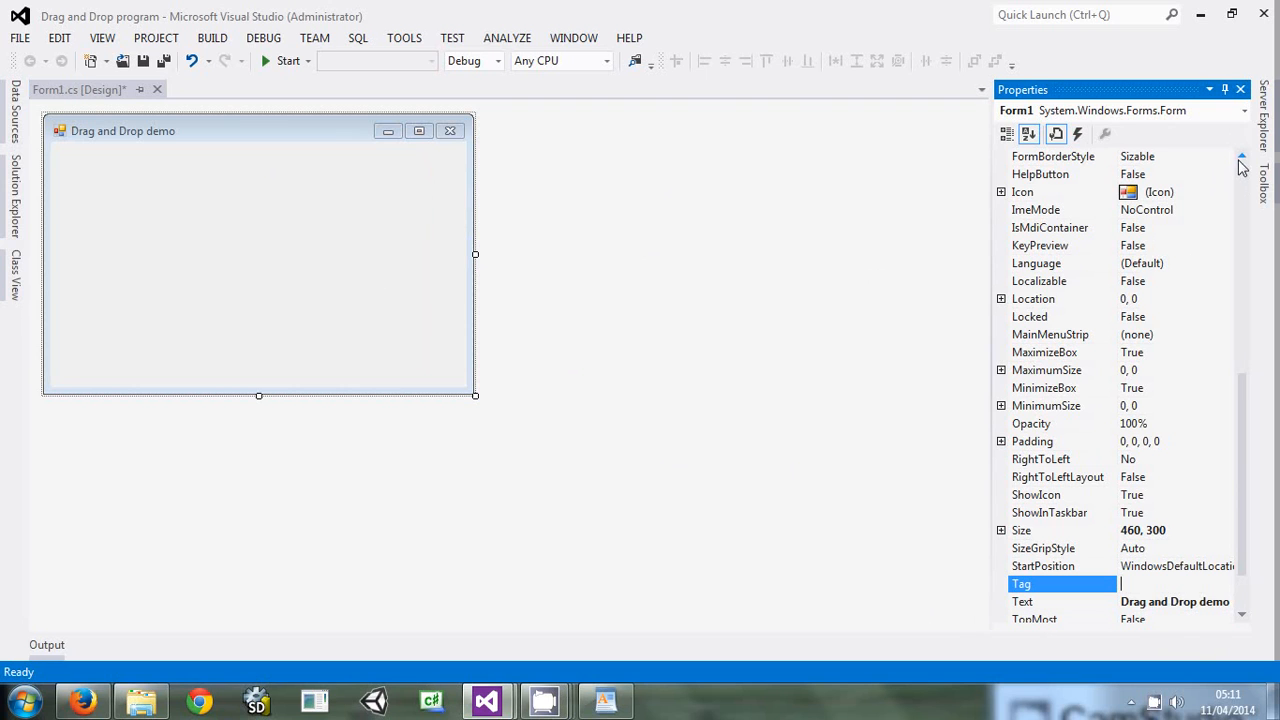
scroll("up", 3)
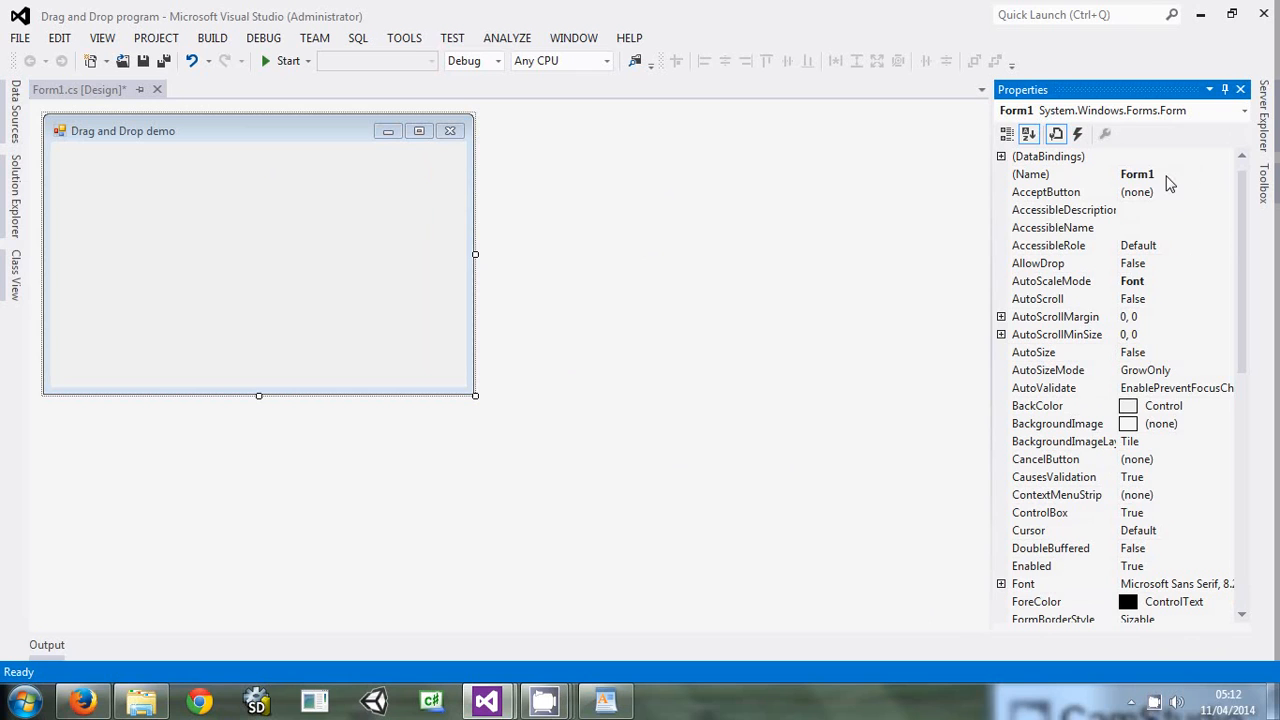
mouse_move(398, 252)
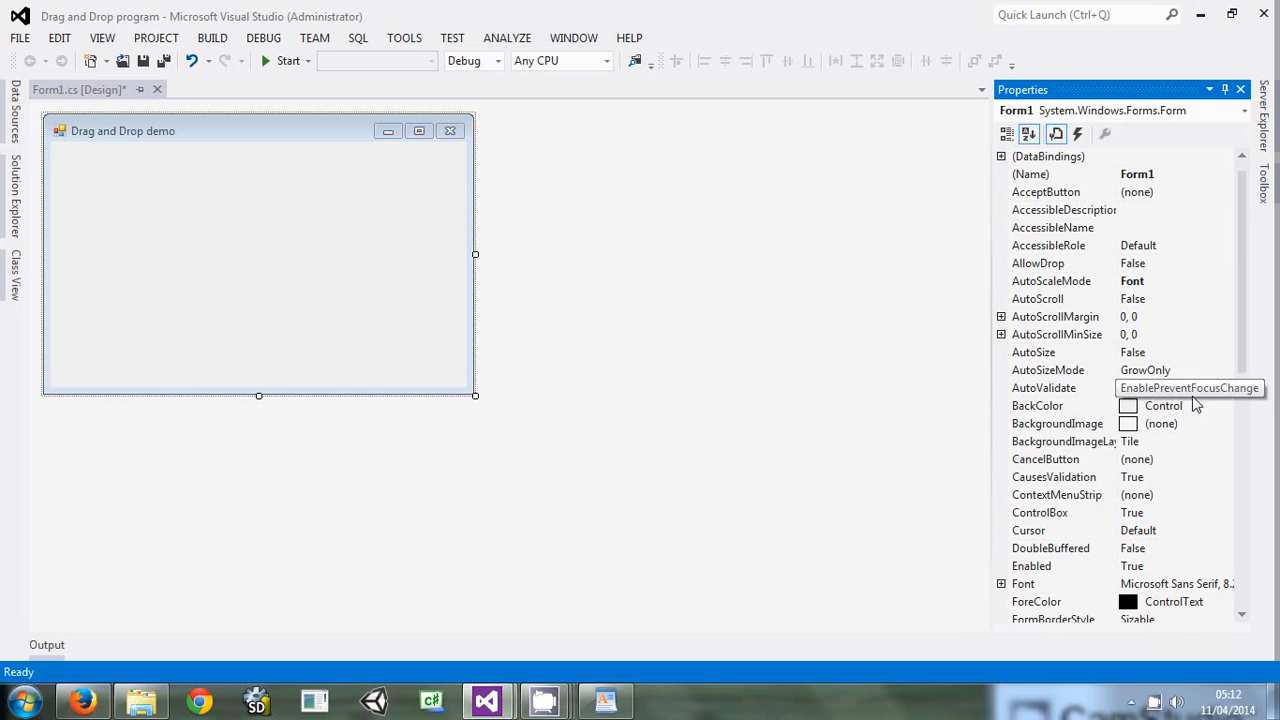
Set the form's BackColor to the InactiveCaptionText system colour
left_click(1060, 404)
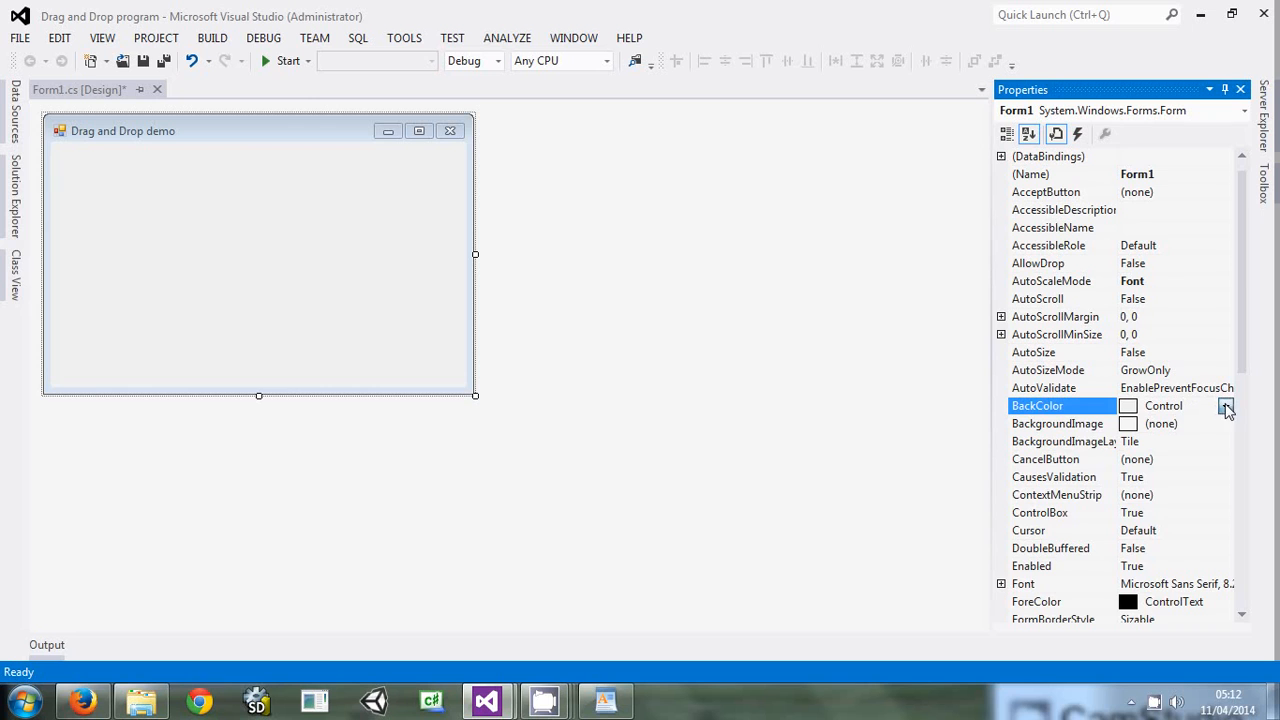
left_click(1226, 404)
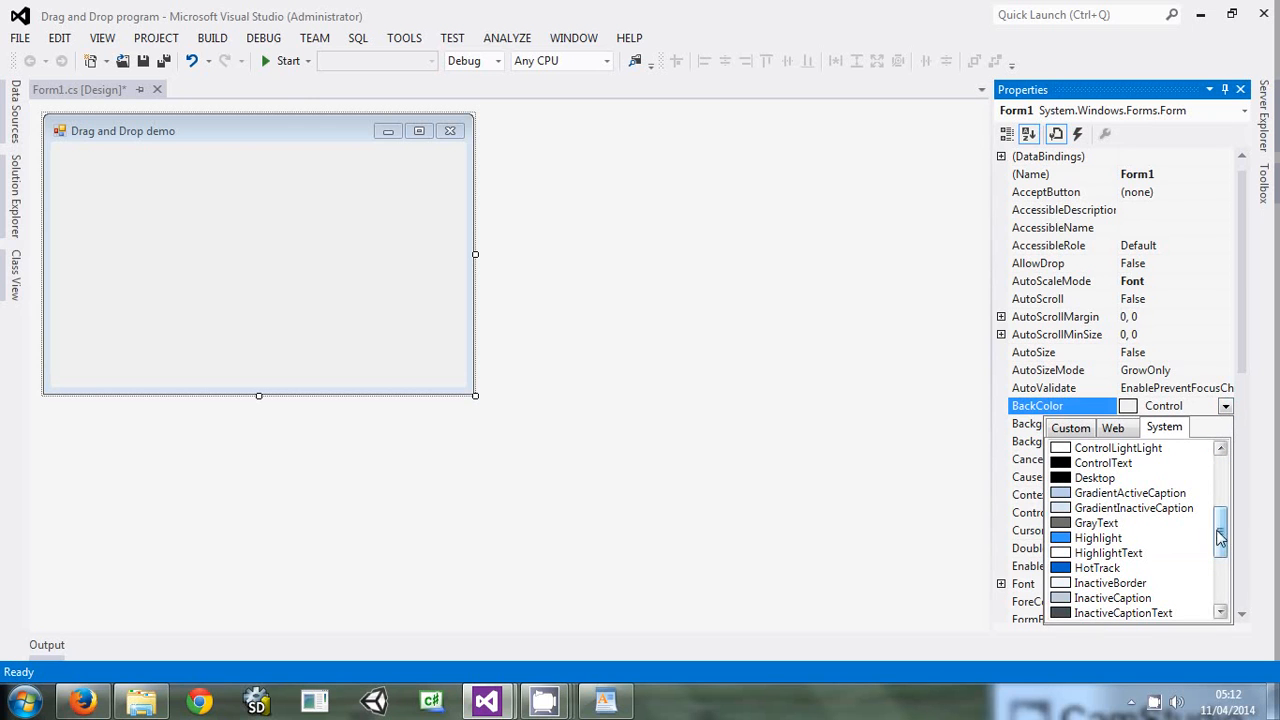
left_click(1122, 612)
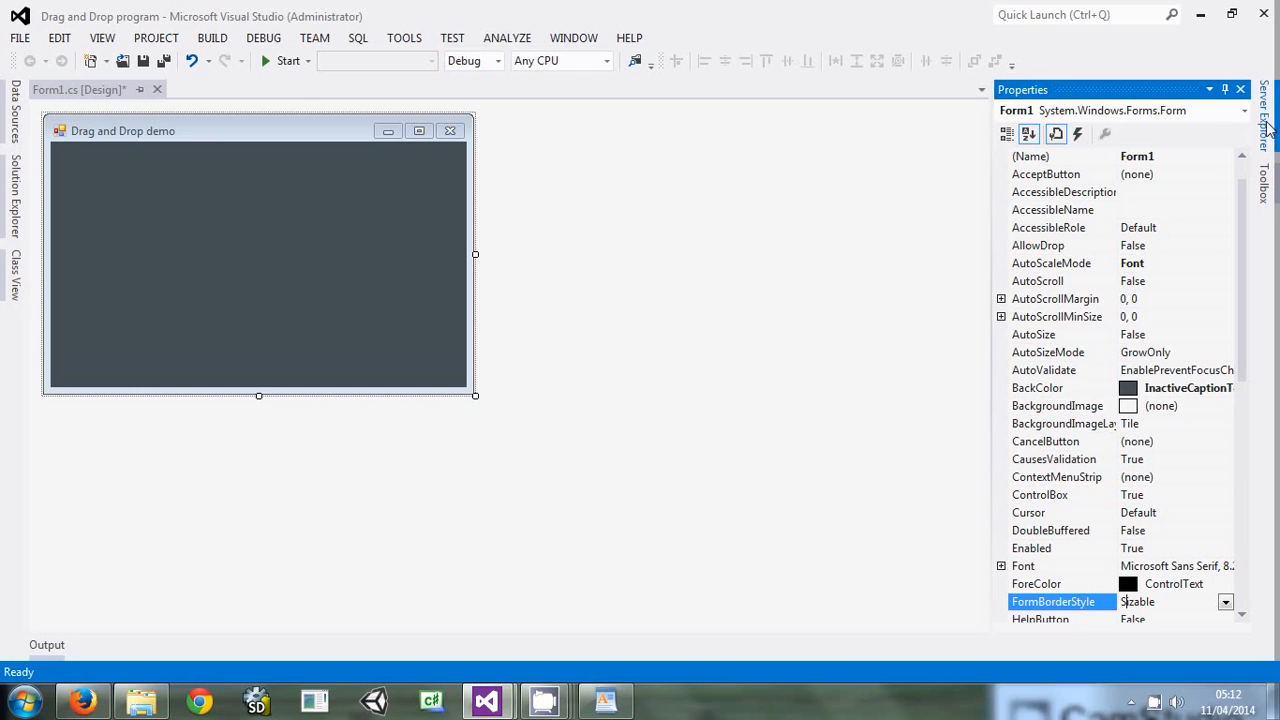
Add a group box from the Toolbox and stretch it to fill the form
left_click(1264, 190)
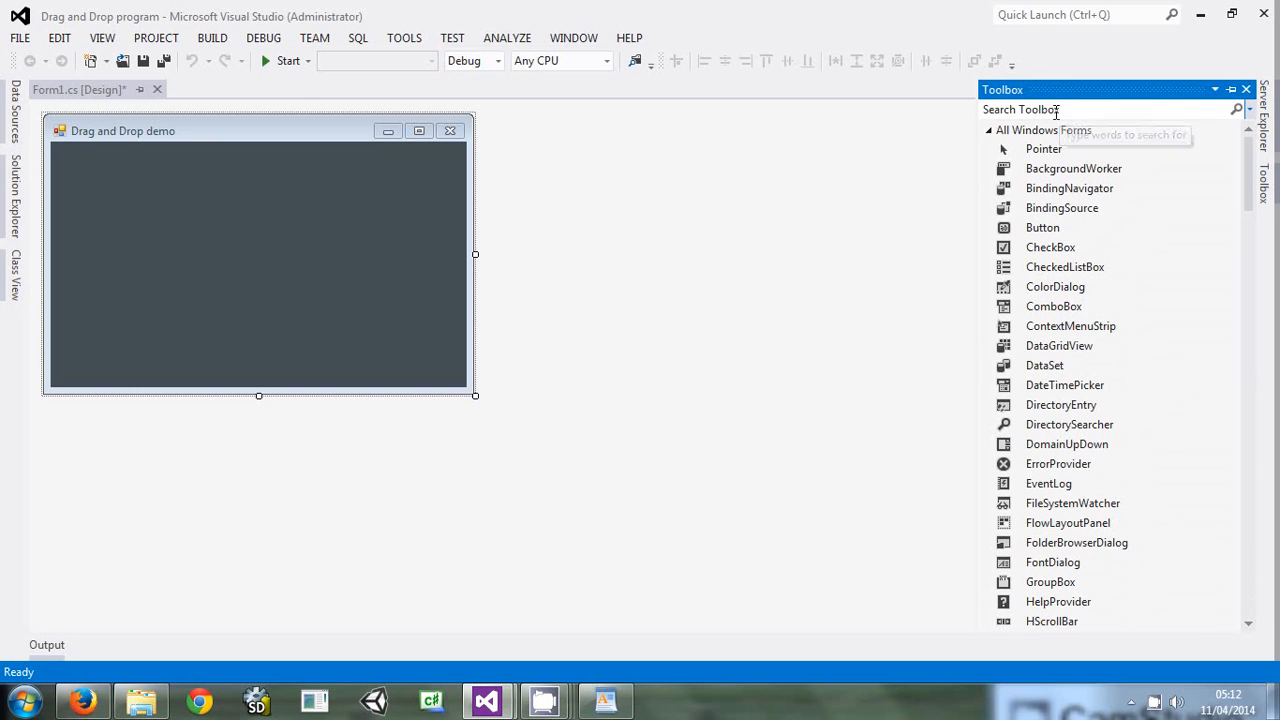
type("gr")
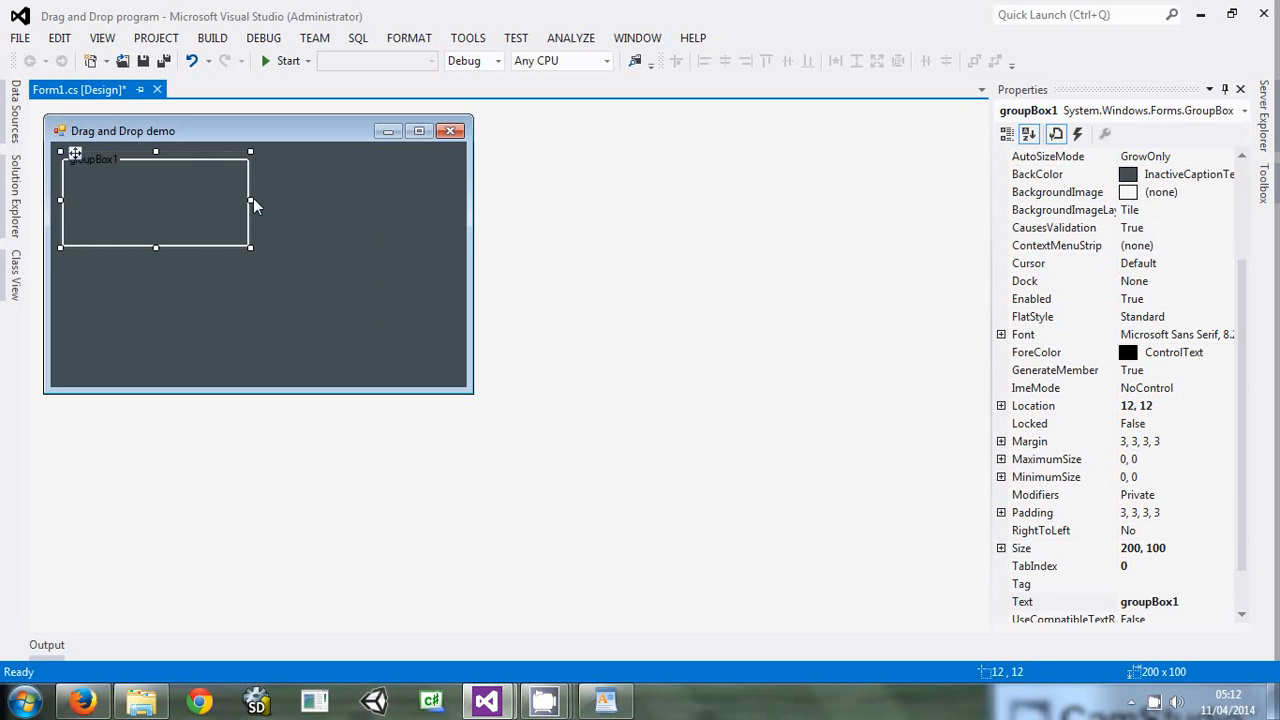
left_click_drag(250, 200, 450, 220)
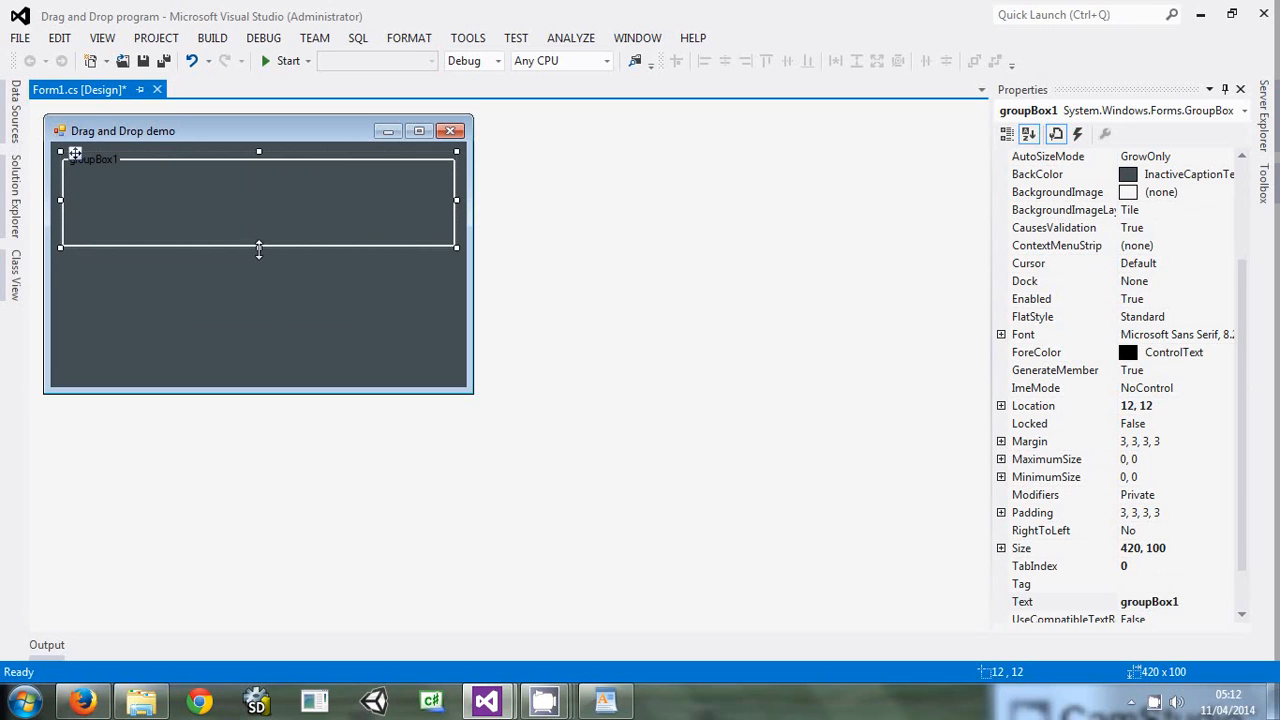
left_click_drag(260, 248, 260, 376)
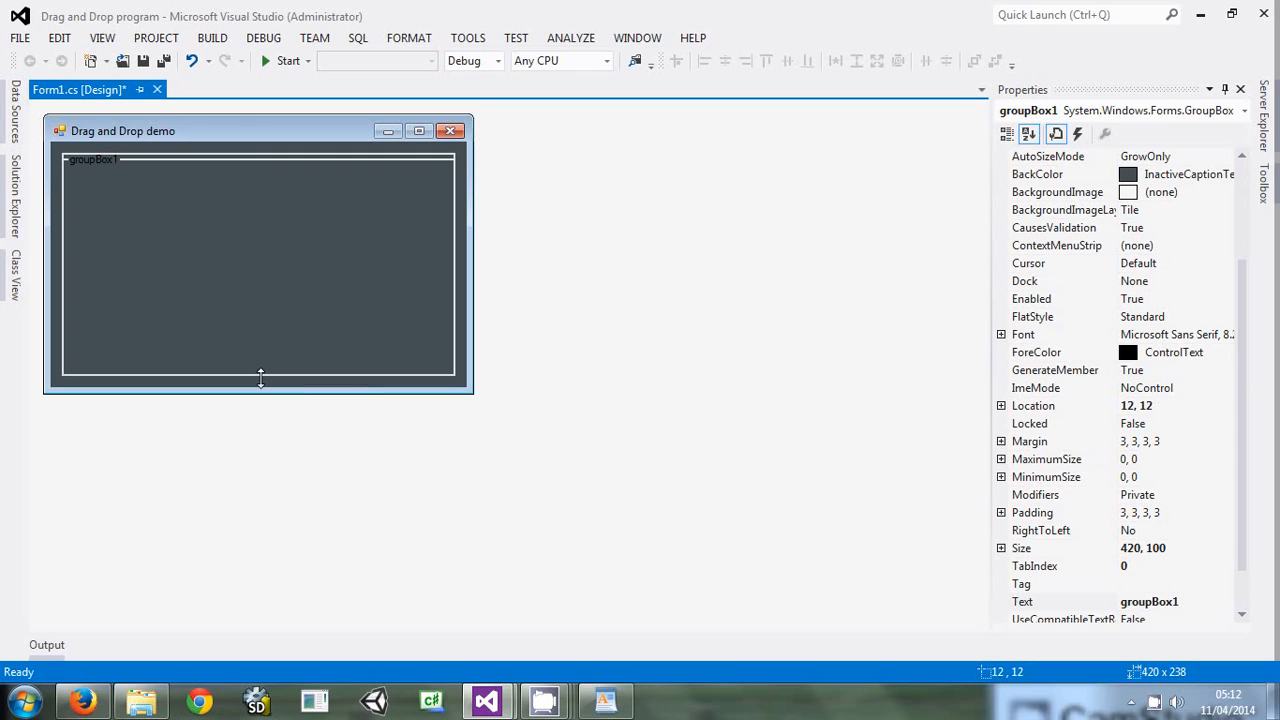
left_click_drag(260, 378, 260, 378)
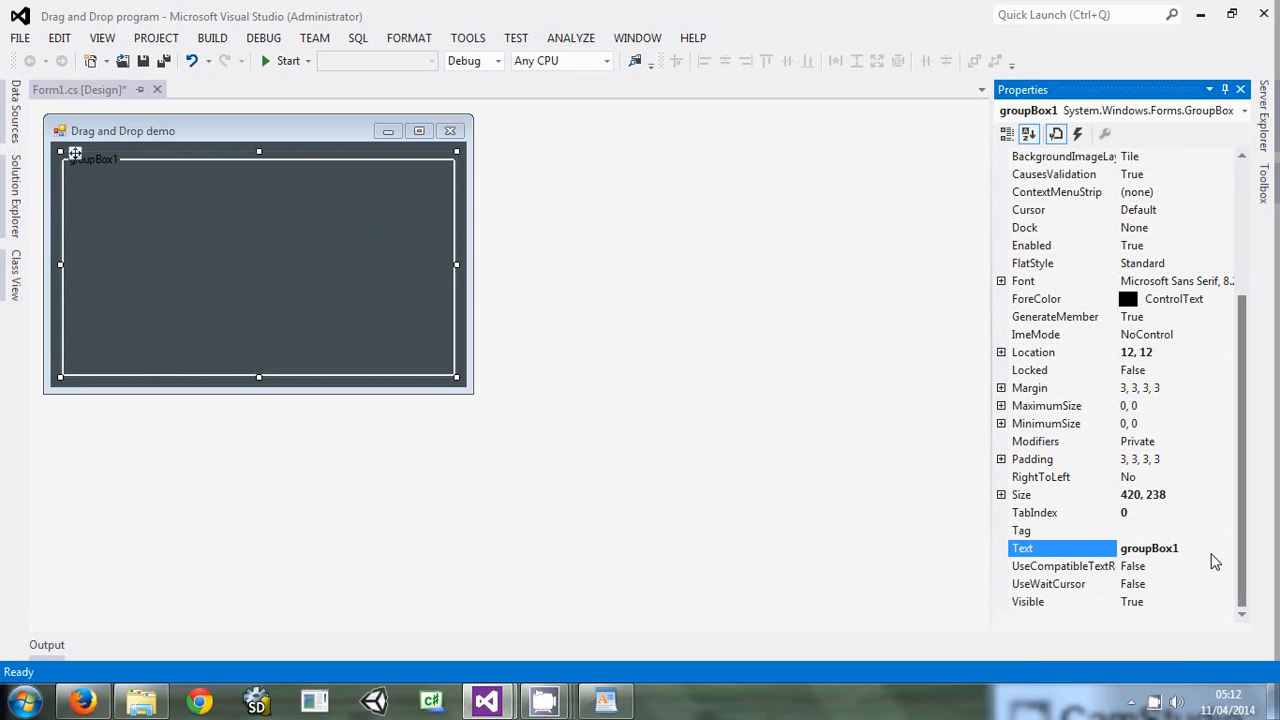
Caption the group box 'Drag and drop the file over here'
double_click(1148, 548)
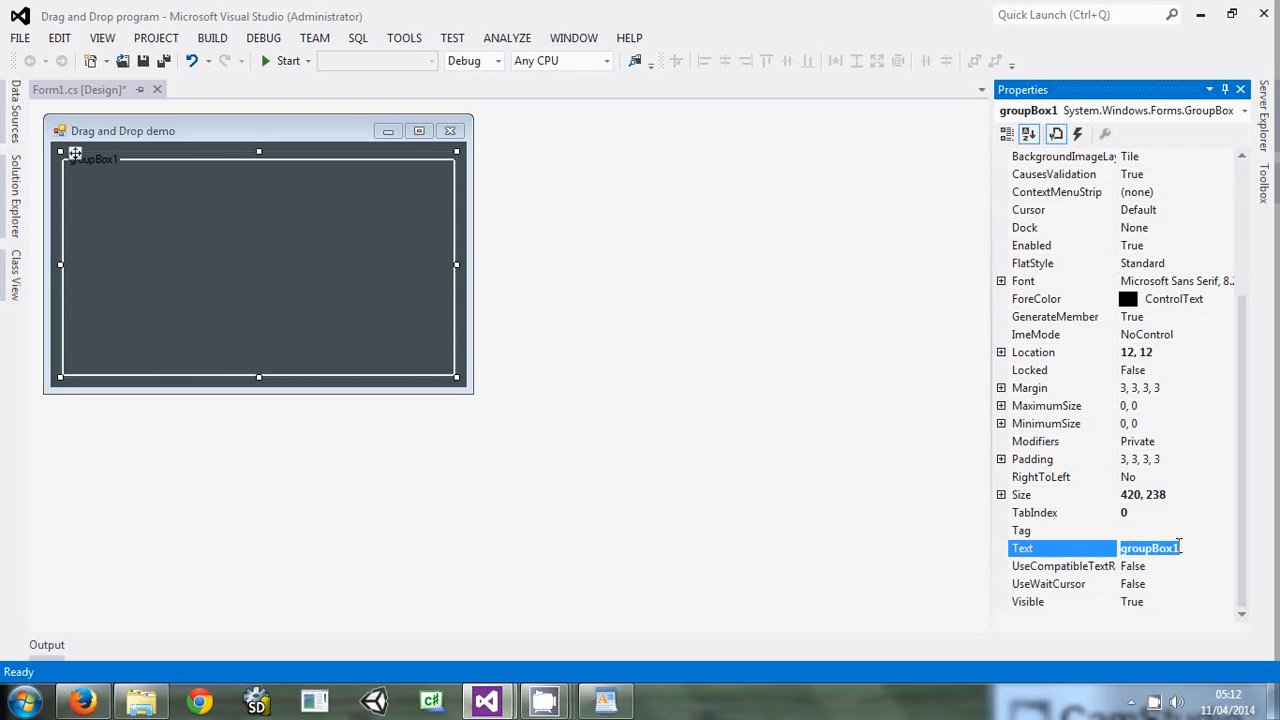
type("Drag and drop the file")
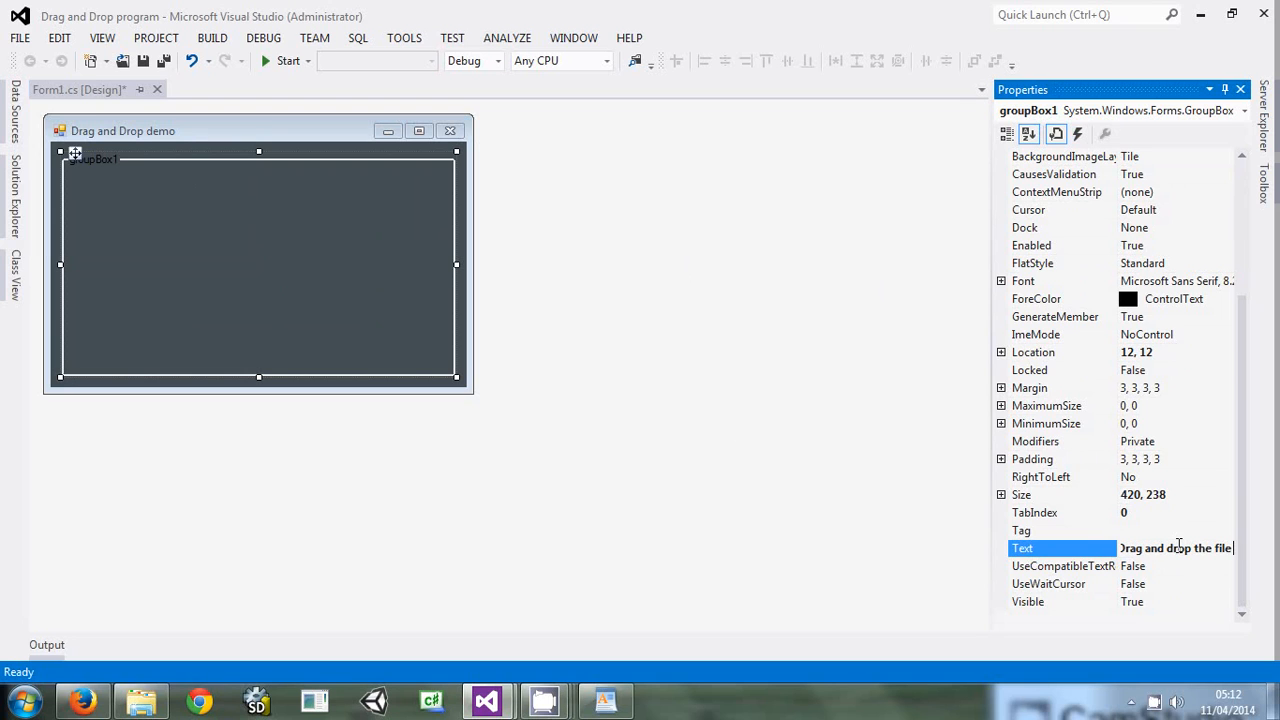
type("over")
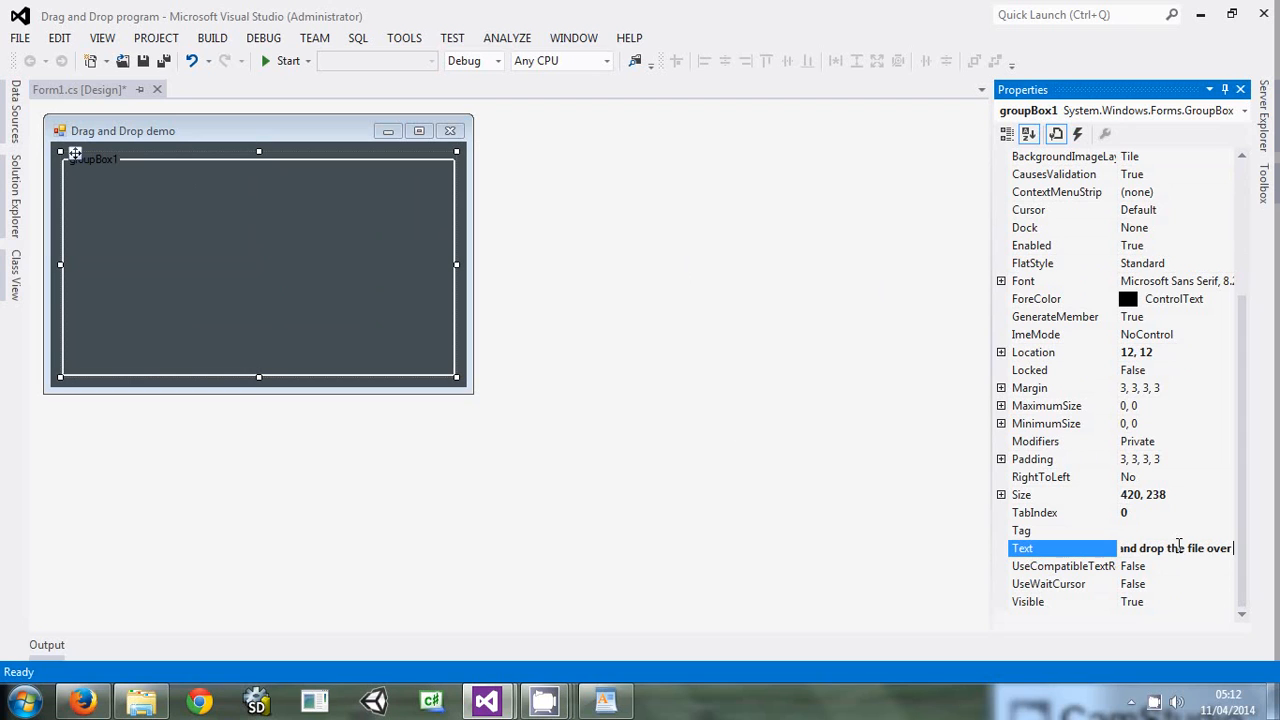
type("here")
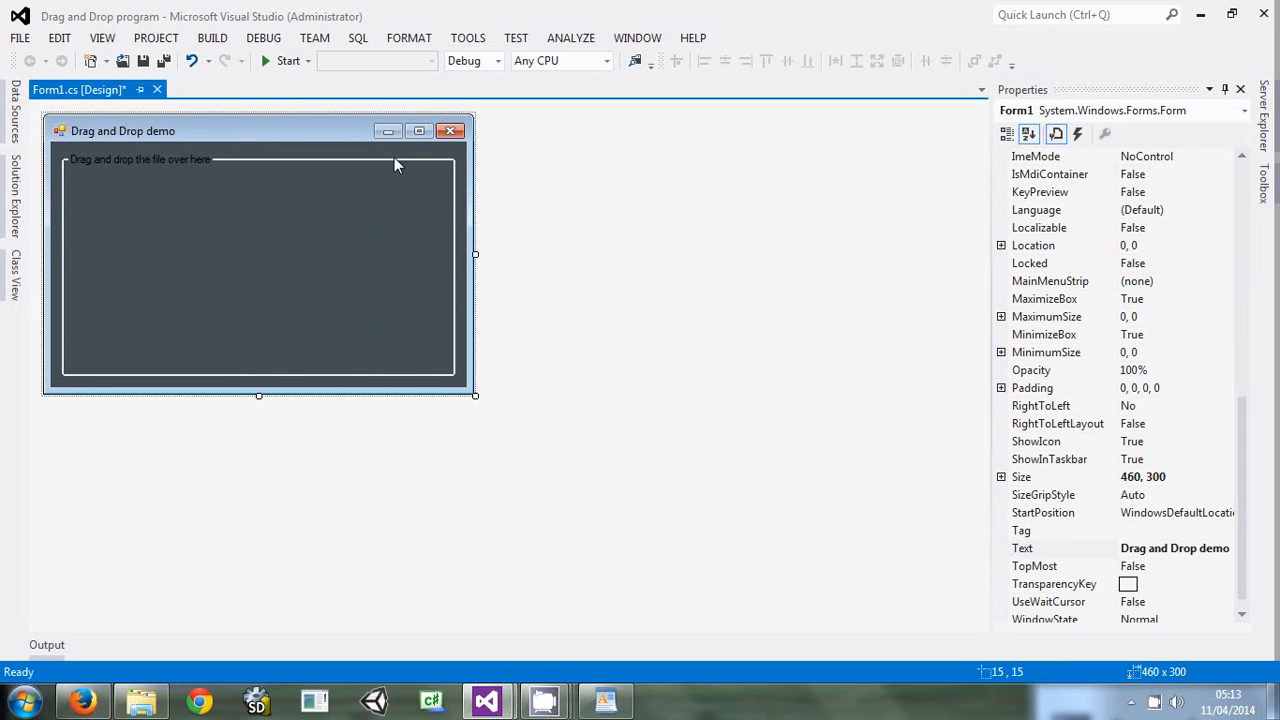
mouse_move(1076, 118)
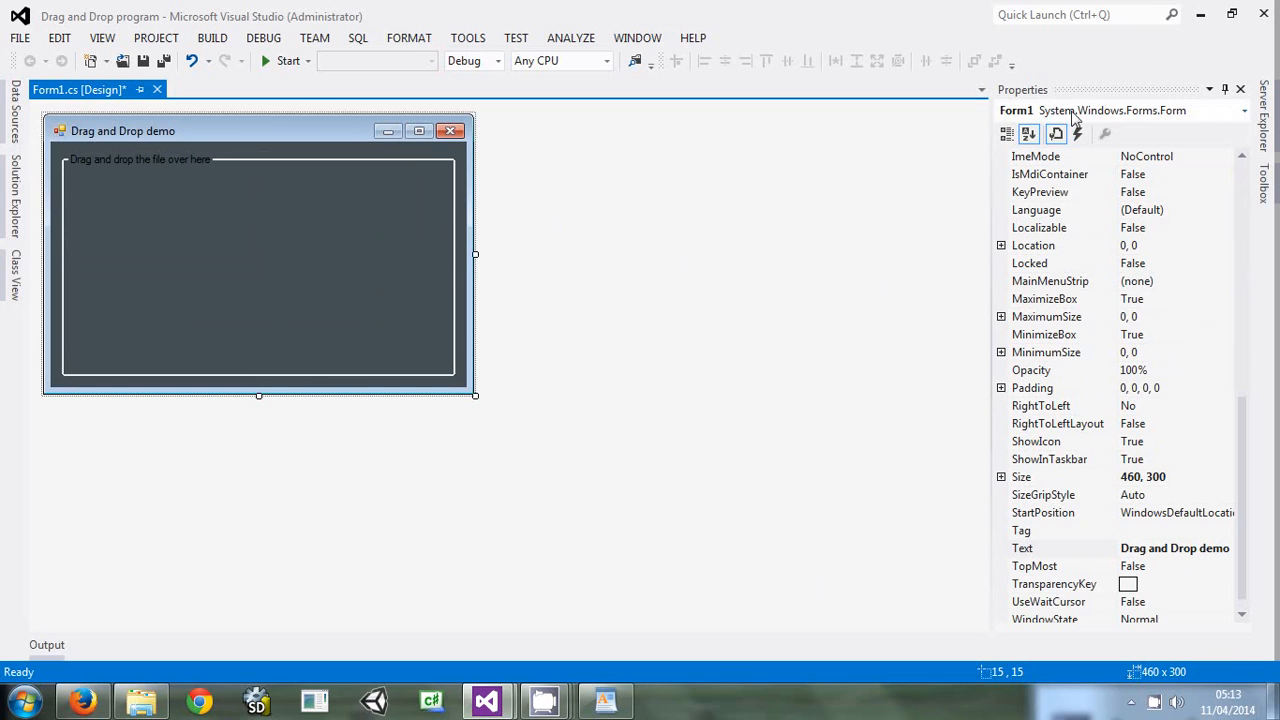
mouse_move(1070, 128)
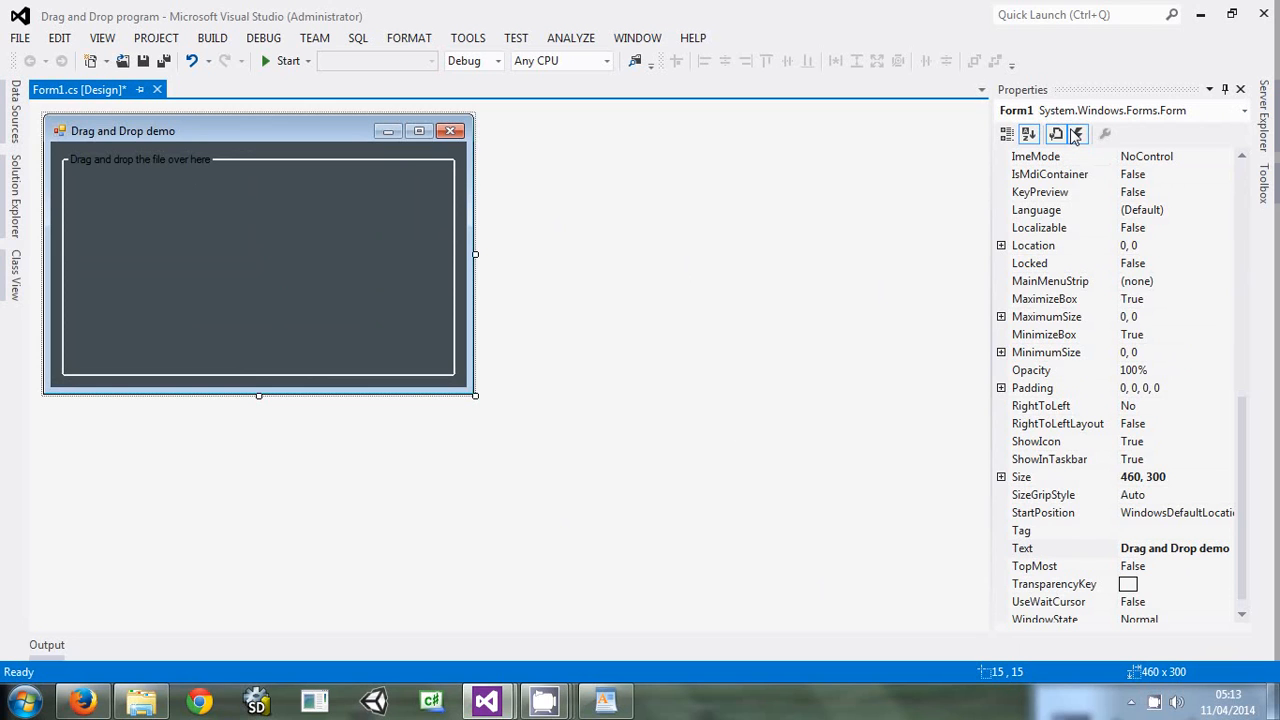
mouse_move(1076, 132)
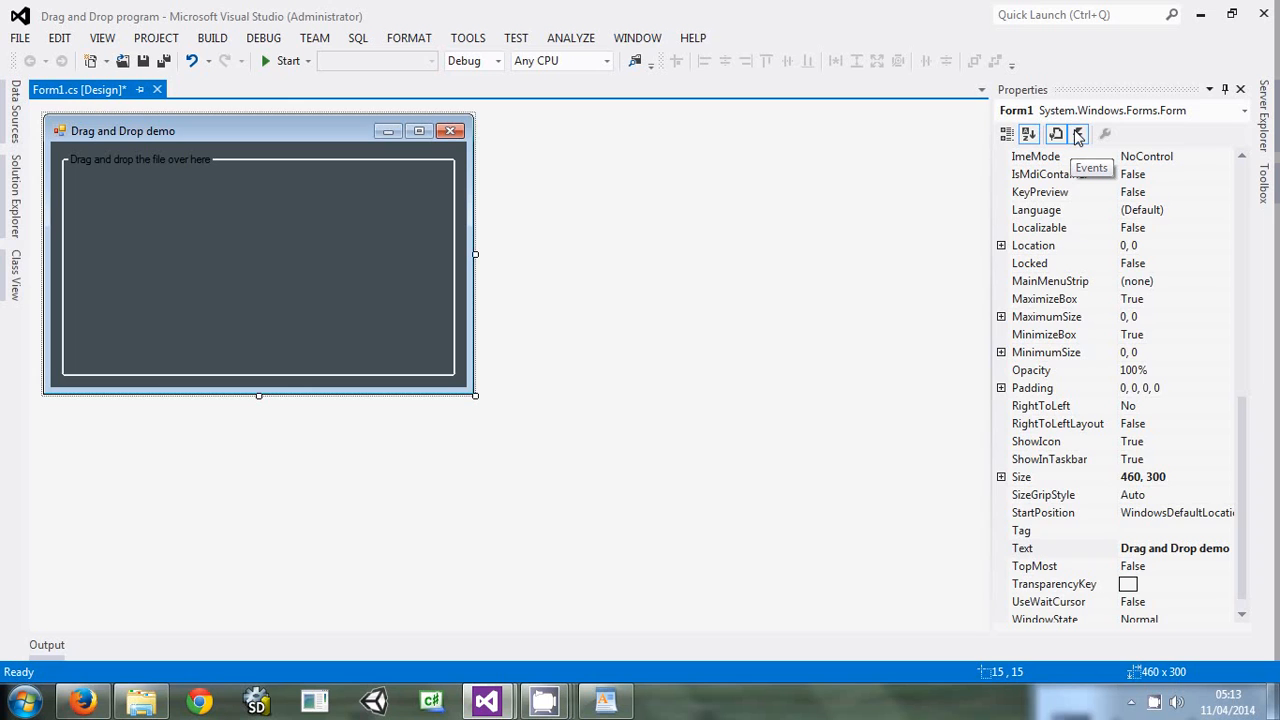
Attach a Form1_DragDrop handler to the form's DragDrop event from the Events list
left_click(1078, 132)
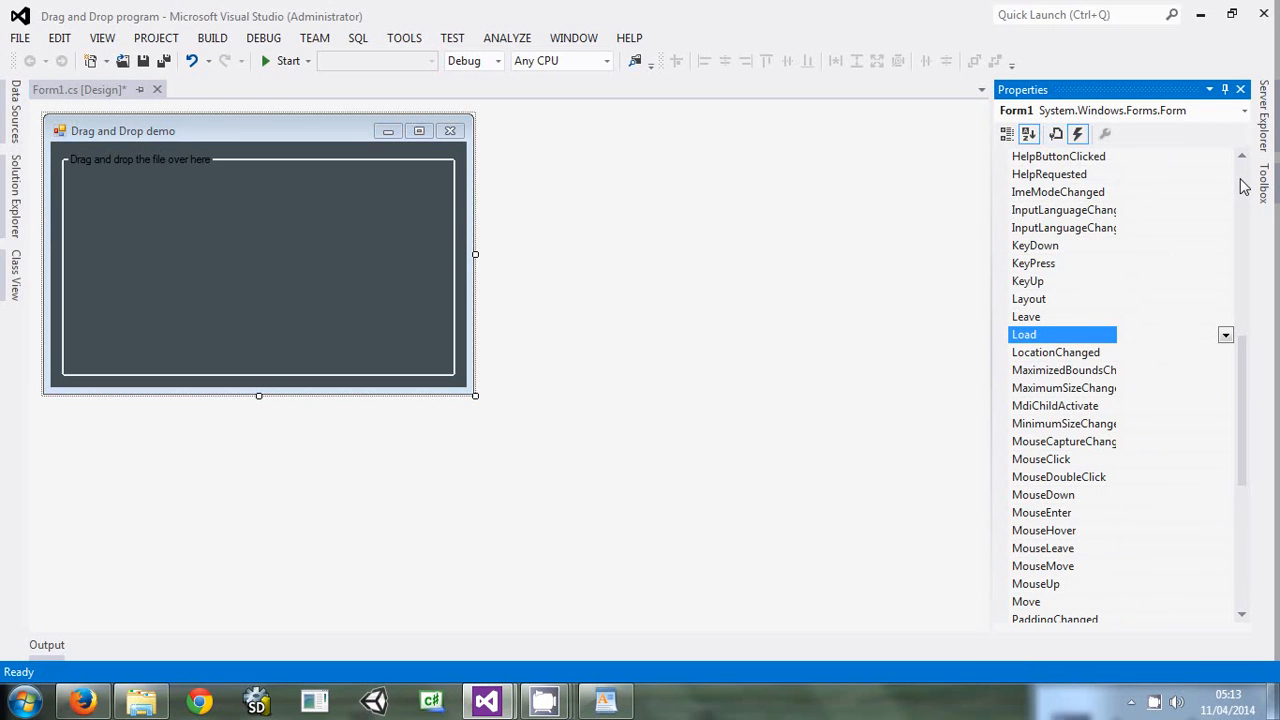
scroll("up", 3)
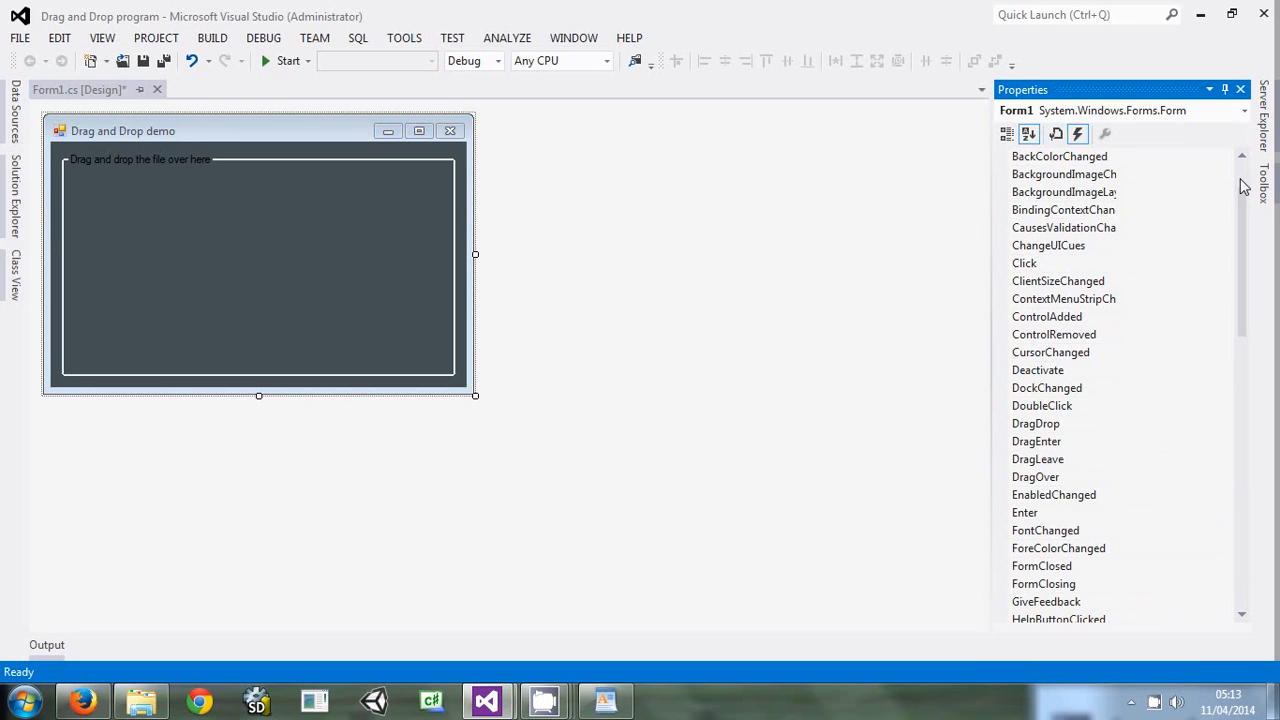
mouse_move(930, 264)
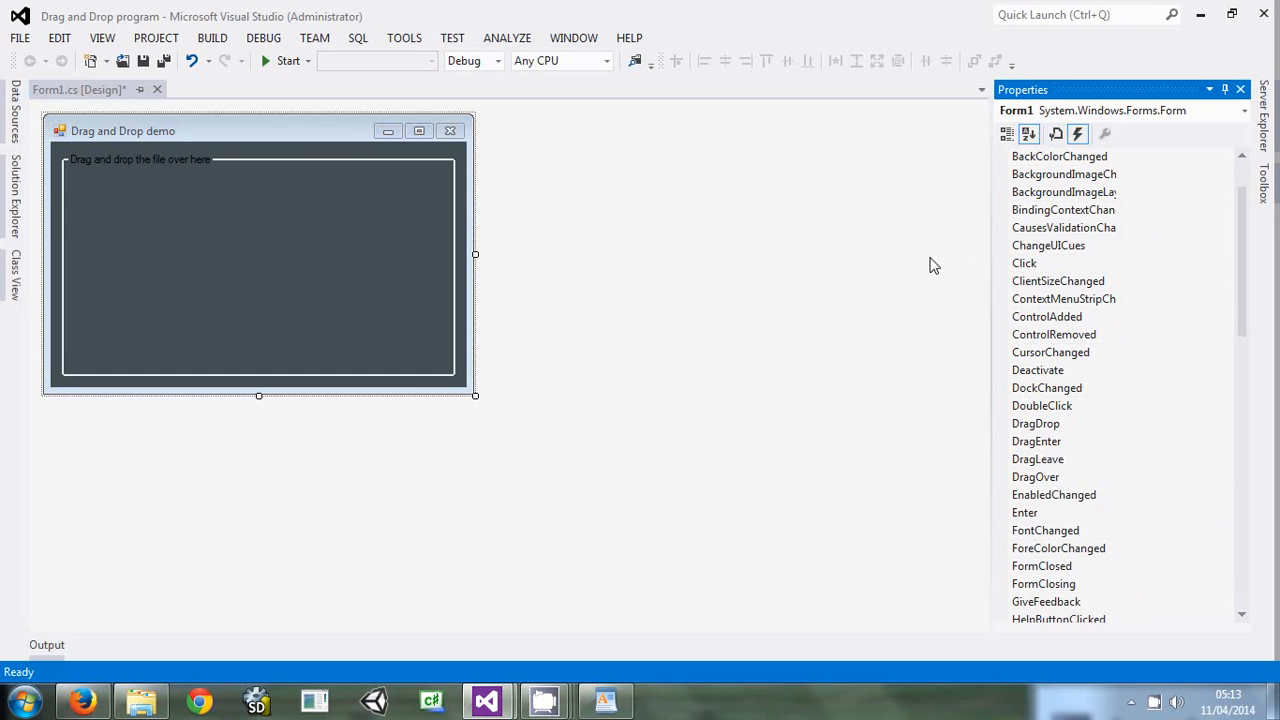
mouse_move(270, 144)
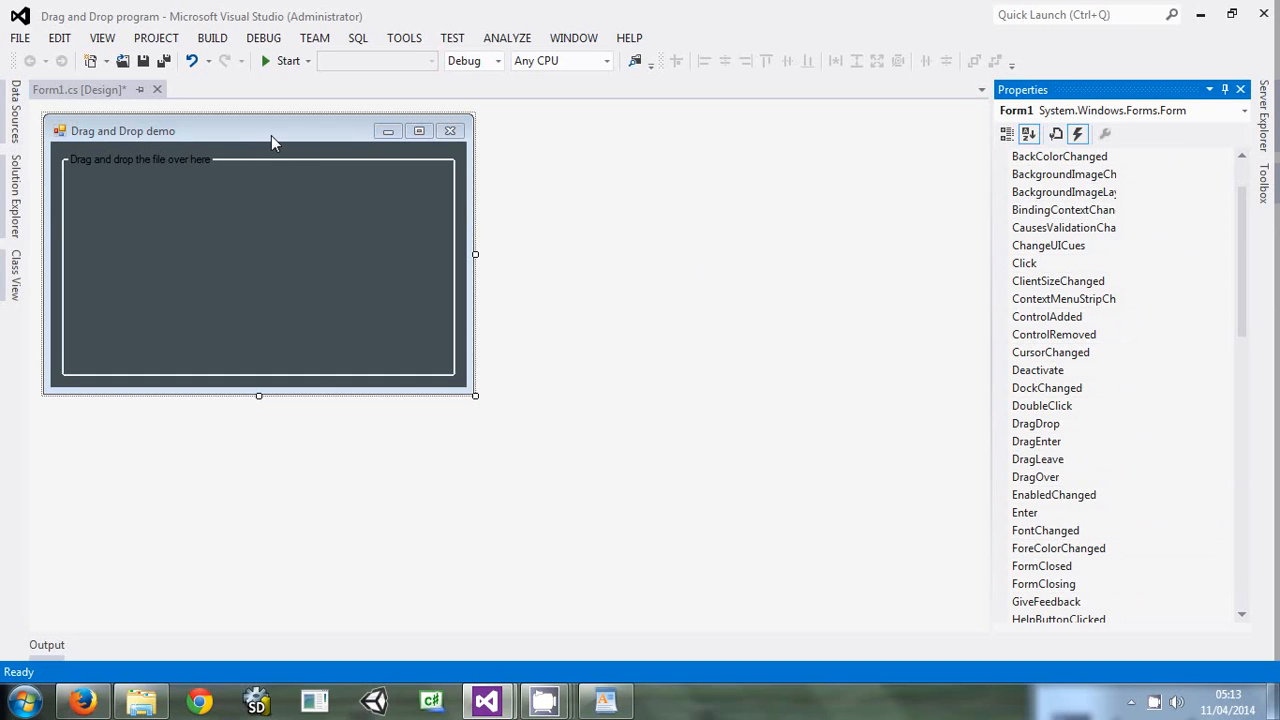
mouse_move(1088, 444)
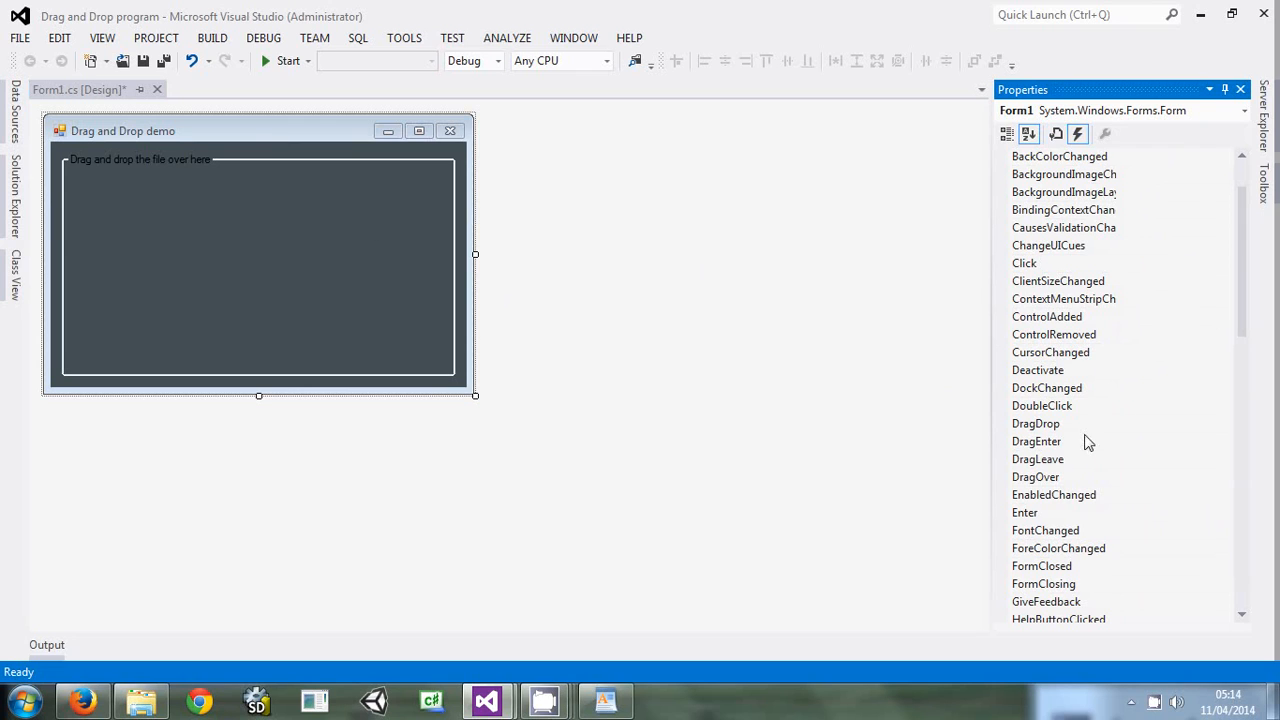
mouse_move(1076, 448)
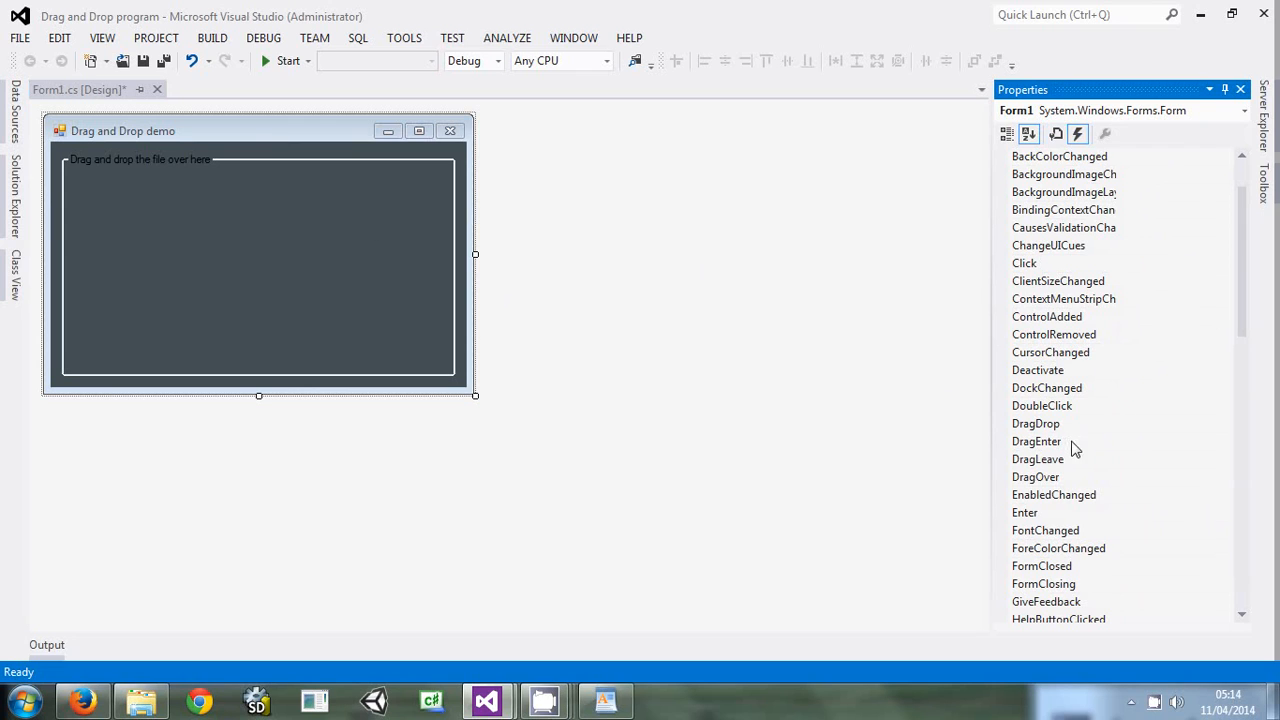
mouse_move(1108, 436)
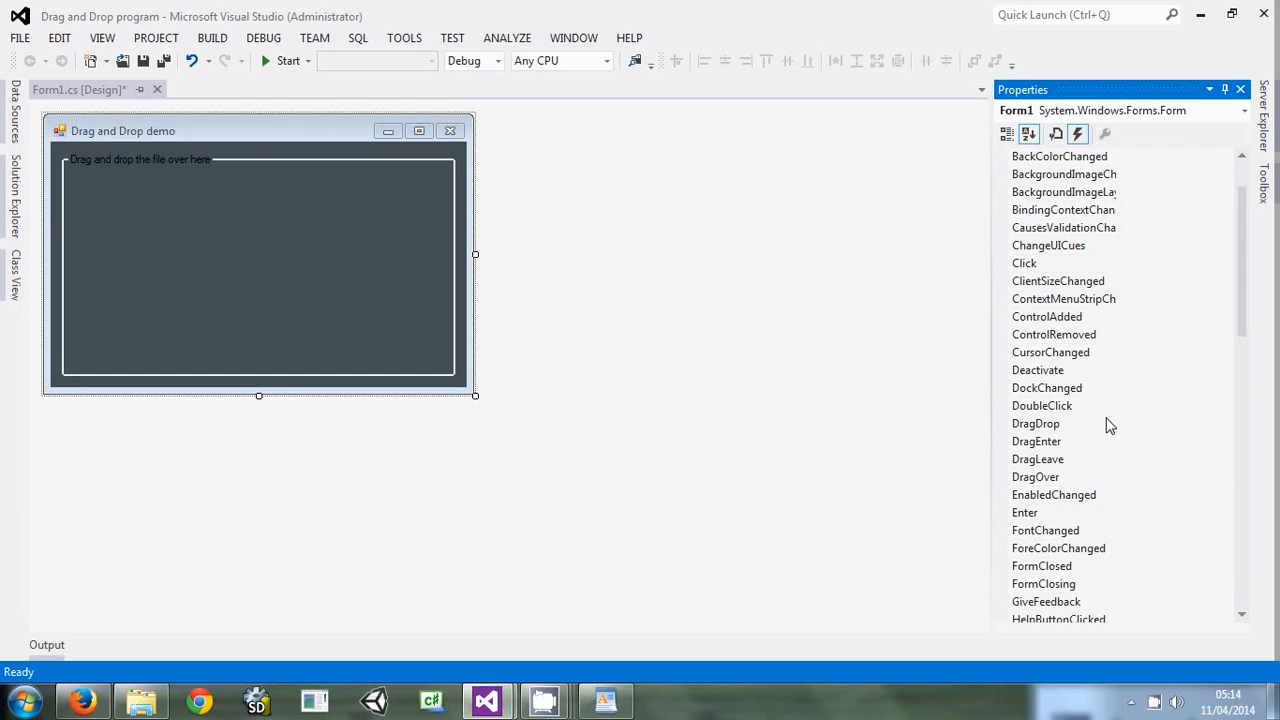
mouse_move(1144, 432)
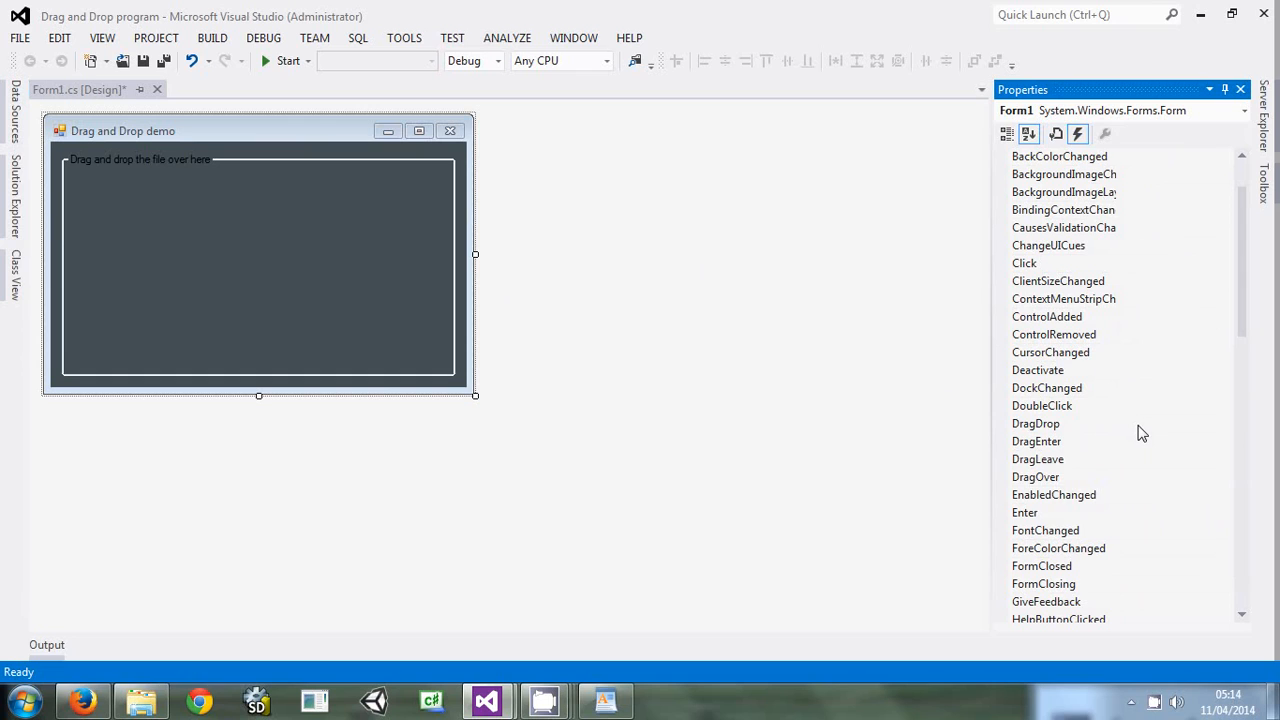
left_click(1036, 424)
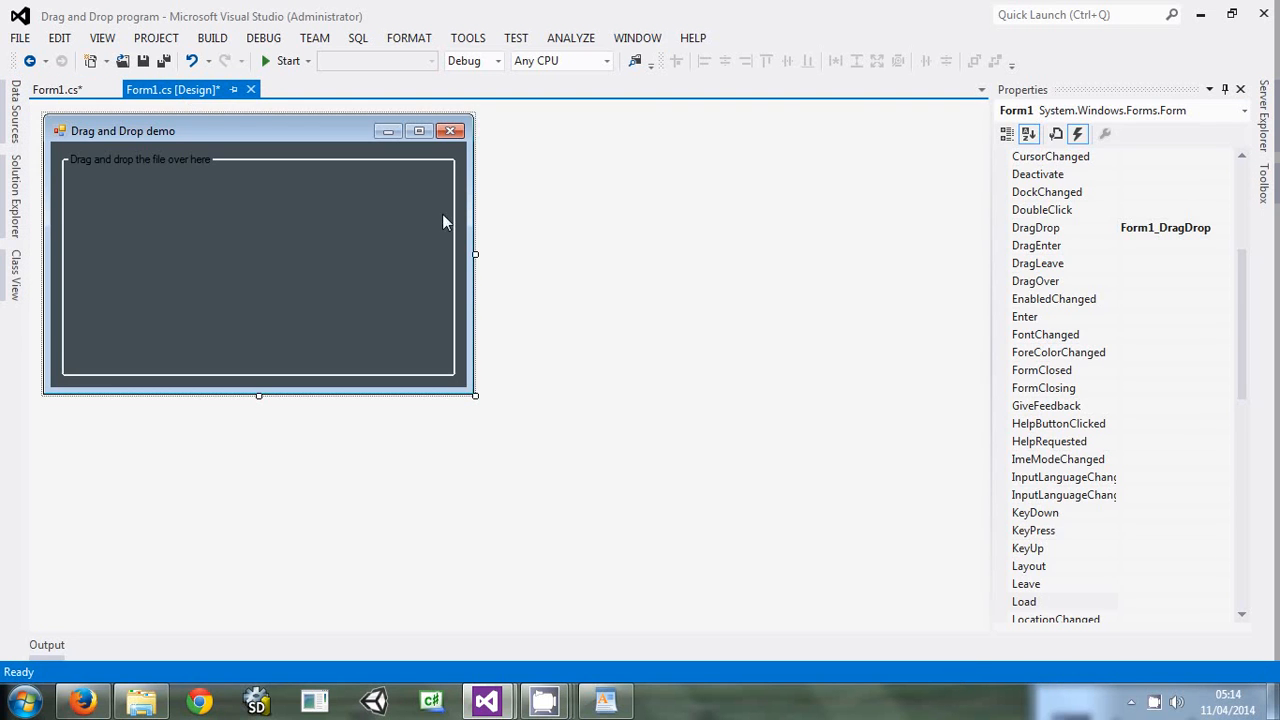
Generate an empty Form1_DragEnter handler from the DragEnter event in Properties
left_click(1036, 244)
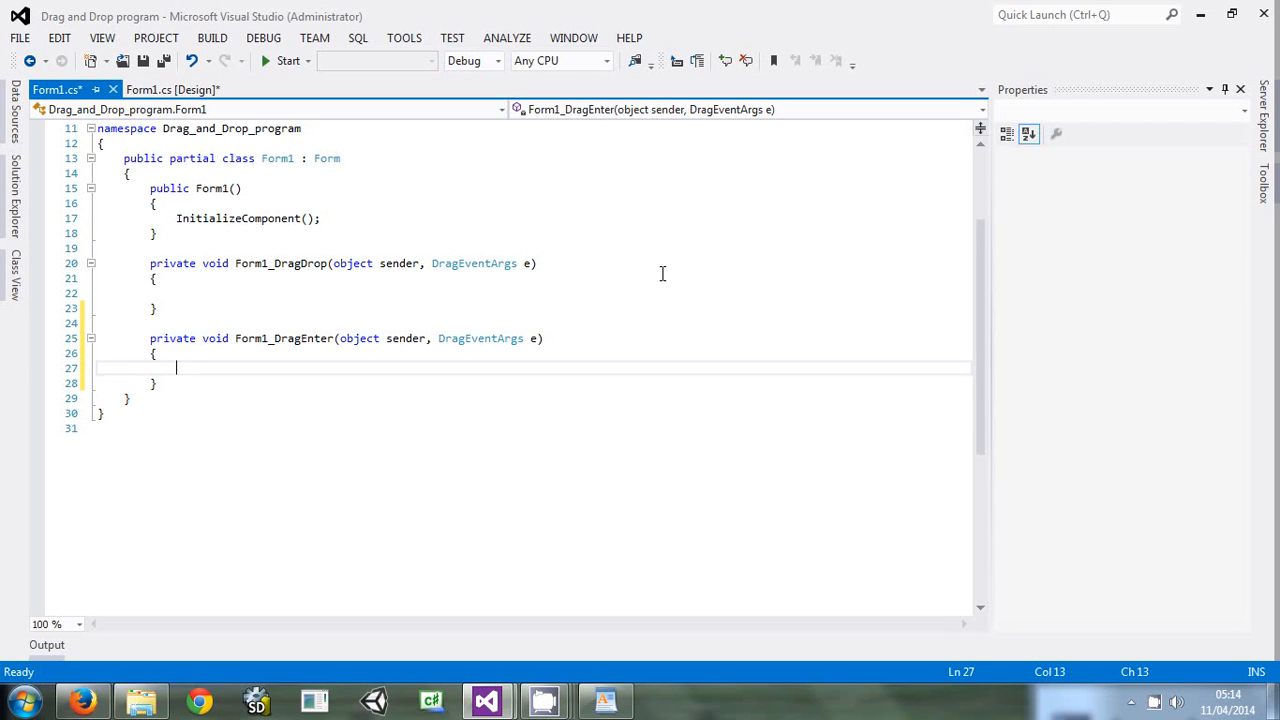
mouse_move(204, 206)
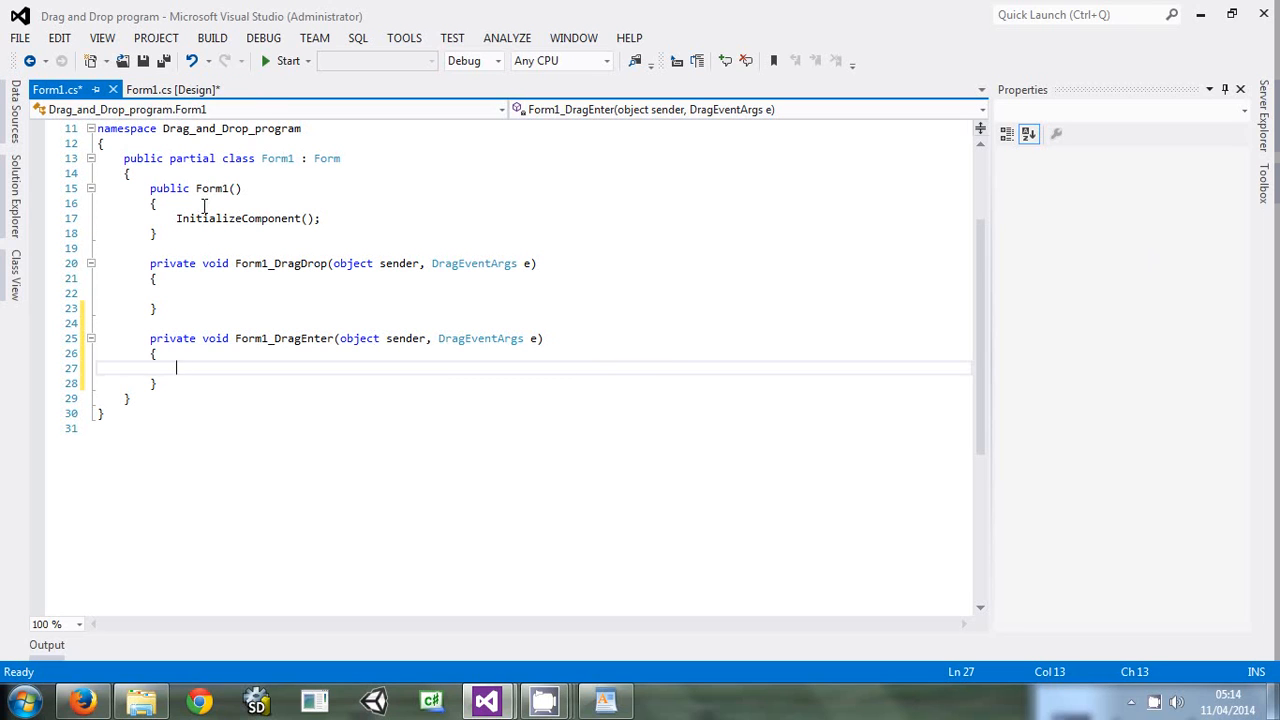
mouse_move(240, 408)
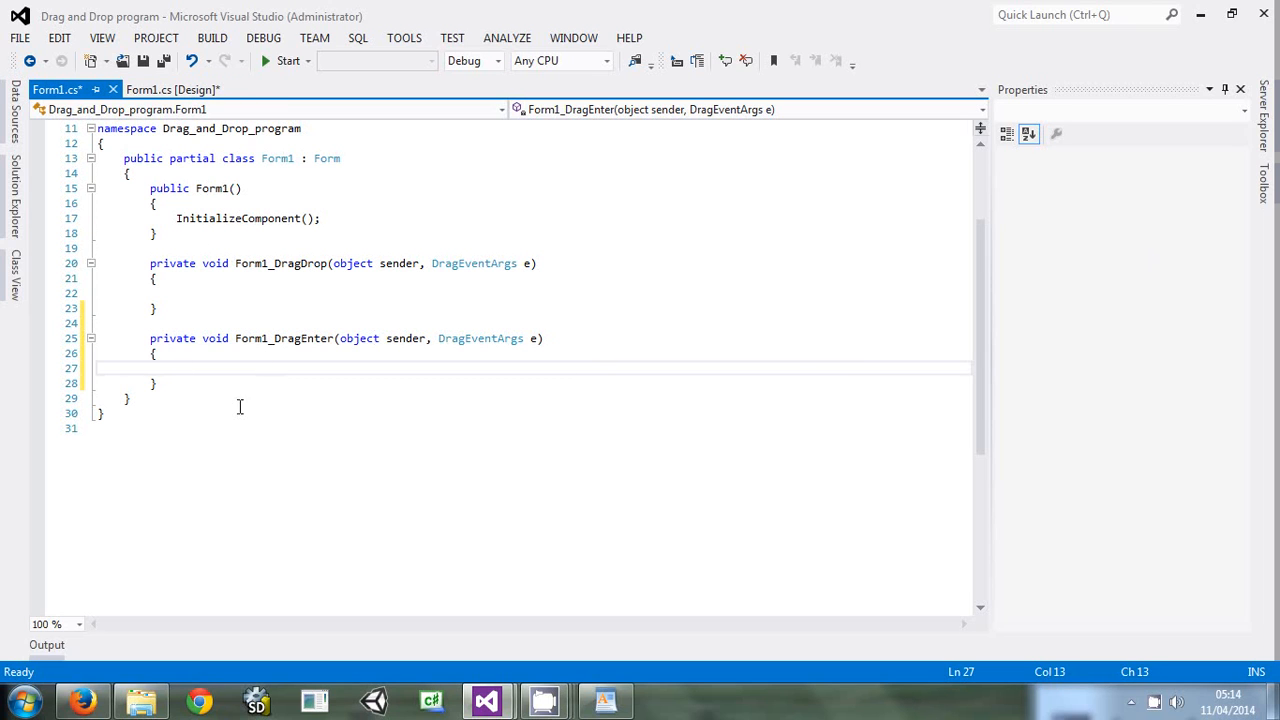
Declare a public void display(string text) method under a //display comment below DragEnter
left_click(156, 384)
type("//")
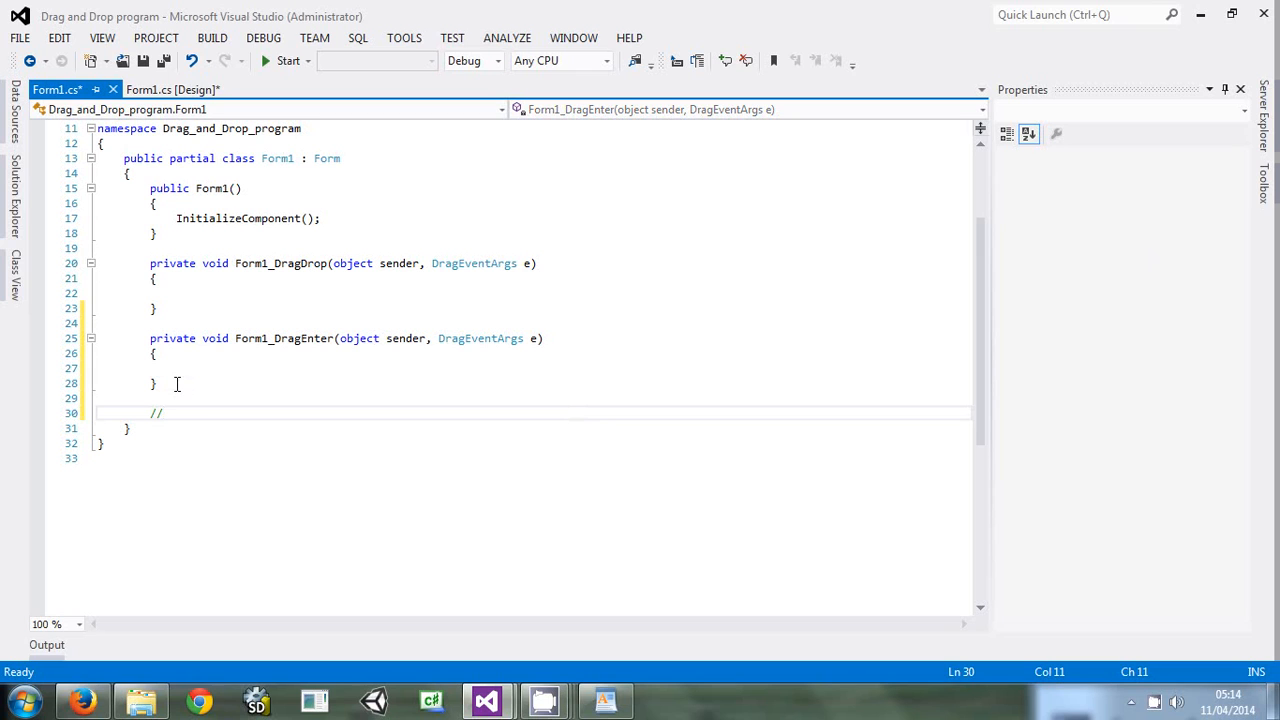
type("displ")
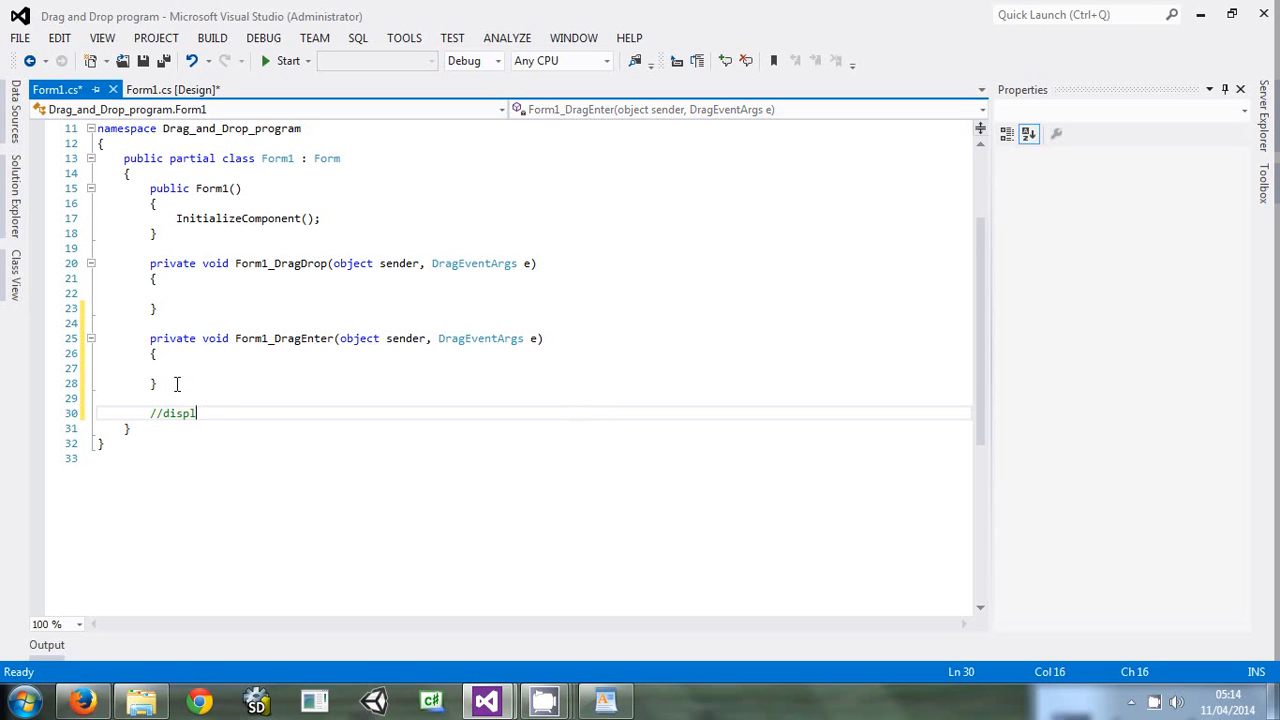
type("ay")
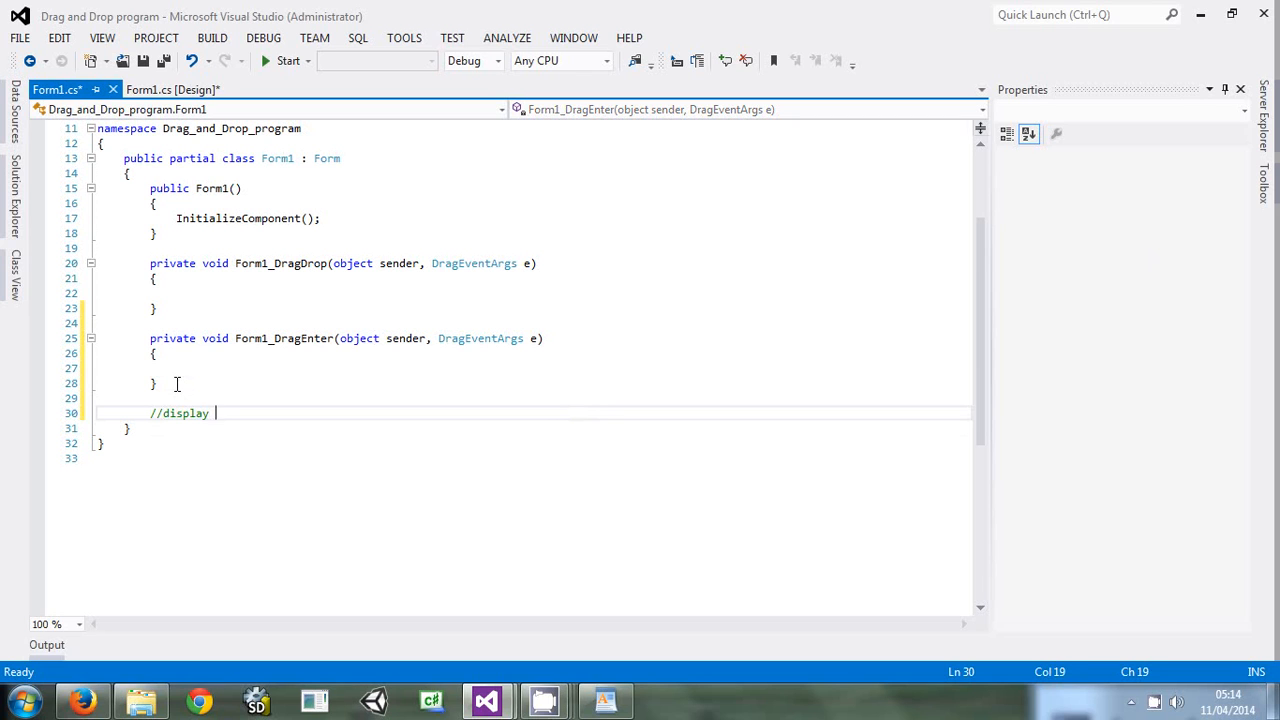
type("pub")
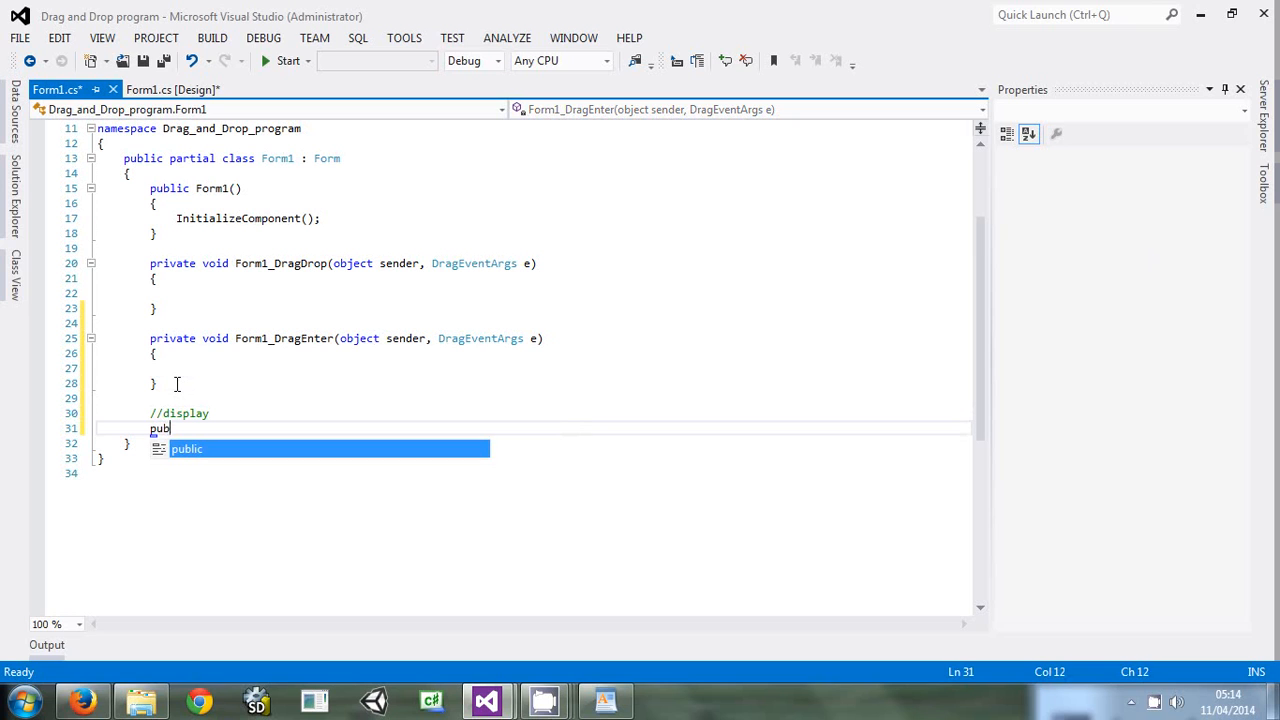
type("lic voi")
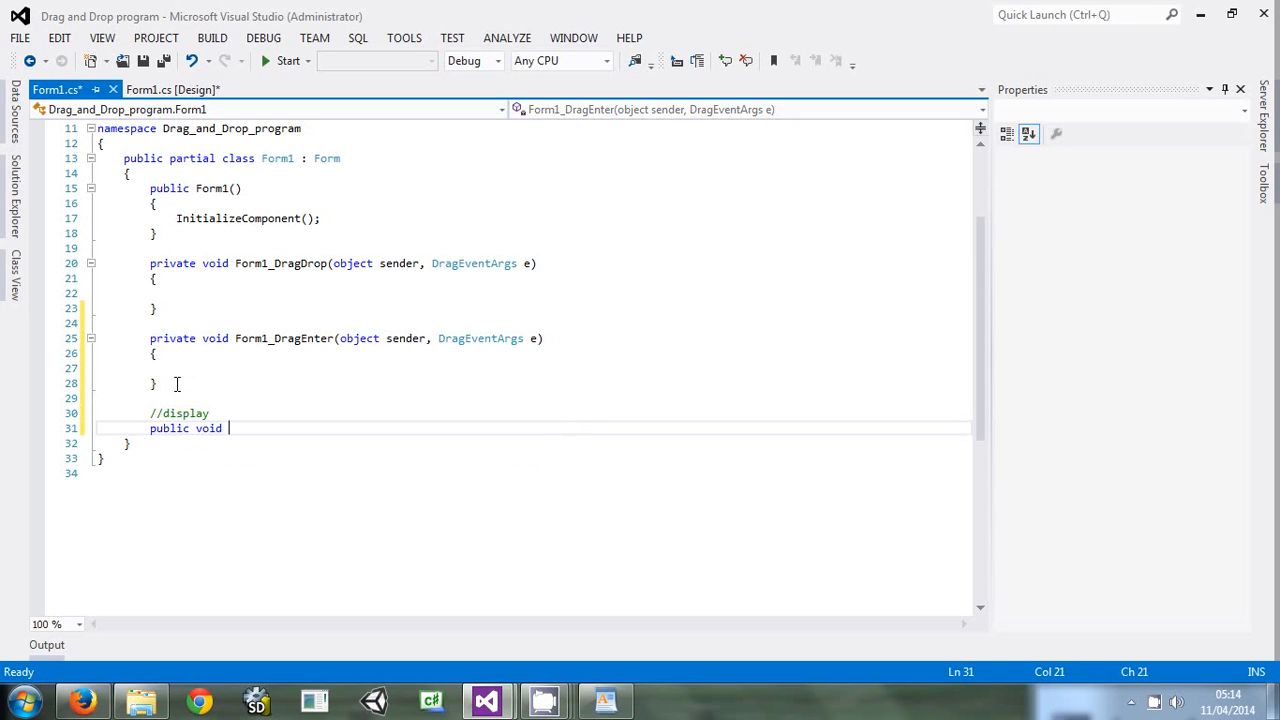
type("deispla")
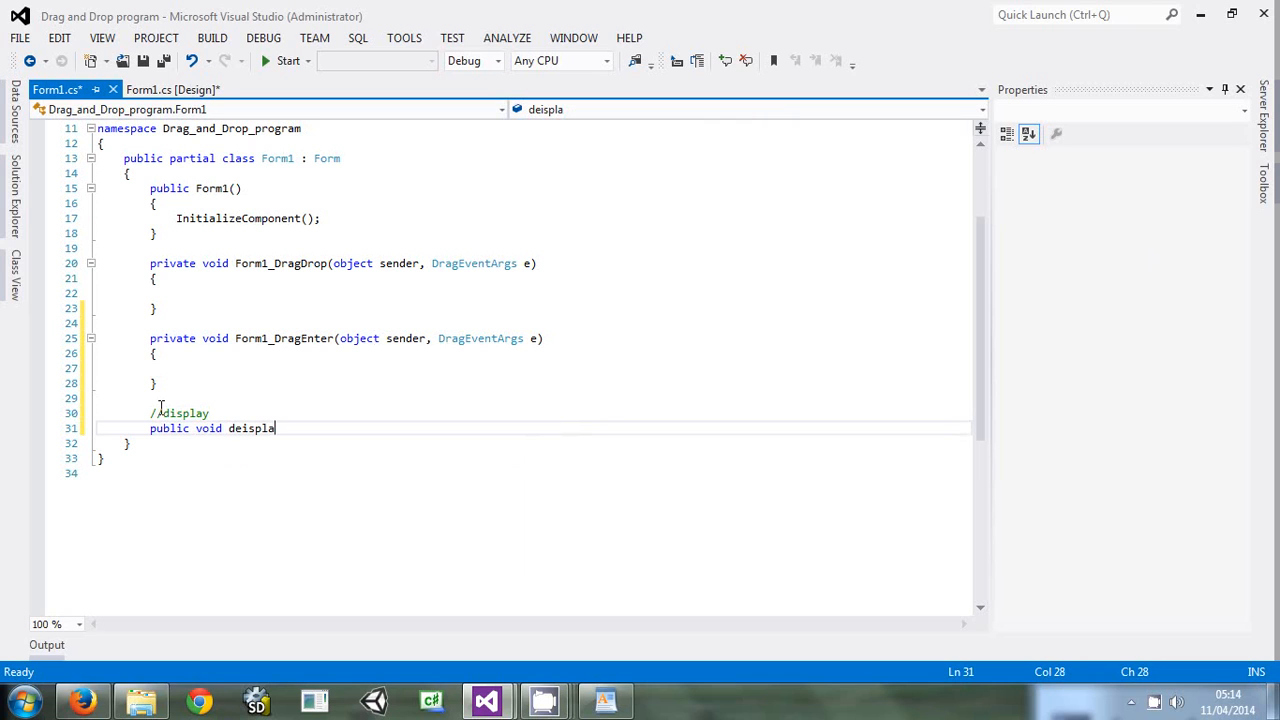
type("()")
type("{")
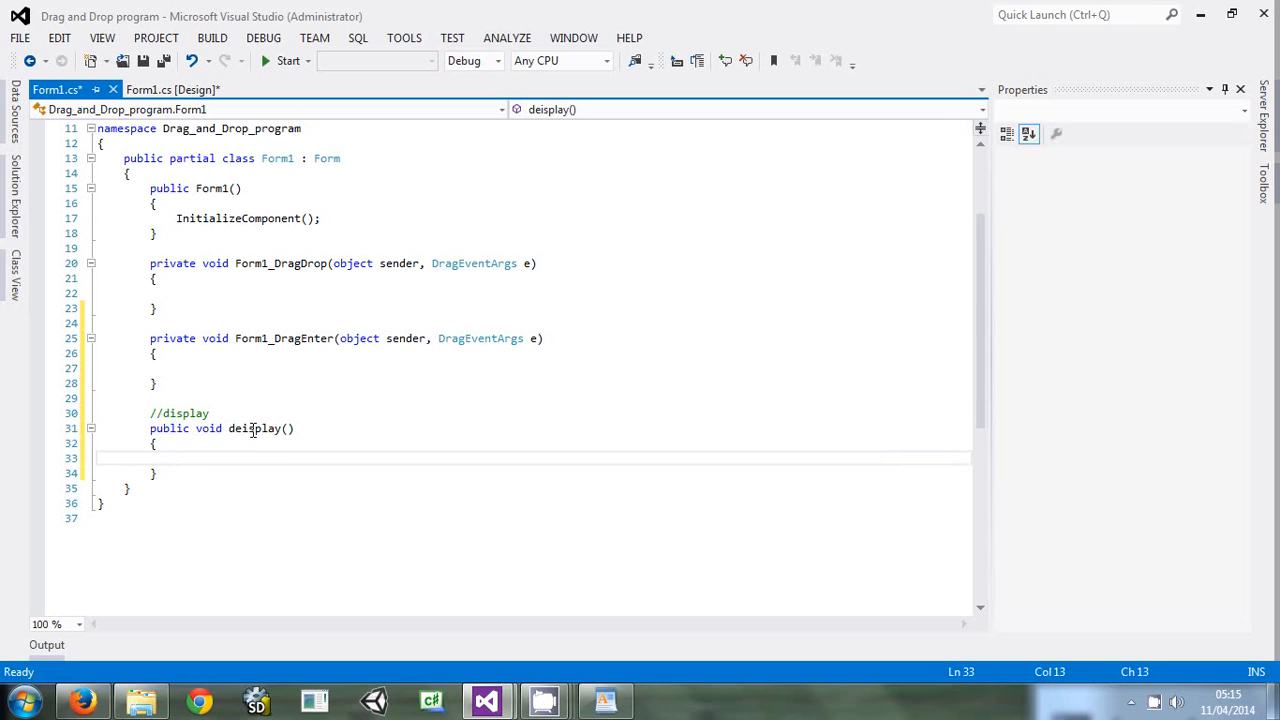
left_click(244, 428)
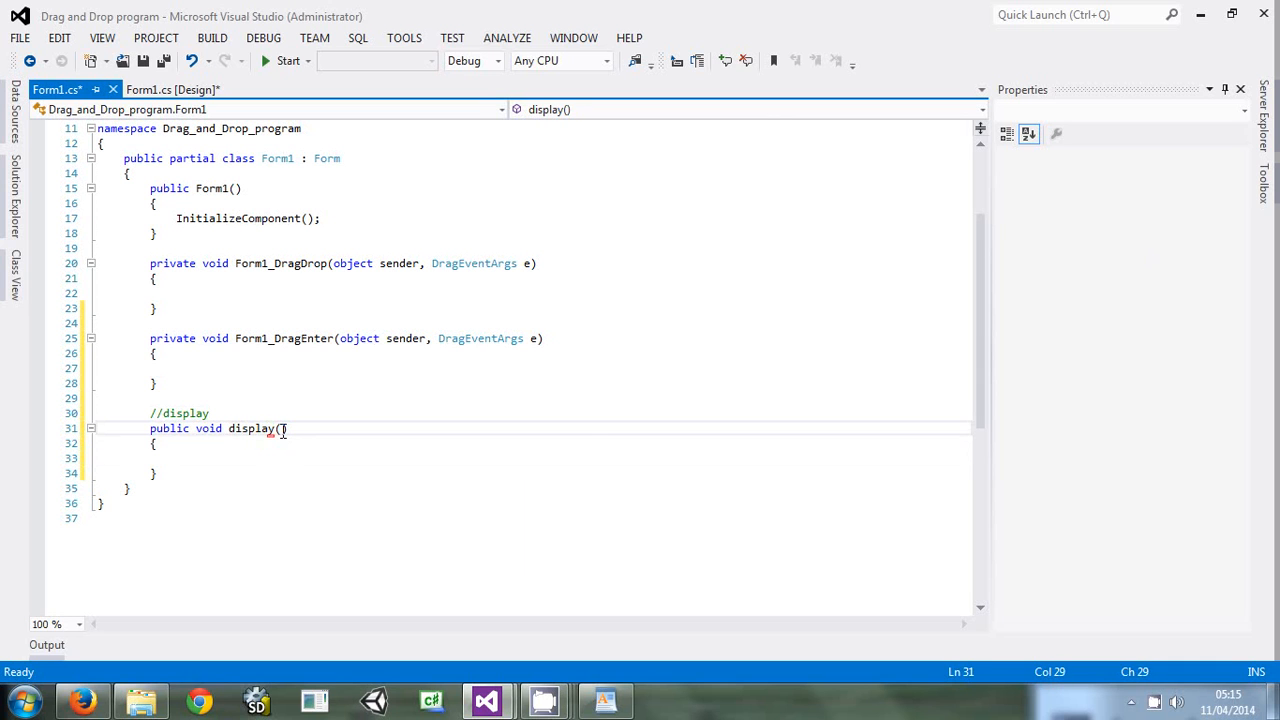
type("string text")
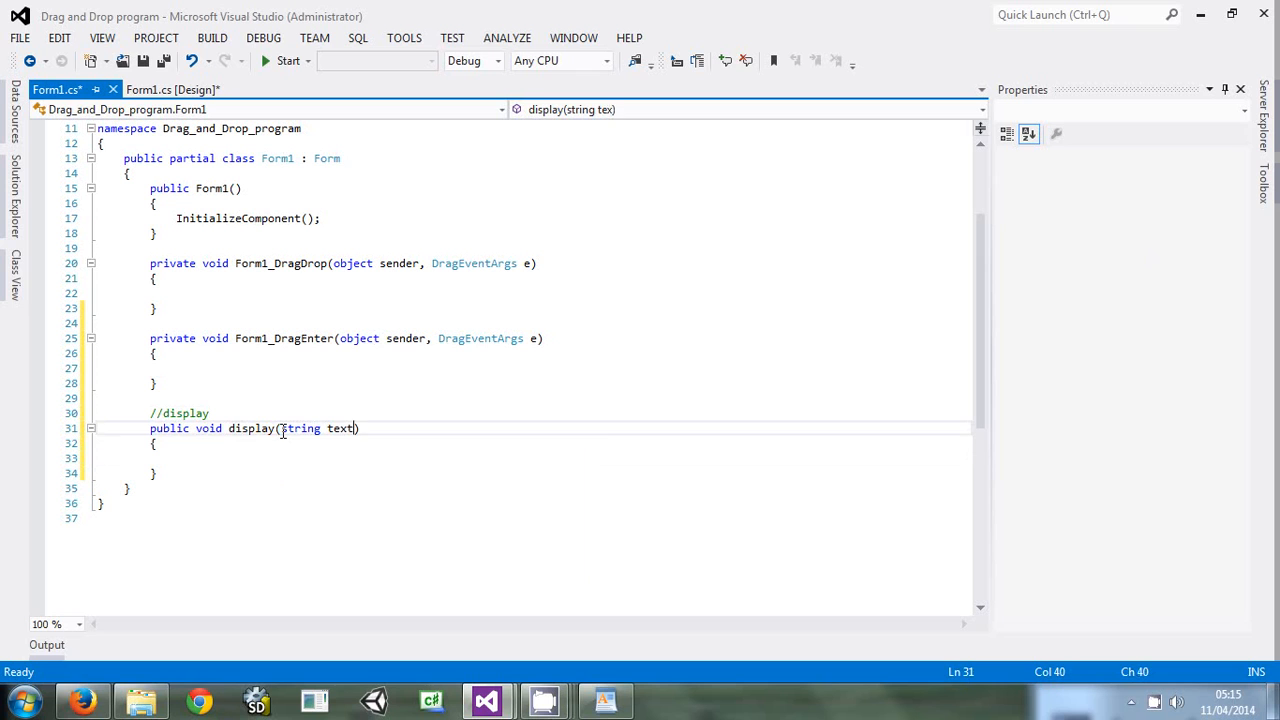
Have display show its argument with MessageBox.Show(text)
type("Me")
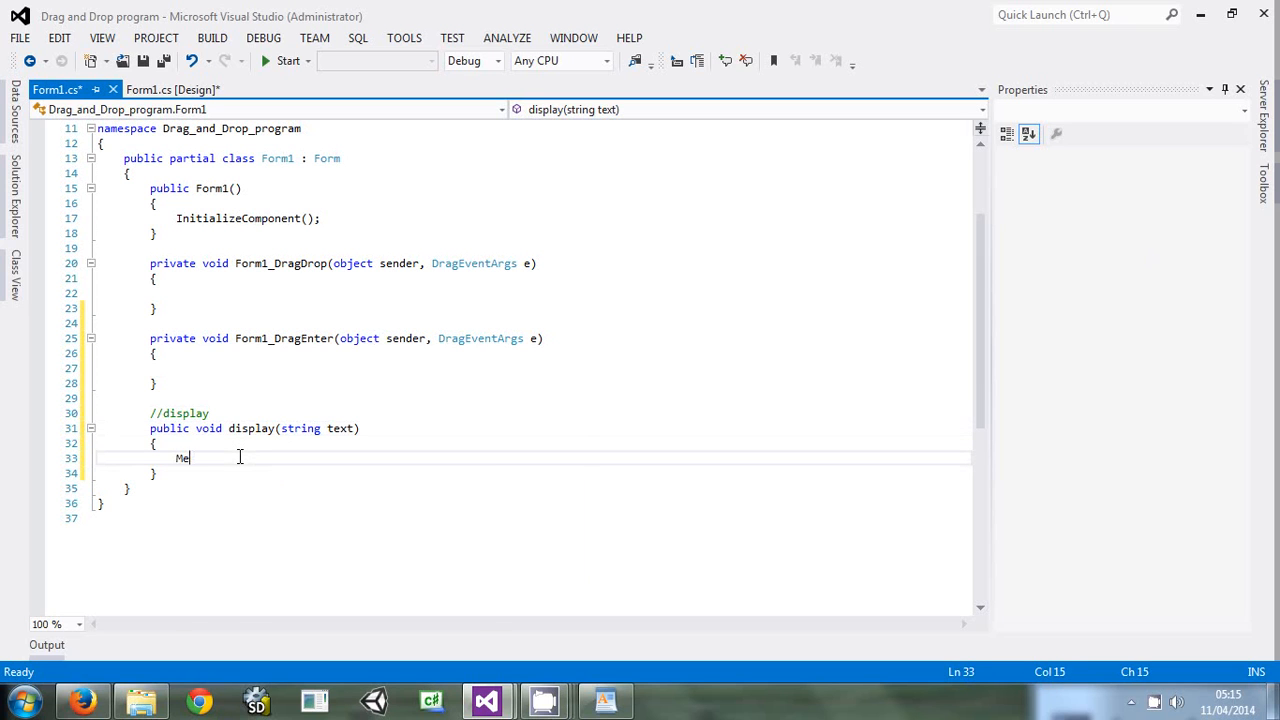
type("ssageBox.Show")
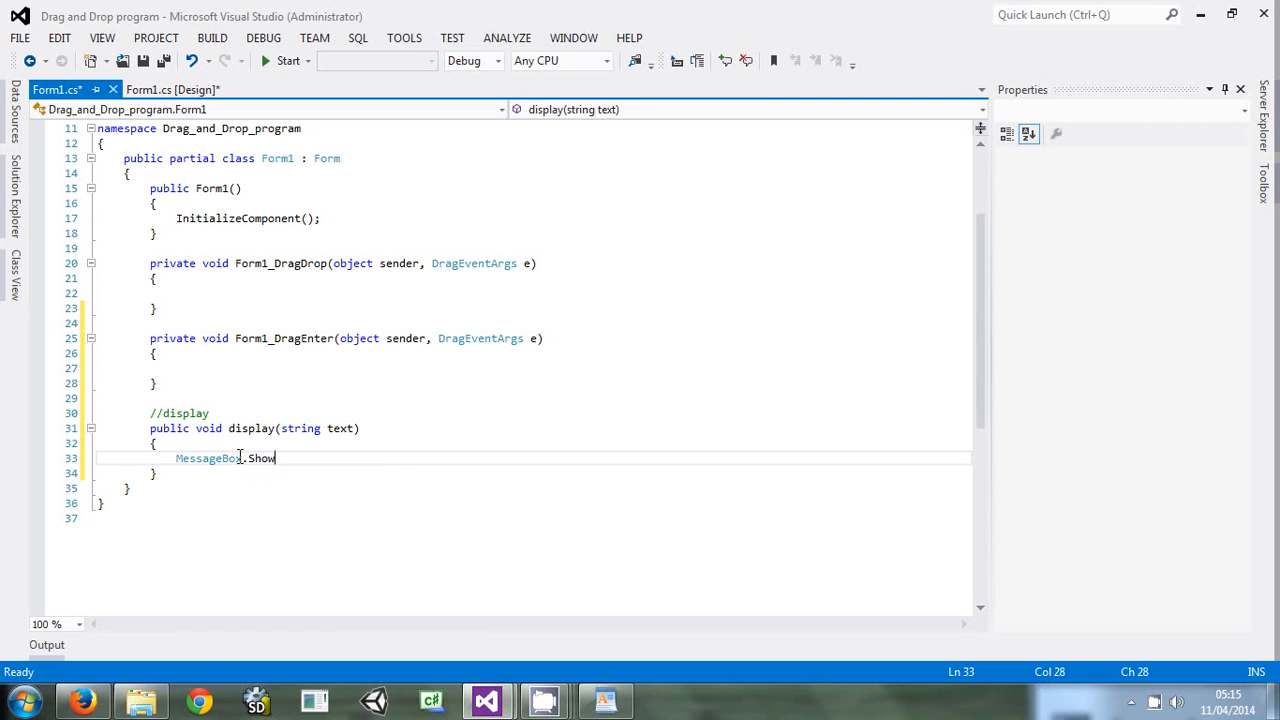
type("();")
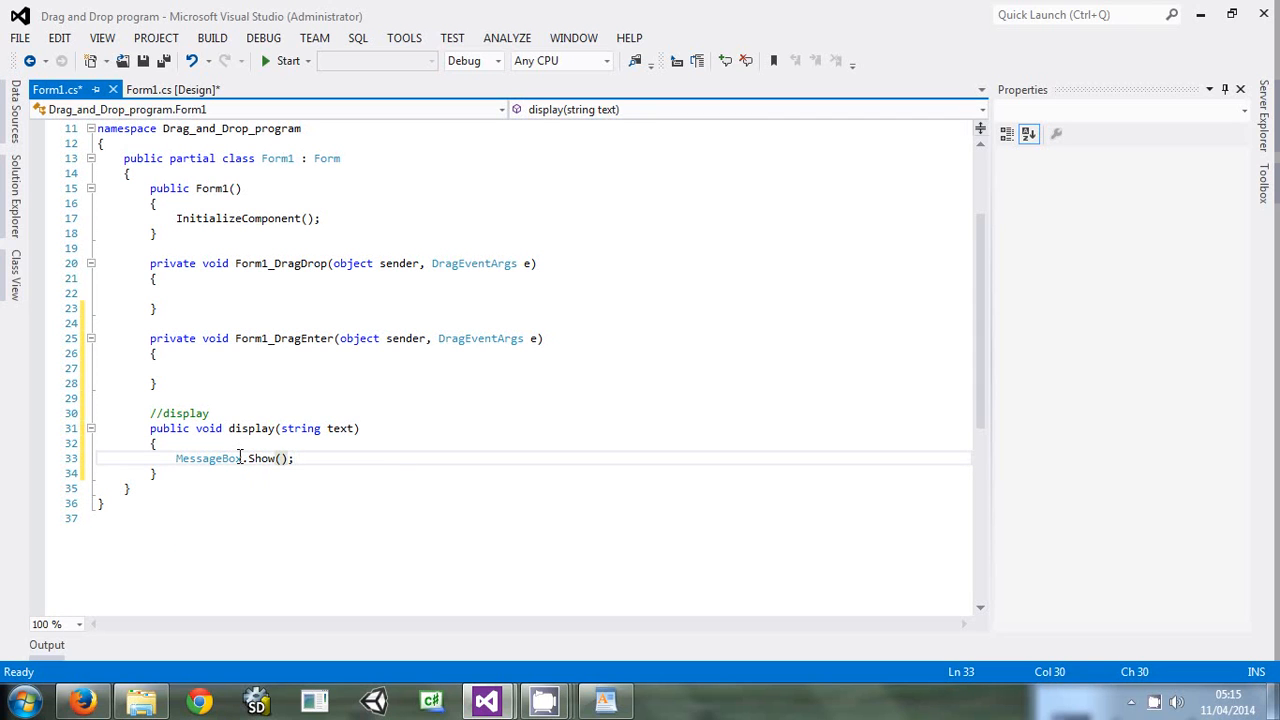
type("text")
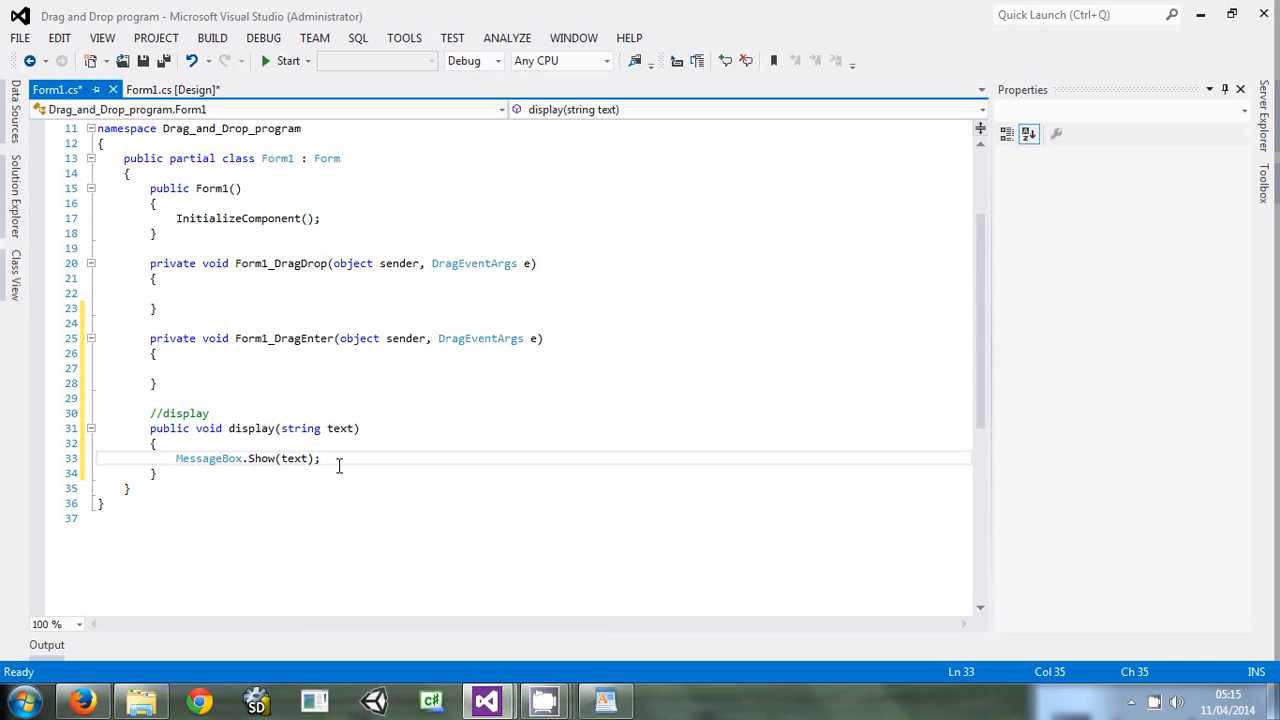
mouse_move(200, 474)
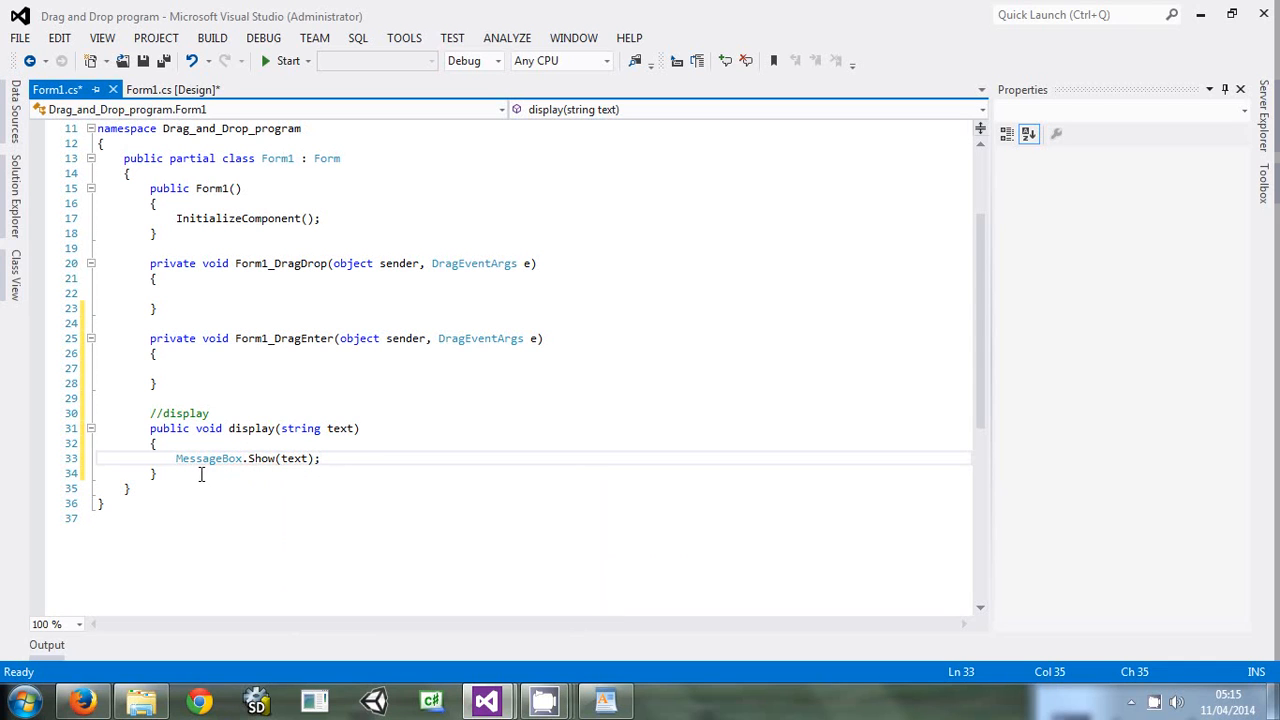
mouse_move(260, 296)
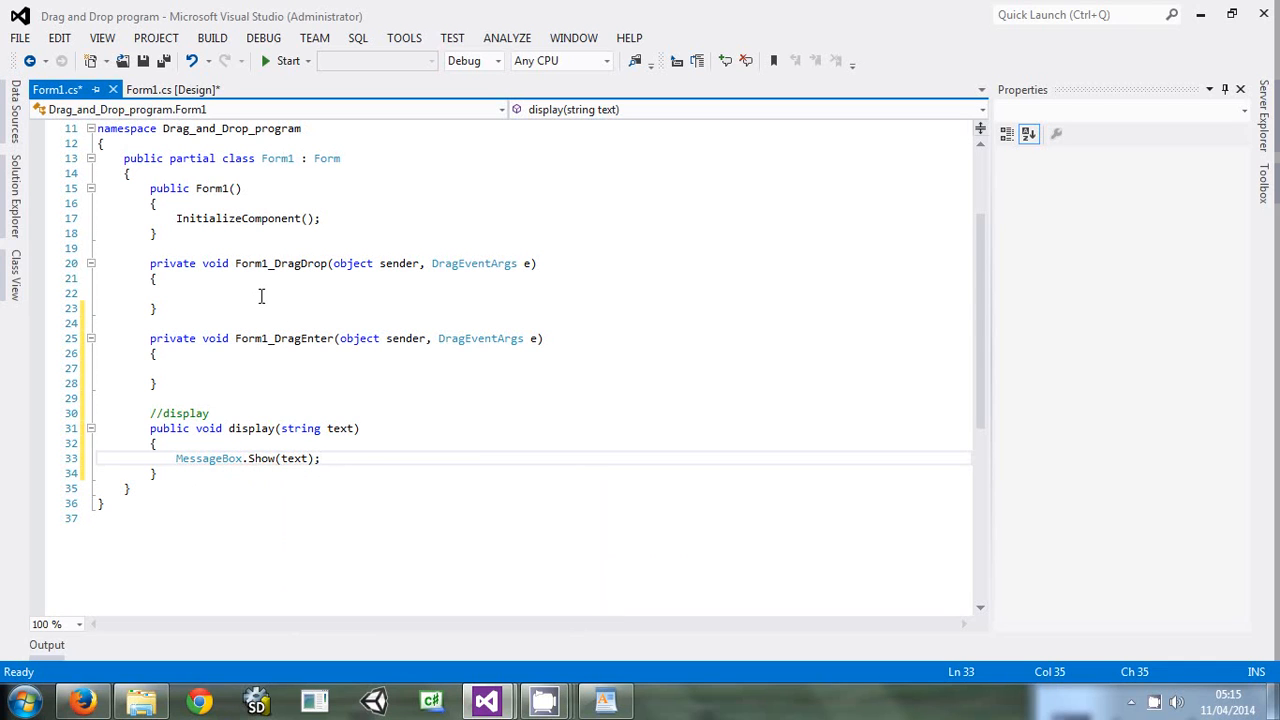
Comment Form1_DragDrop with //store the dropped files in an array
left_click(264, 292)
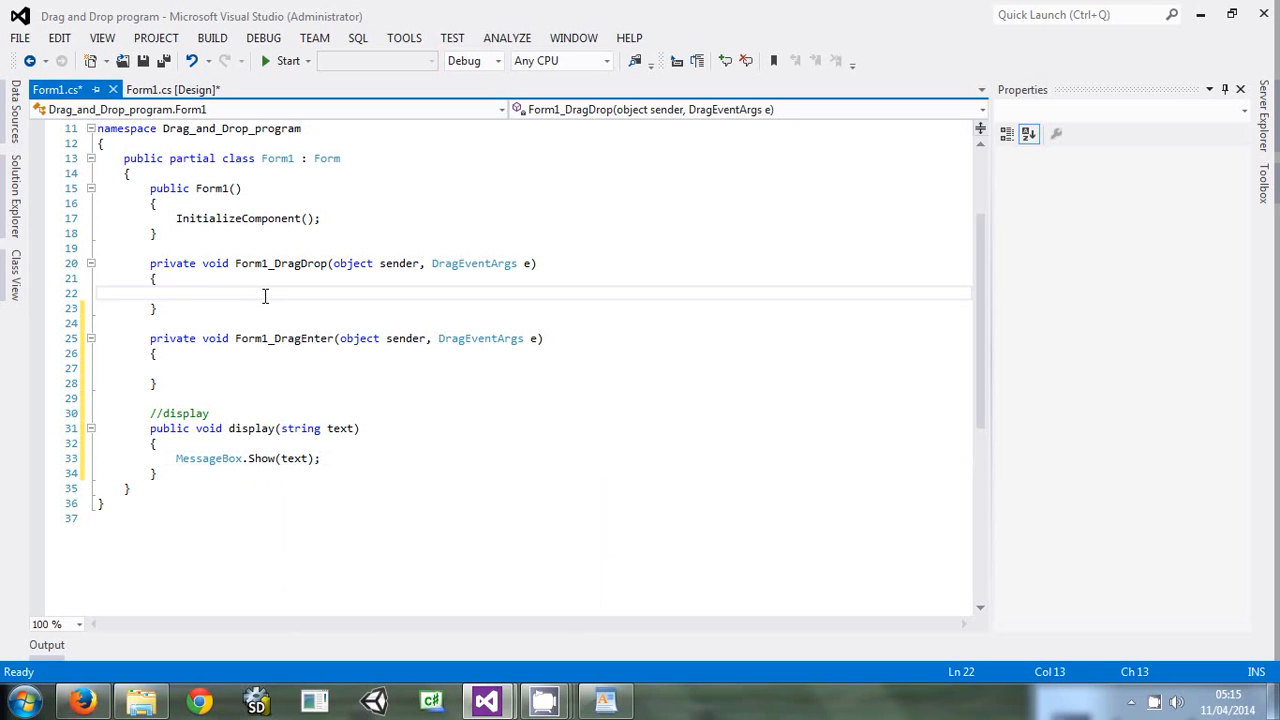
type("//")
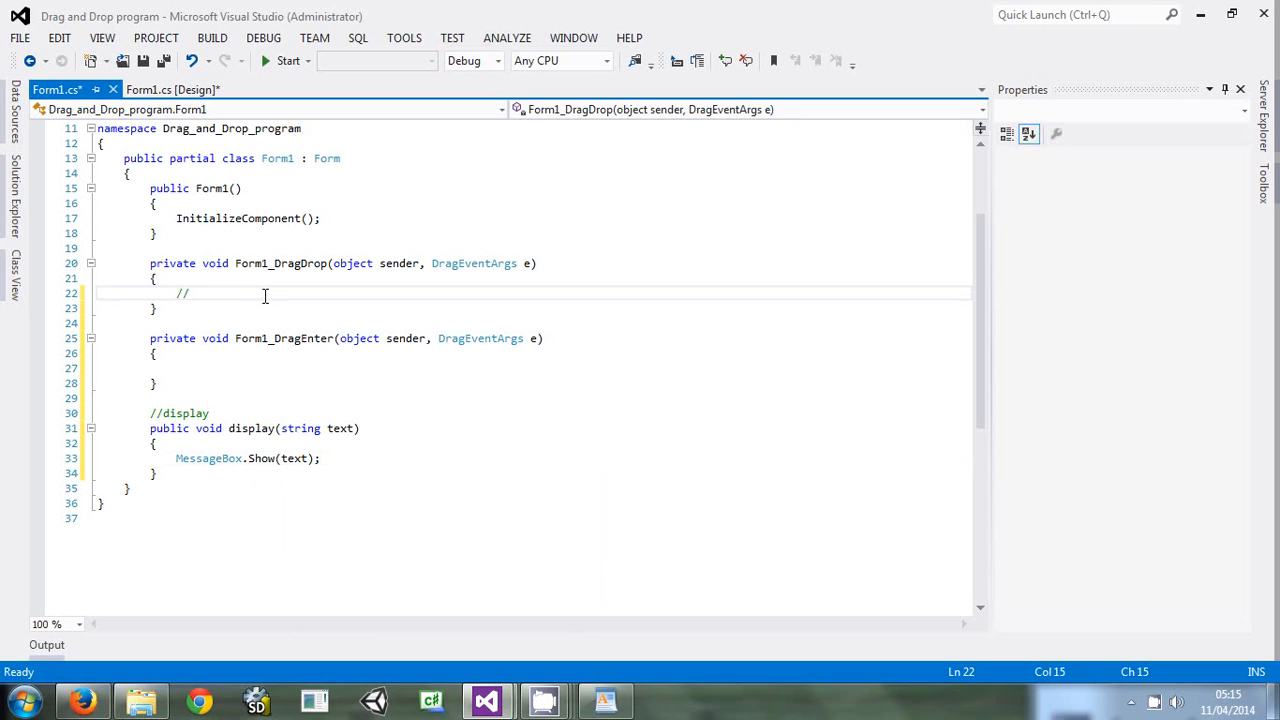
type("store")
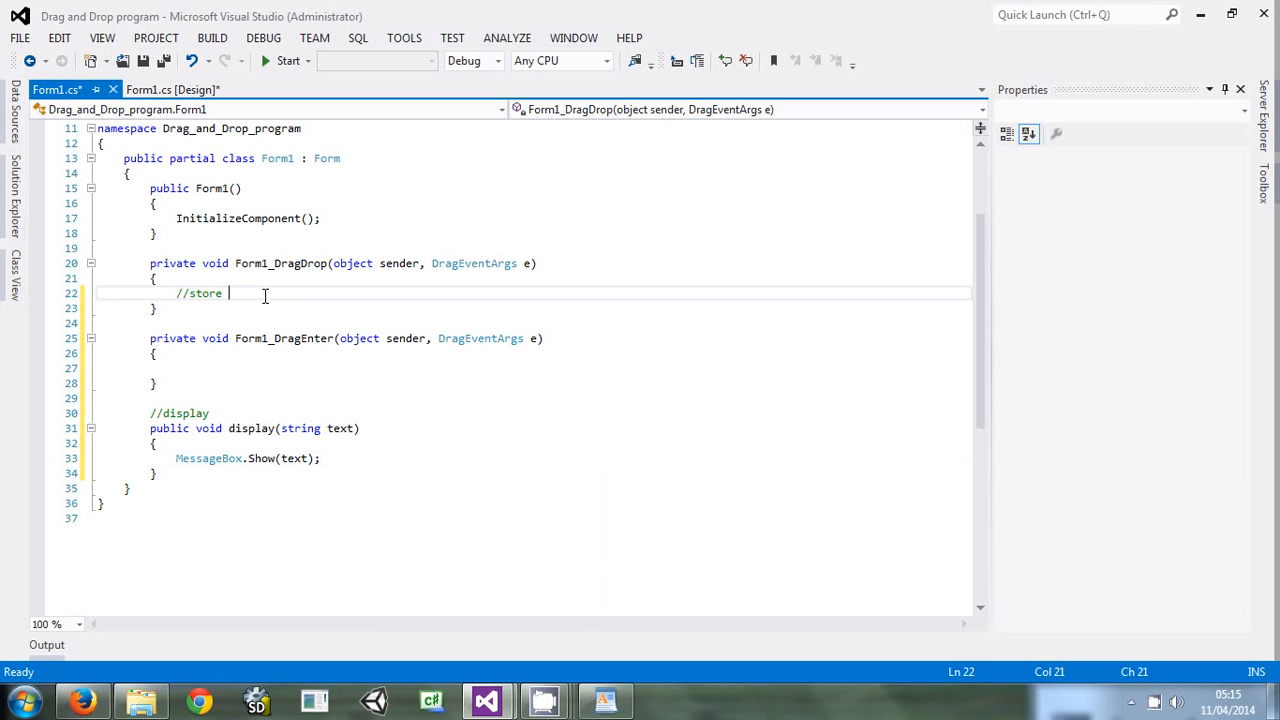
type("the dr")
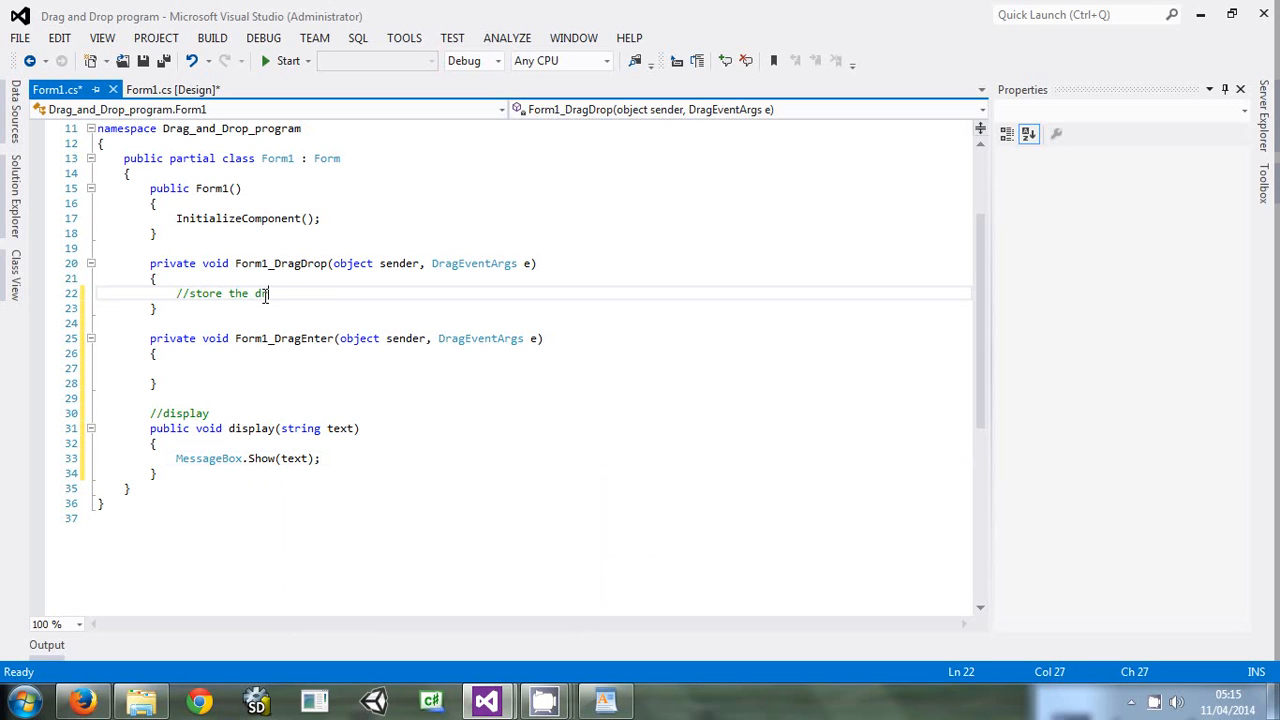
type("opped fi")
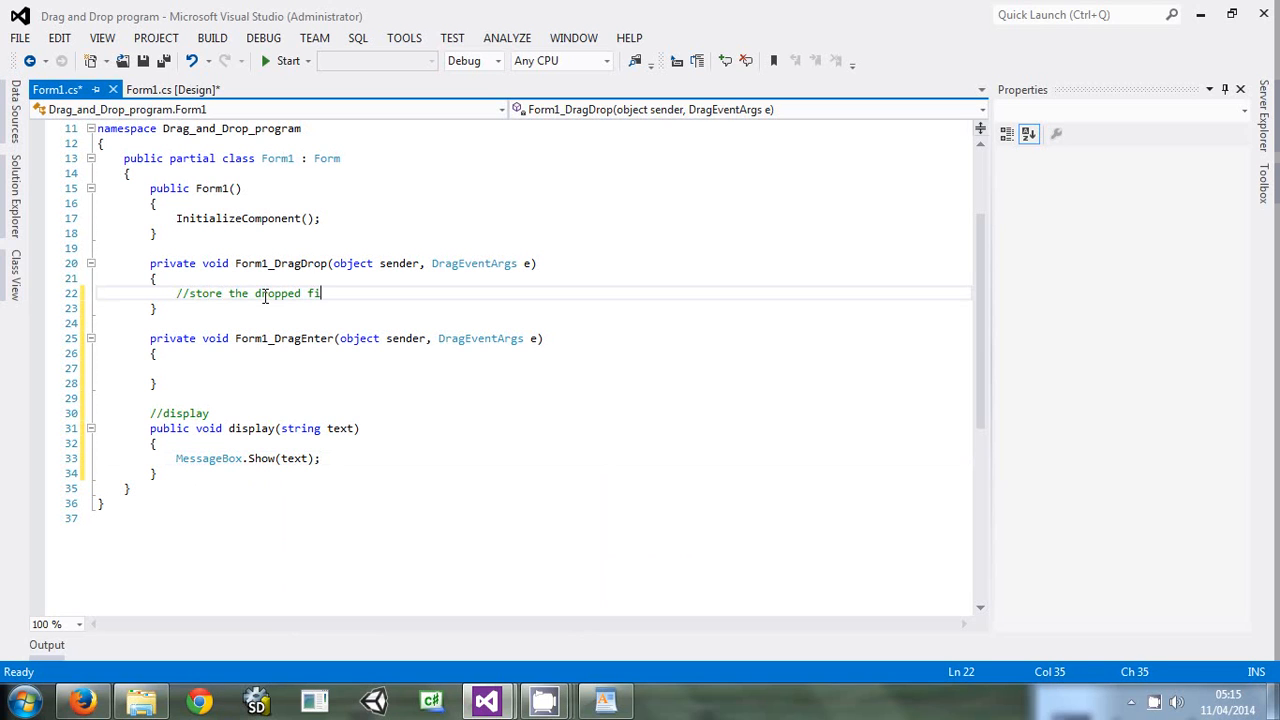
type("les in an array")
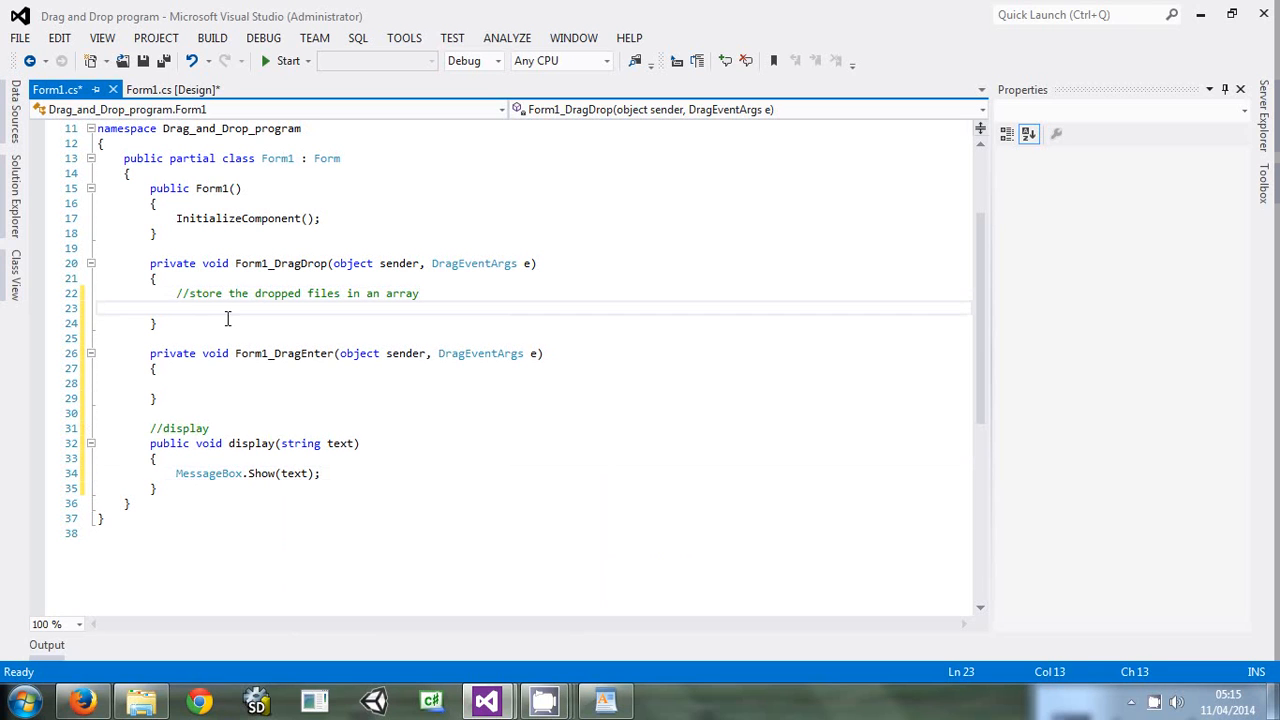
Write string[] droppedFiles = (string[])e.Data.GetData(DataFormats.FileDrop); in the handler
type("string")
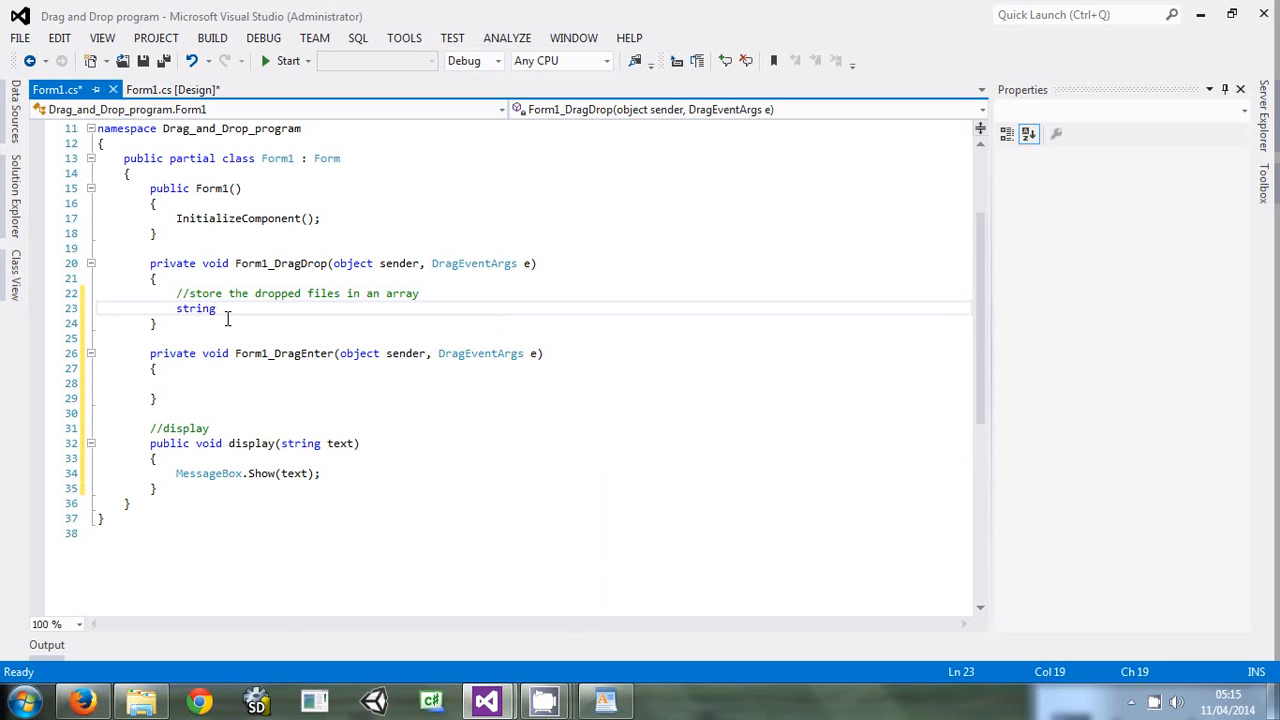
type("[] dro")
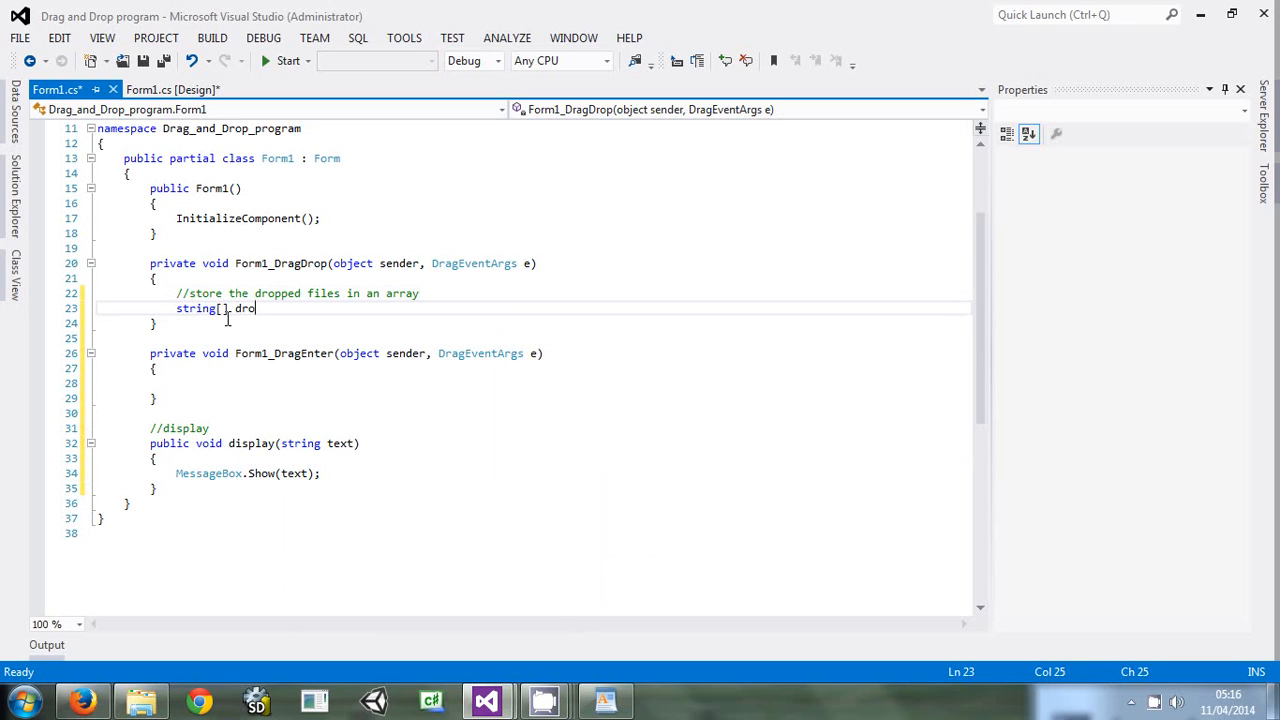
type("ppedFi")
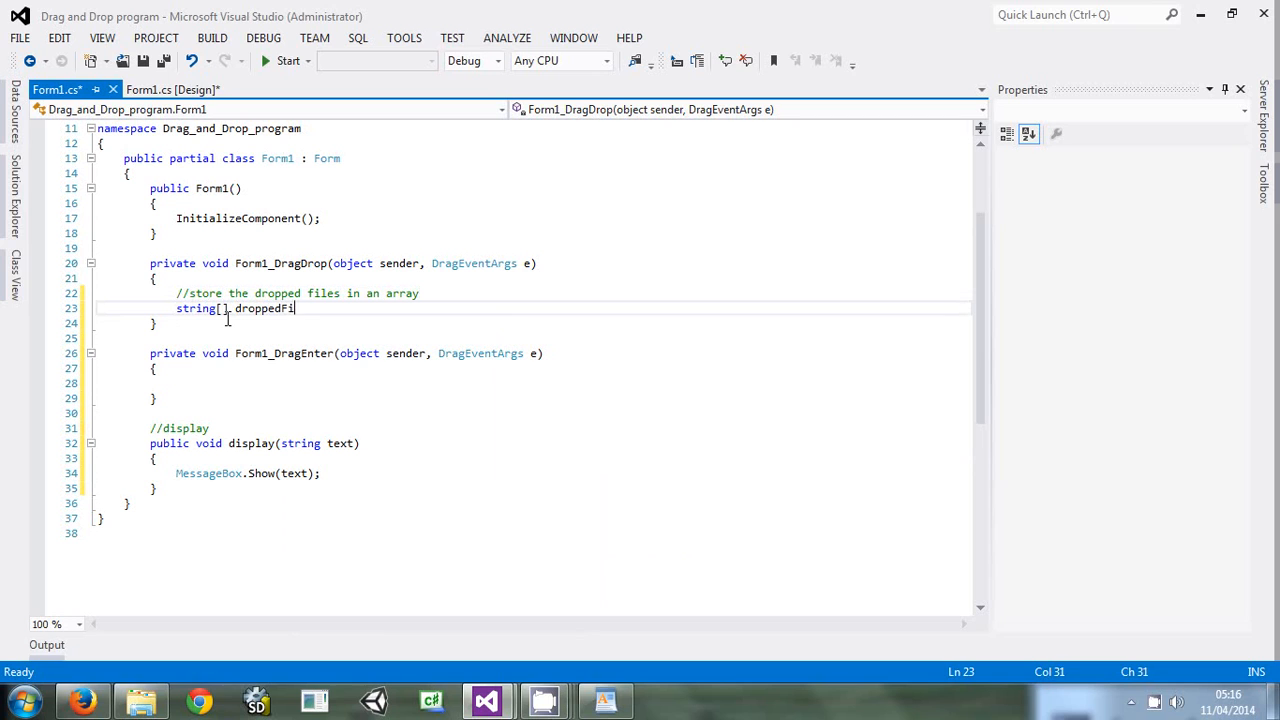
type("les=")
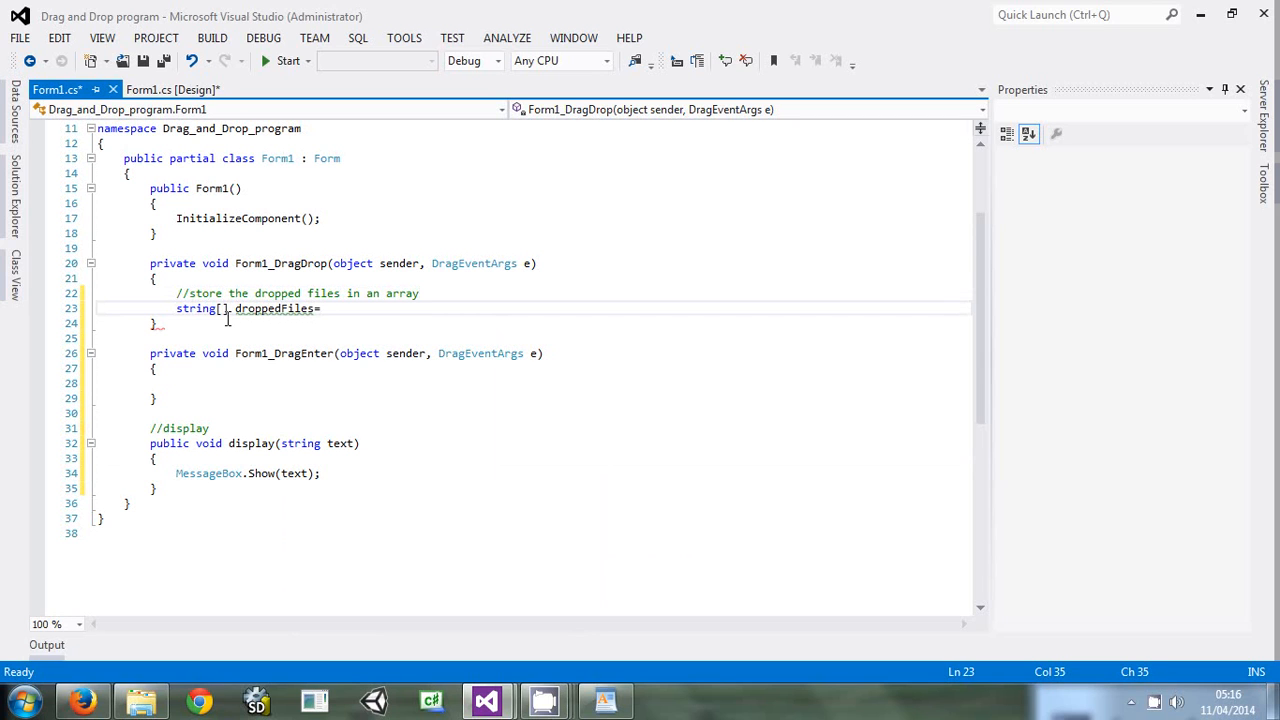
type("e")
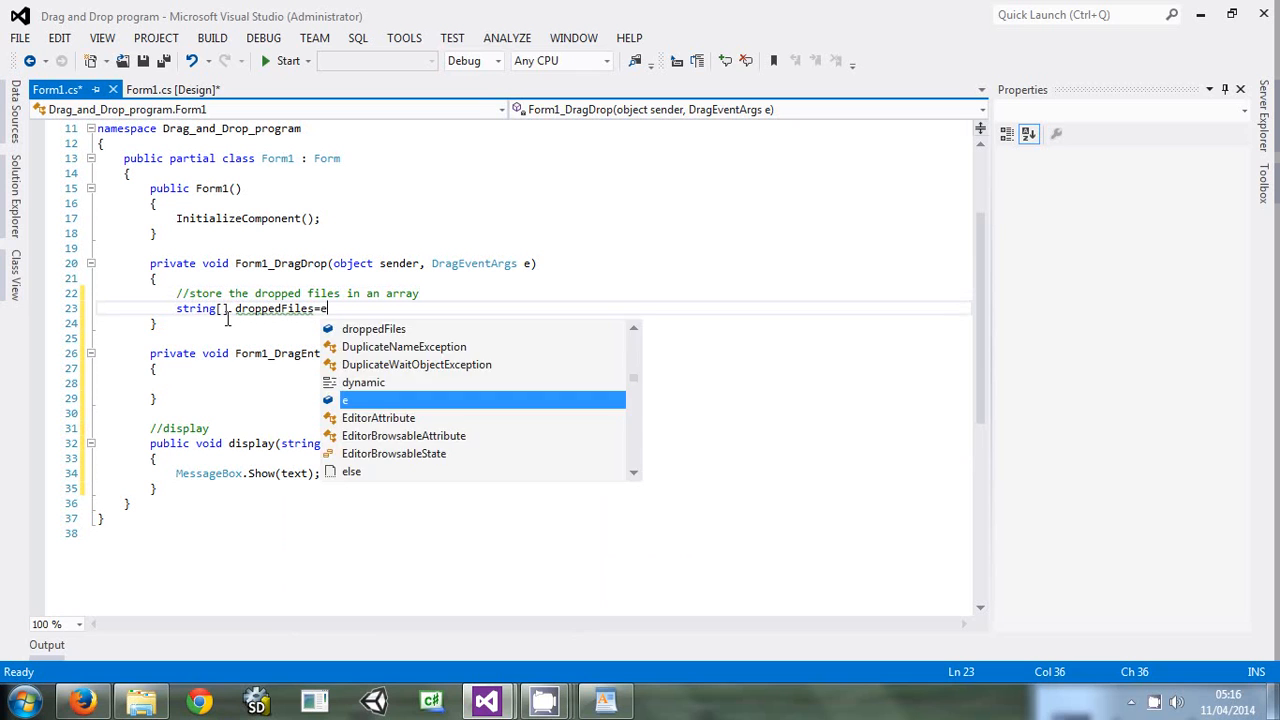
type(".Data")
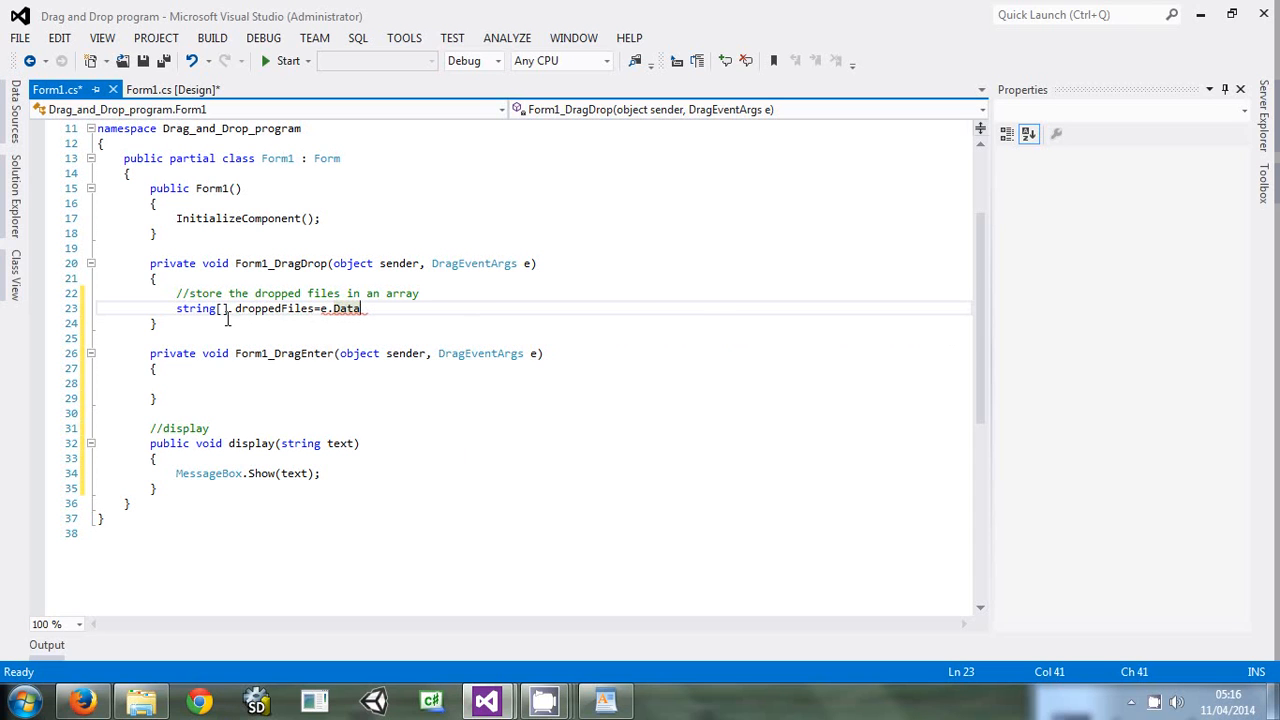
type(".")
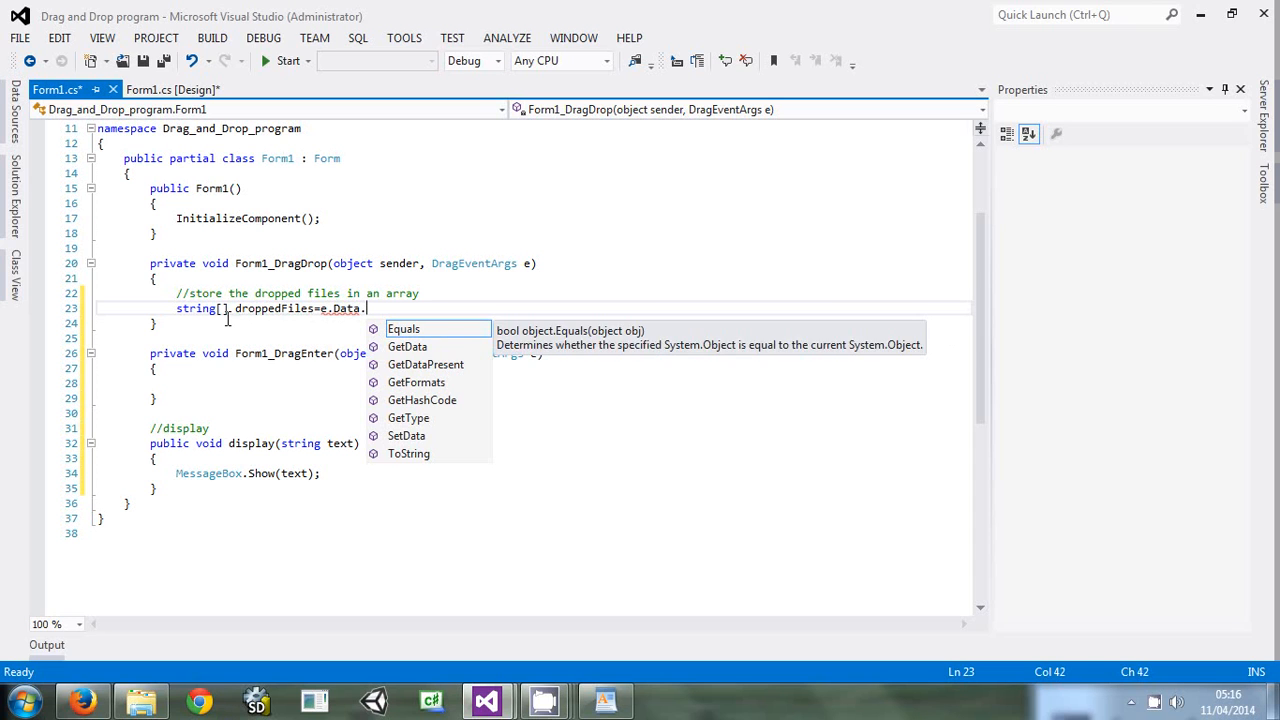
type("get")
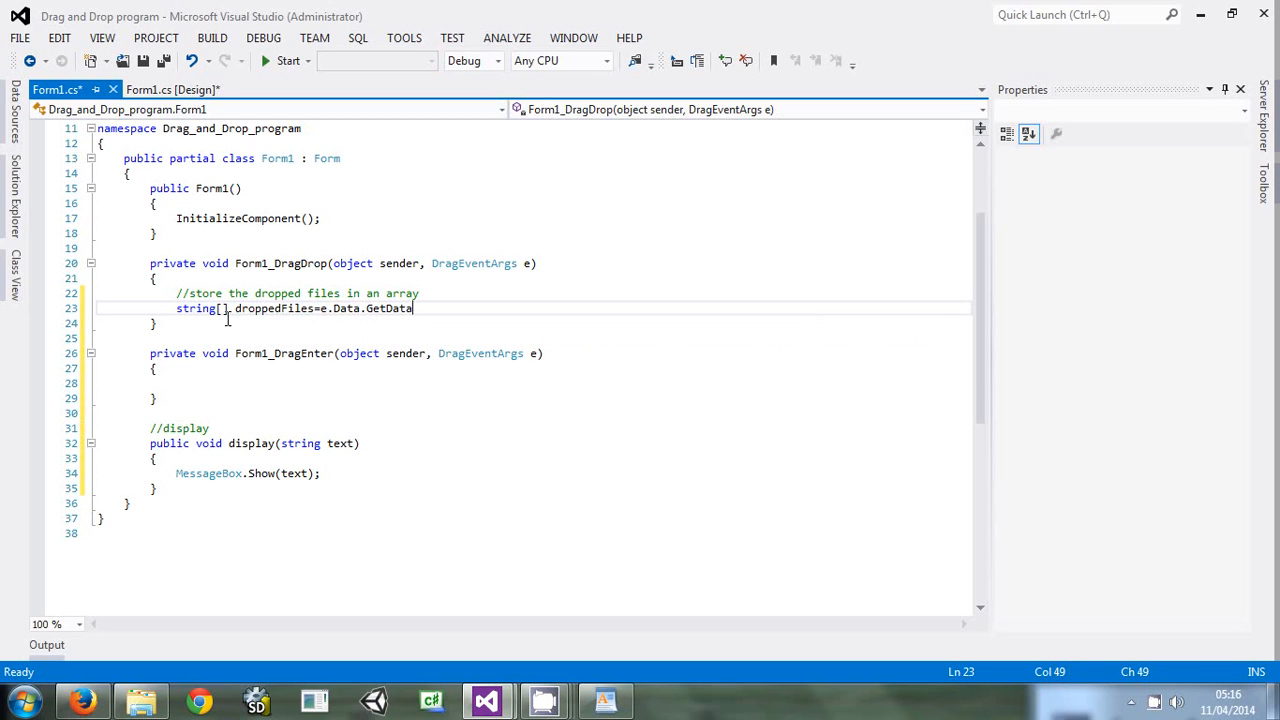
type("();")
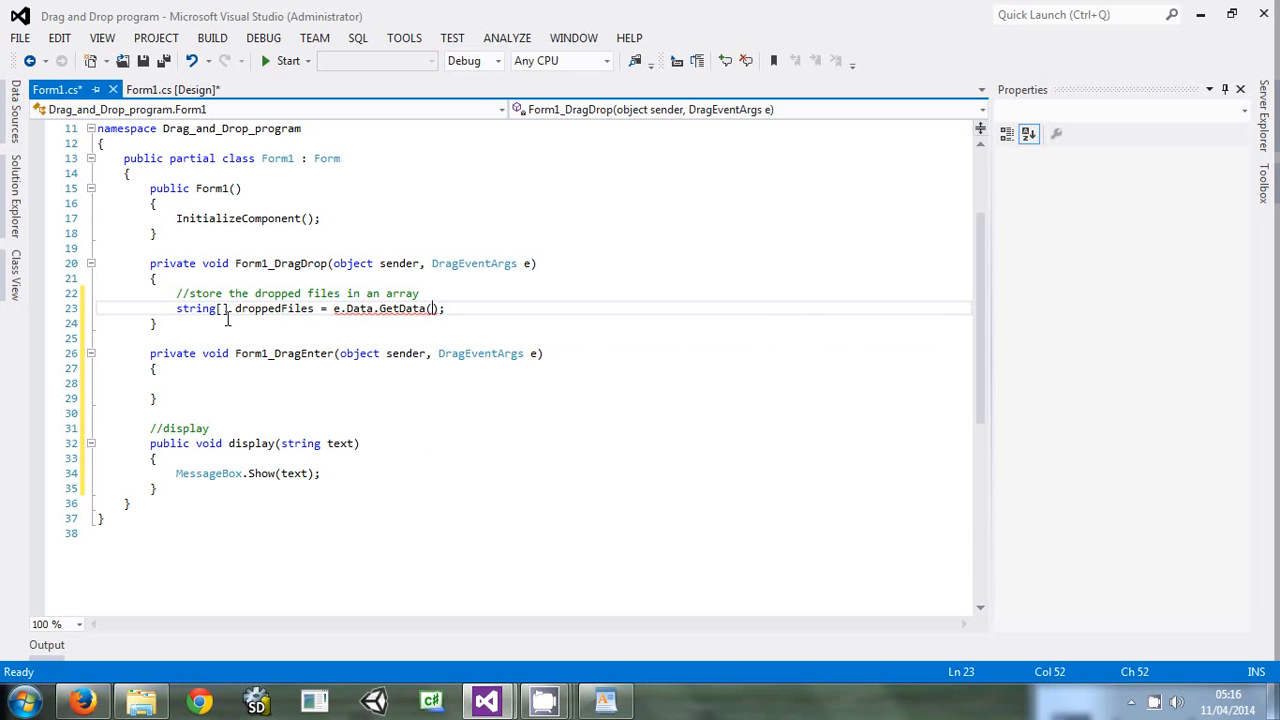
type("Data")
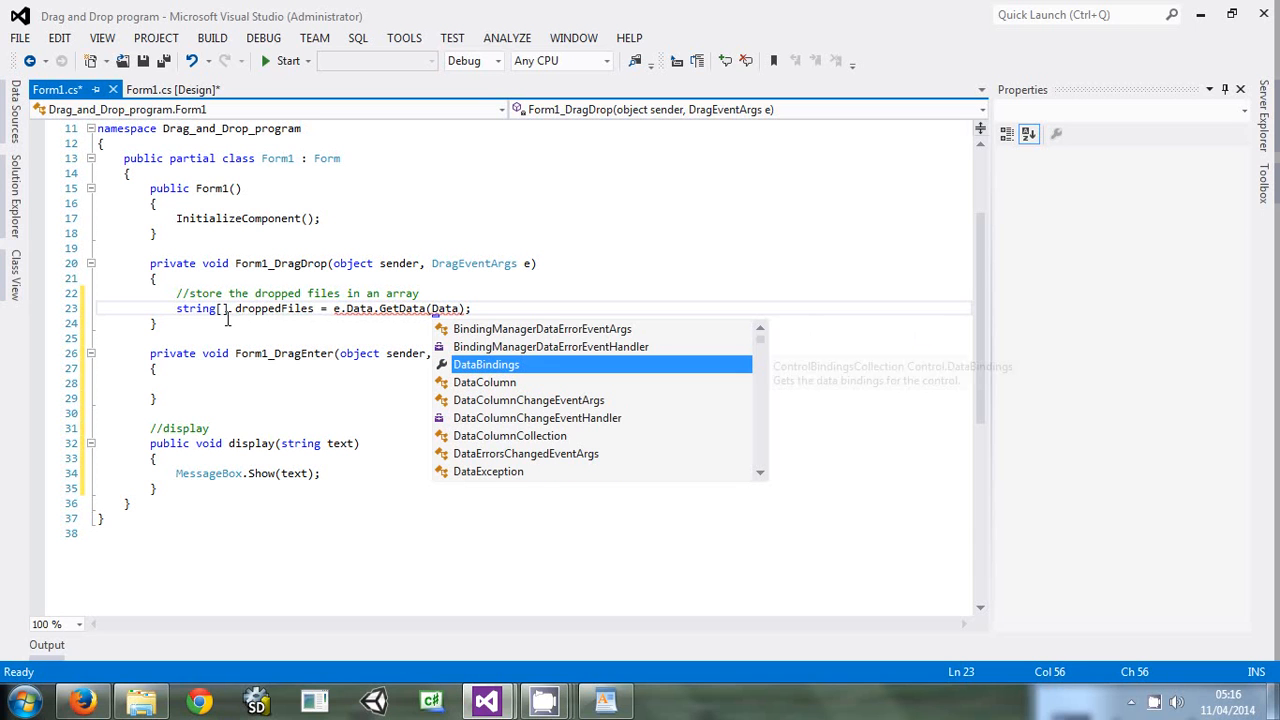
type("f")
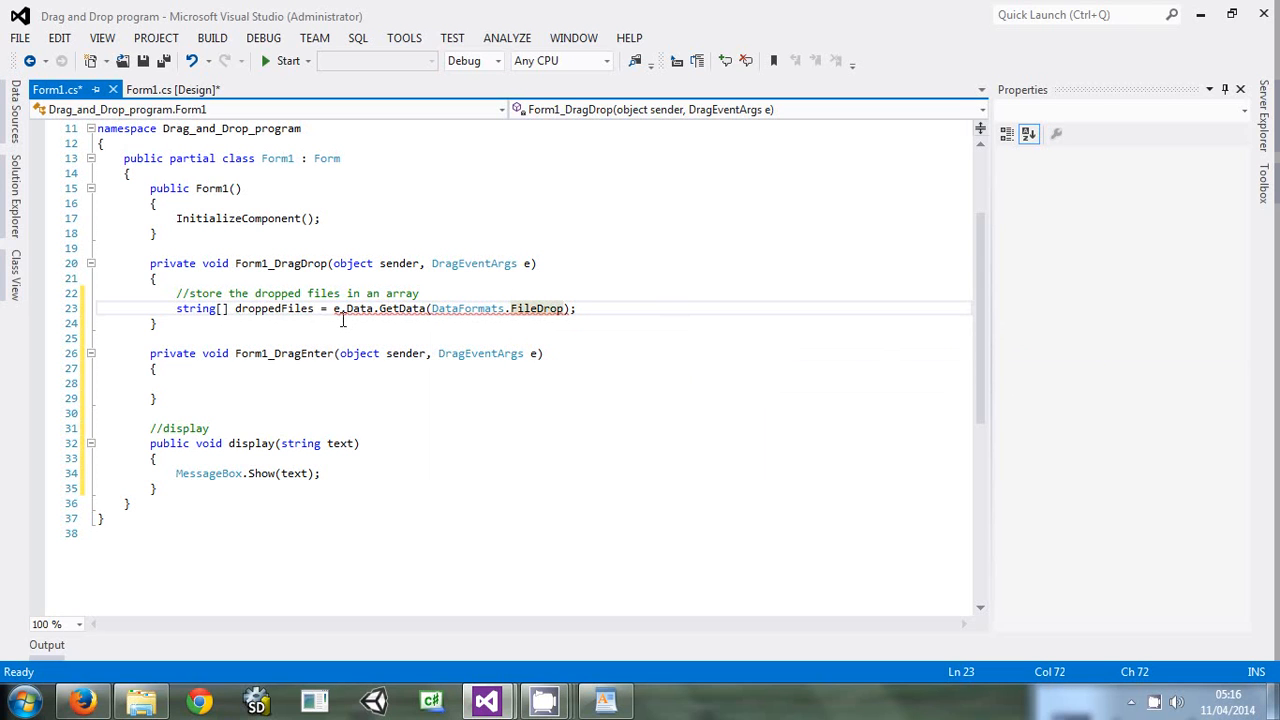
left_click(336, 308)
type("(string[])")
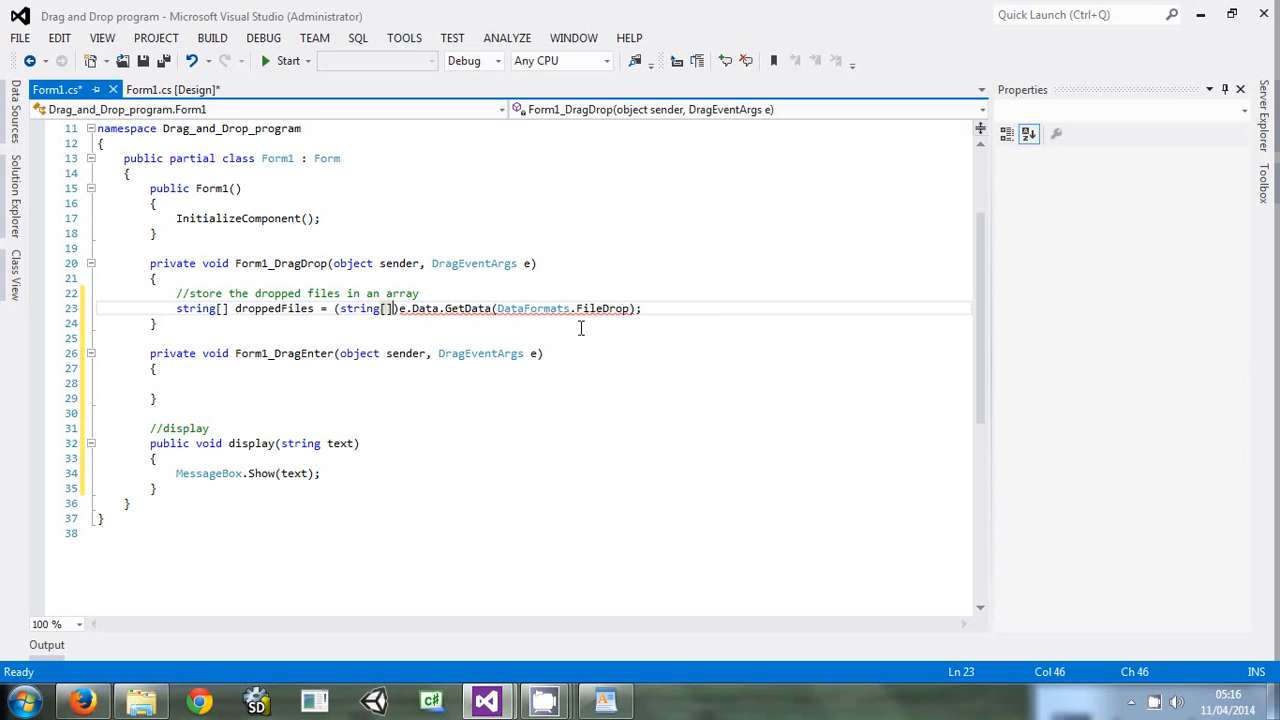
left_click(648, 308)
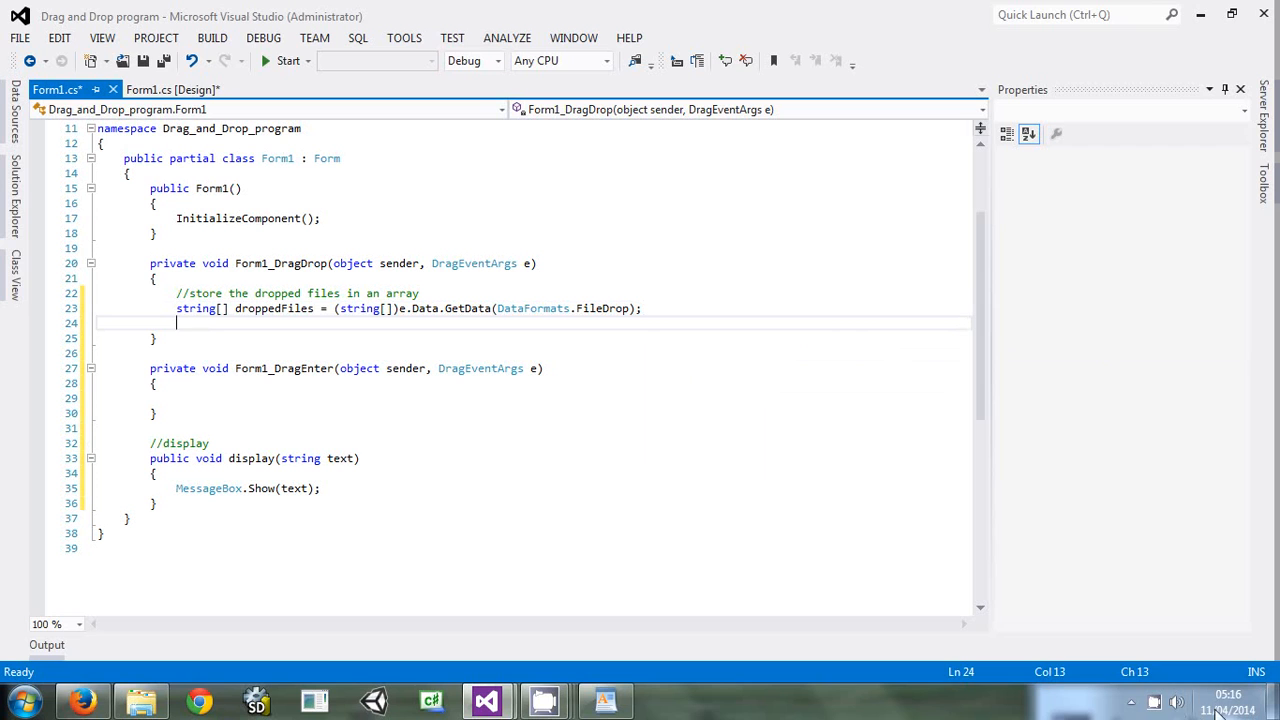
mouse_move(1150, 690)
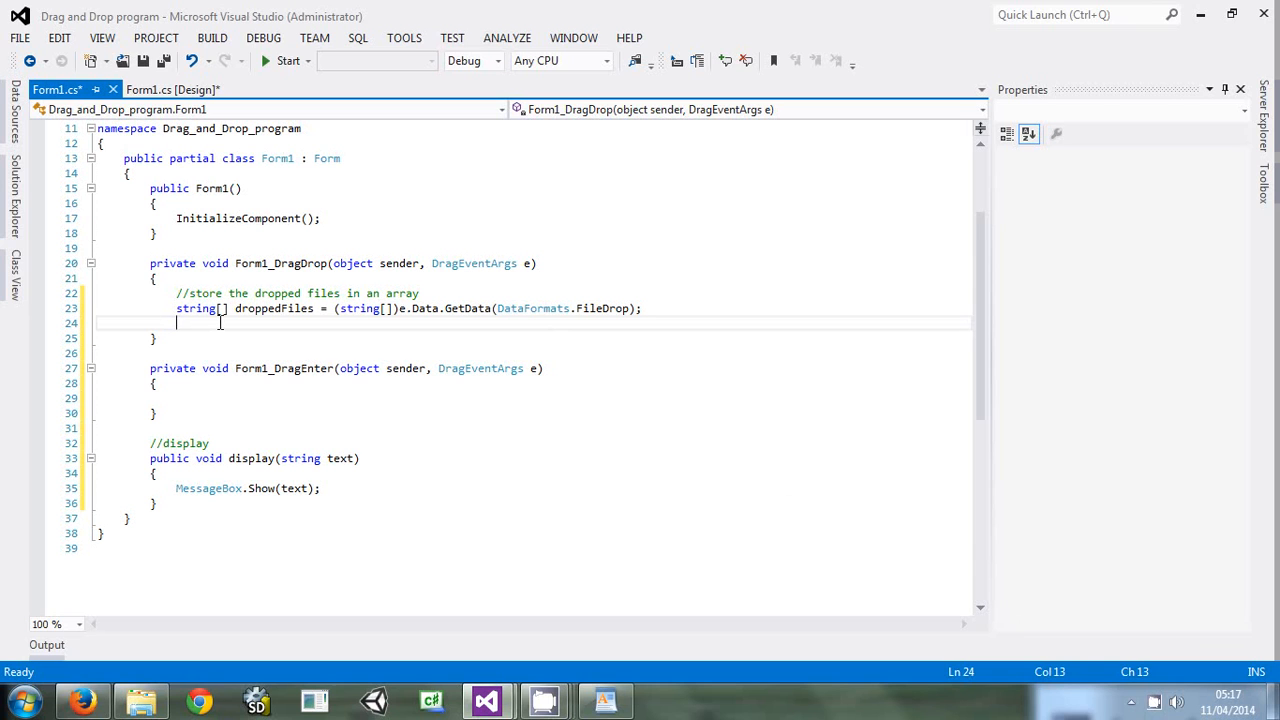
Insert a foreach skeleton with a comment to loop through the dropped files array and show them
type("foreach(")
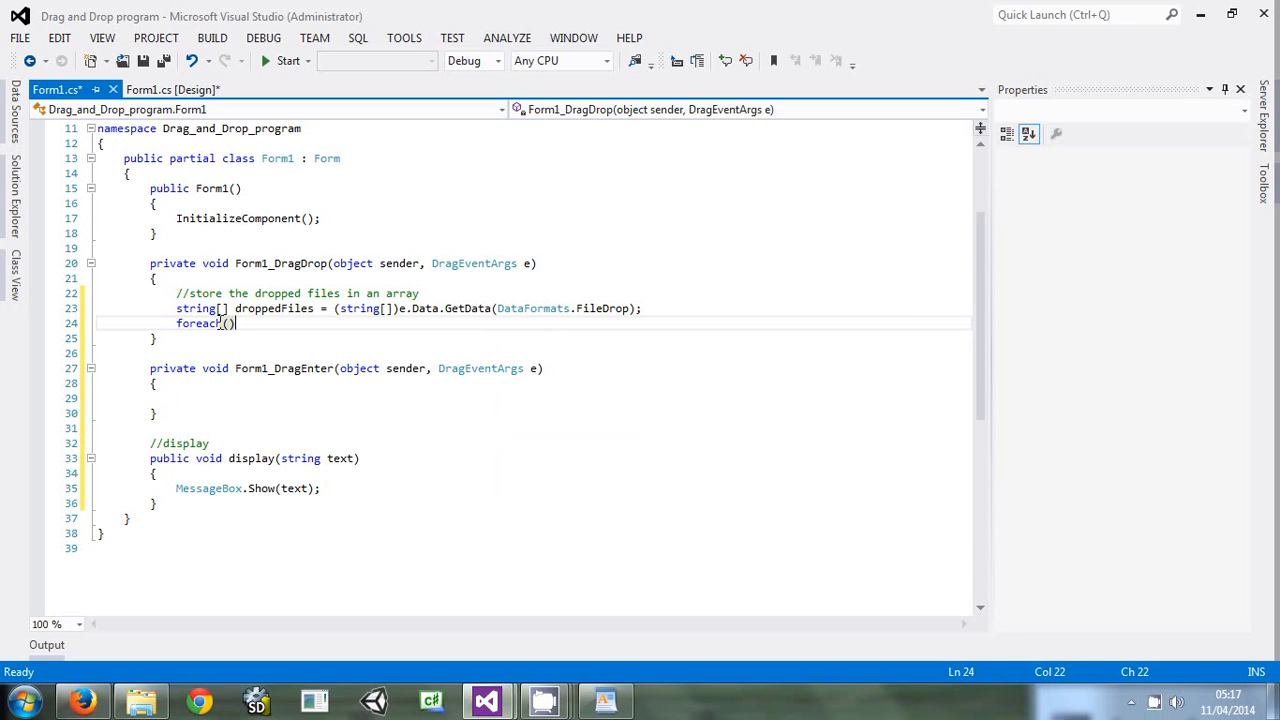
key("Return")
type("{")
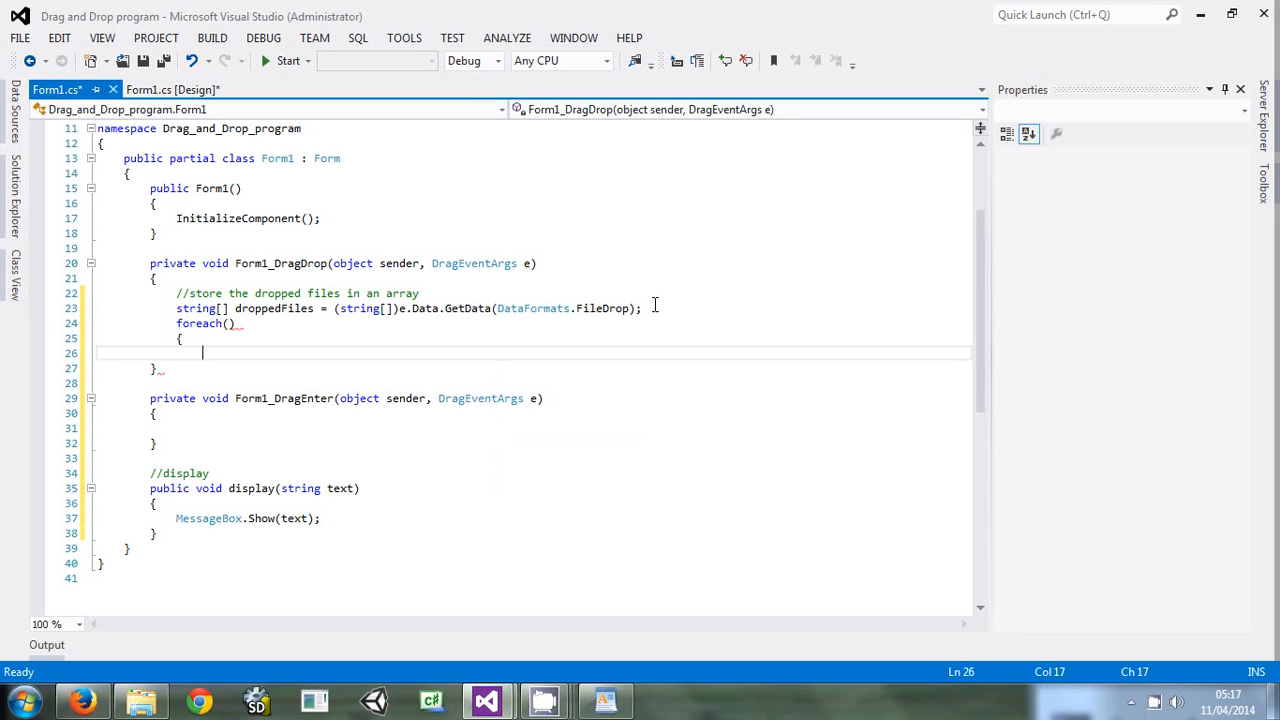
type("//")
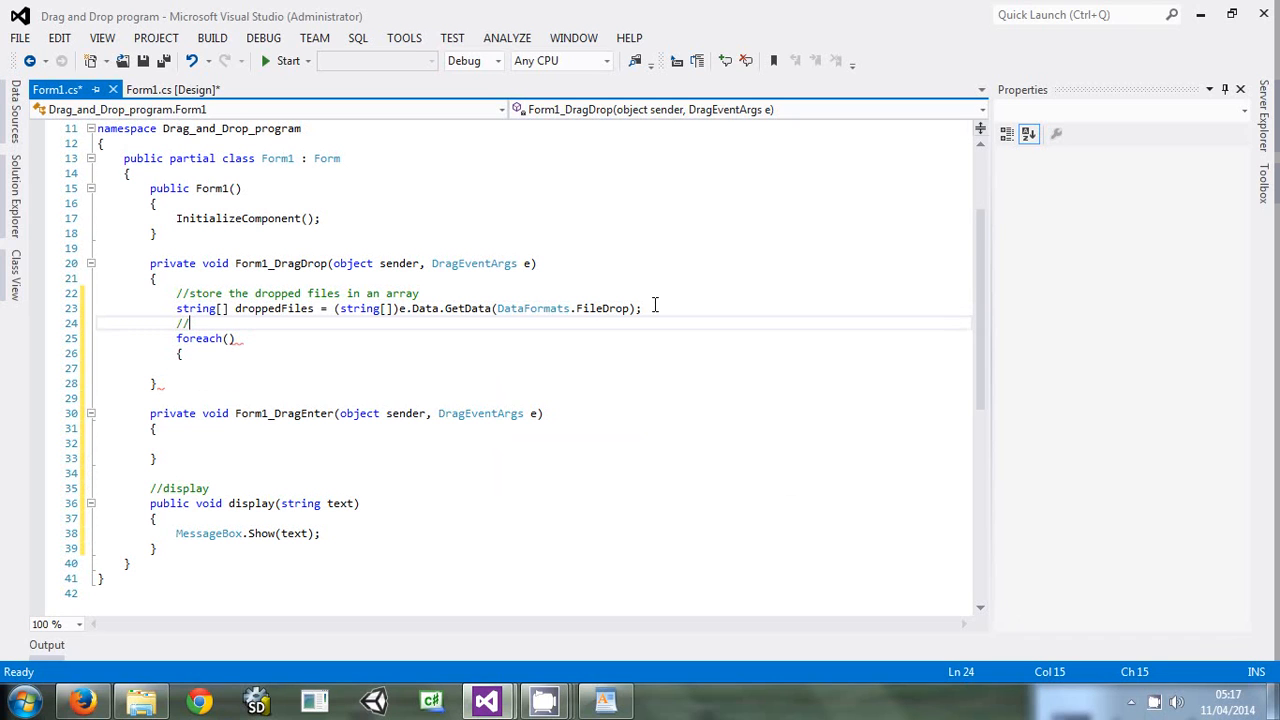
type("loop")
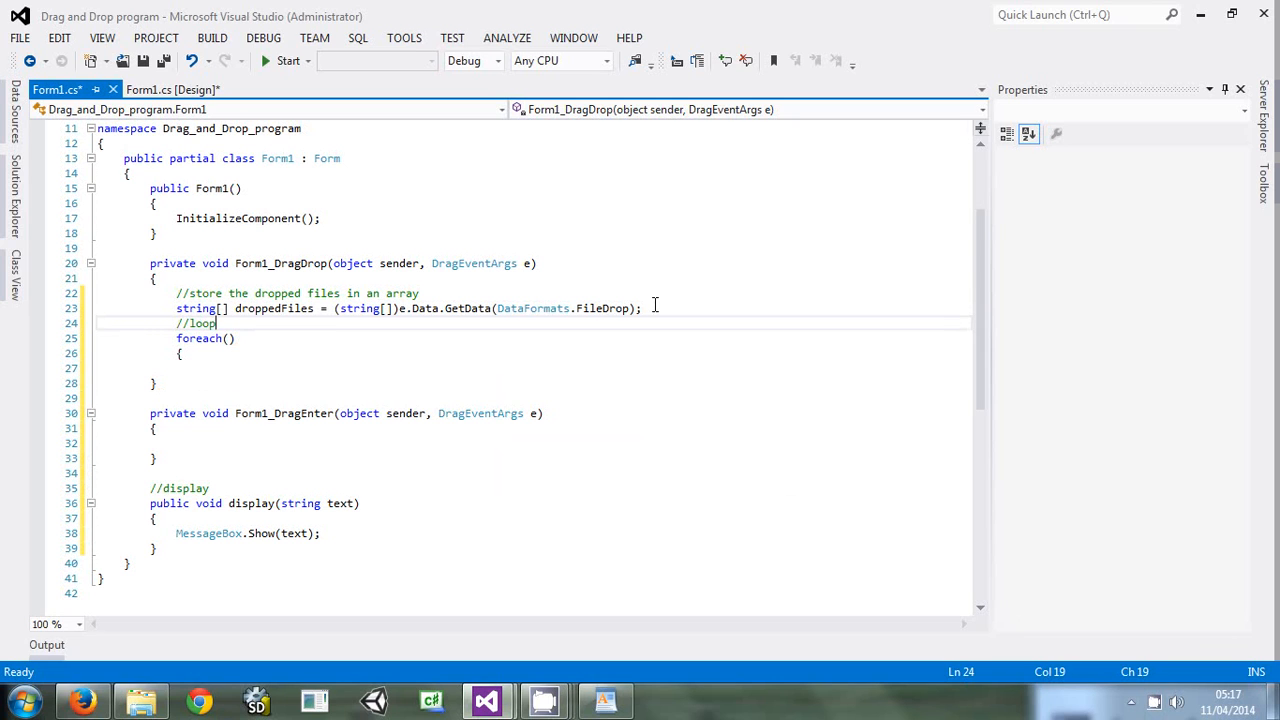
type("through d")
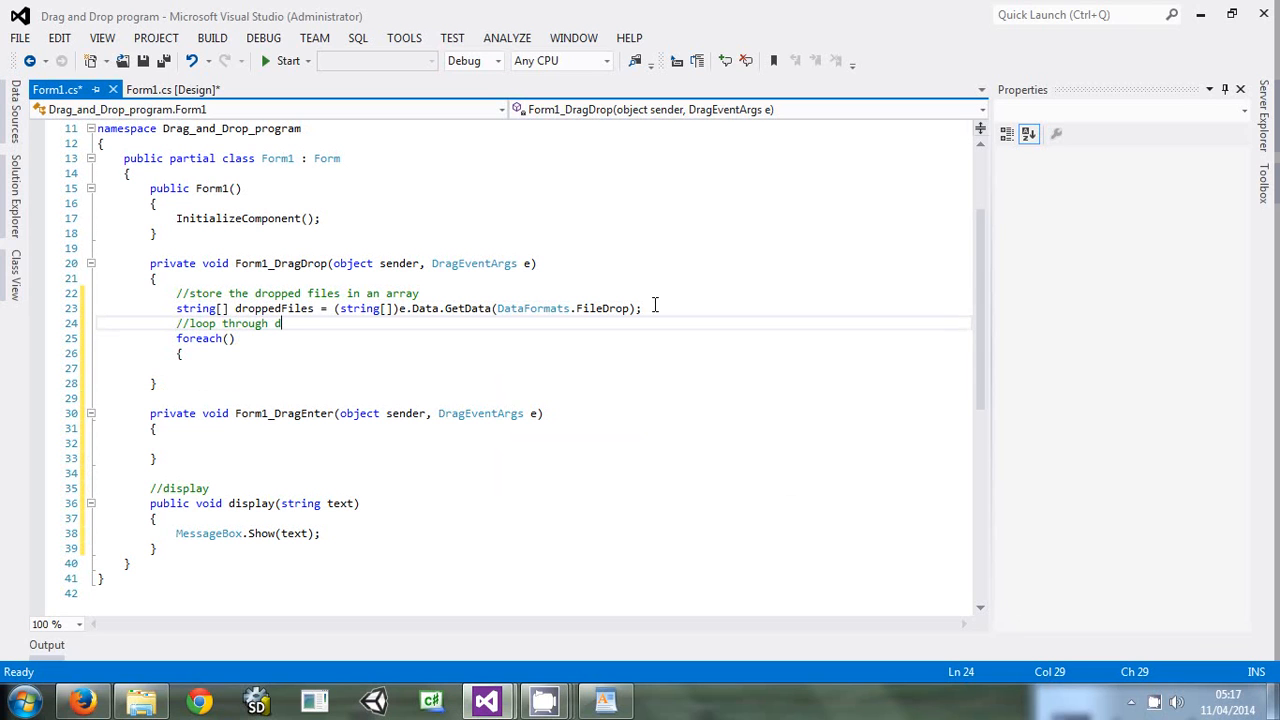
type("ropped")
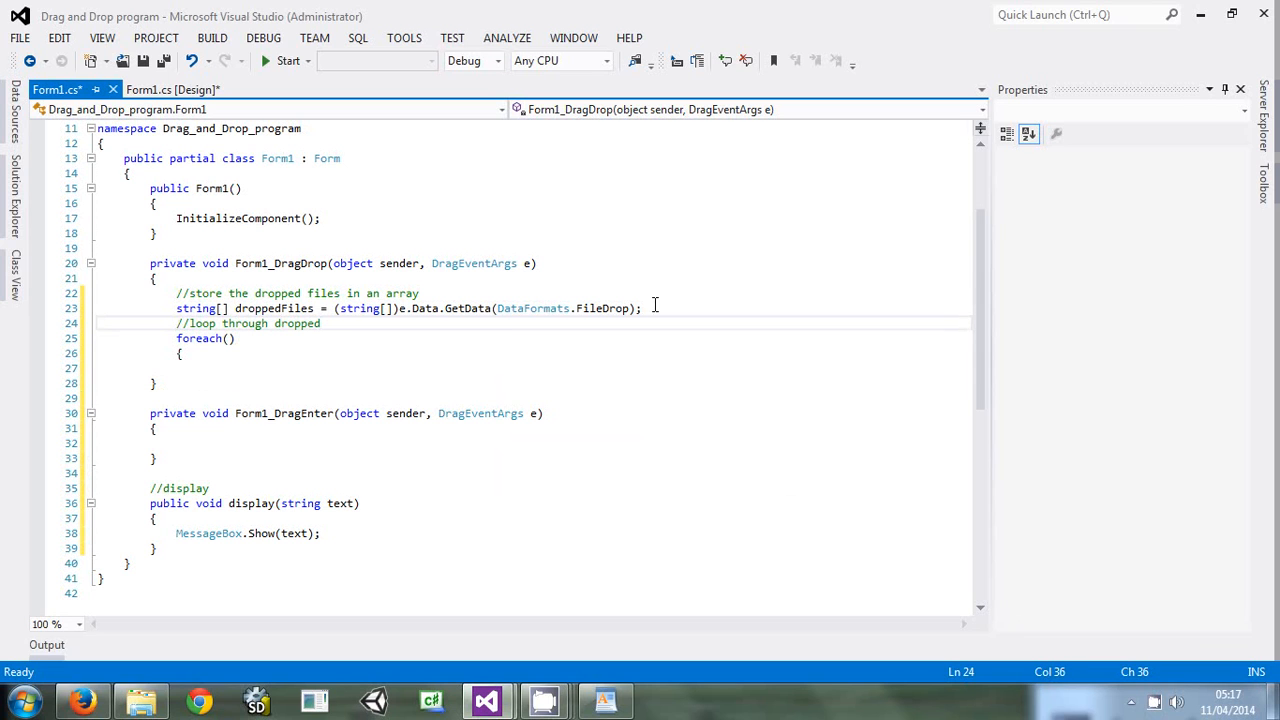
type("files ar")
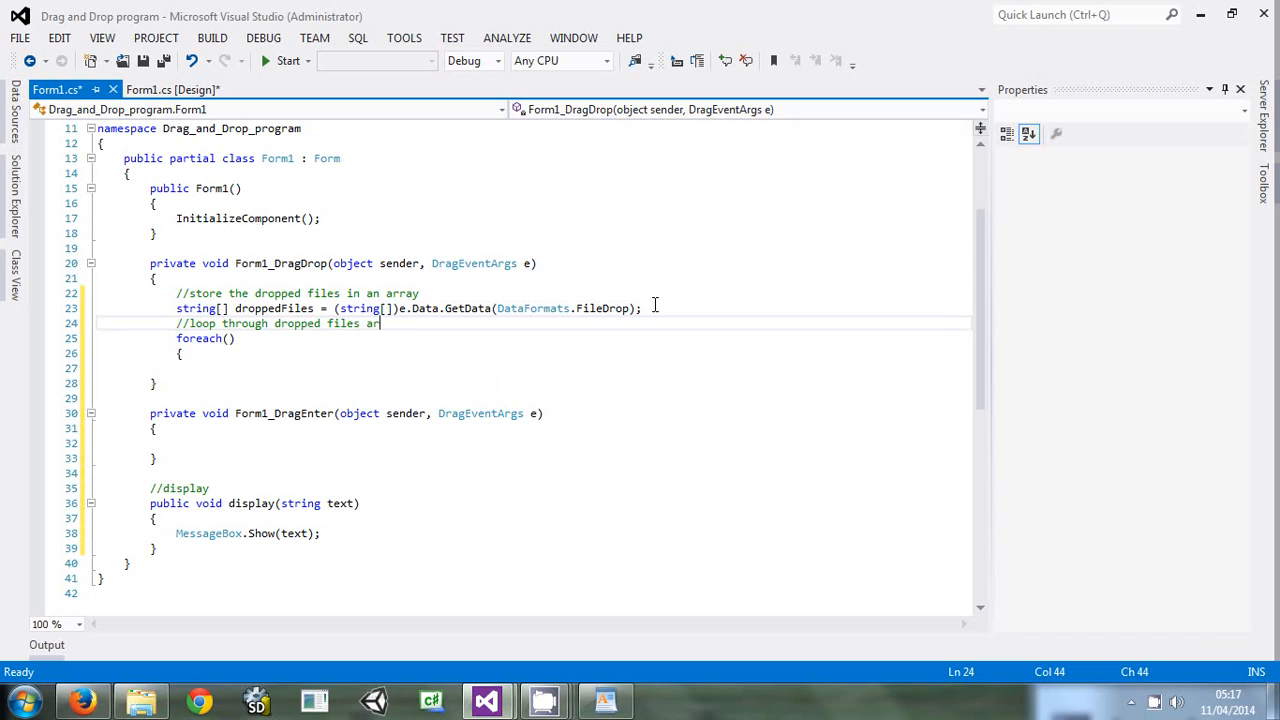
type("array showing")
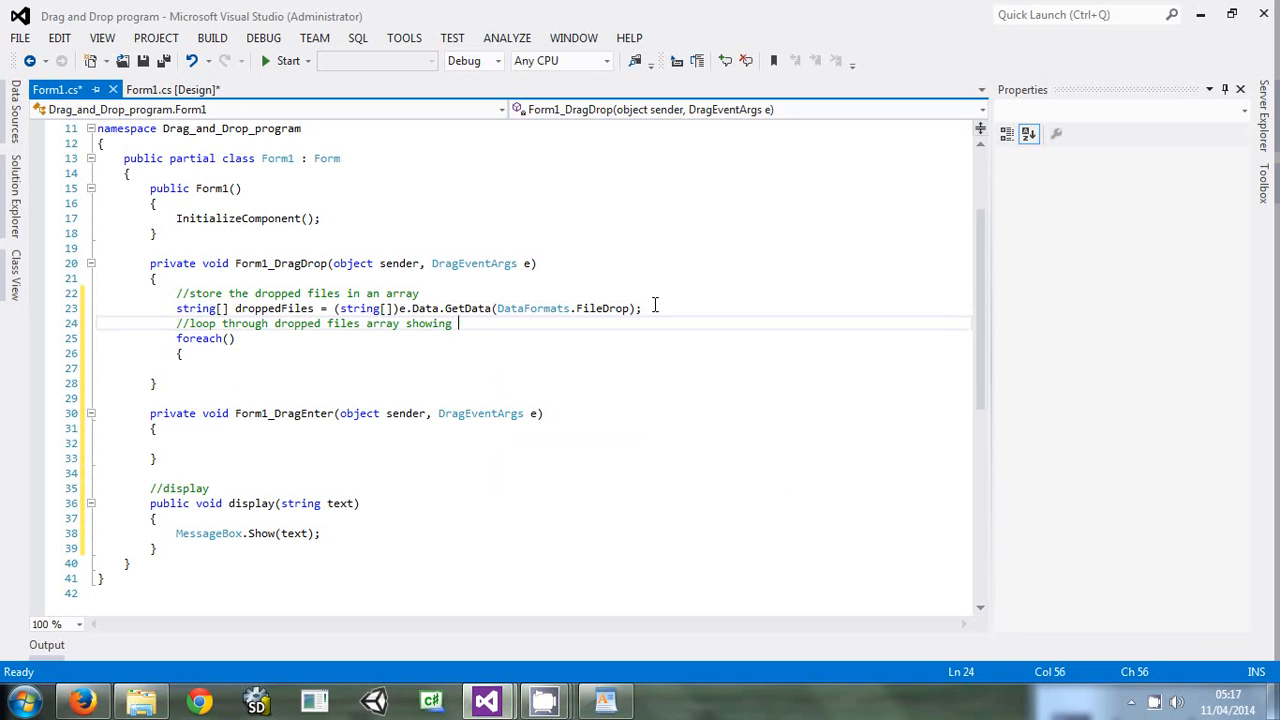
type("them")
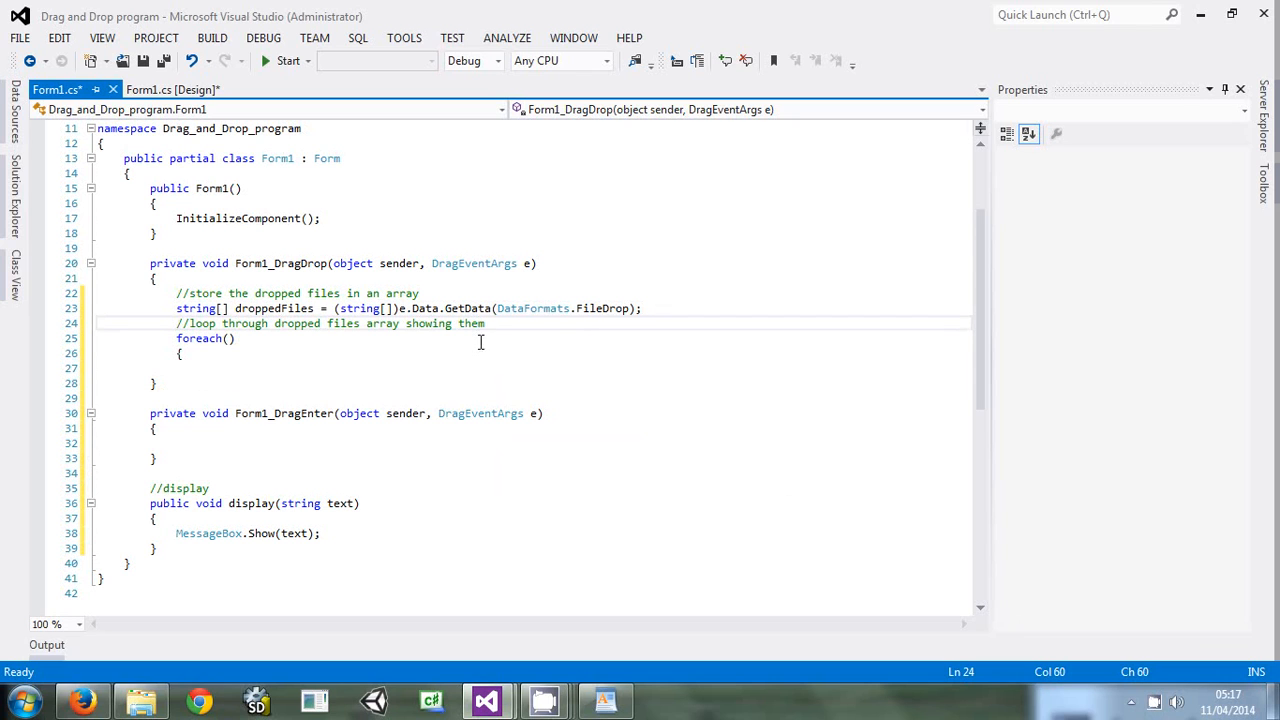
Complete foreach (string eachFile in droppedFiles) calling display(eachFile) in its body
left_click(232, 338)
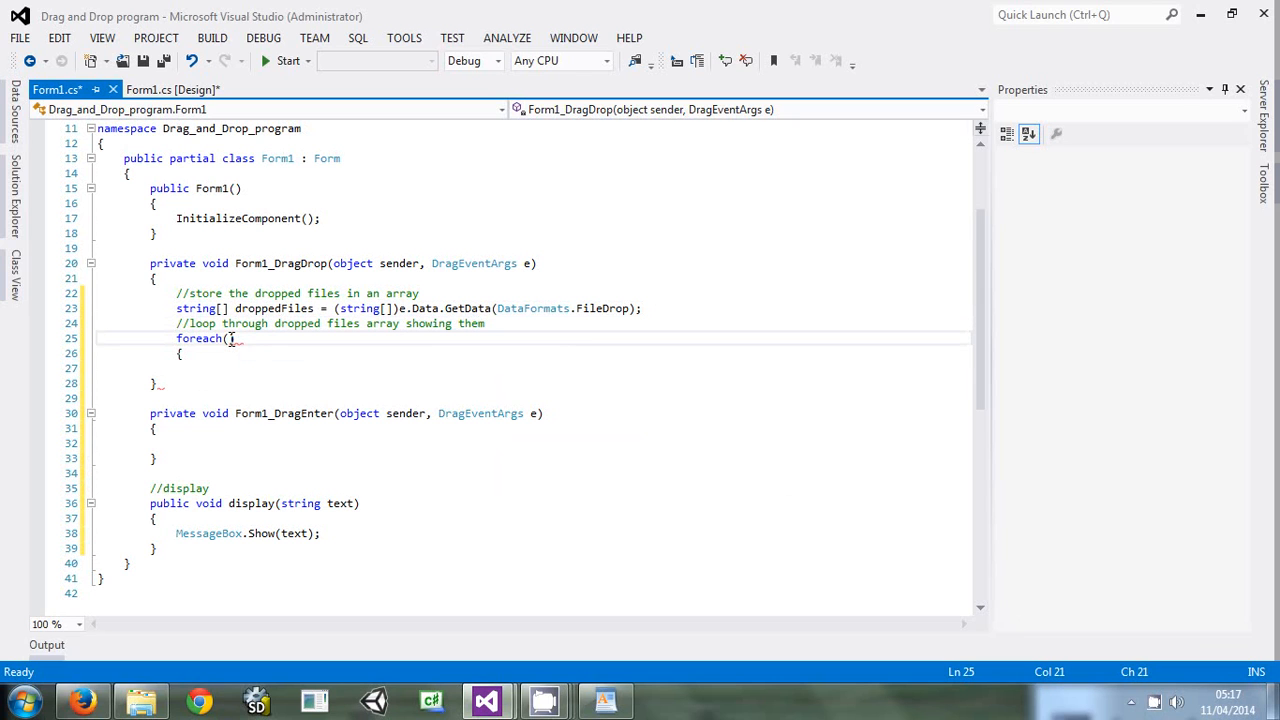
type("string")
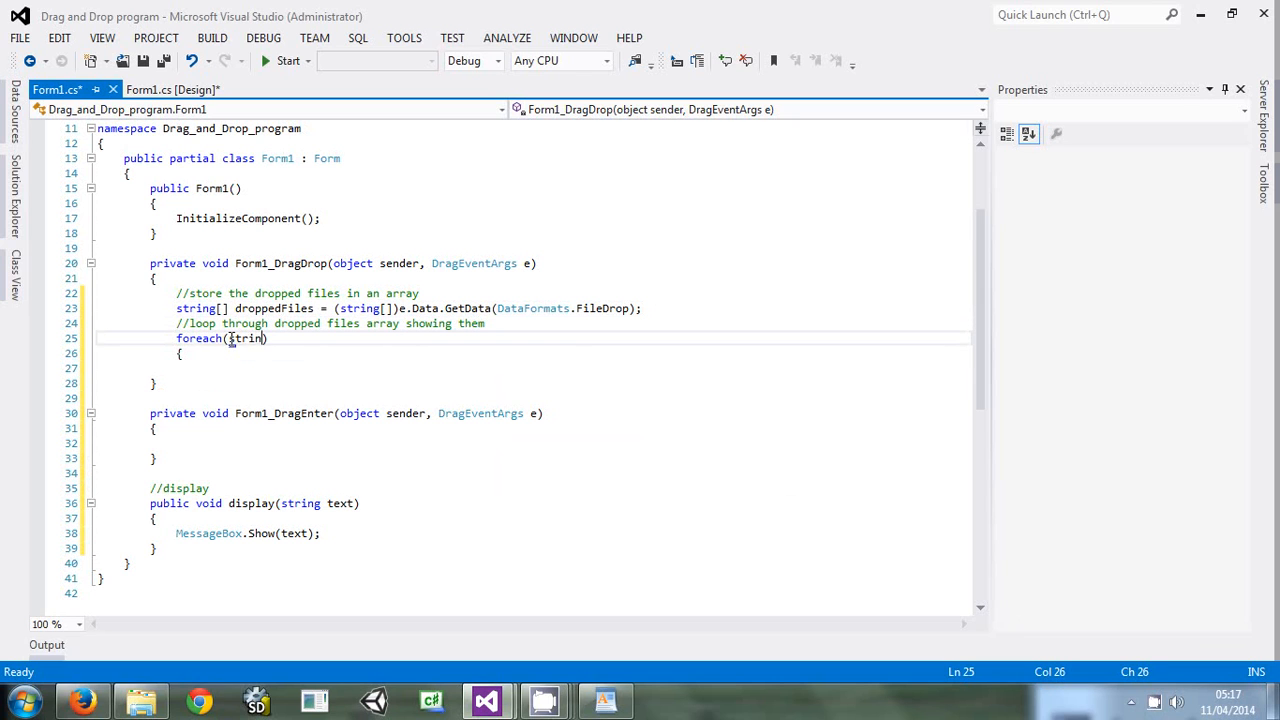
type("g")
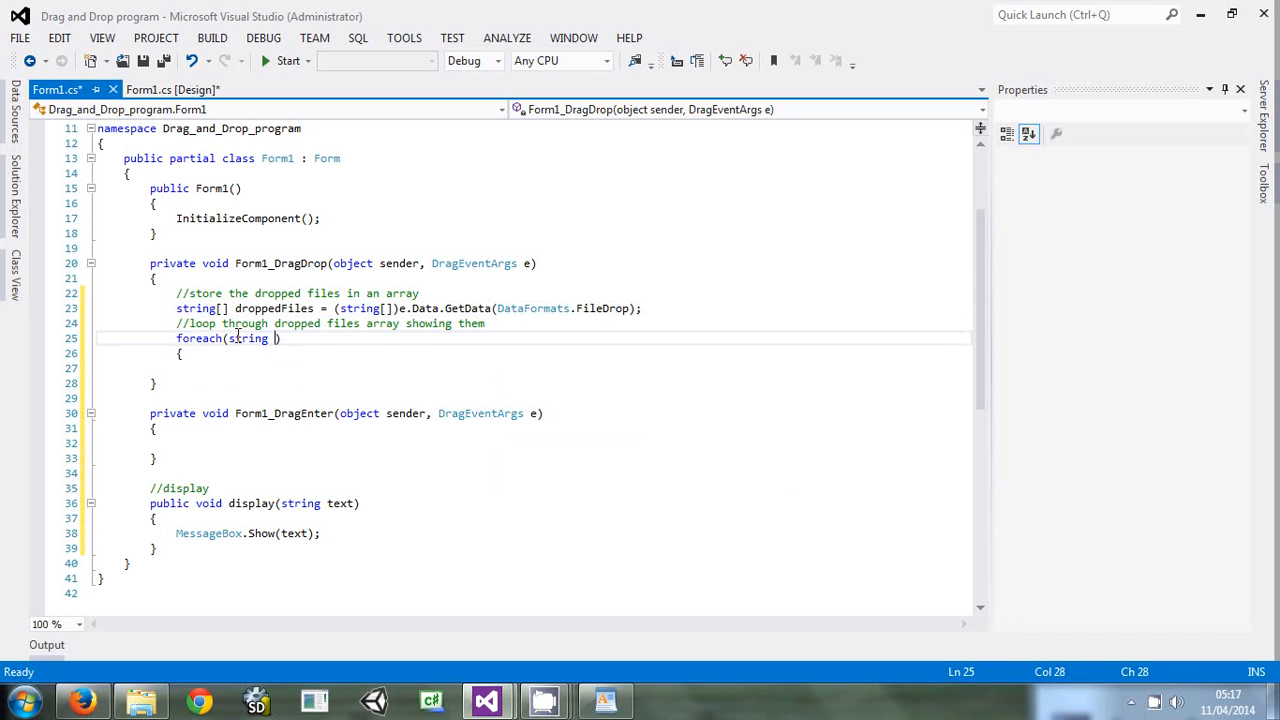
type("eachFile in droppedFiles")
left_click(532, 368)
type("}")
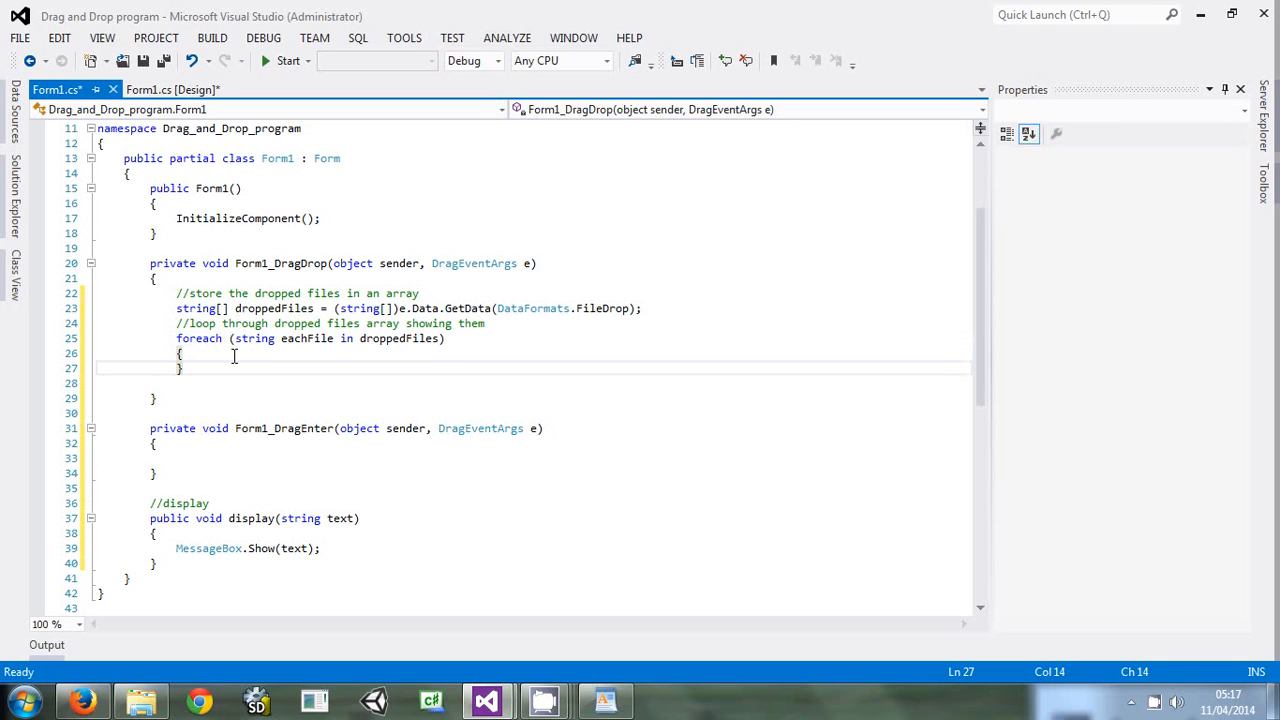
key("Enter")
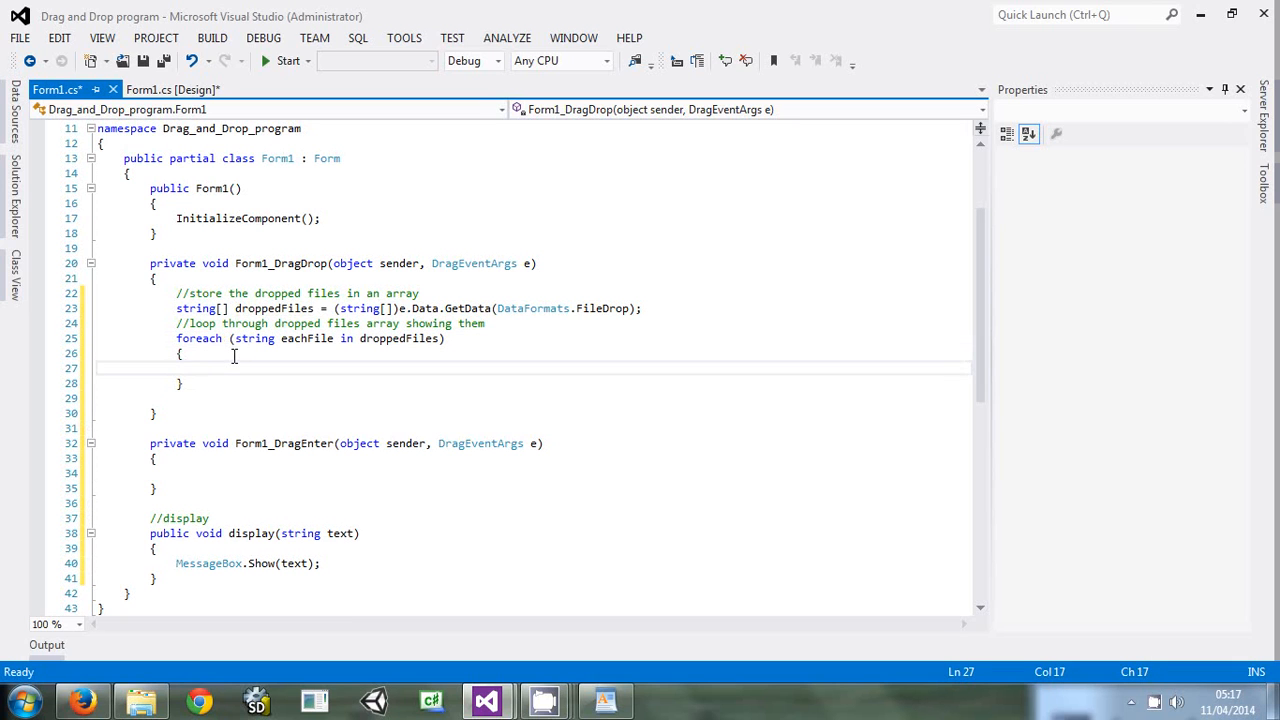
type("display(eachFile);")
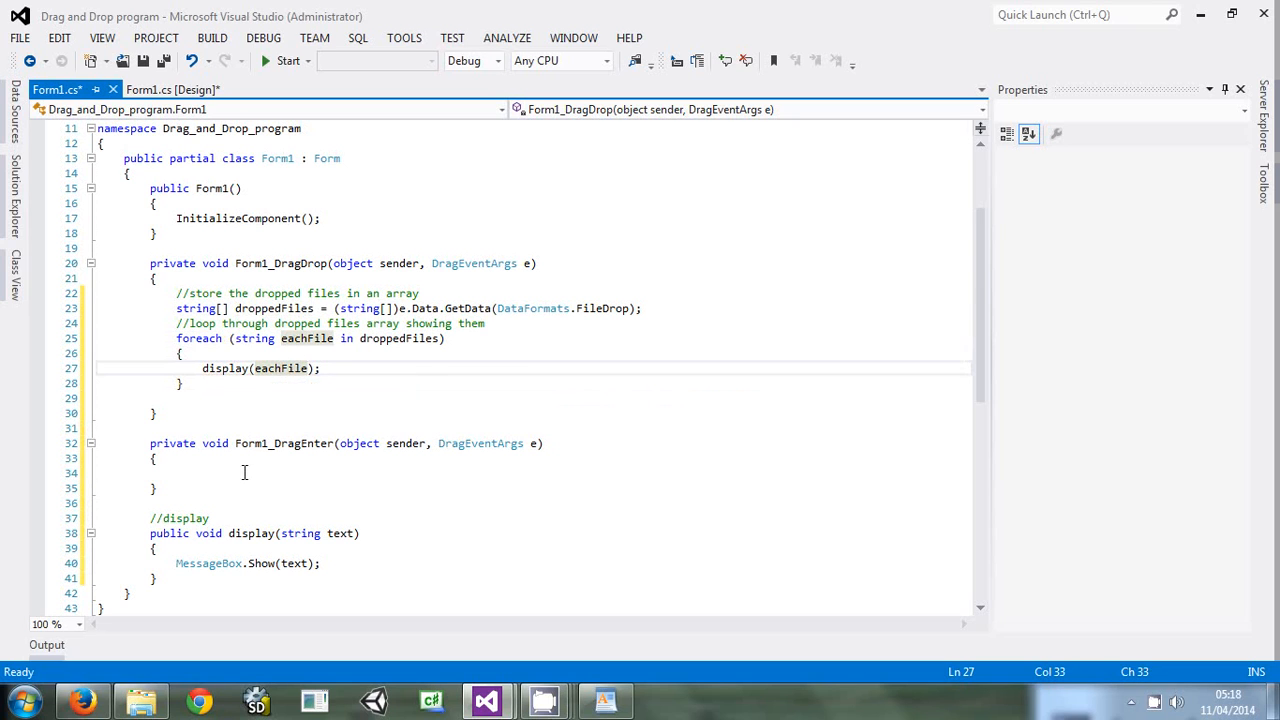
Start an if block in Form1_DragEnter testing e.Data.GetDataPresent()
left_click(250, 472)
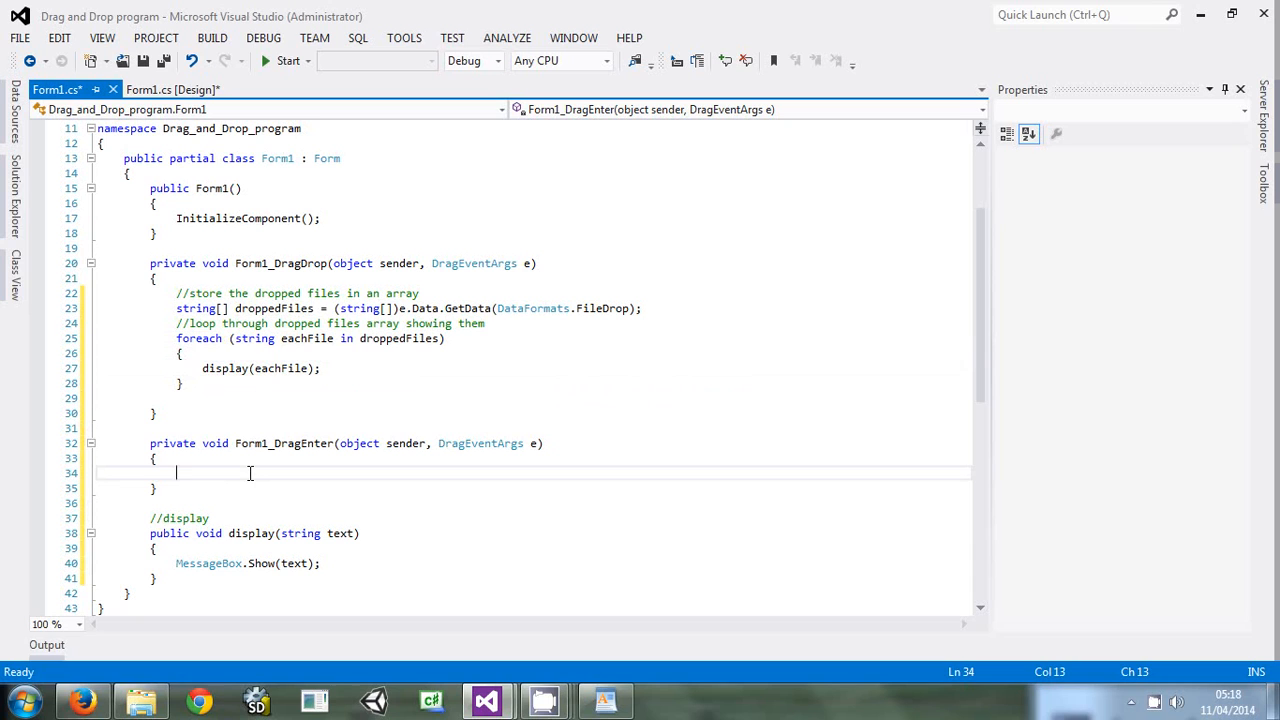
type("if")
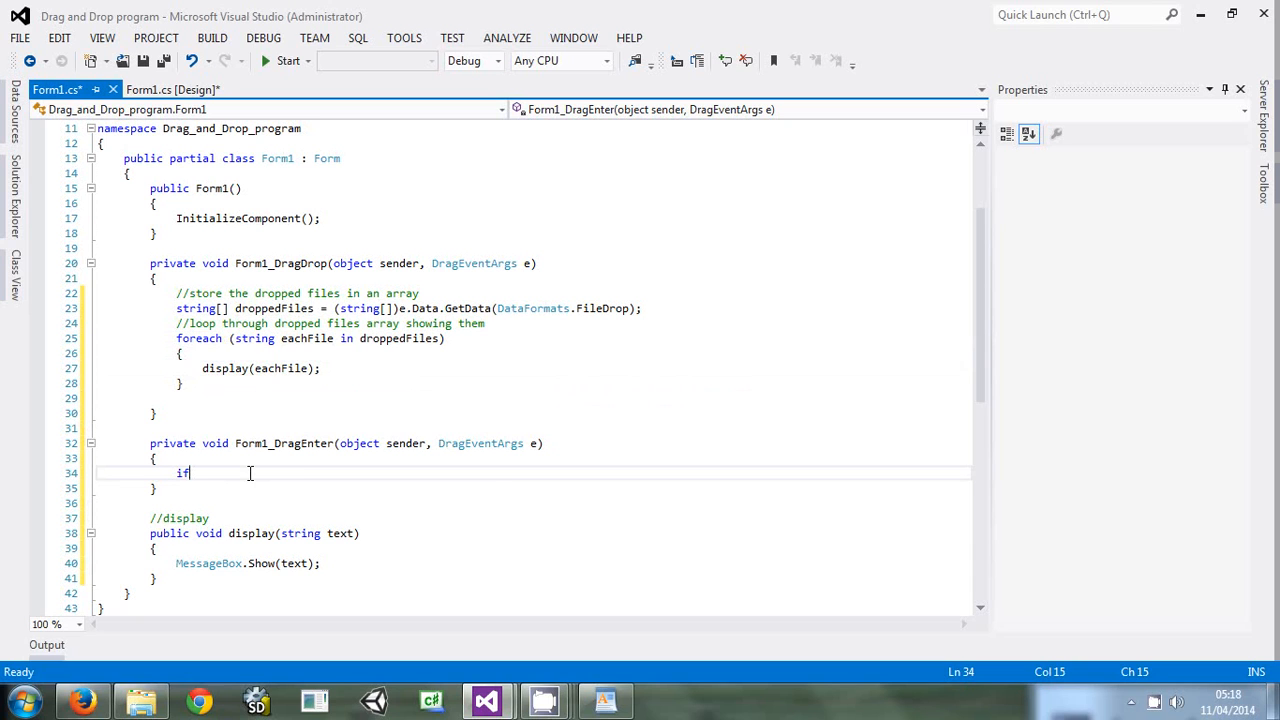
type("()")
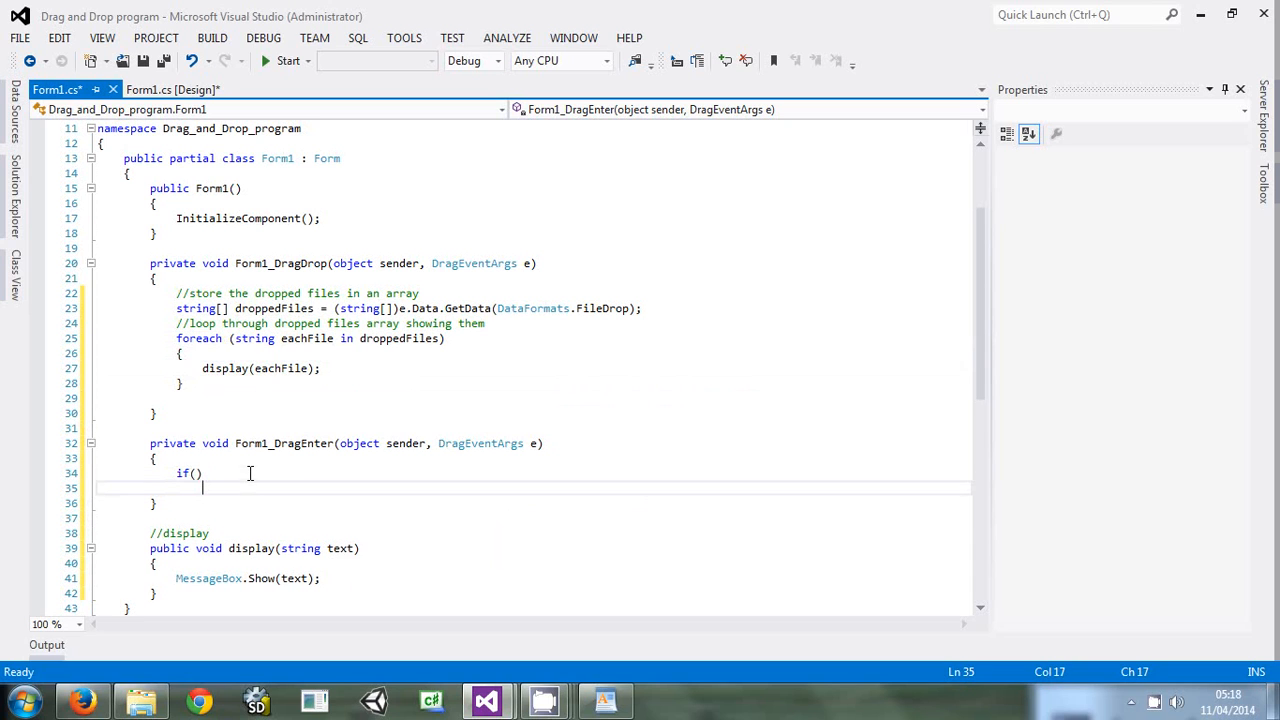
type("{")
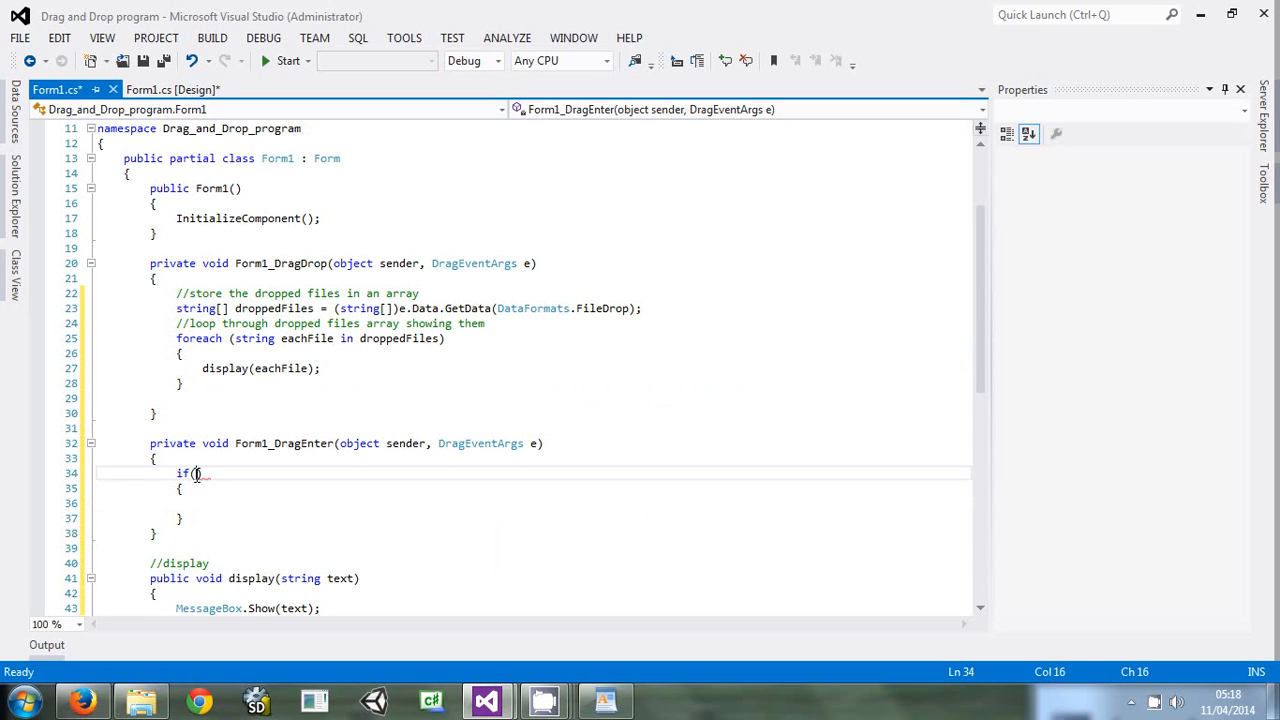
type("e")
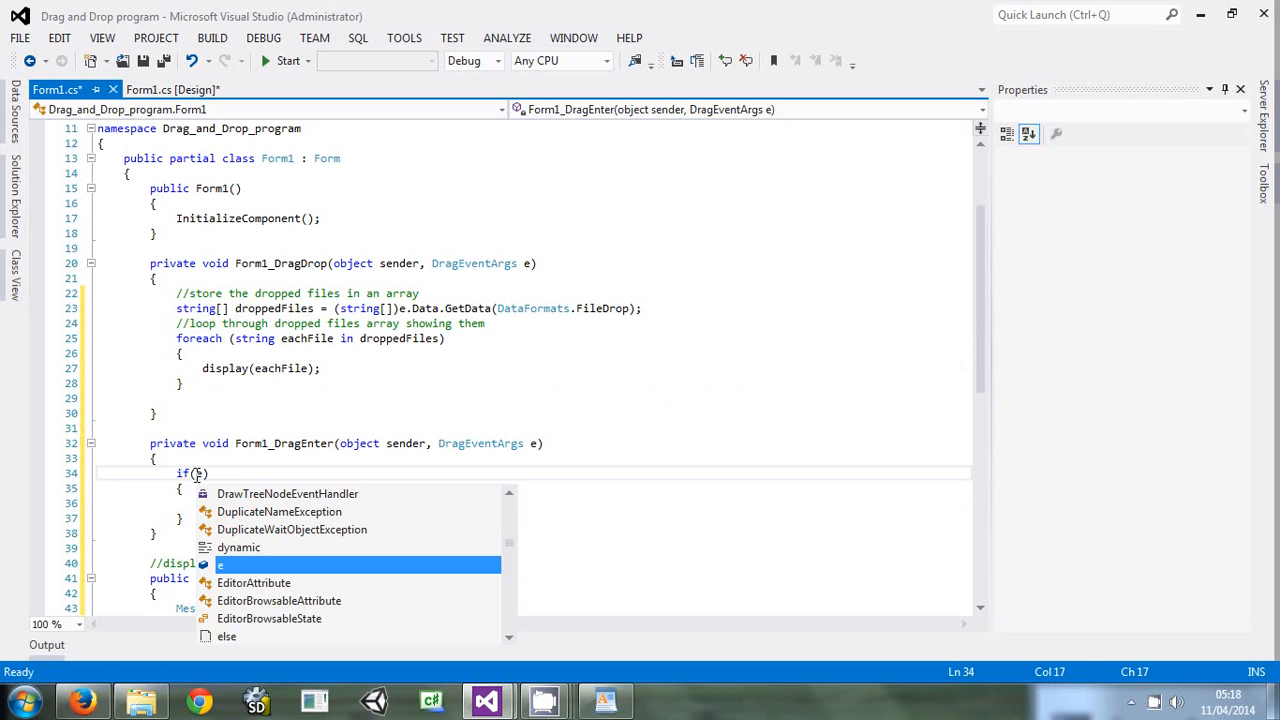
type(".dat")
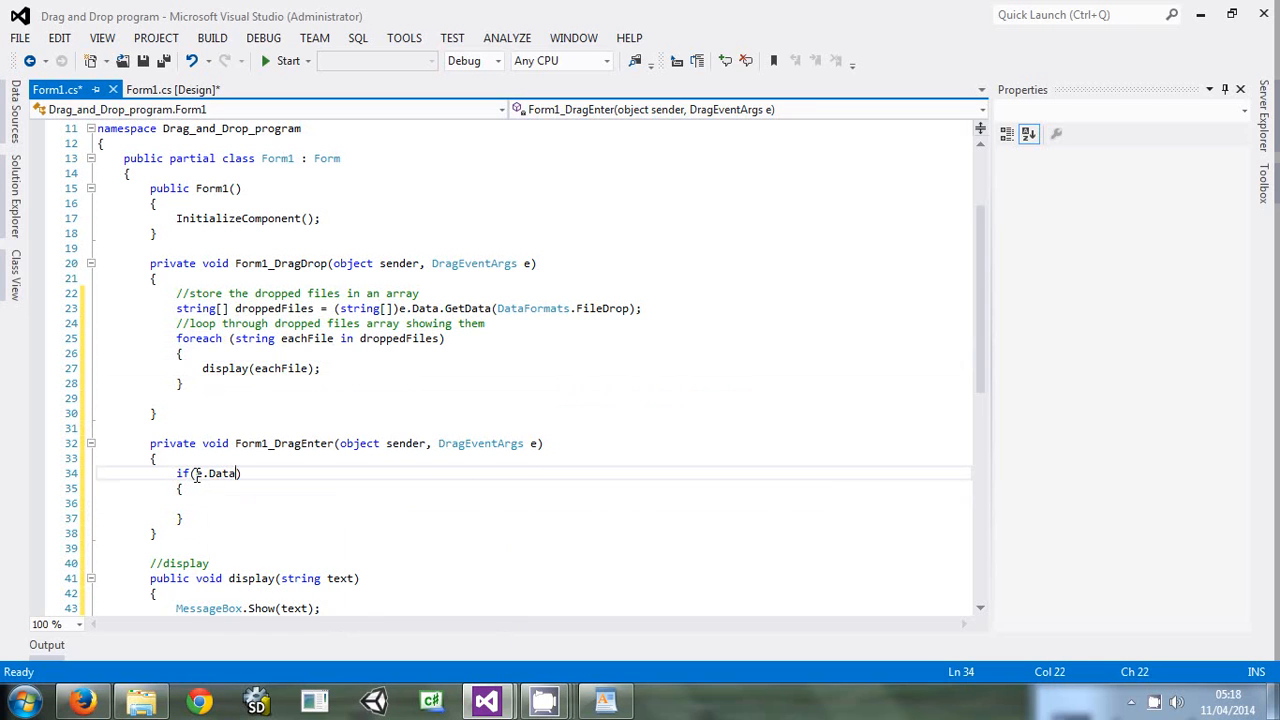
type(".get")
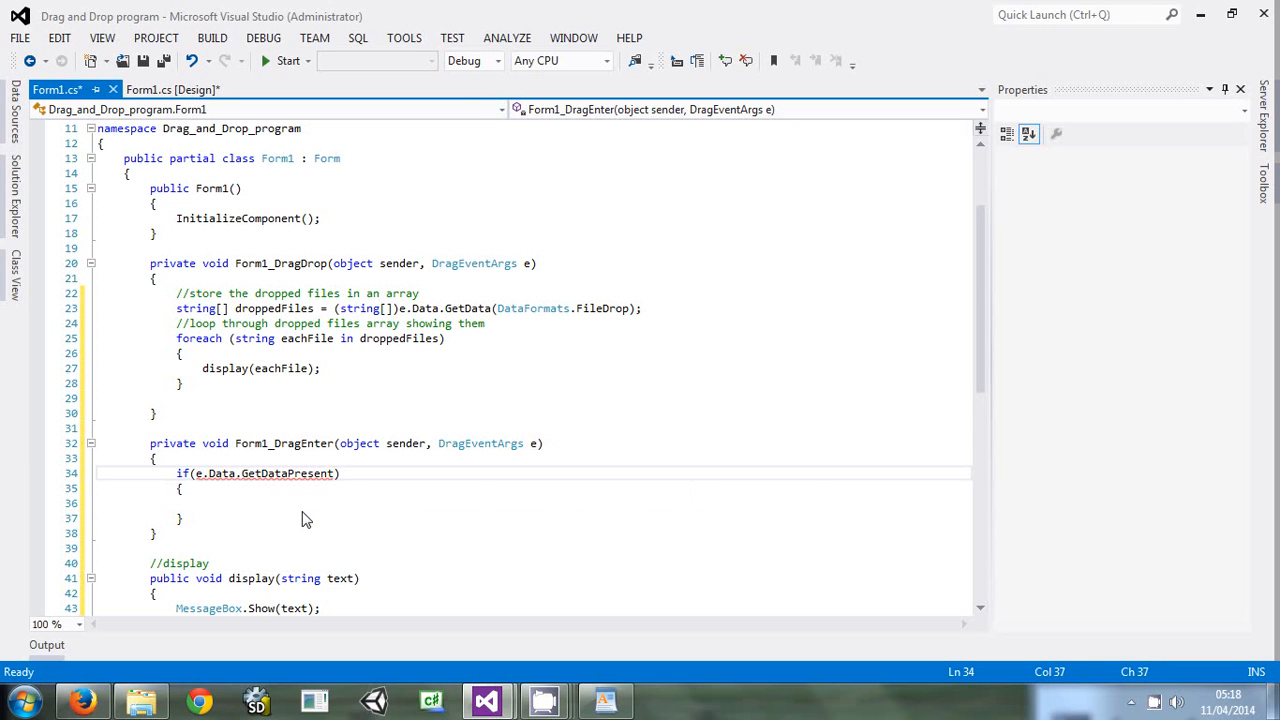
type("()")
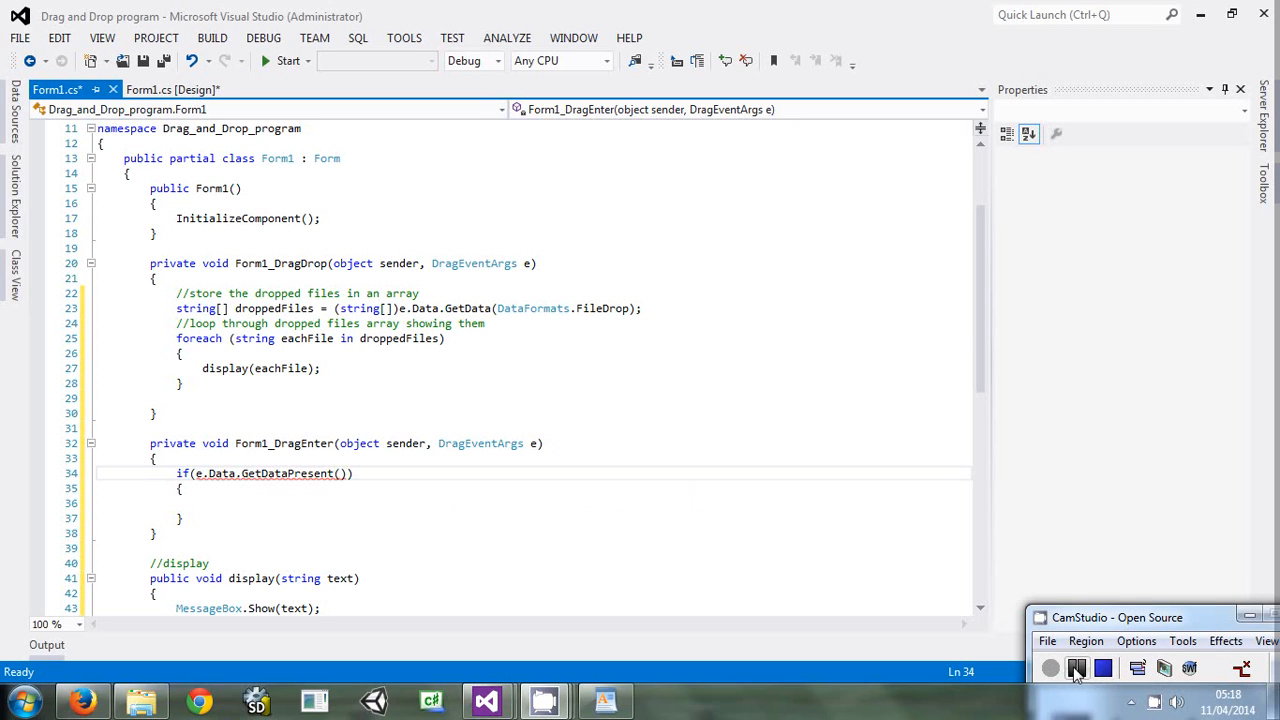
Give GetDataPresent the arguments DataFormats.FileDrop, false and compare it ==true
left_click(370, 488)
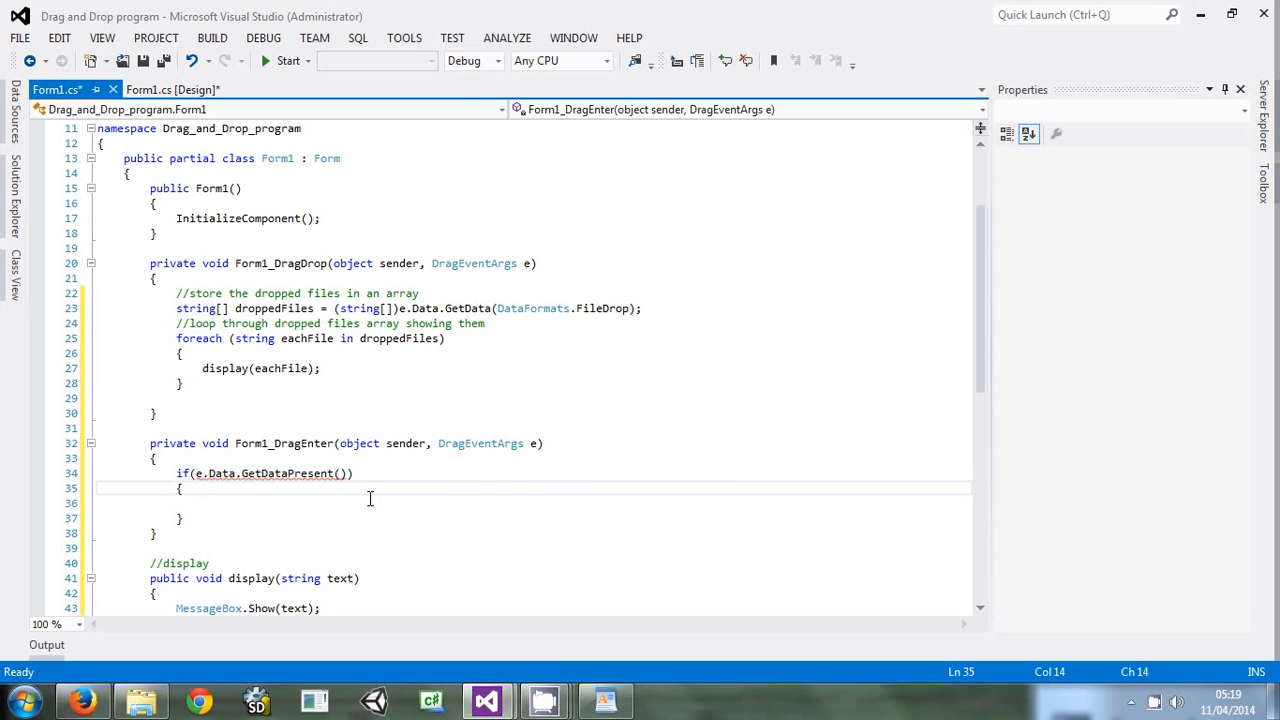
left_click(344, 472)
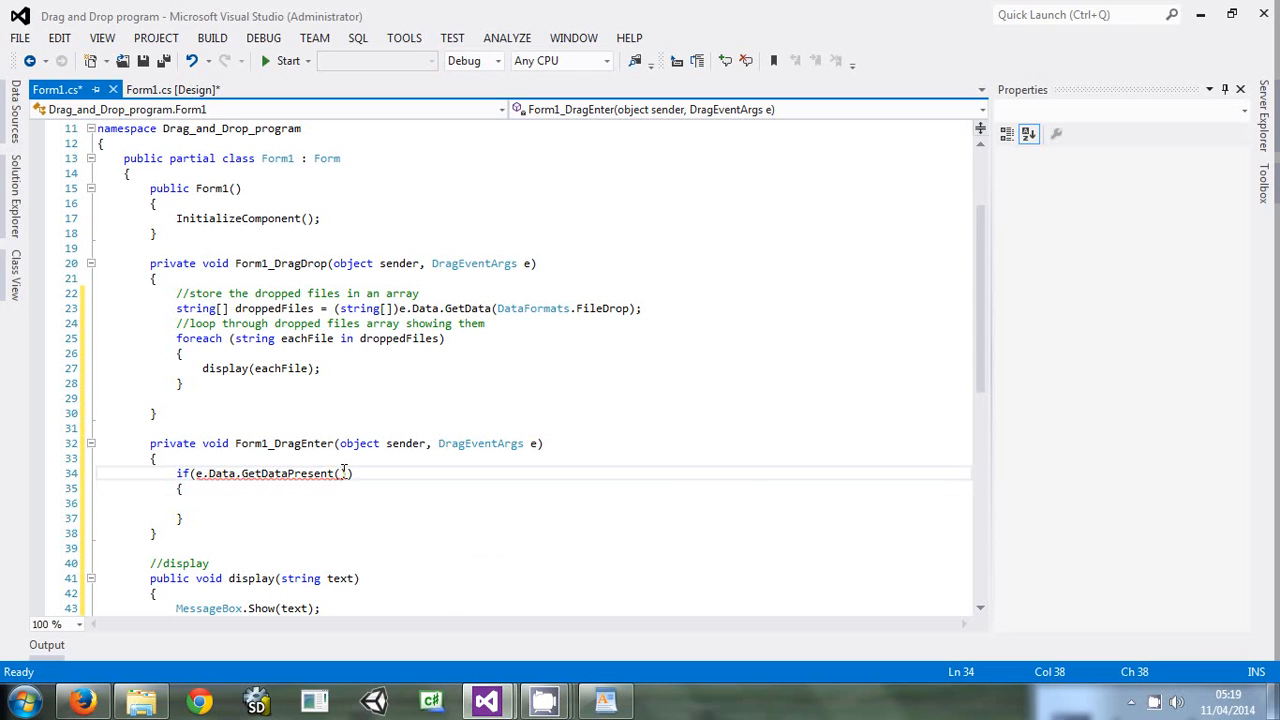
type("DataFormats")
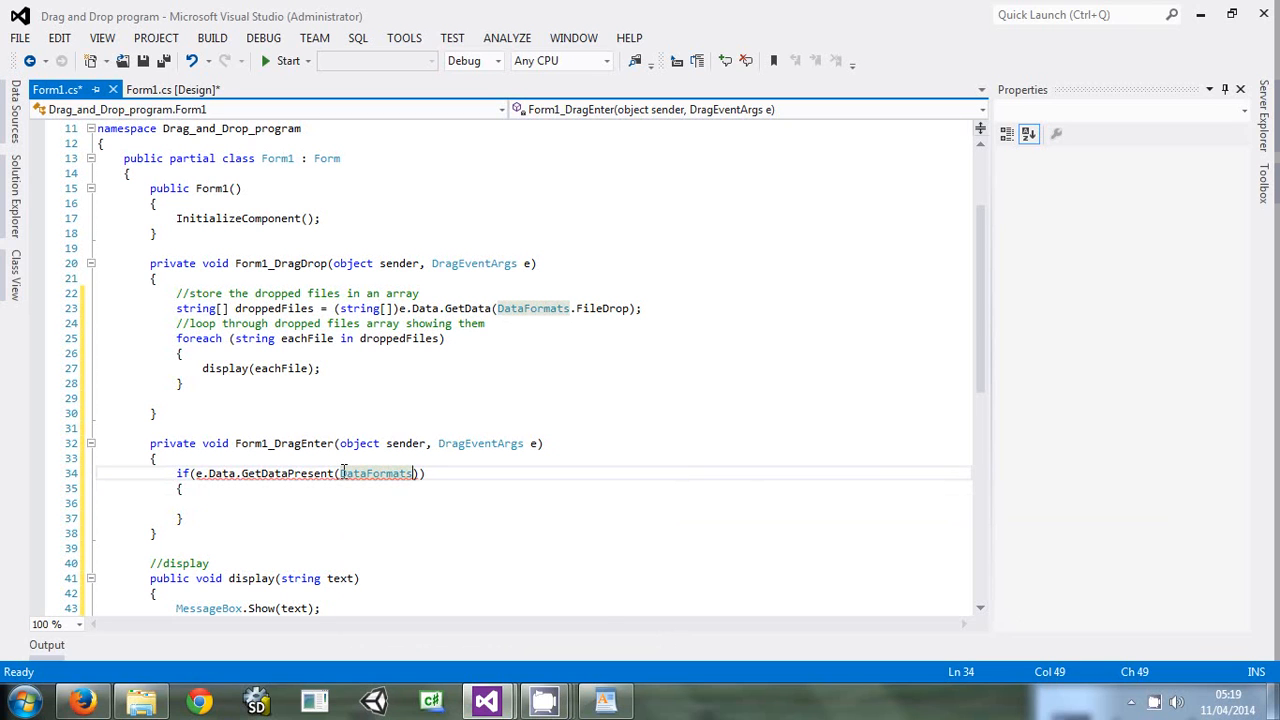
type(".")
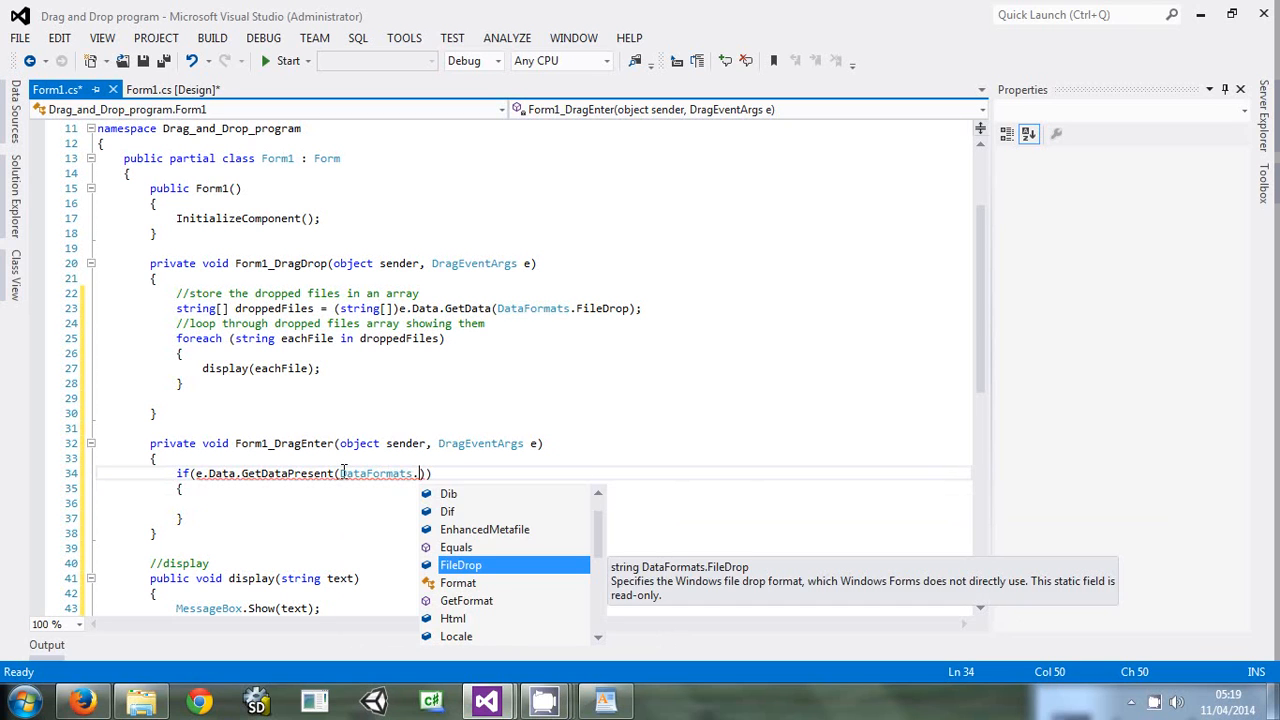
type("f")
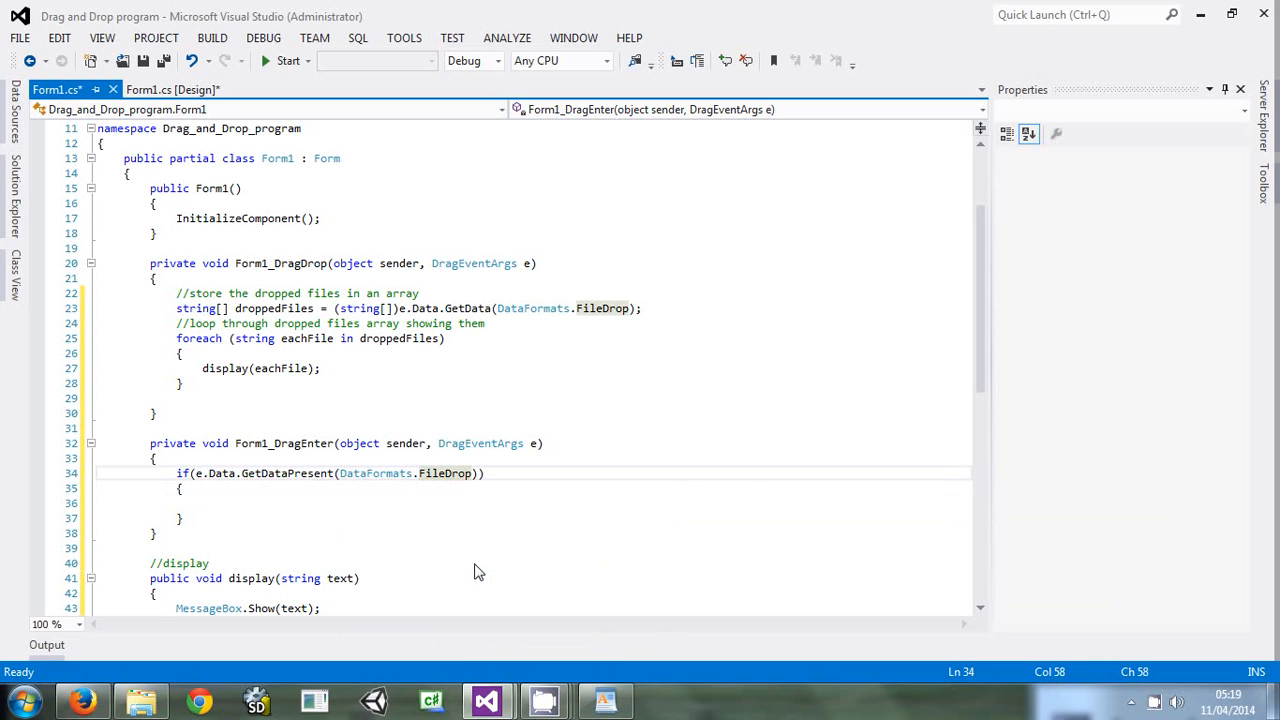
type(",false")
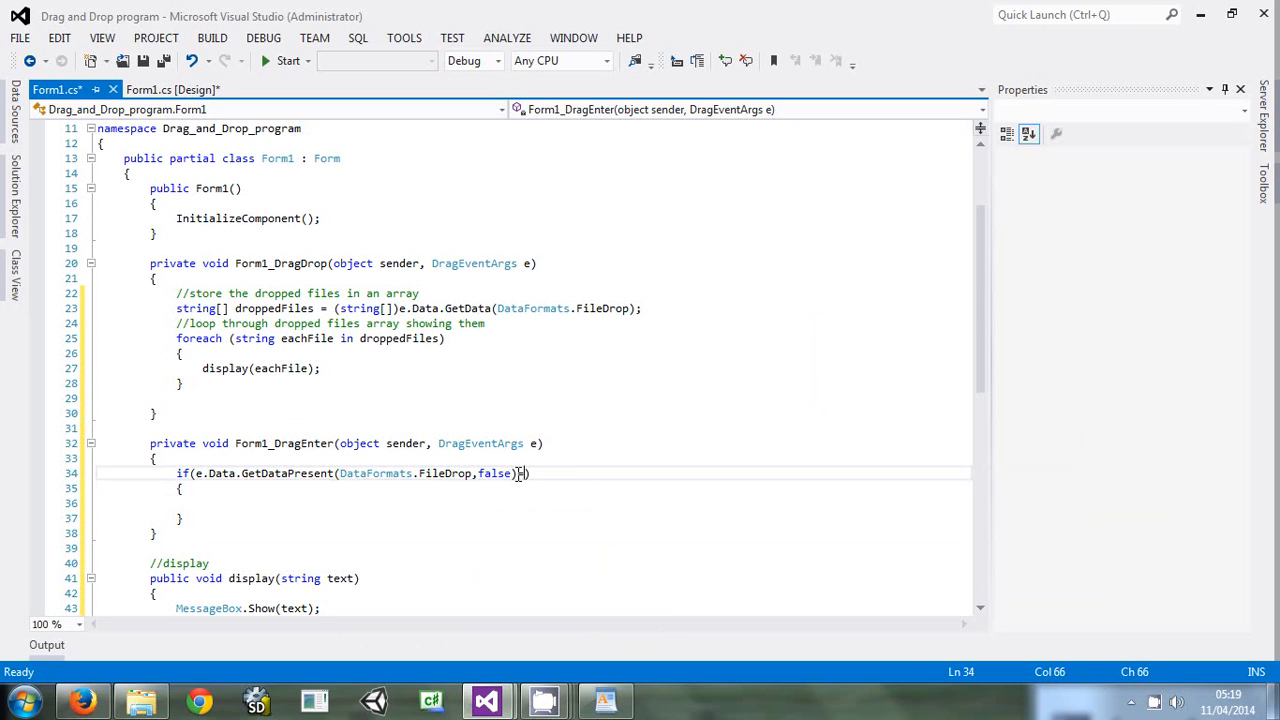
type("==true")
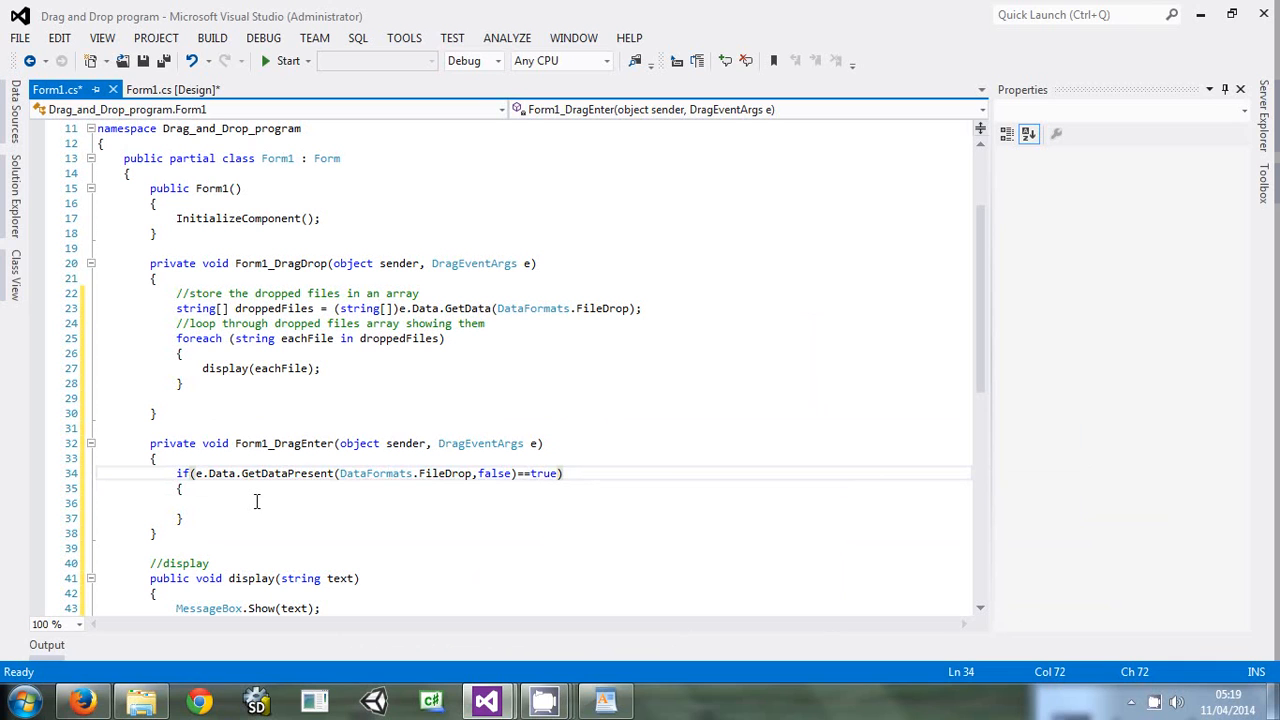
Inside the if, set e.Effect = DragDropEffects.All
left_click(260, 504)
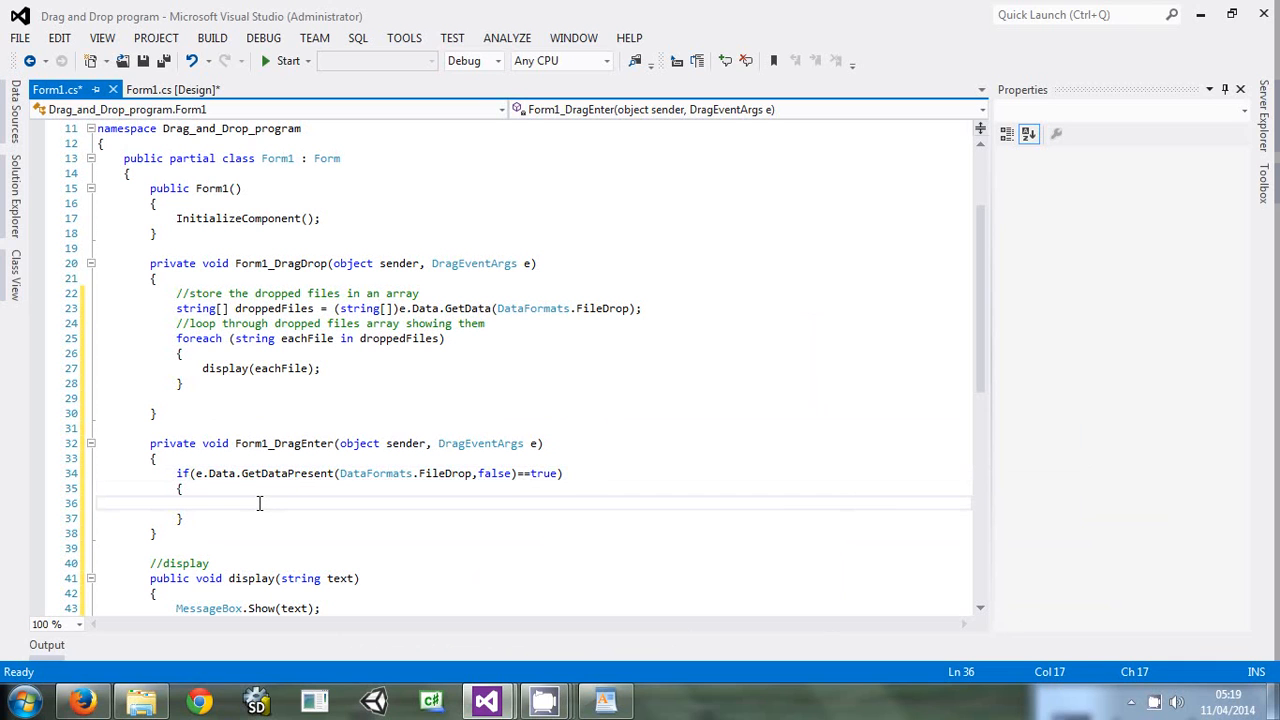
type("e.ef")
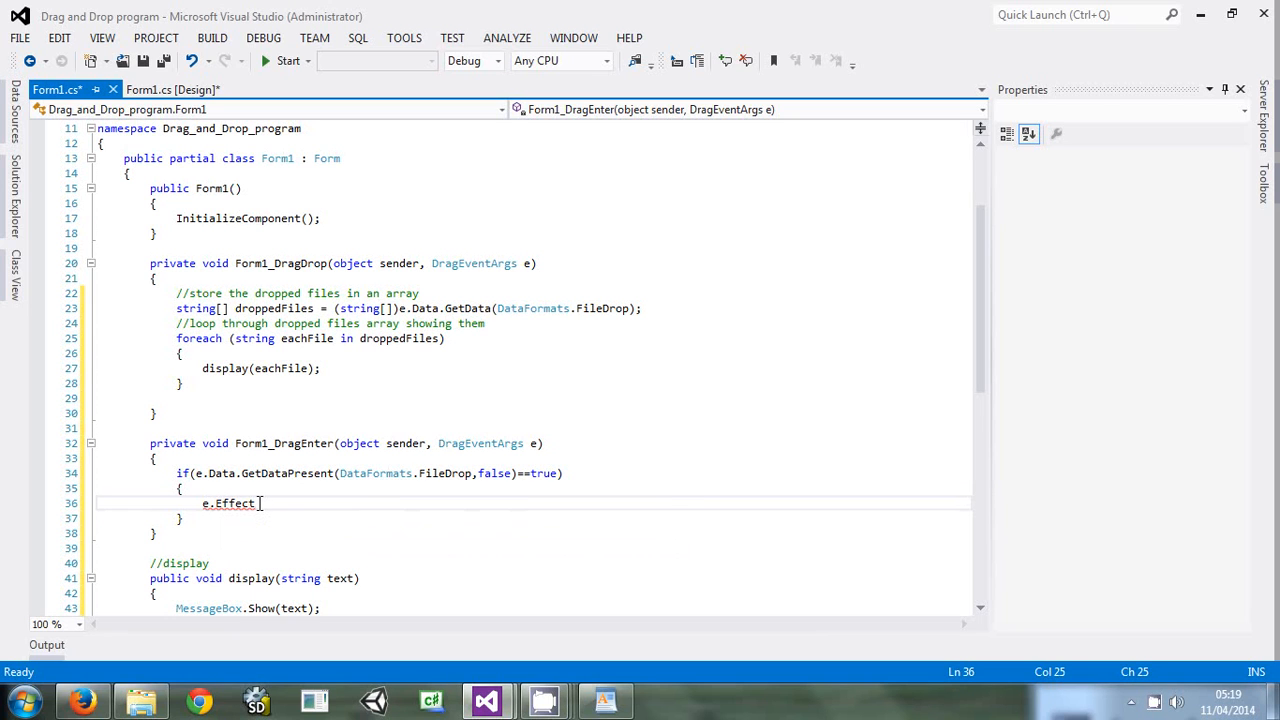
type("dra")
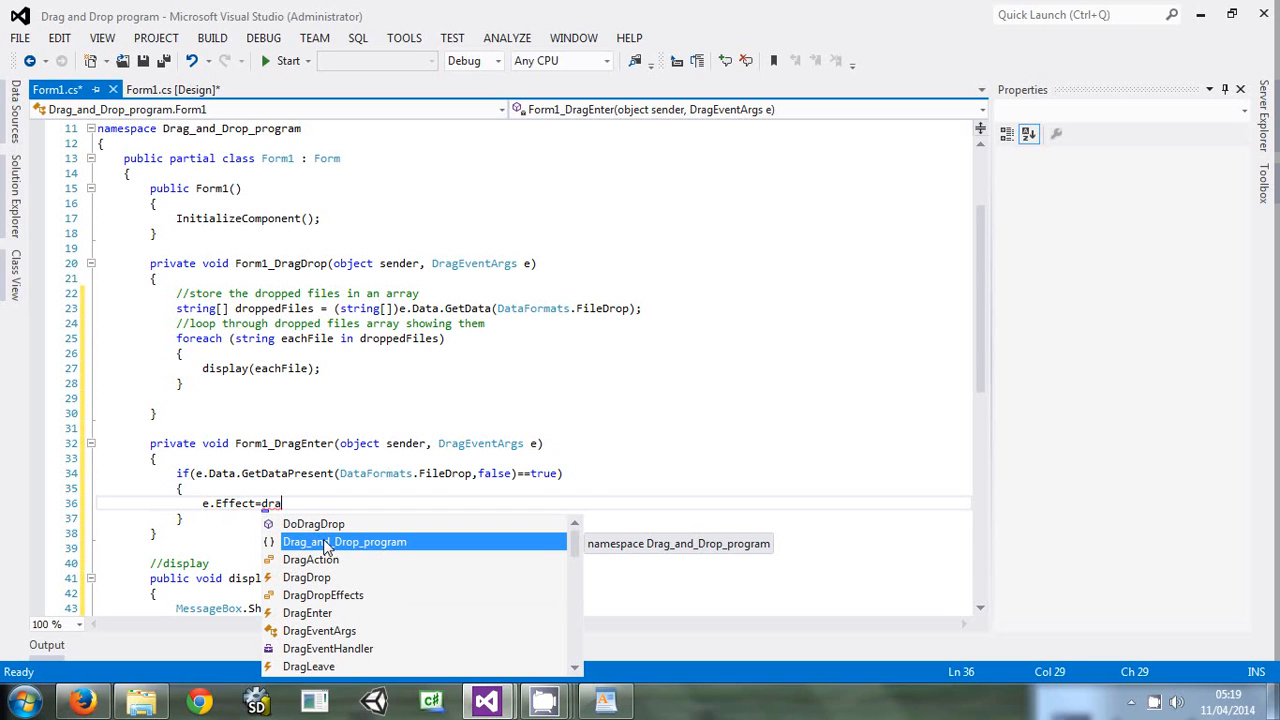
mouse_move(330, 544)
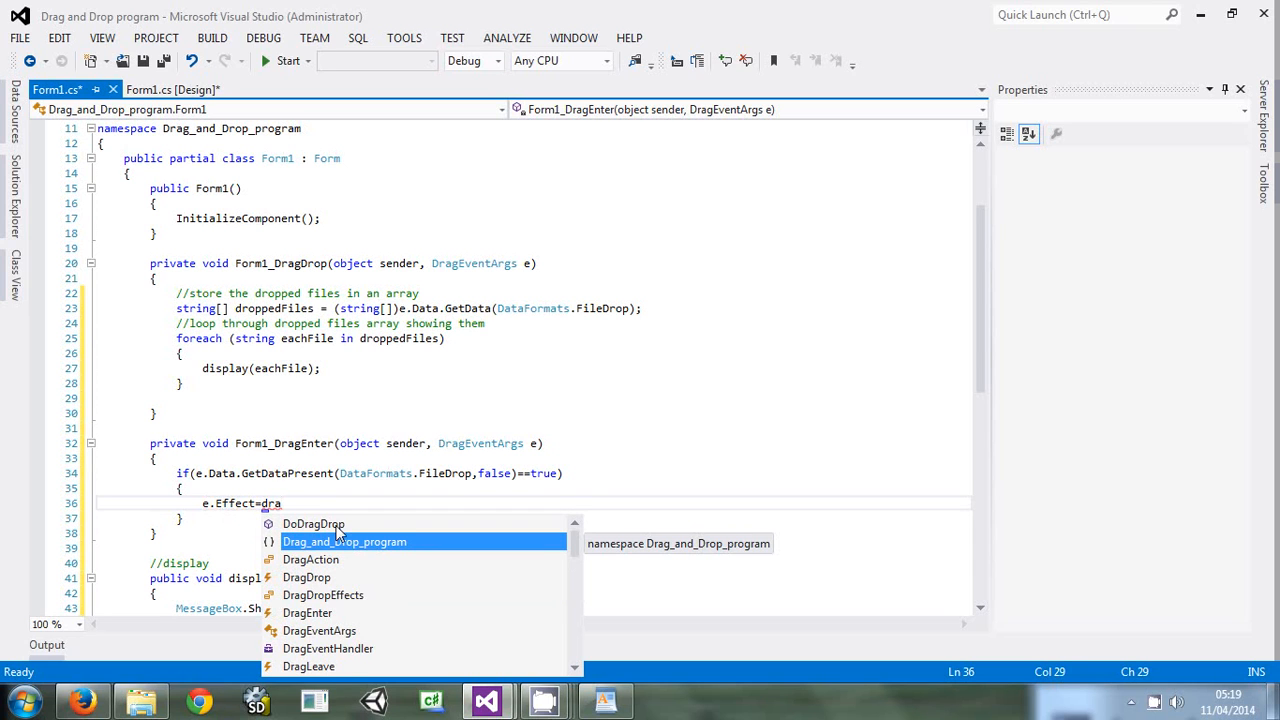
type("g")
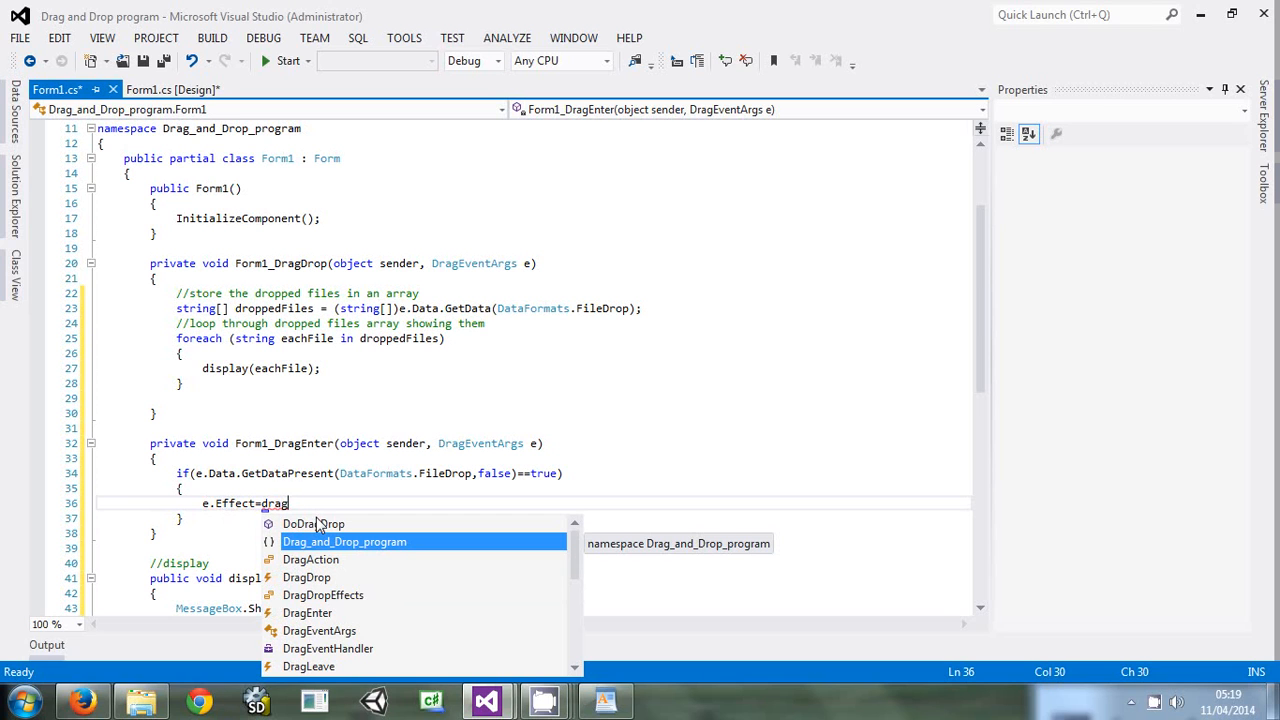
type("D")
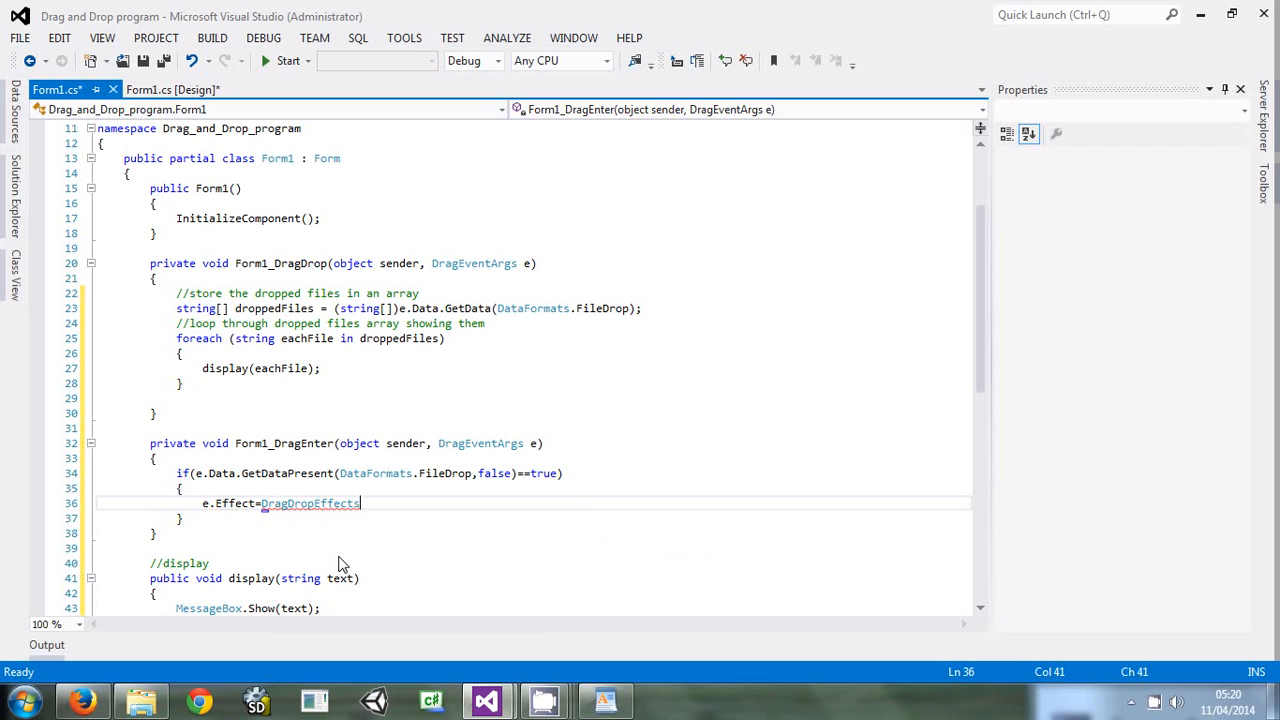
type(".a")
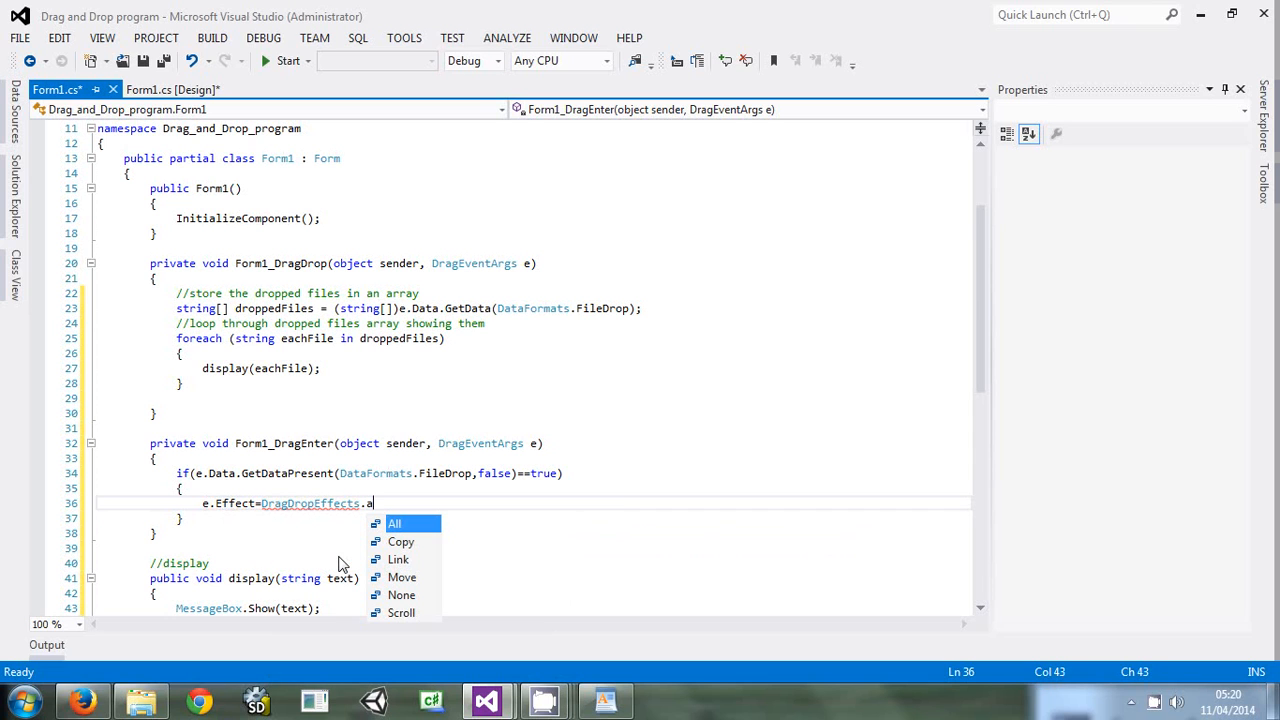
mouse_move(394, 524)
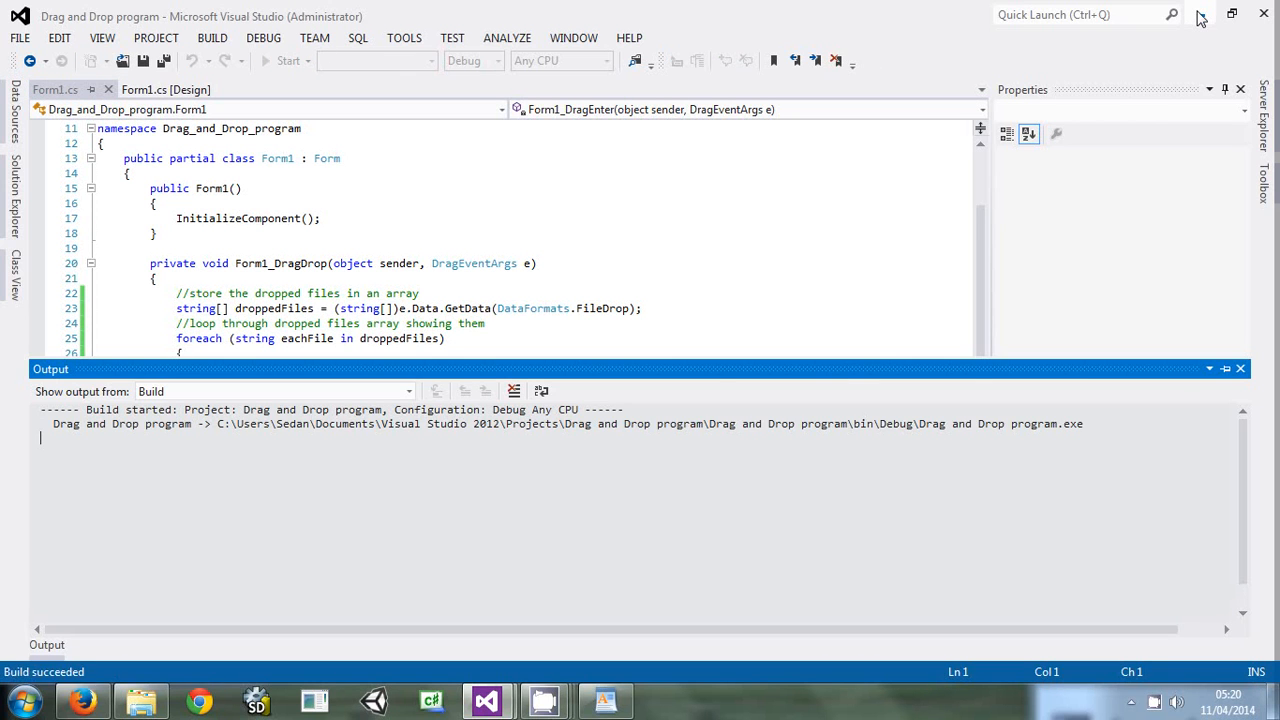
Return to the Form1.cs [Design] view after the successful build
left_click(288, 60)
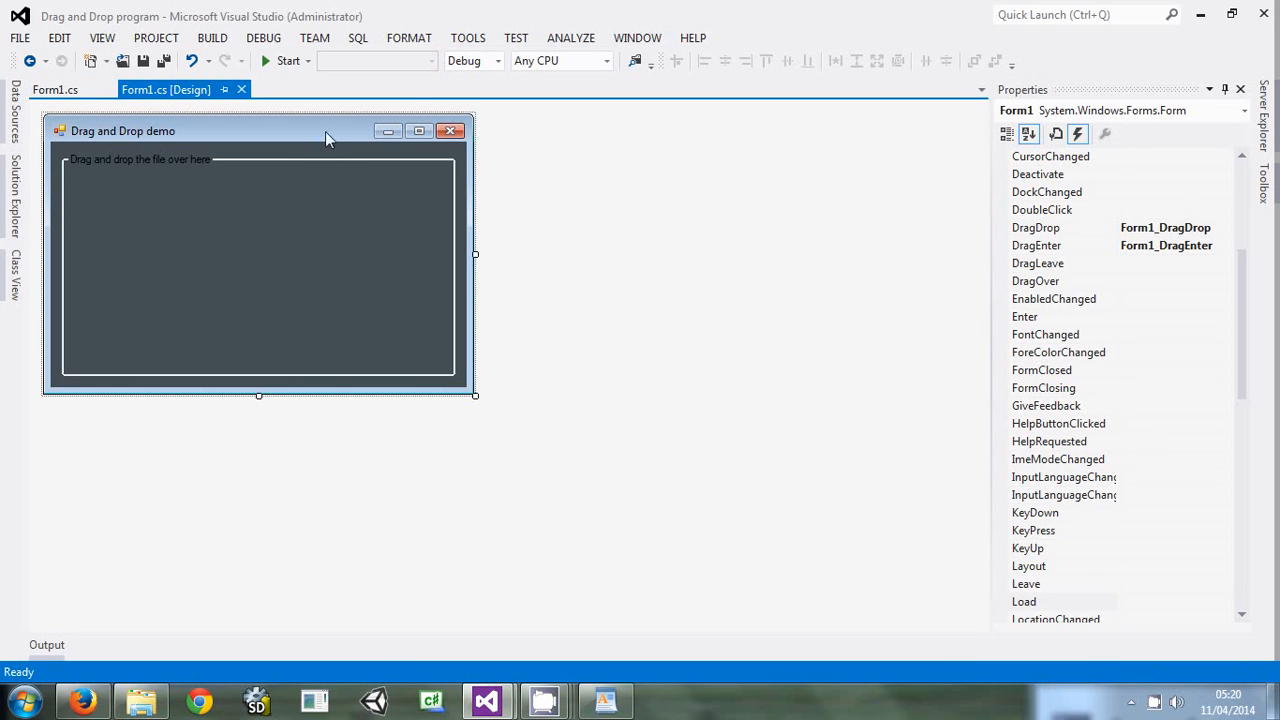
mouse_move(476, 228)
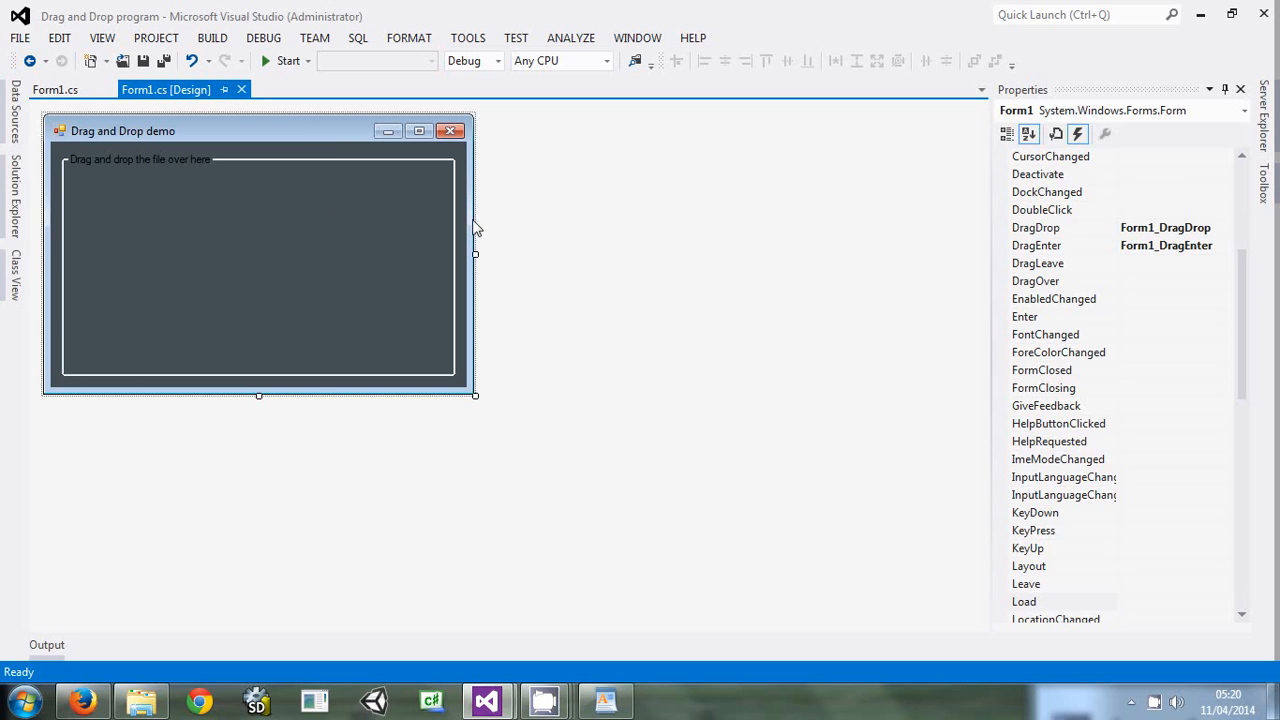
mouse_move(372, 178)
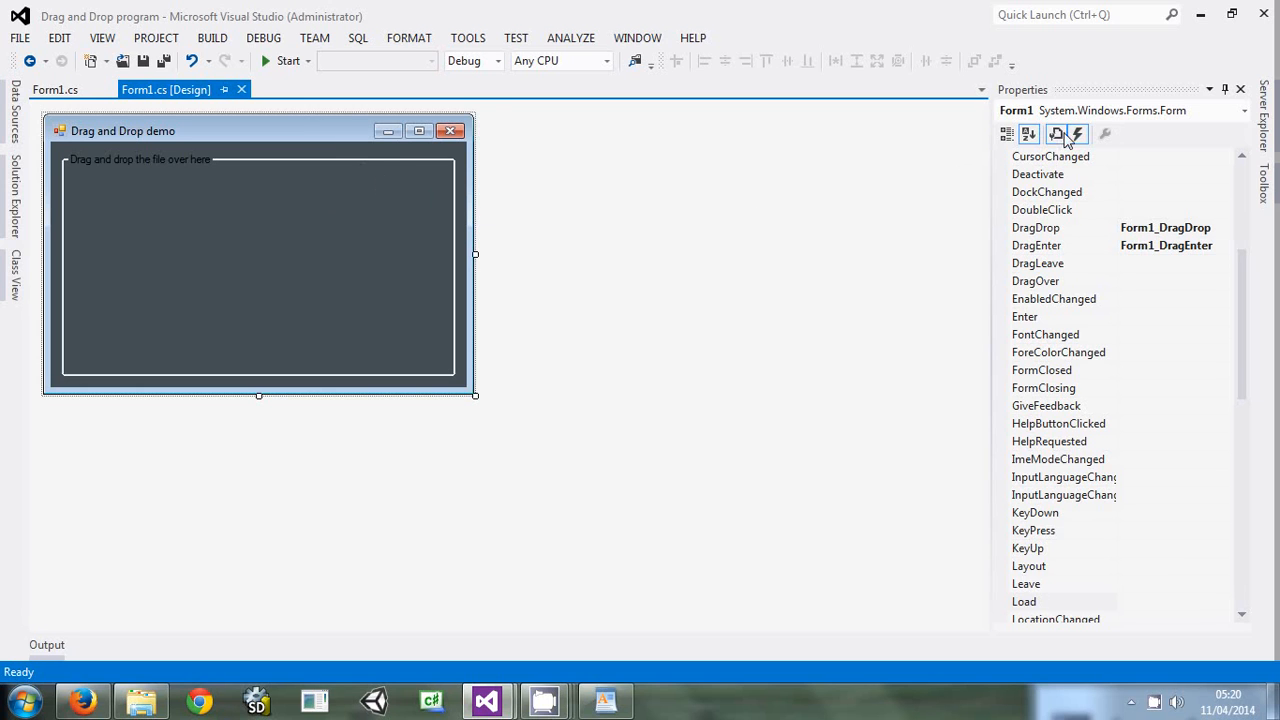
Set the form's AllowDrop property to True and start the program
left_click(1008, 132)
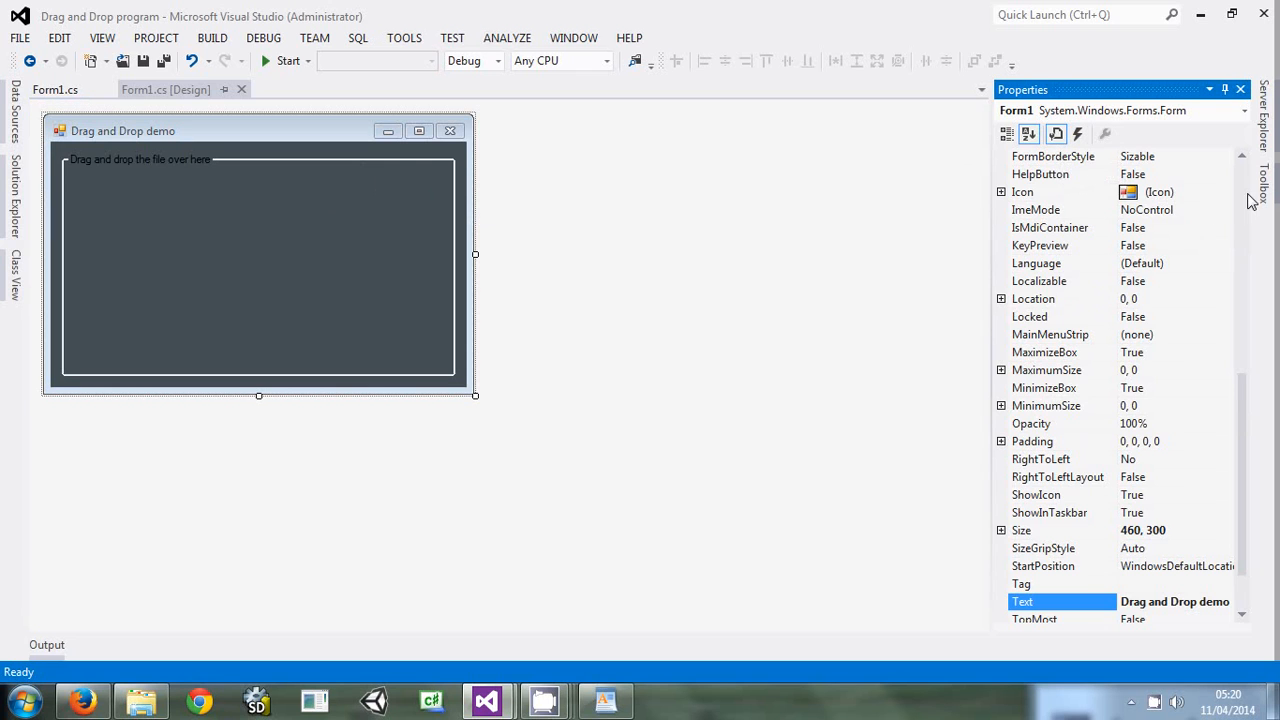
scroll("up", 3)
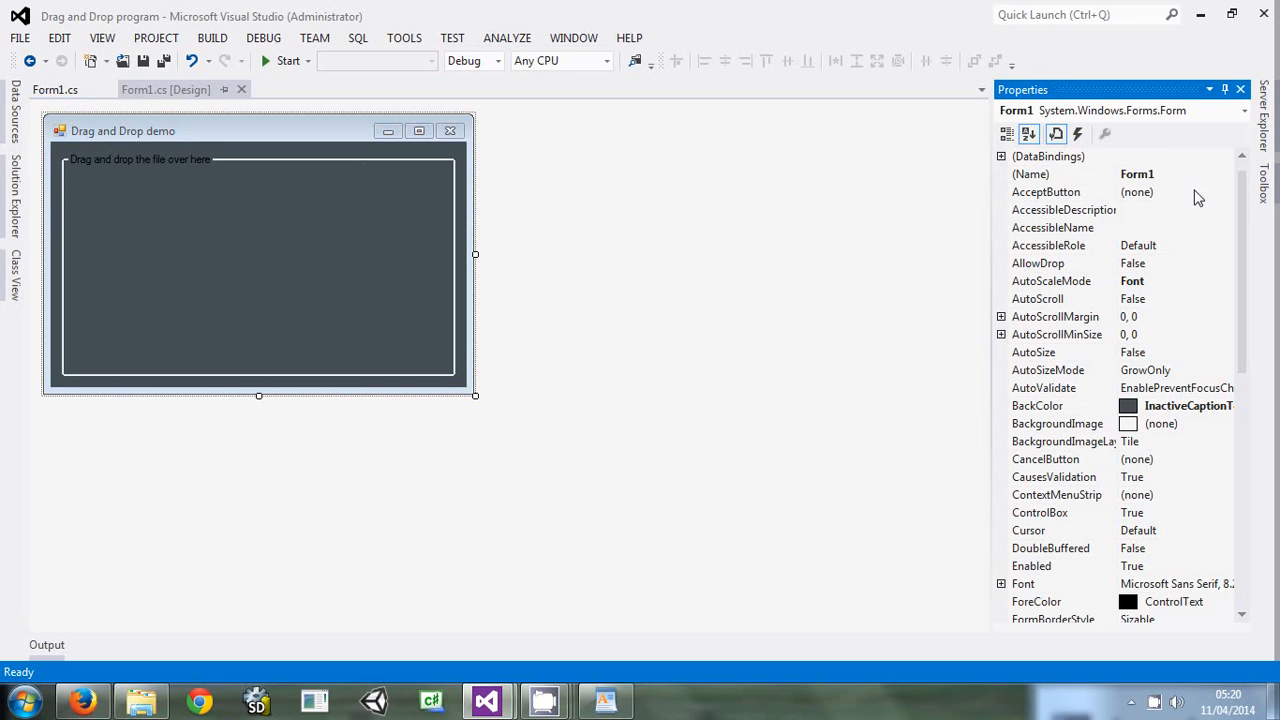
mouse_move(1132, 268)
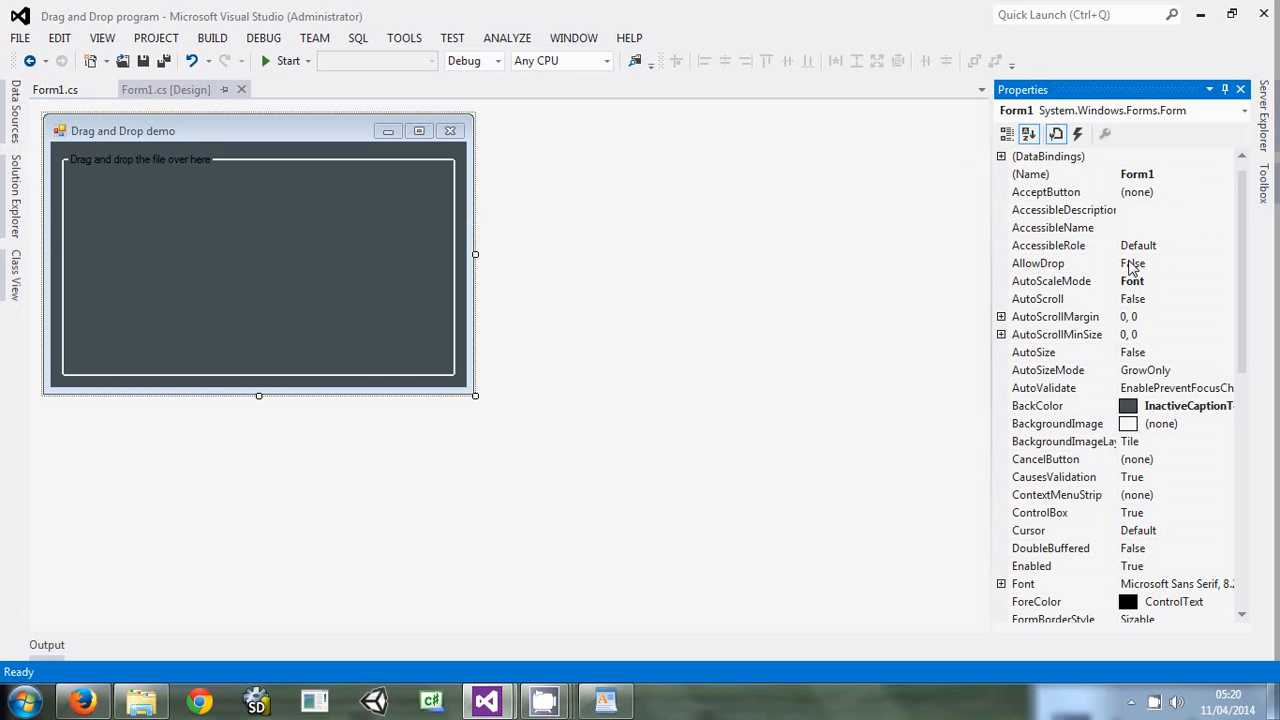
left_click(1060, 264)
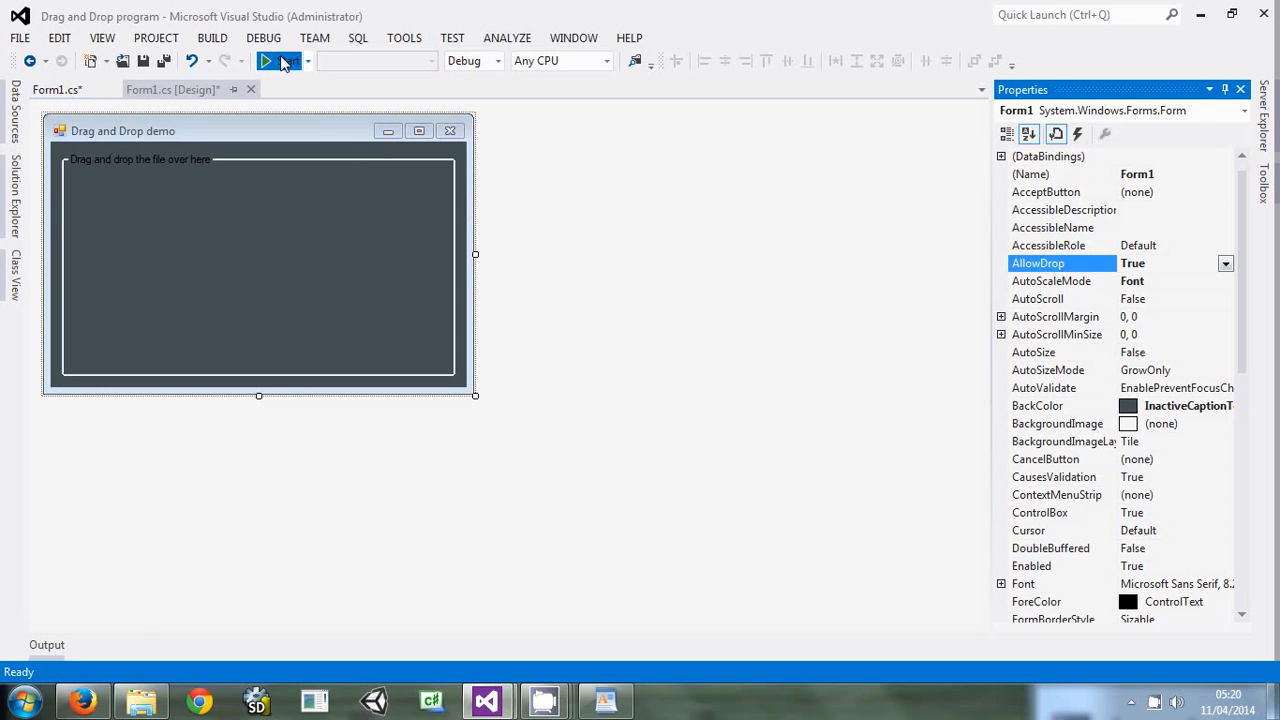
left_click(268, 60)
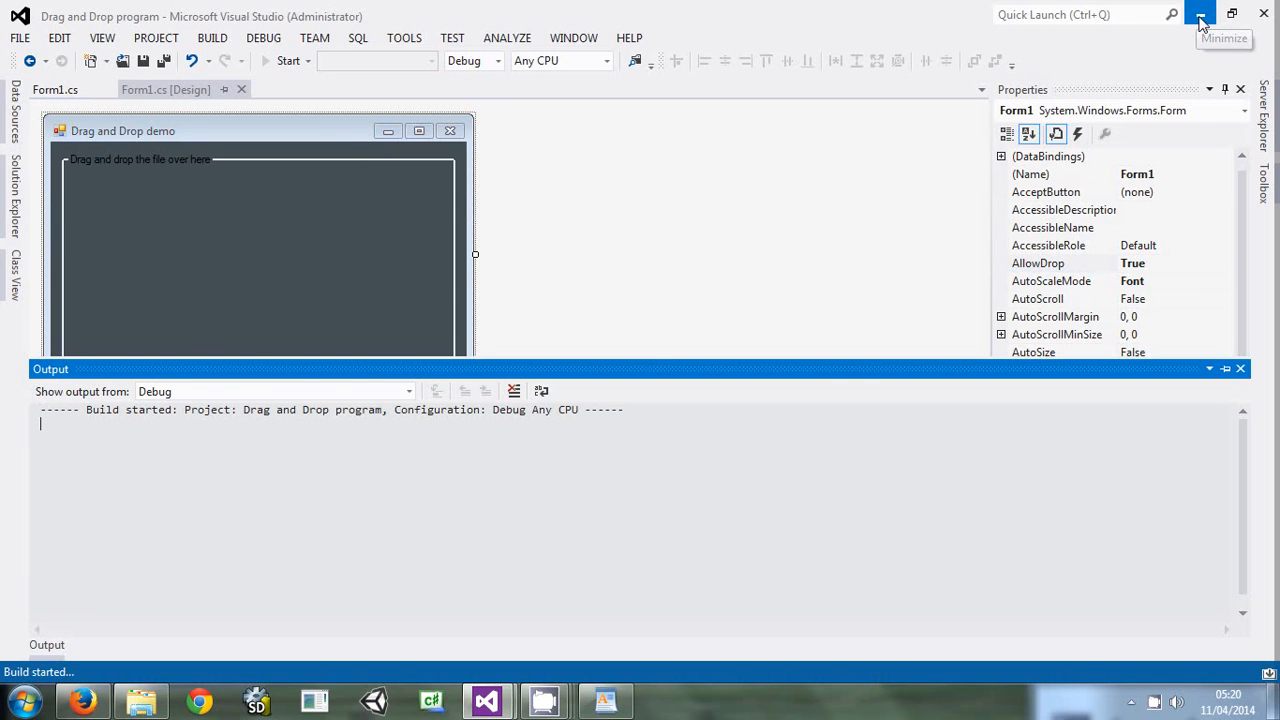
Drop the desktop file plan.rtf onto the running form and dismiss its path message
left_click(288, 60)
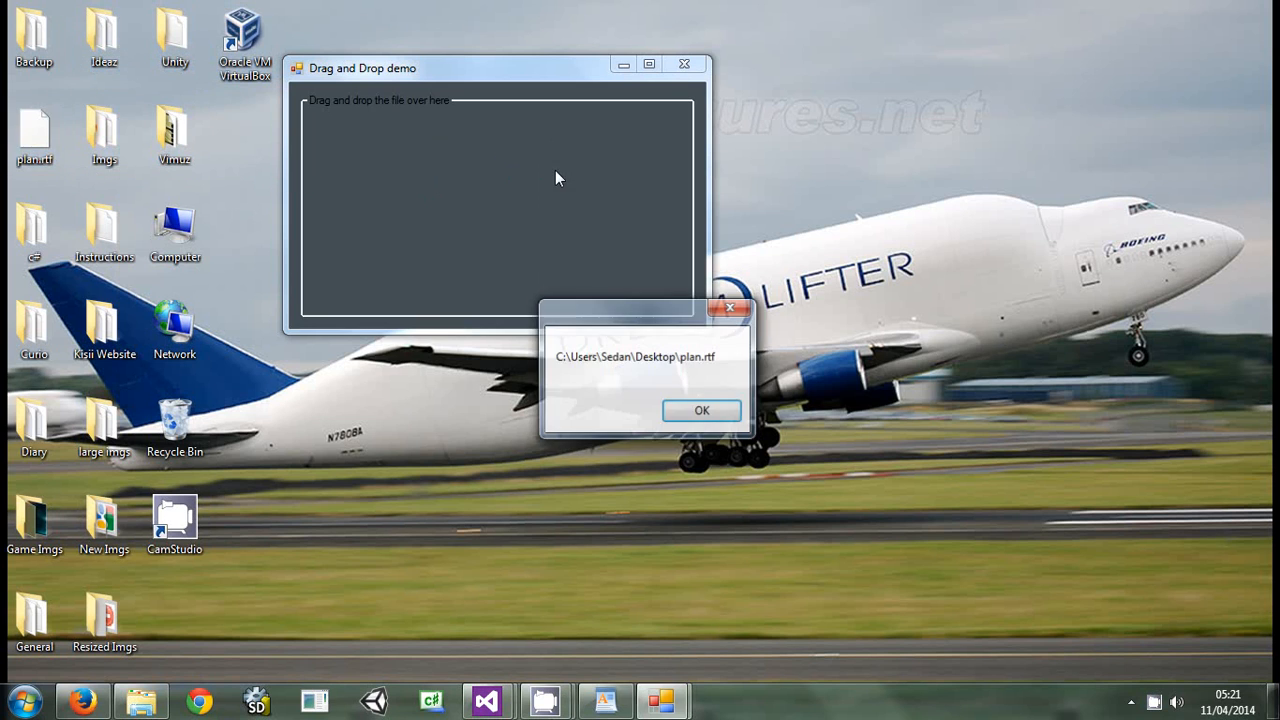
left_click(700, 410)
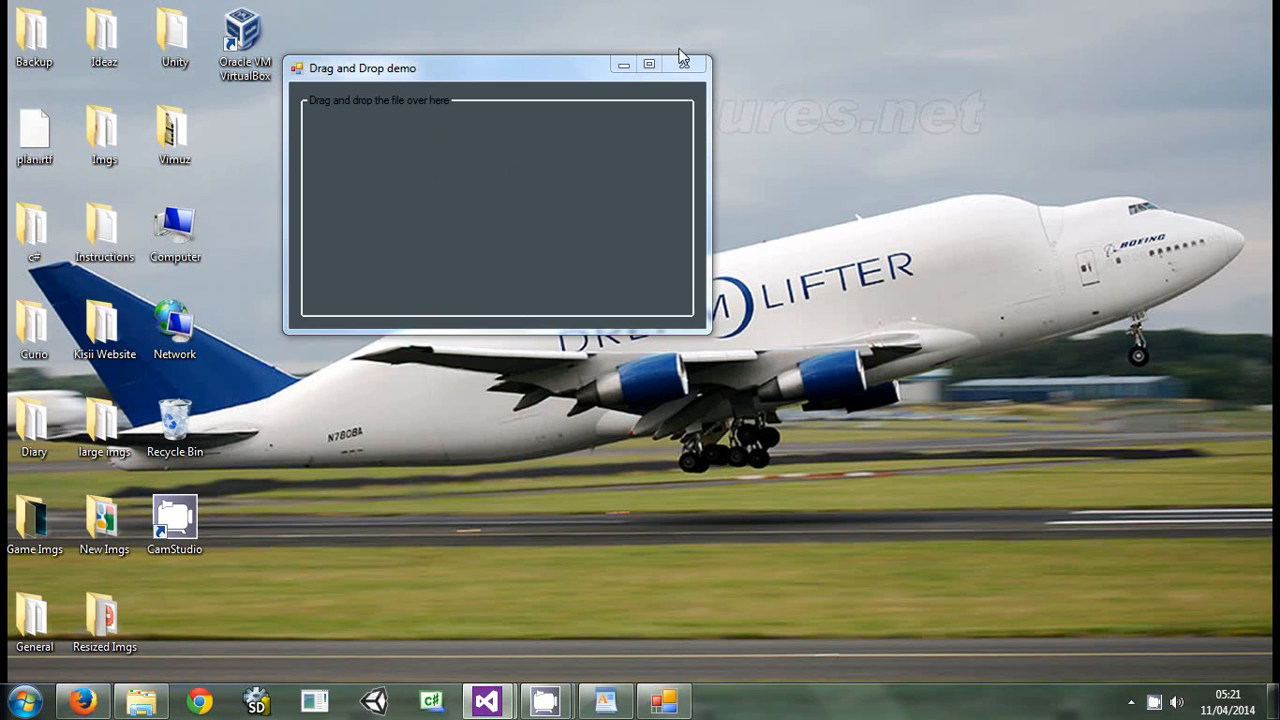
mouse_move(684, 64)
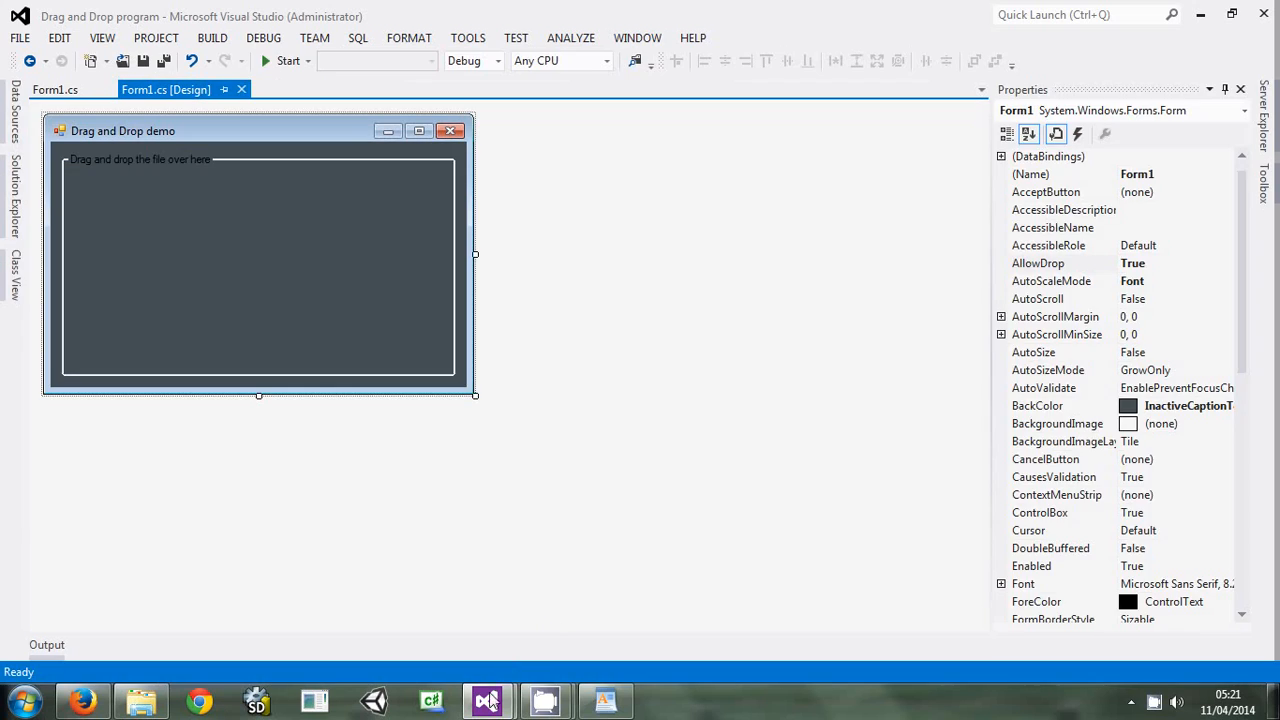
mouse_move(488, 700)
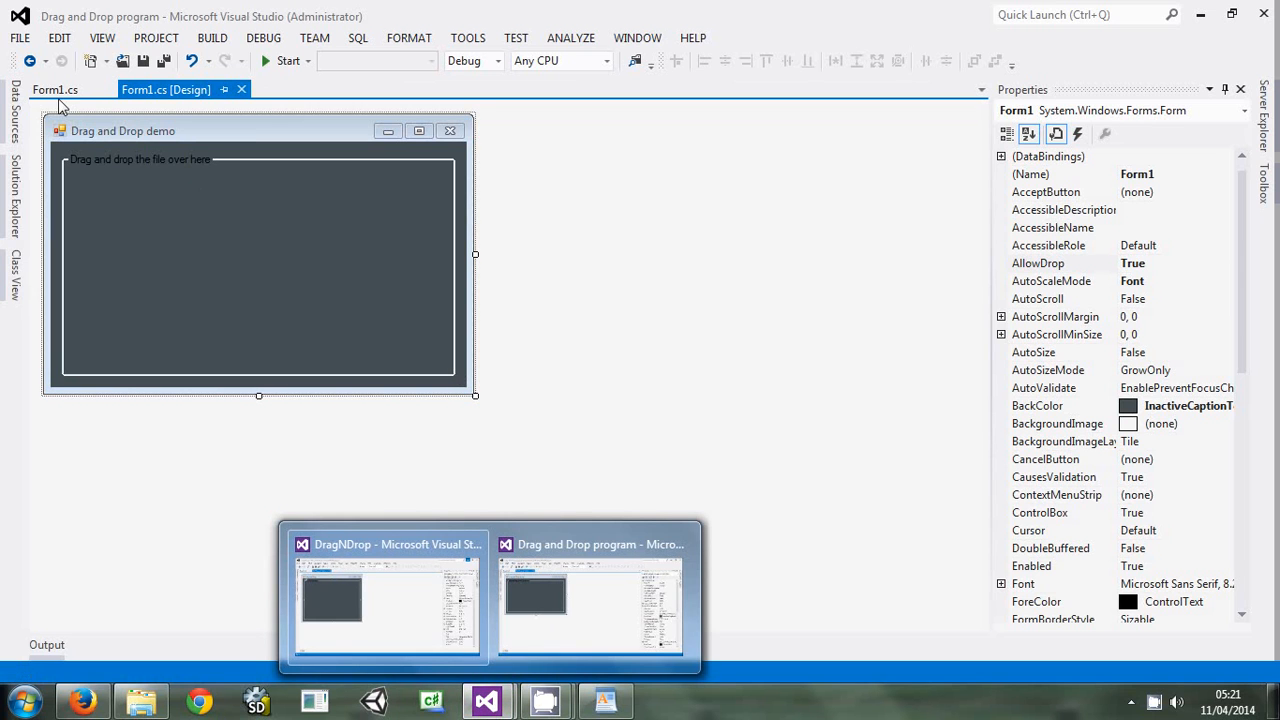
Change the loop's call to display("You have dropped :"+eachFile)
left_click(56, 88)
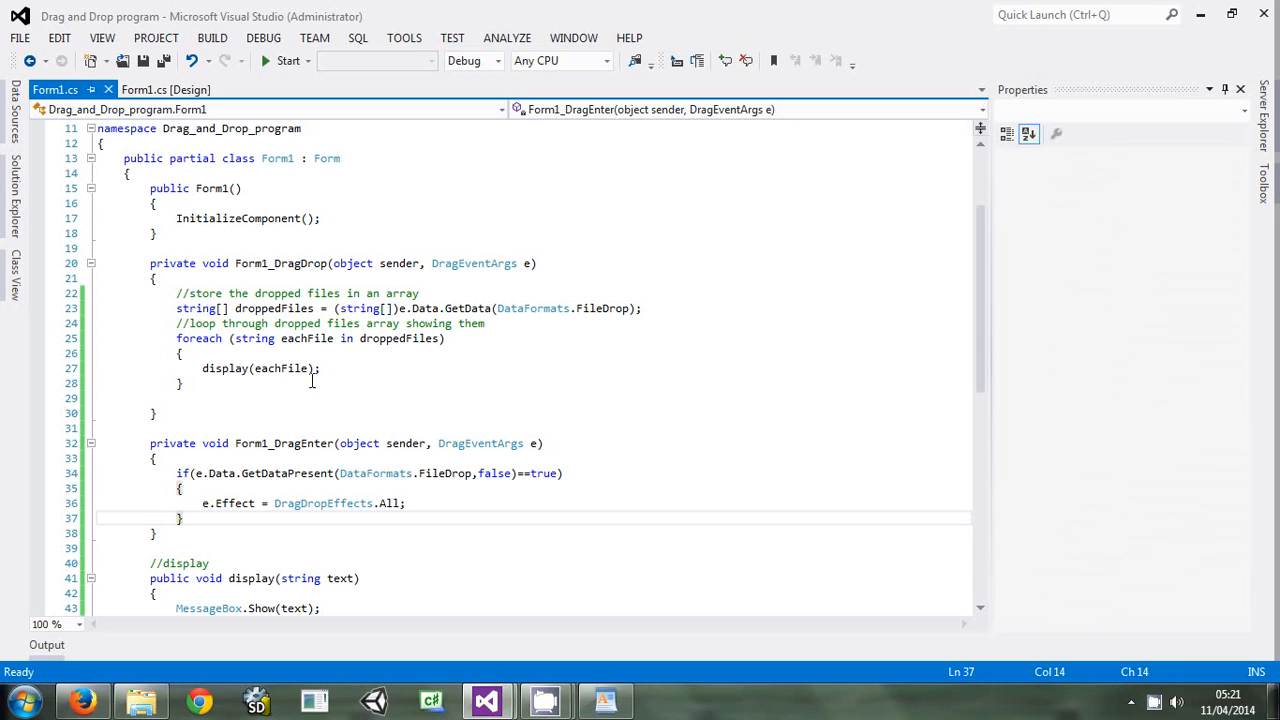
left_click(256, 368)
type("\"")
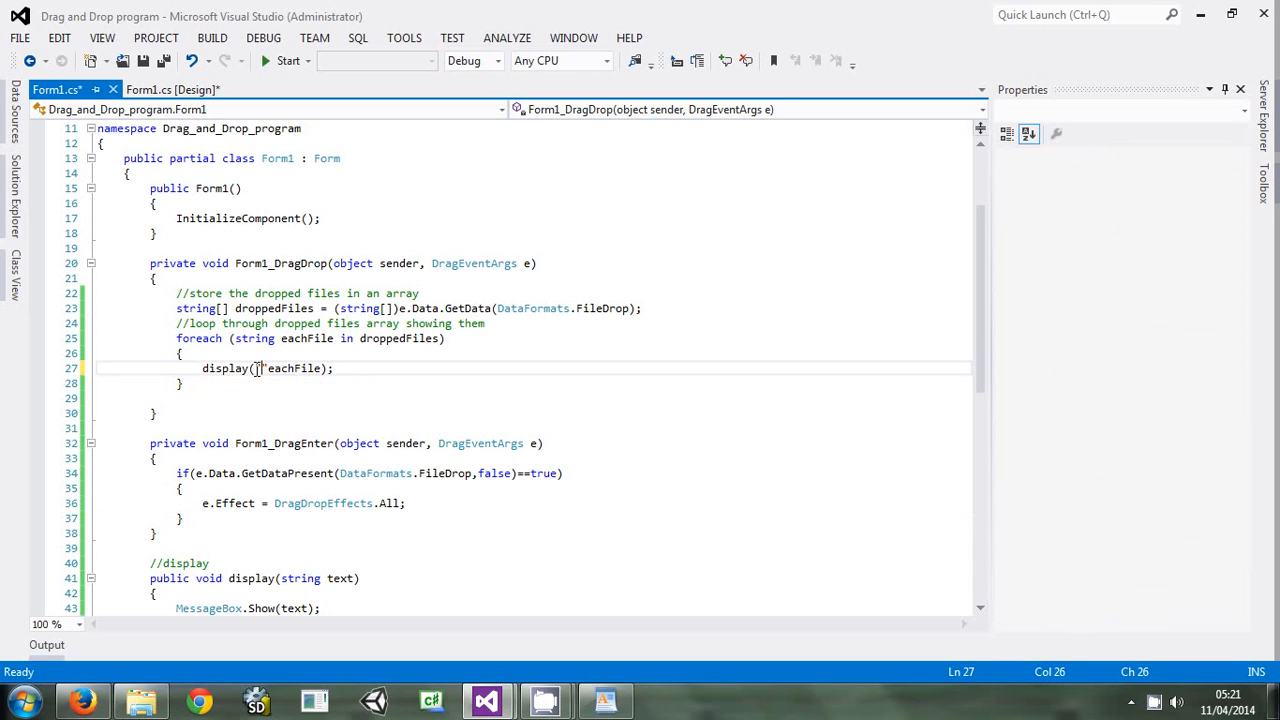
type("You have dropp")
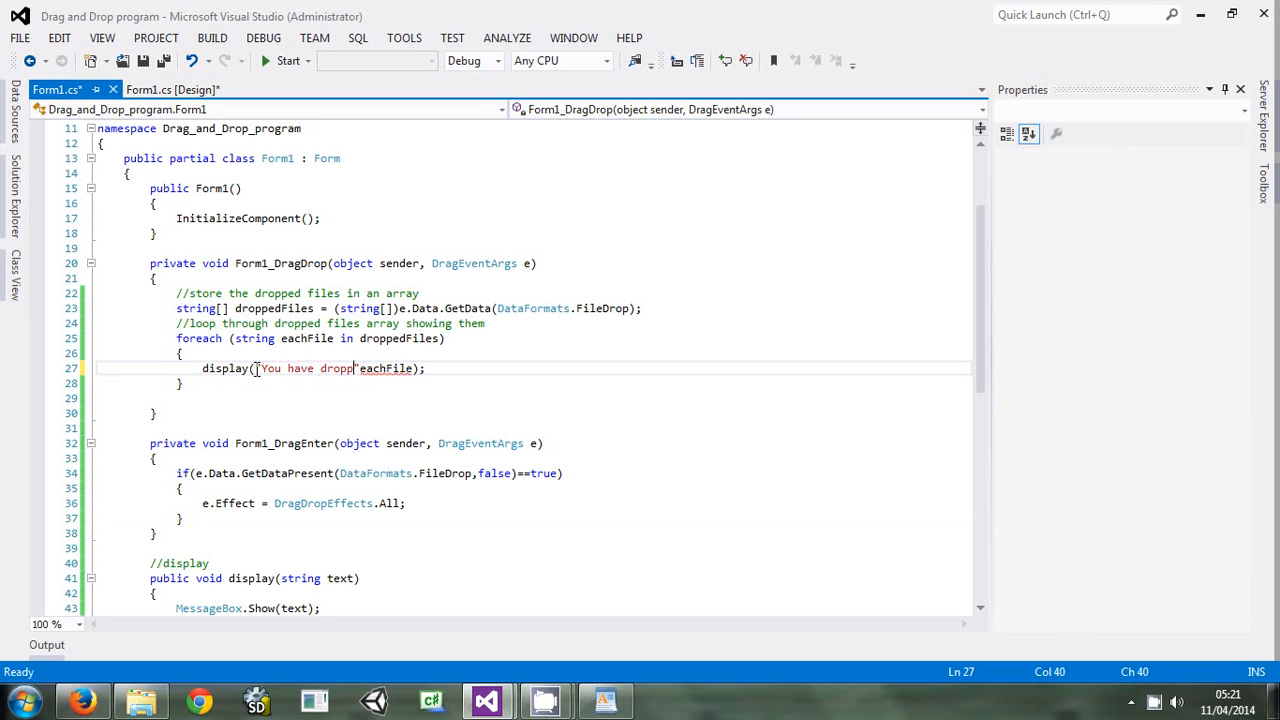
type("ed :\"+e")
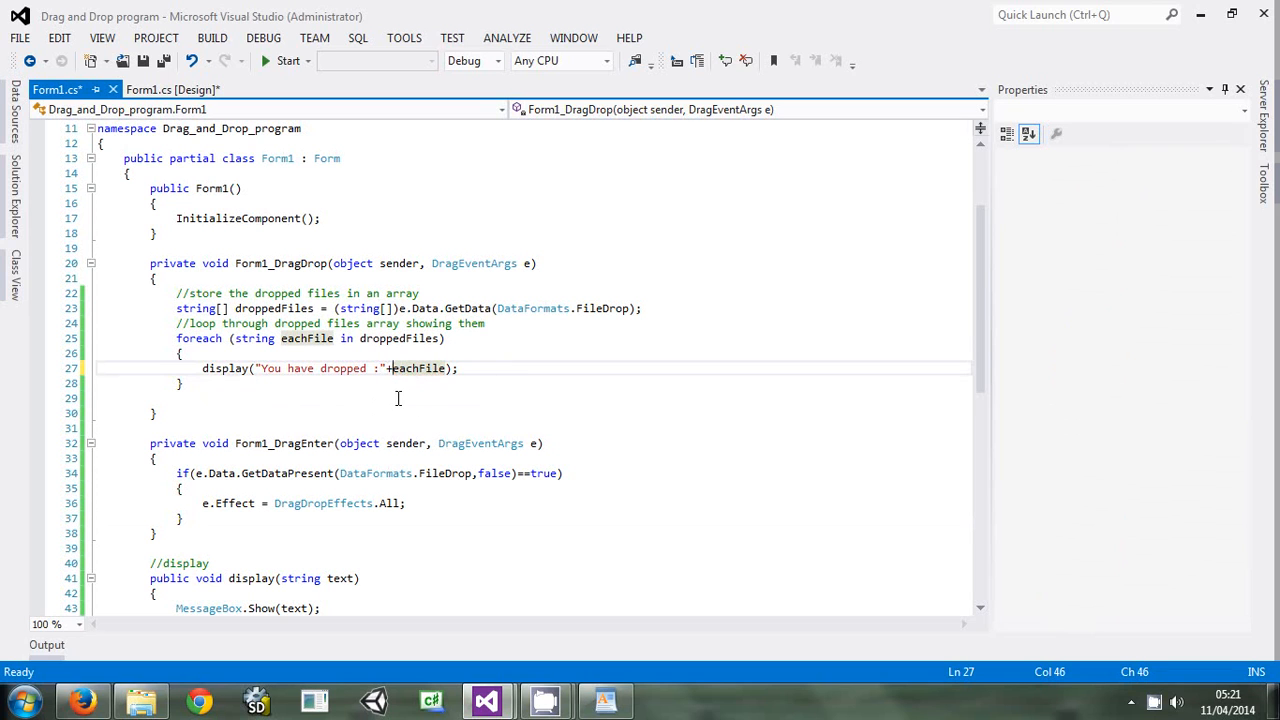
mouse_move(416, 368)
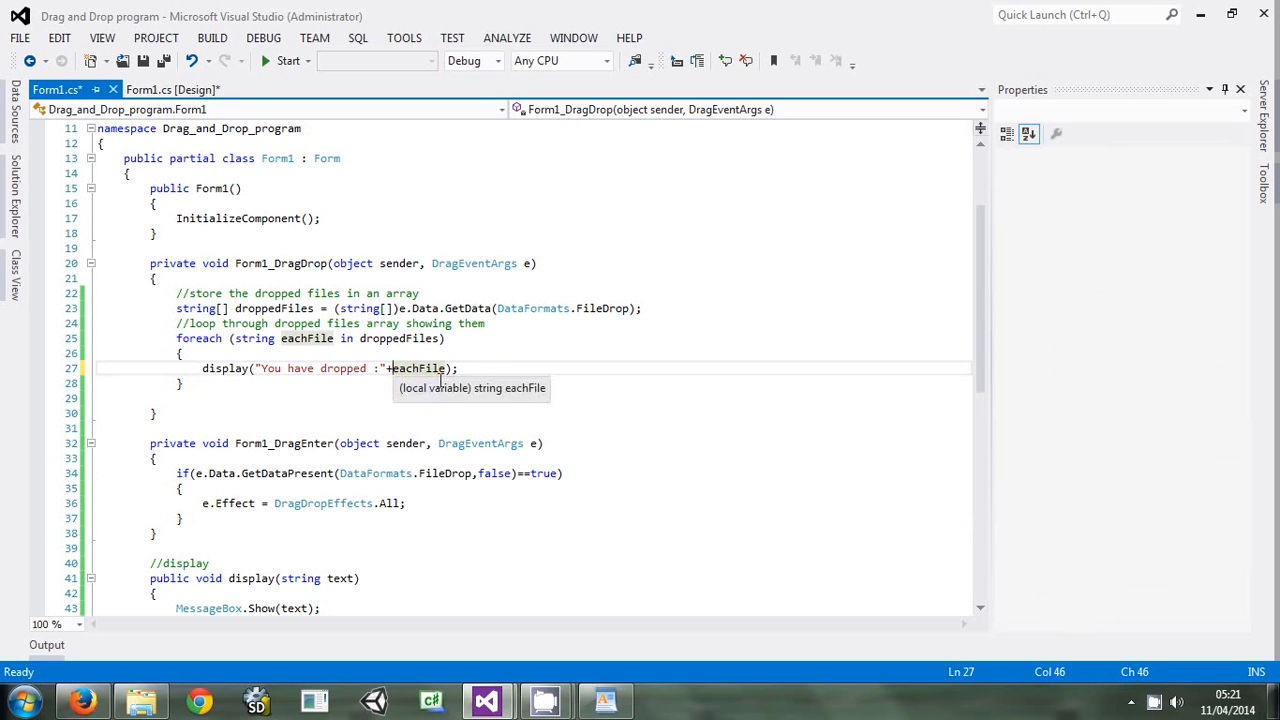
mouse_move(334, 512)
type("//take")
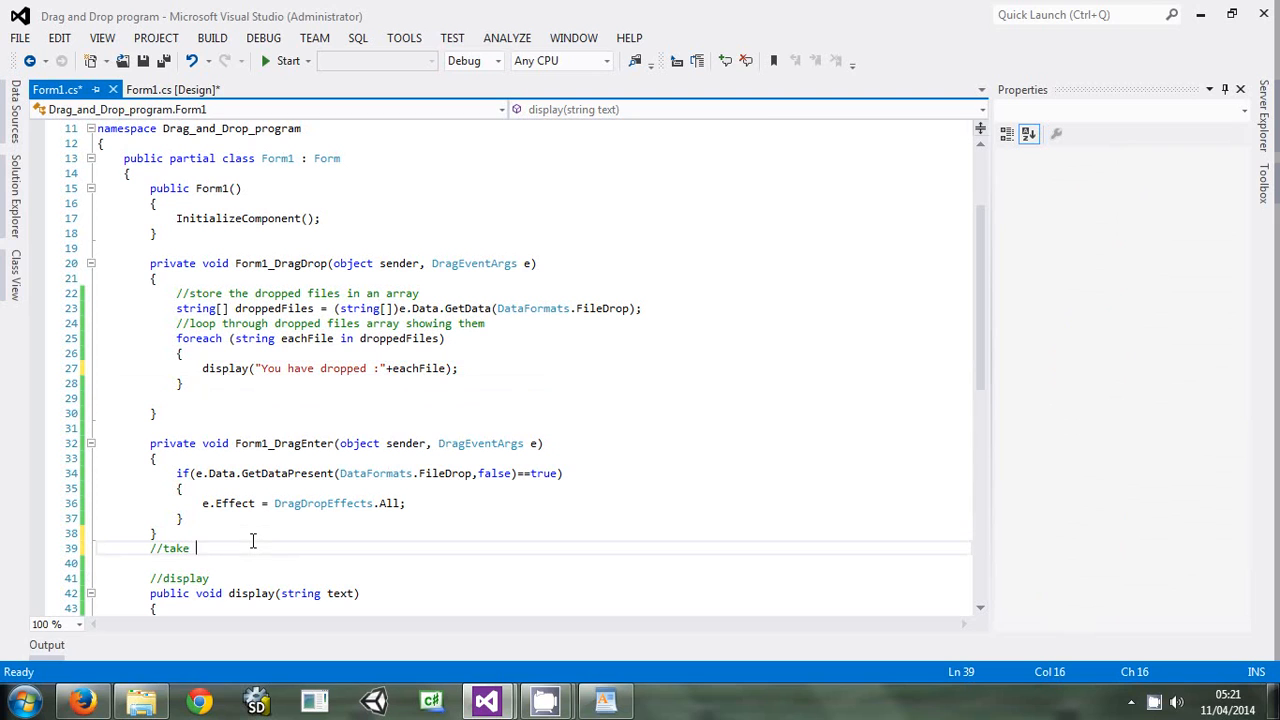
Under a take-path-to-fileName comment, declare private void getFileNameOf()
type("path and")
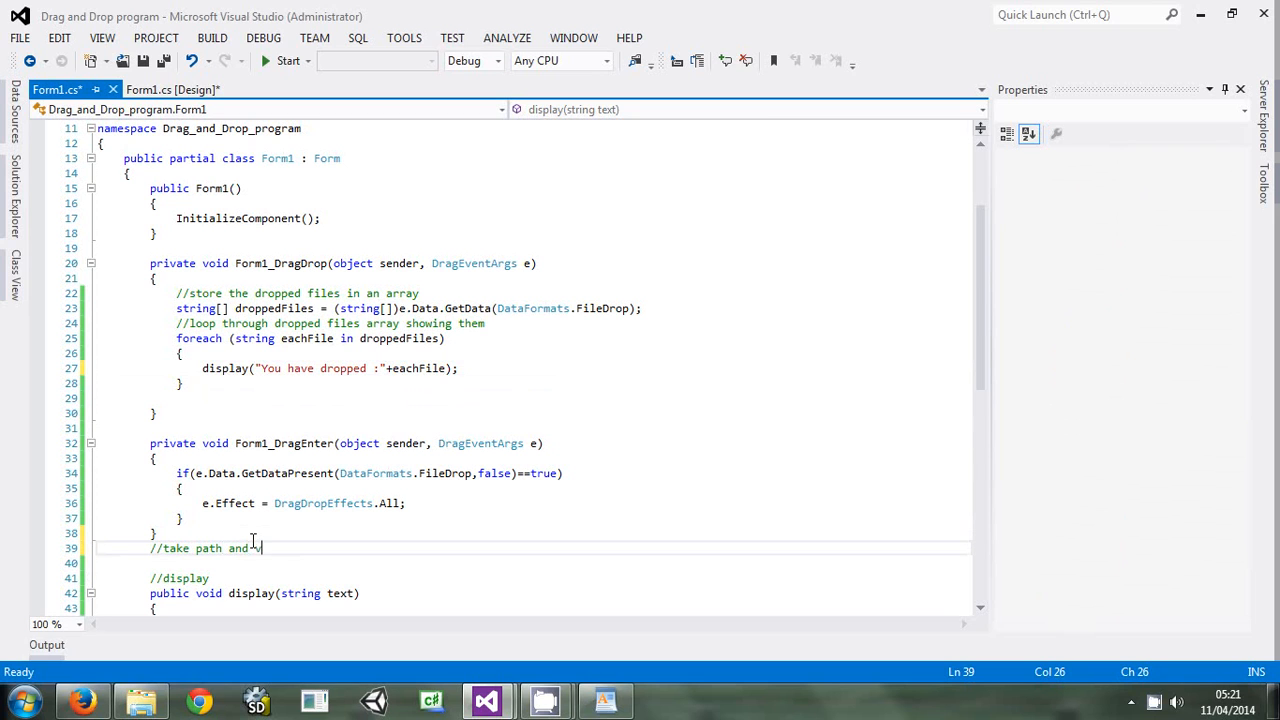
type("conver")
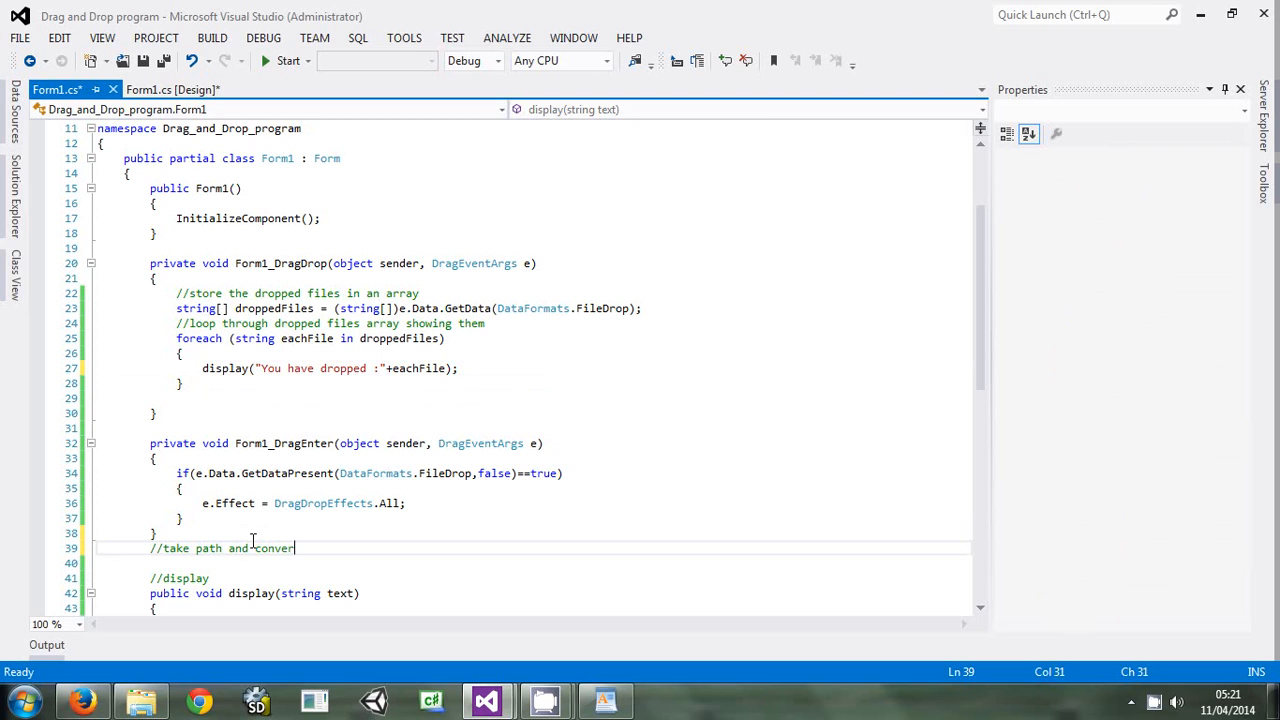
type("it to file")
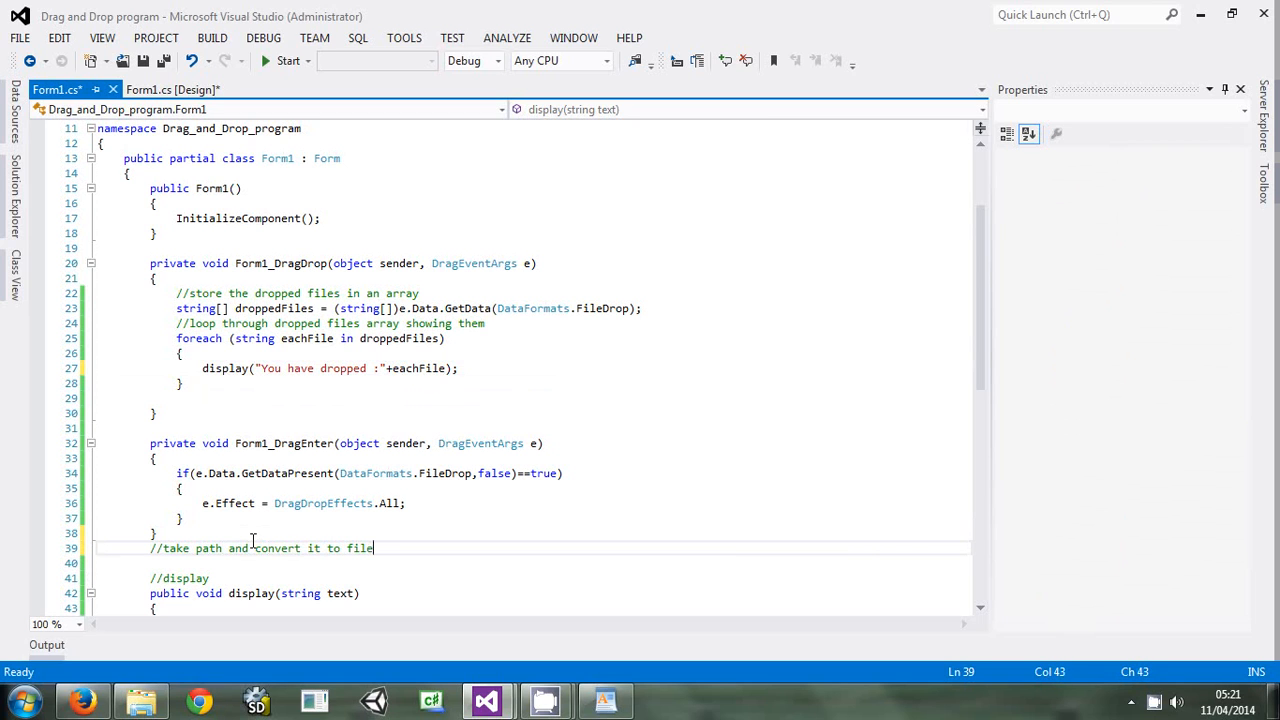
type("Nam")
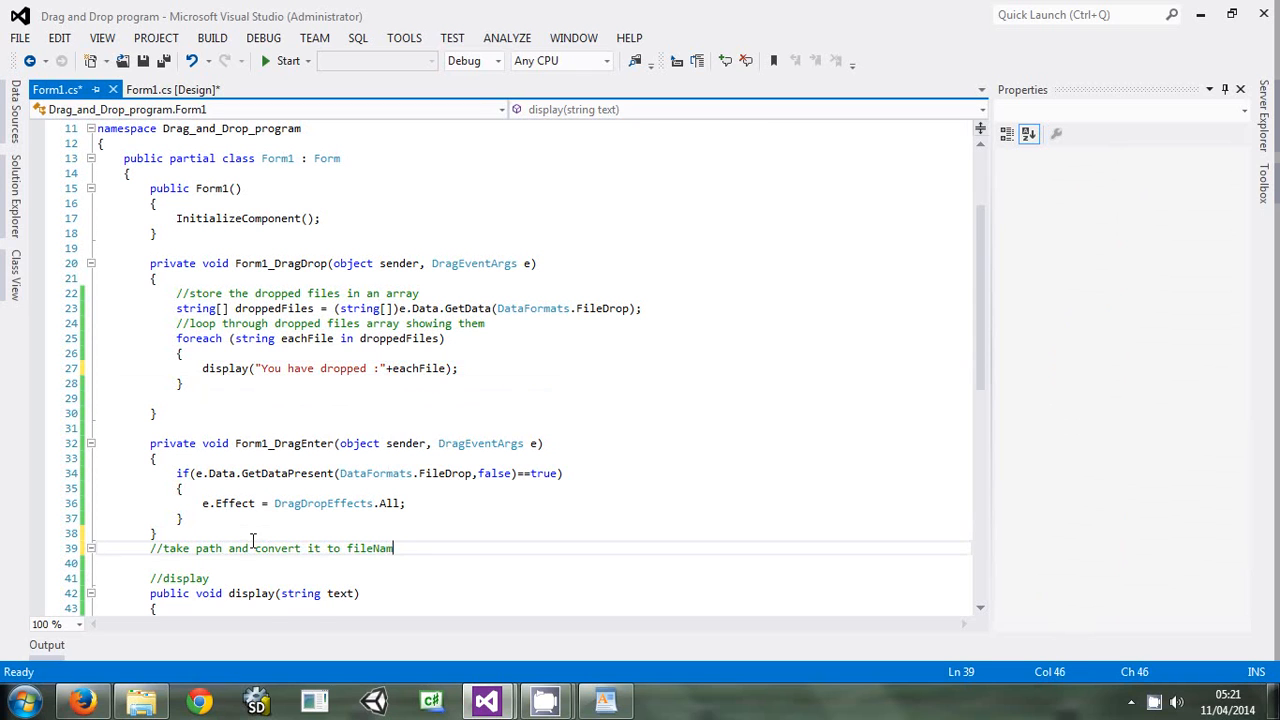
type("p")
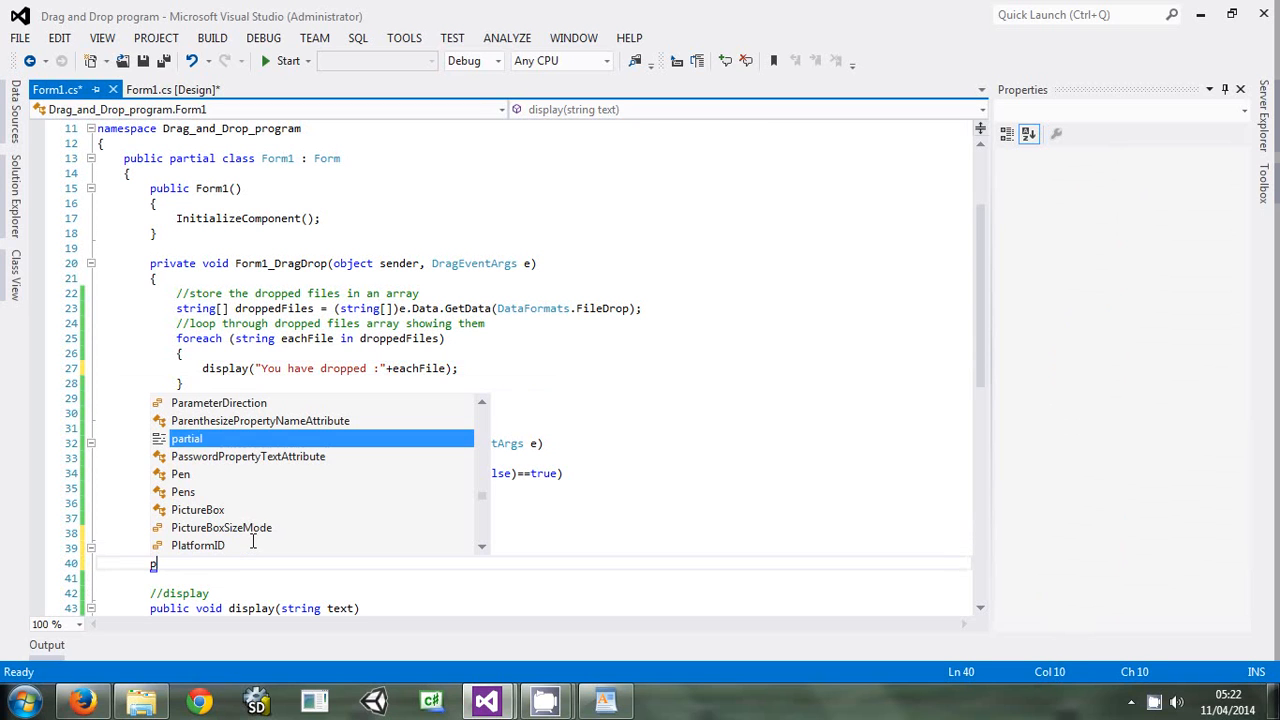
type("riv")
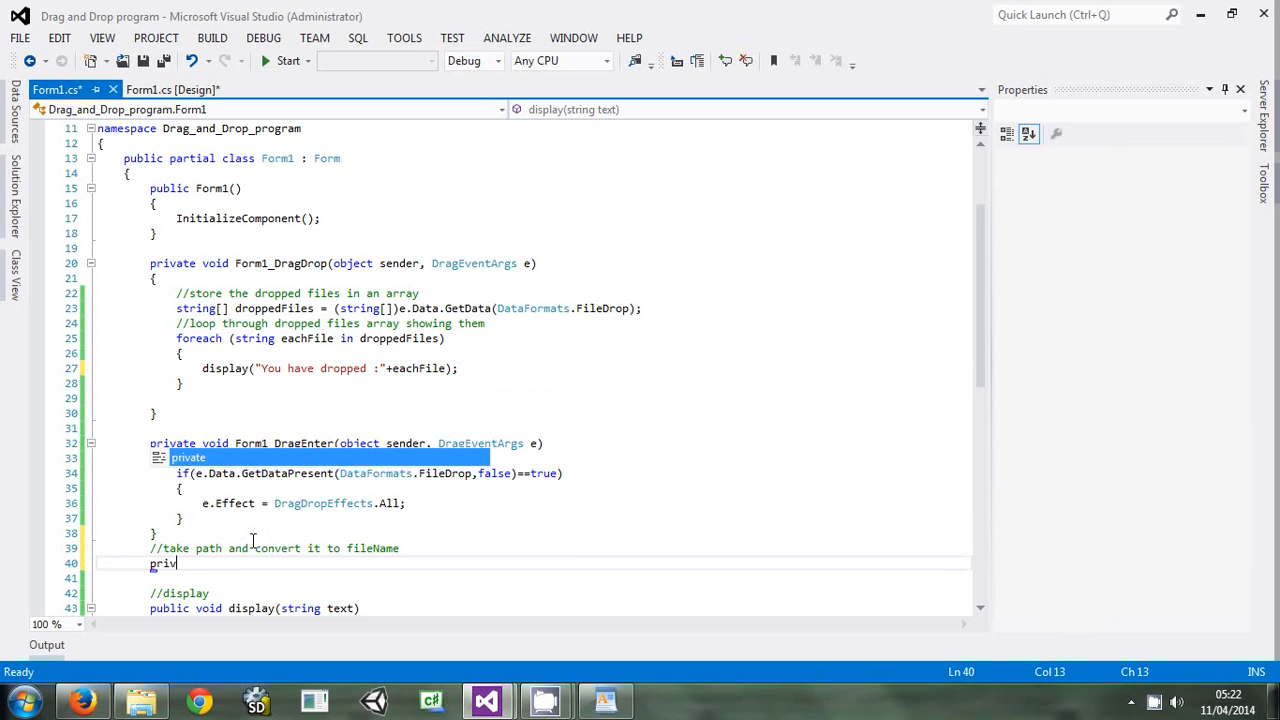
type("ate void")
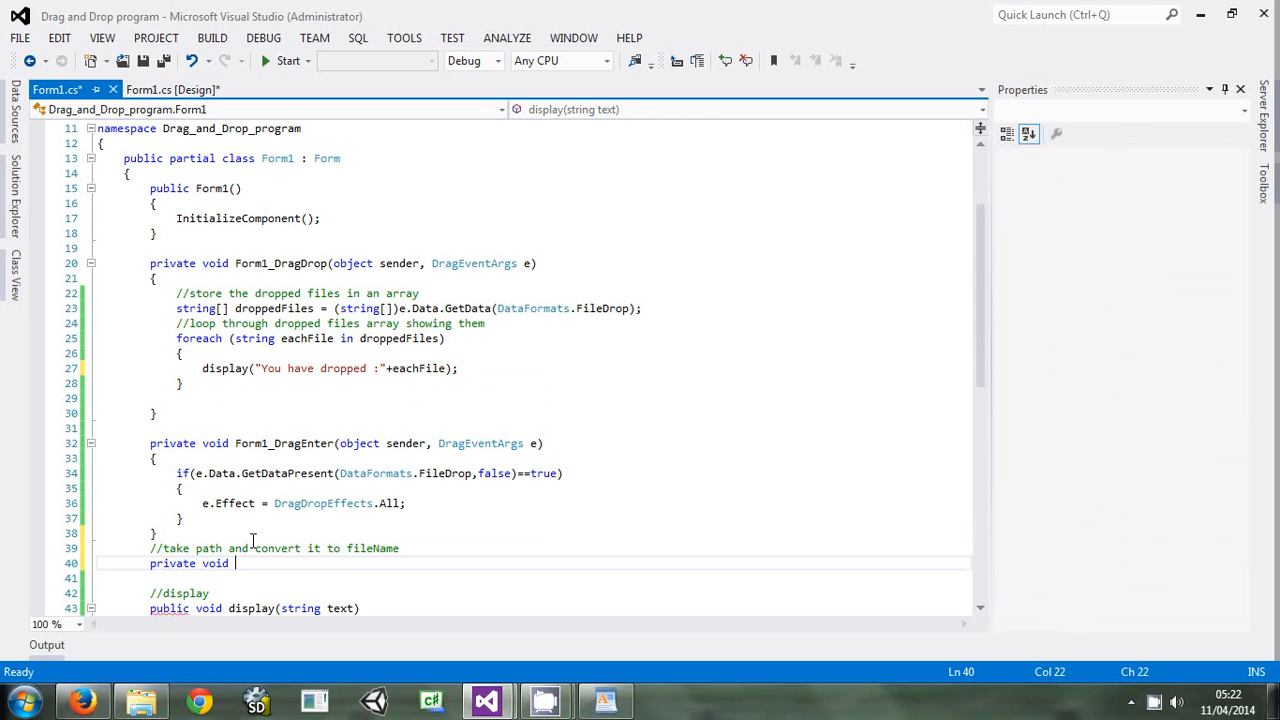
type("getFile")
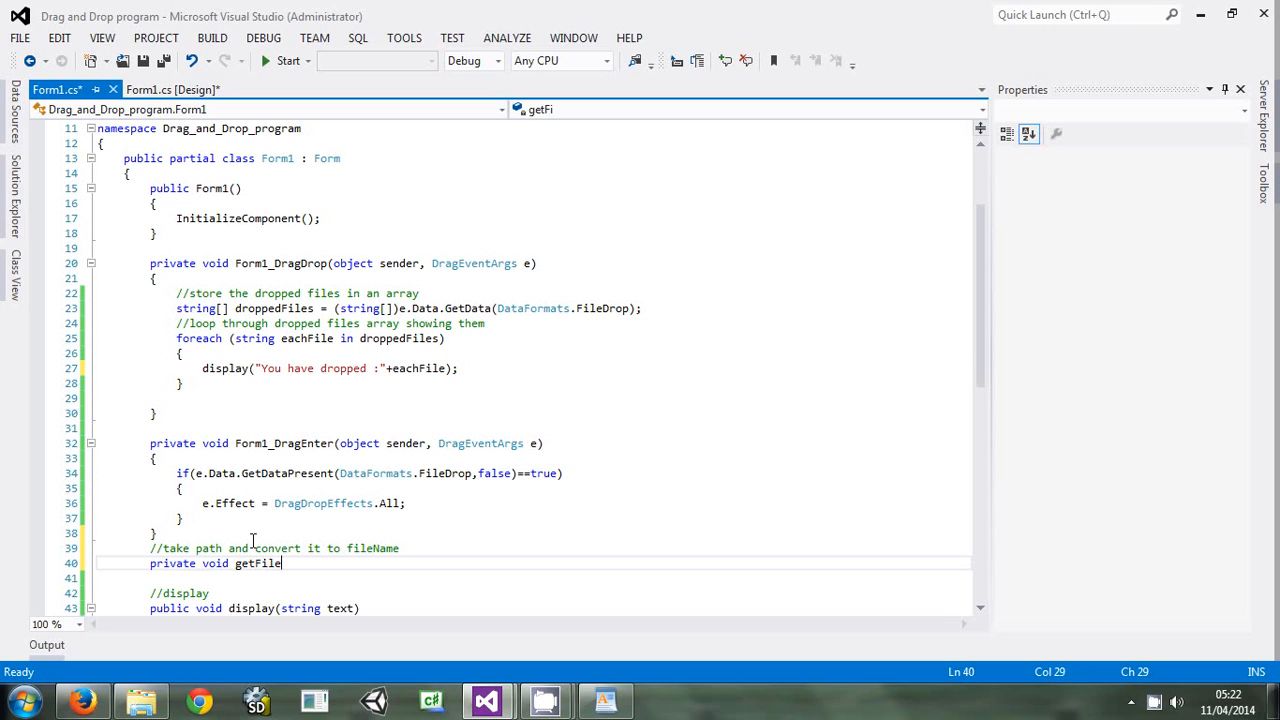
type("Name")
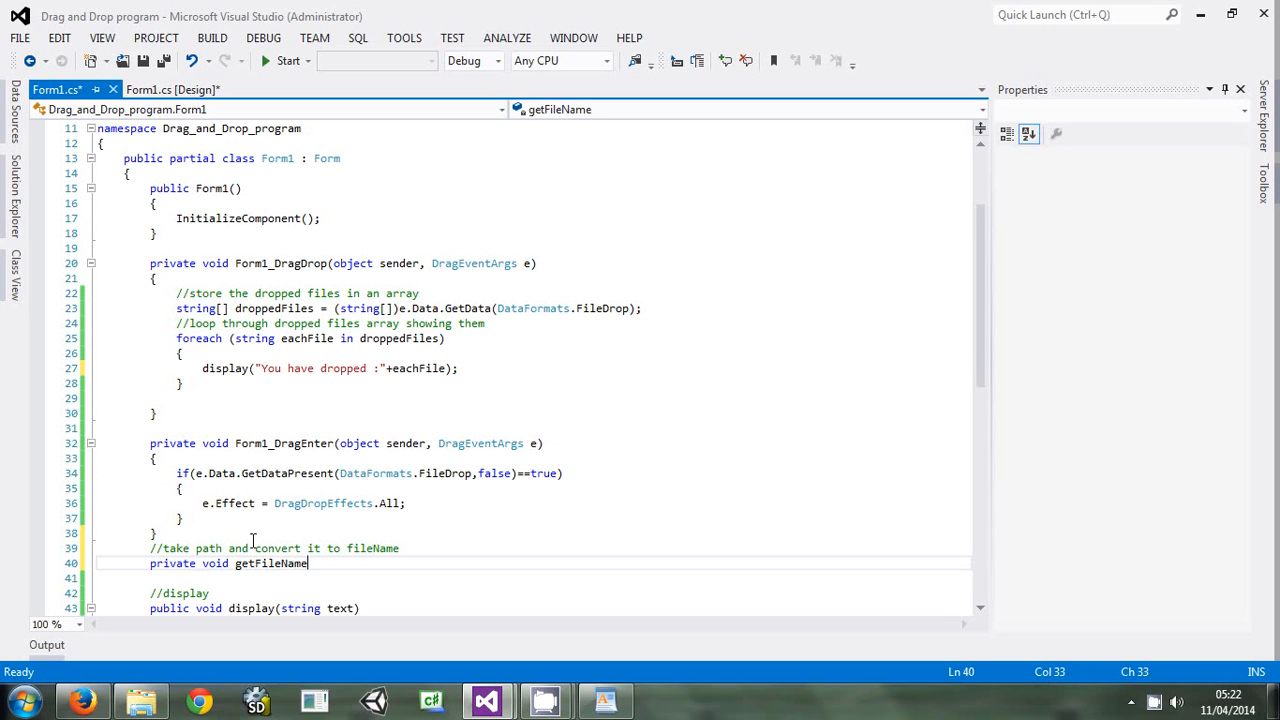
type("Of")
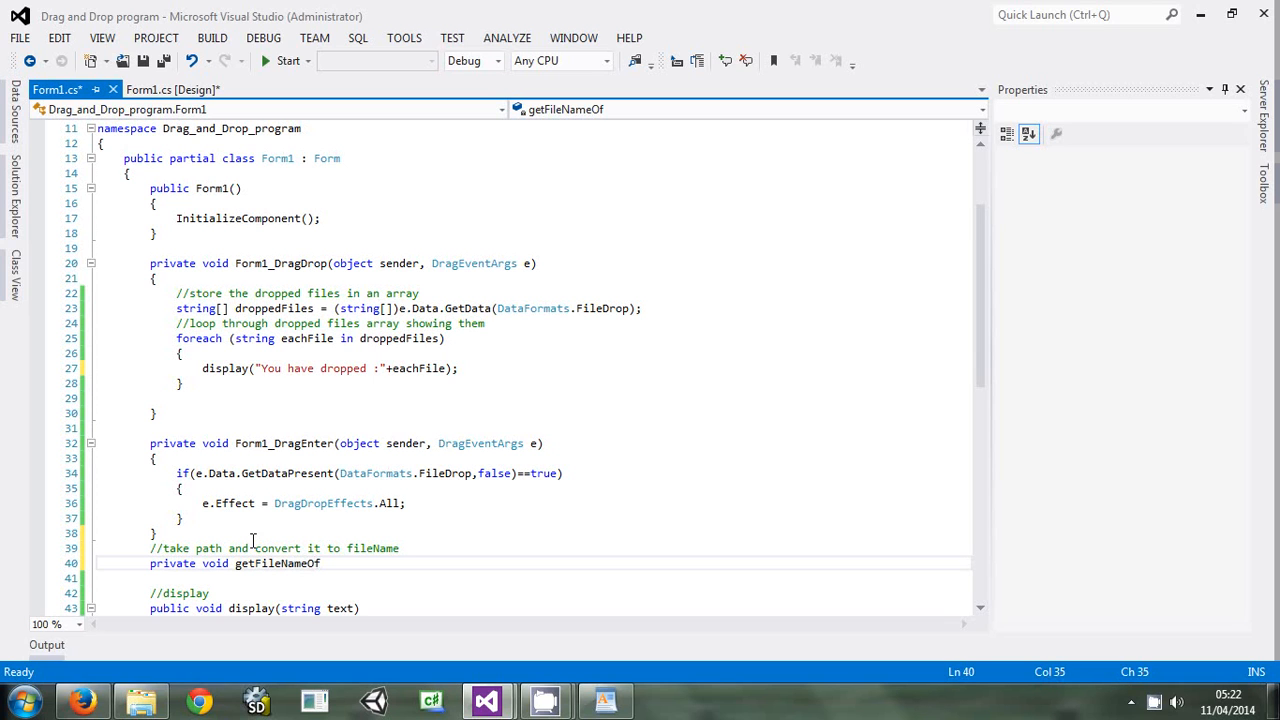
type("()")
type("{")
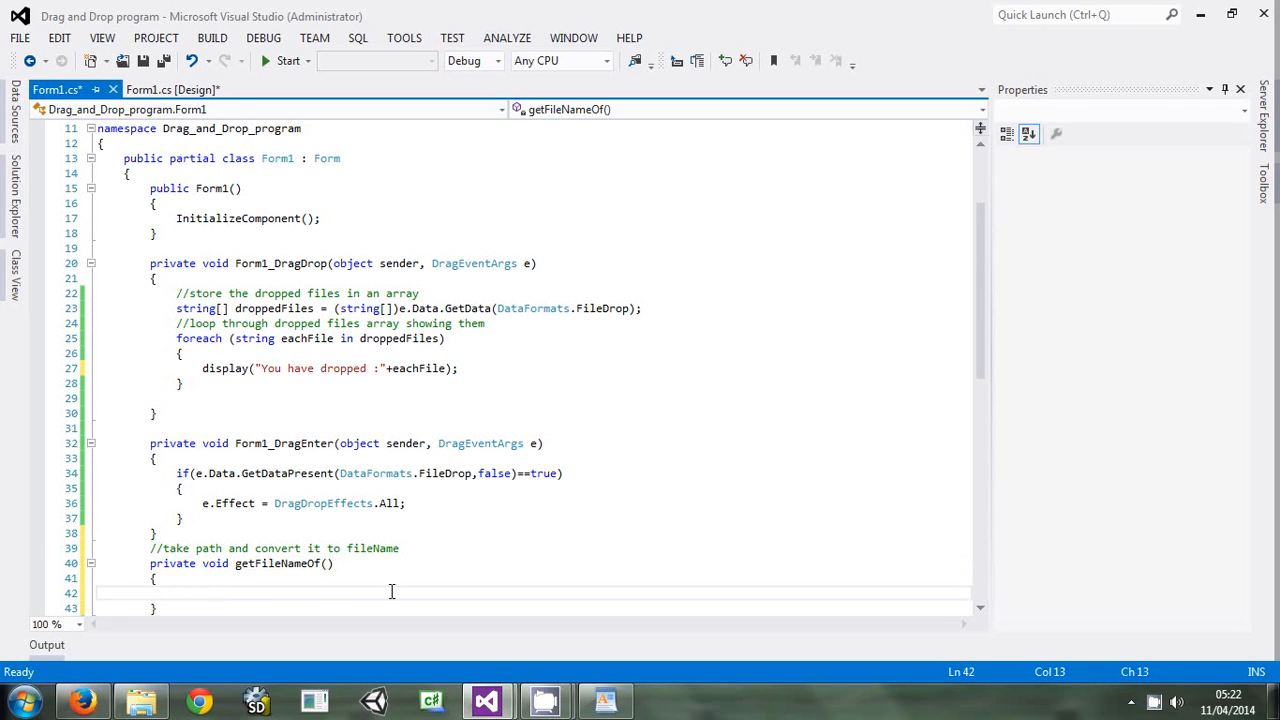
Give getFileNameOf a string filePath parameter and change its return type to string
left_click(328, 564)
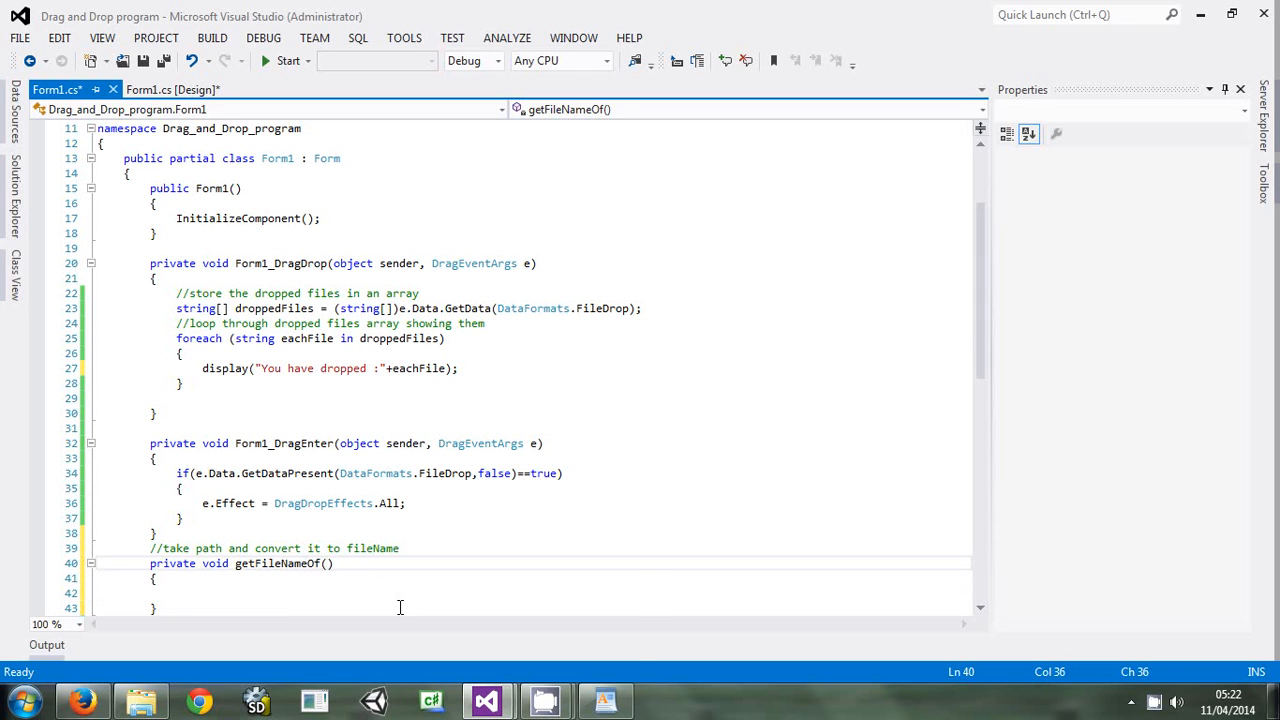
type("string")
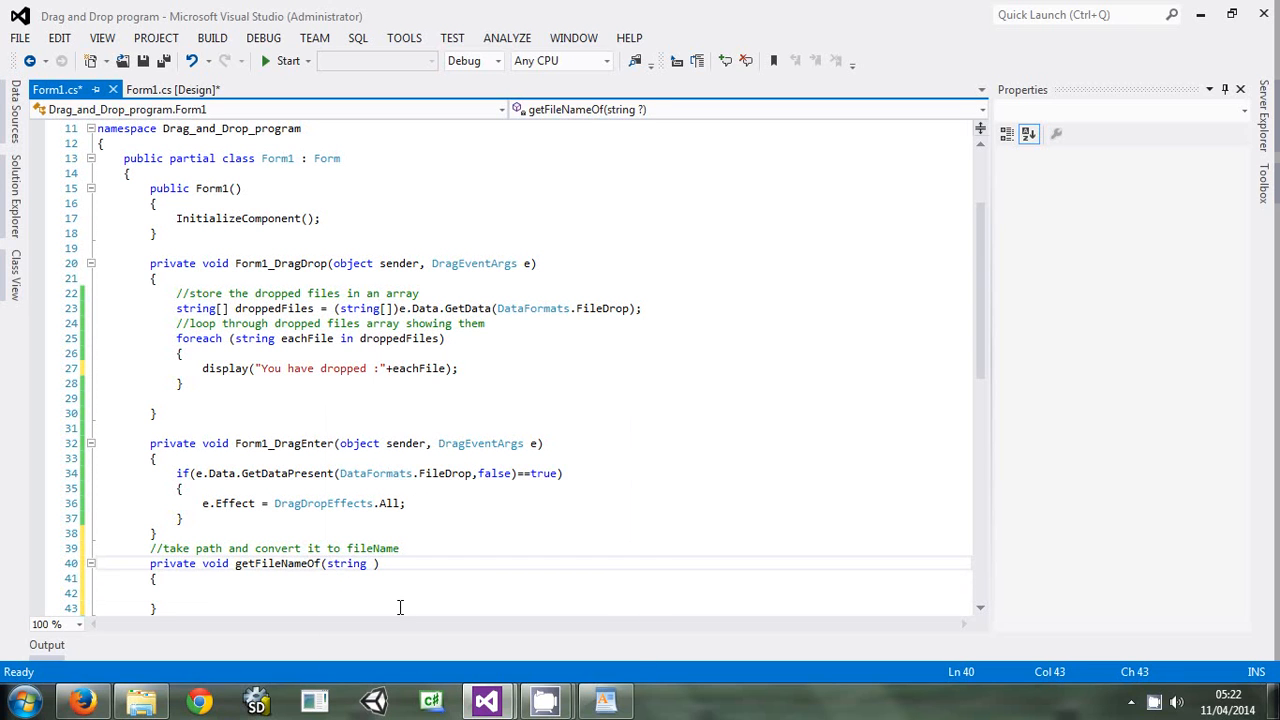
type("filePath")
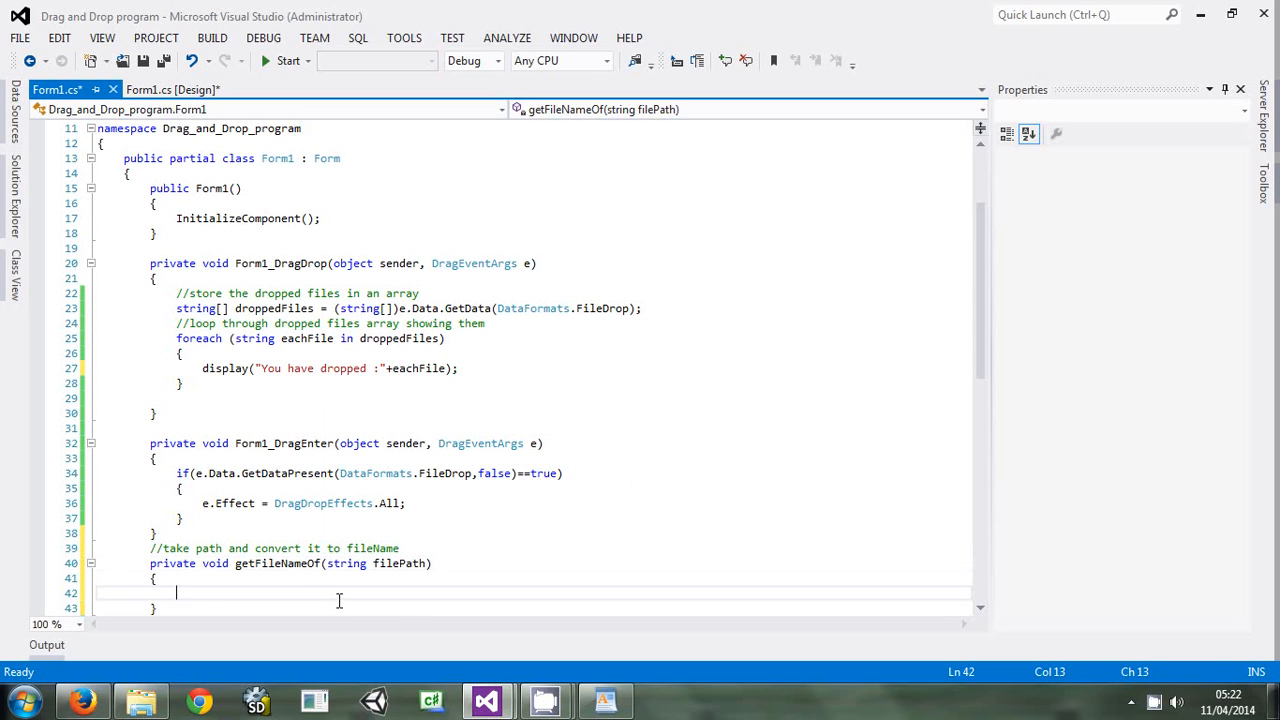
left_click(216, 564)
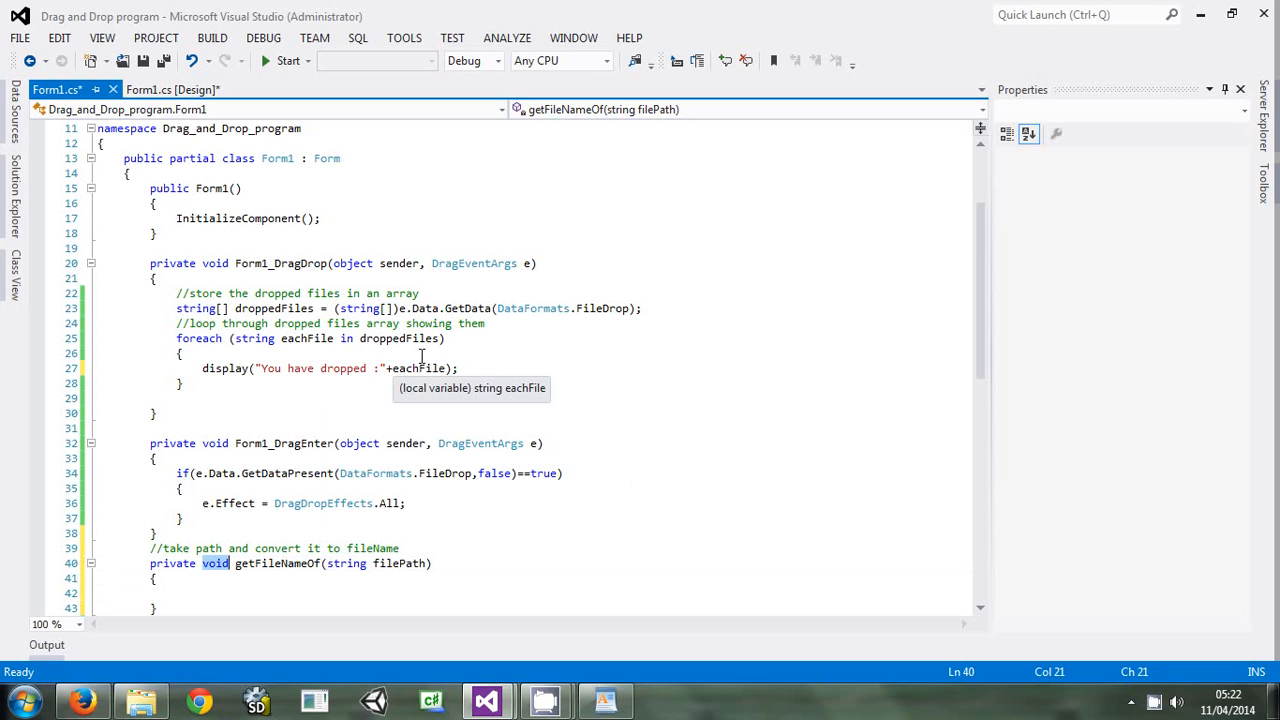
mouse_move(412, 396)
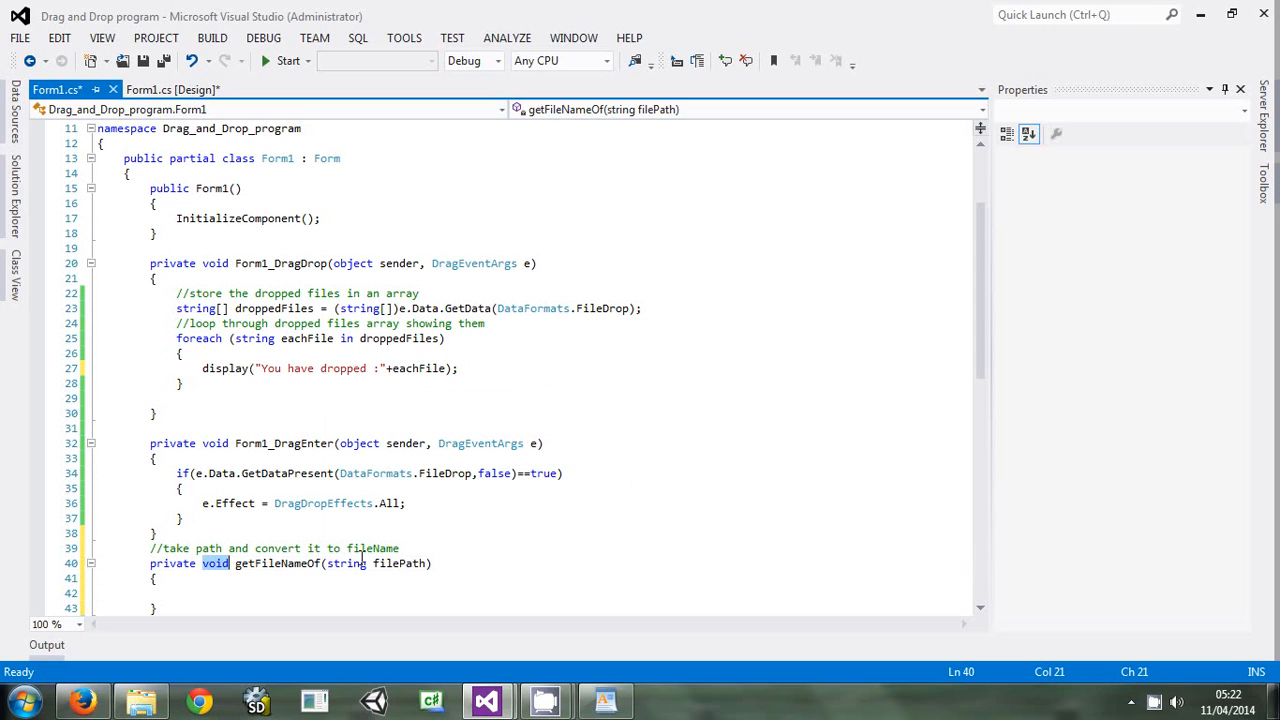
mouse_move(318, 336)
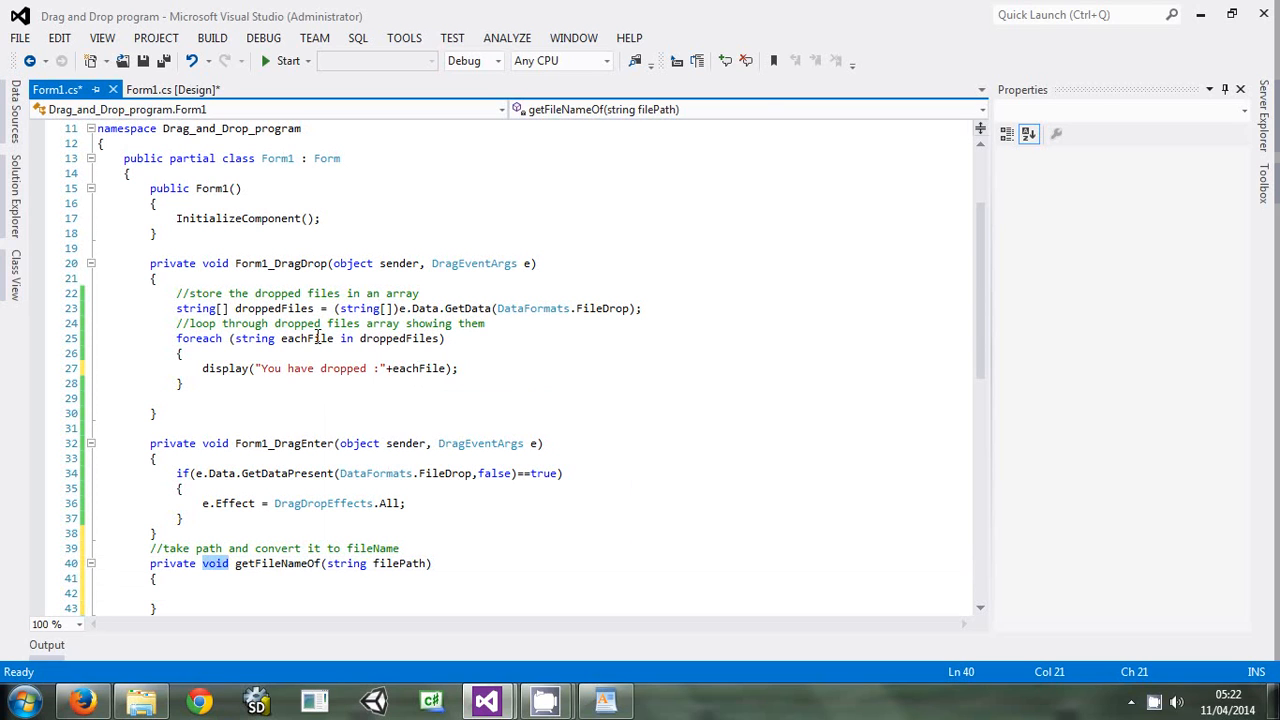
double_click(308, 338)
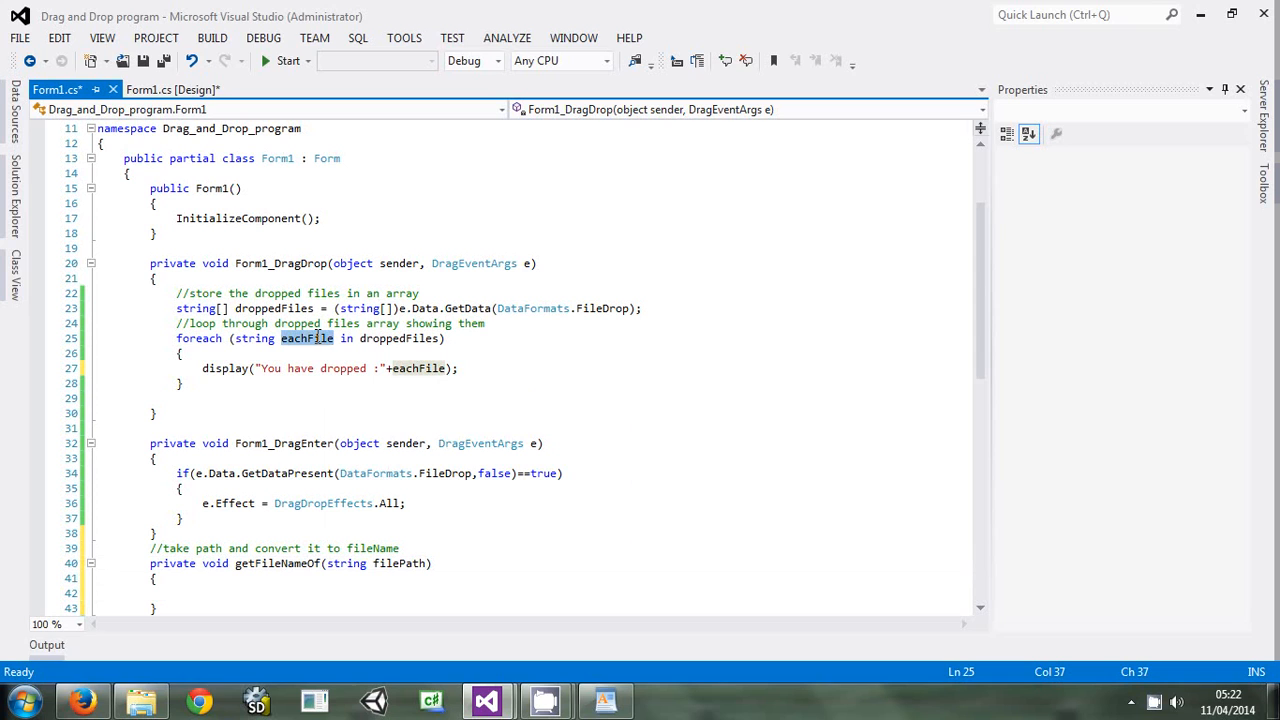
mouse_move(392, 558)
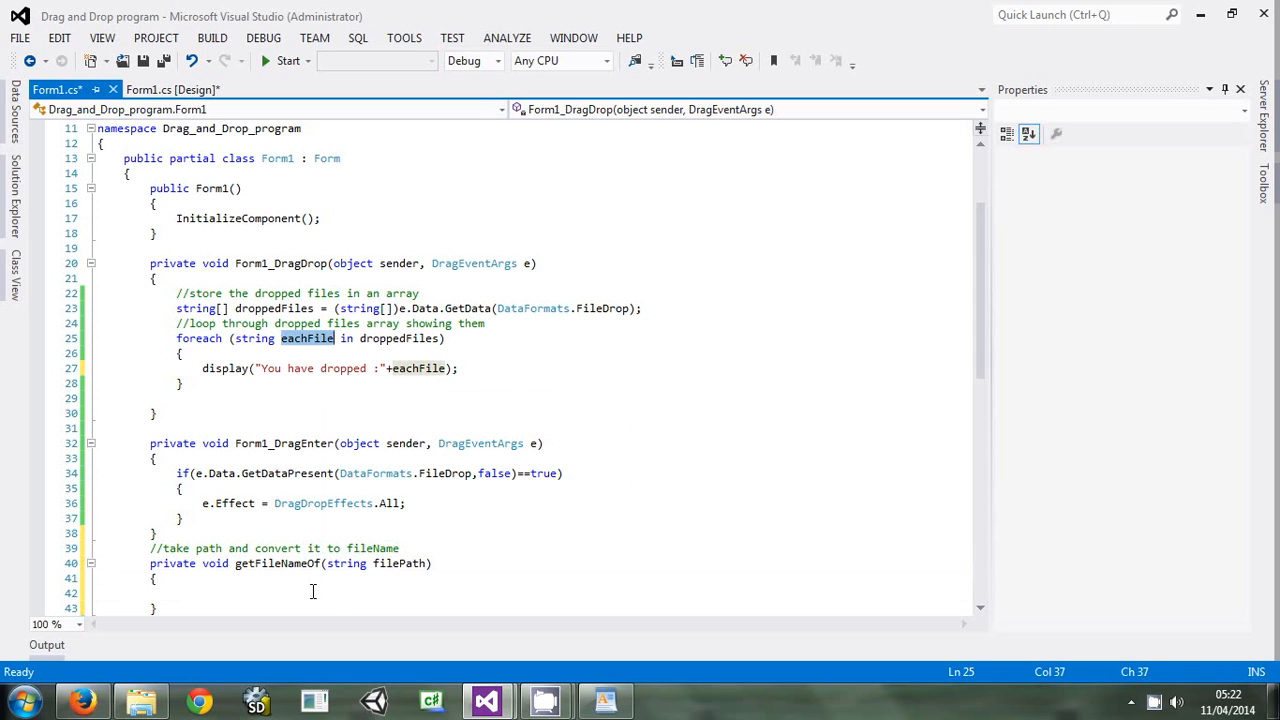
left_click(176, 592)
type("string")
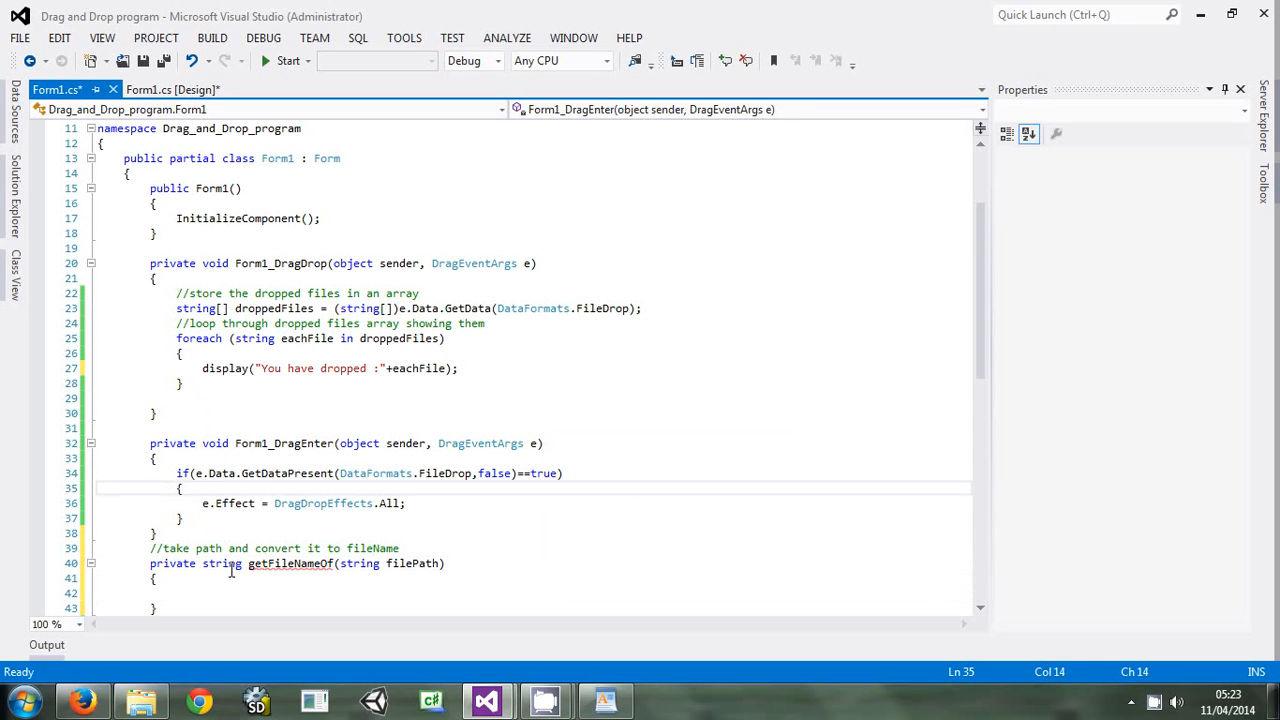
Start writing return Path.GetFileNameWith... in the body of getFileNameOf
left_click(216, 592)
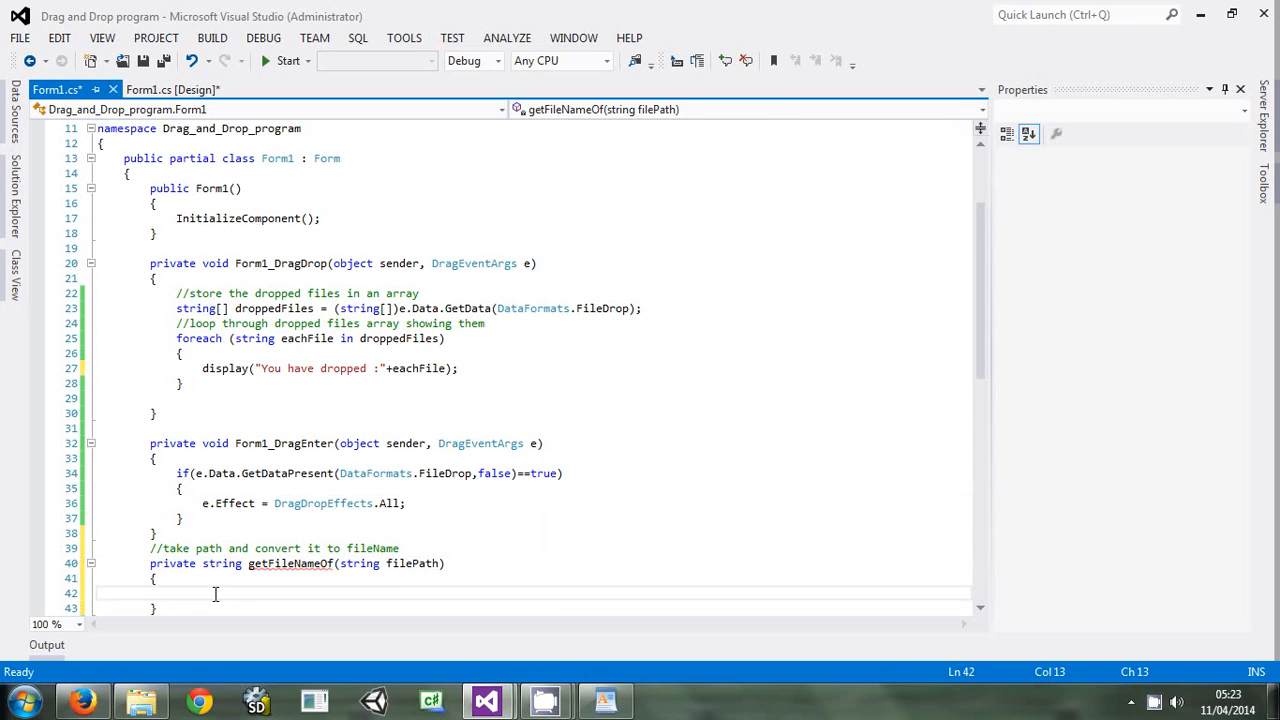
type("ret")
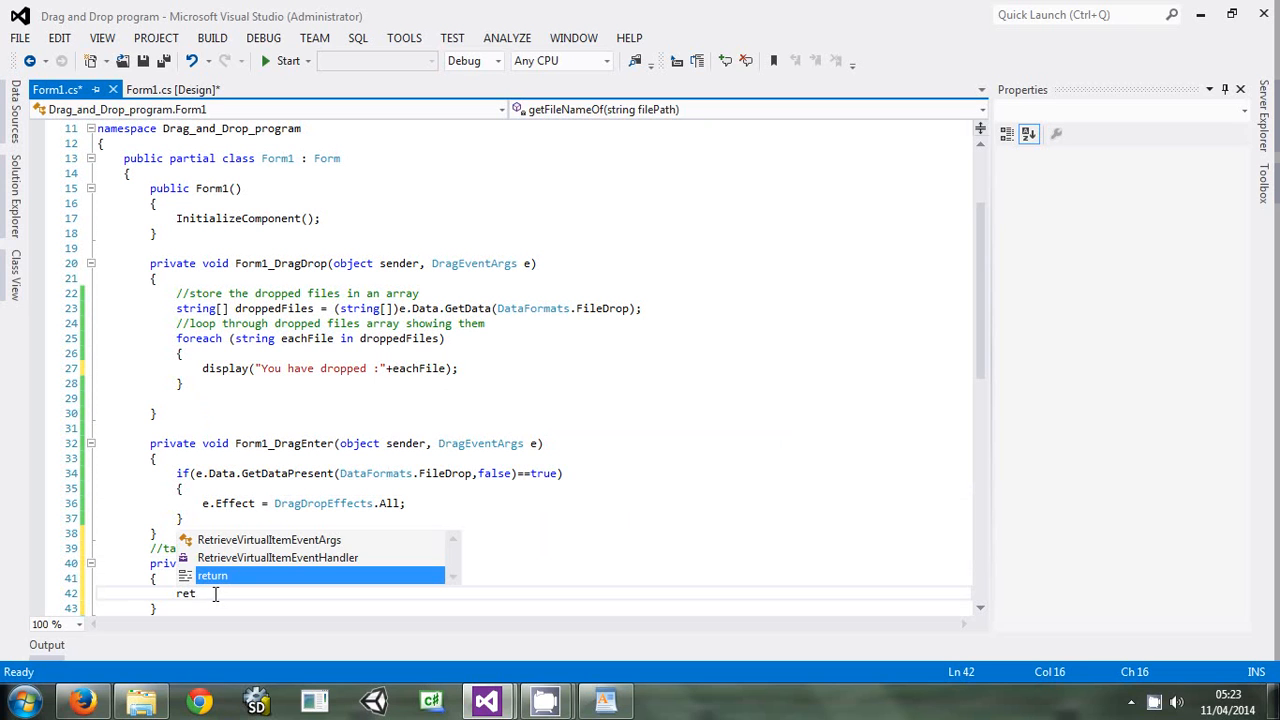
type("Path")
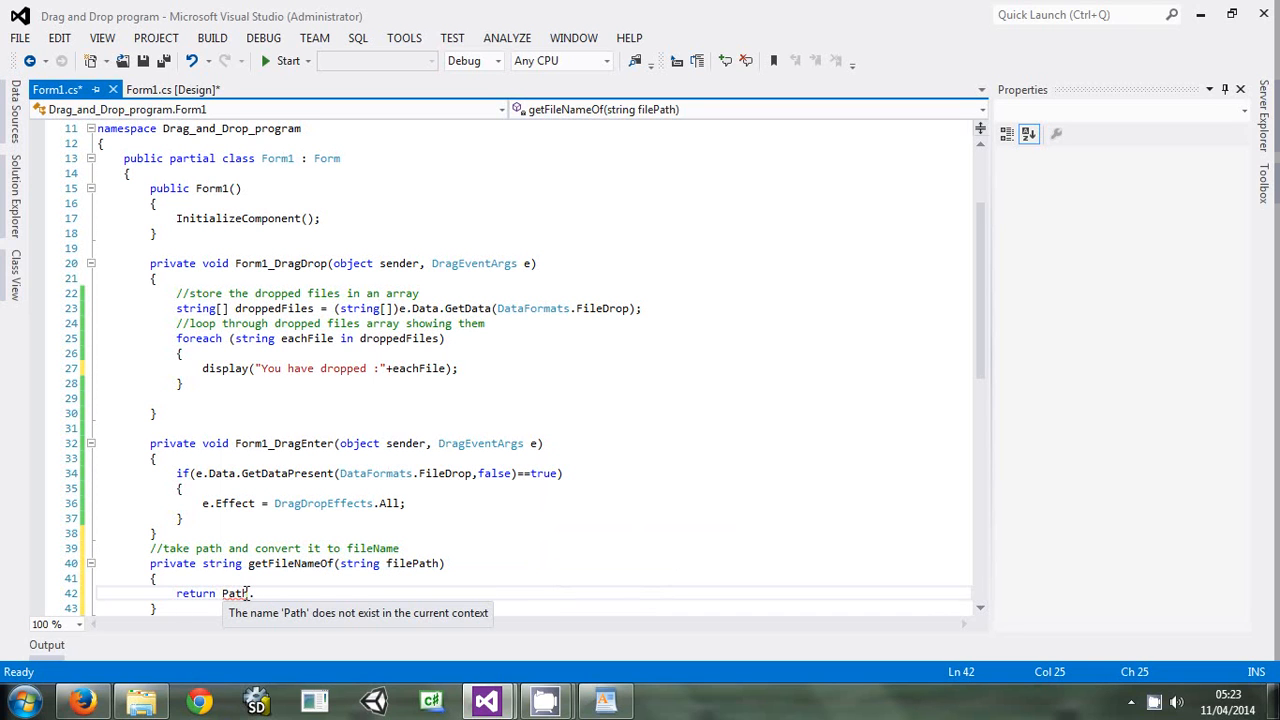
type(".Get")
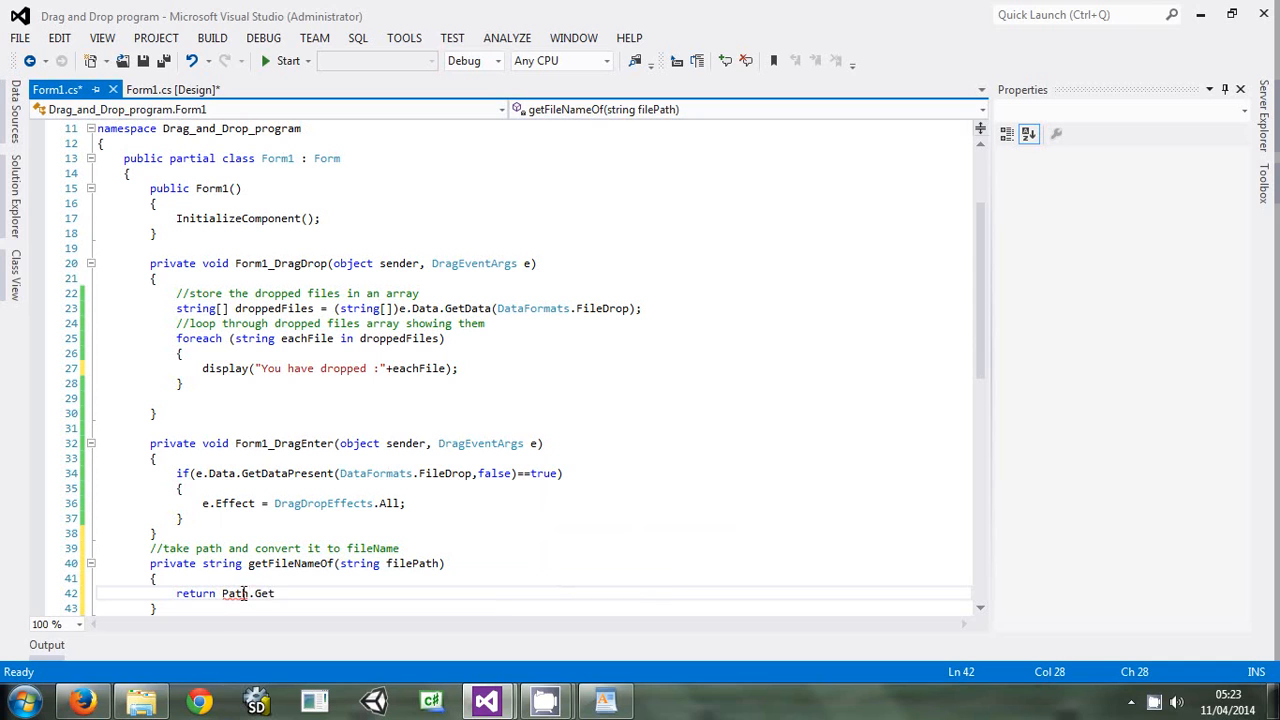
type("FileName")
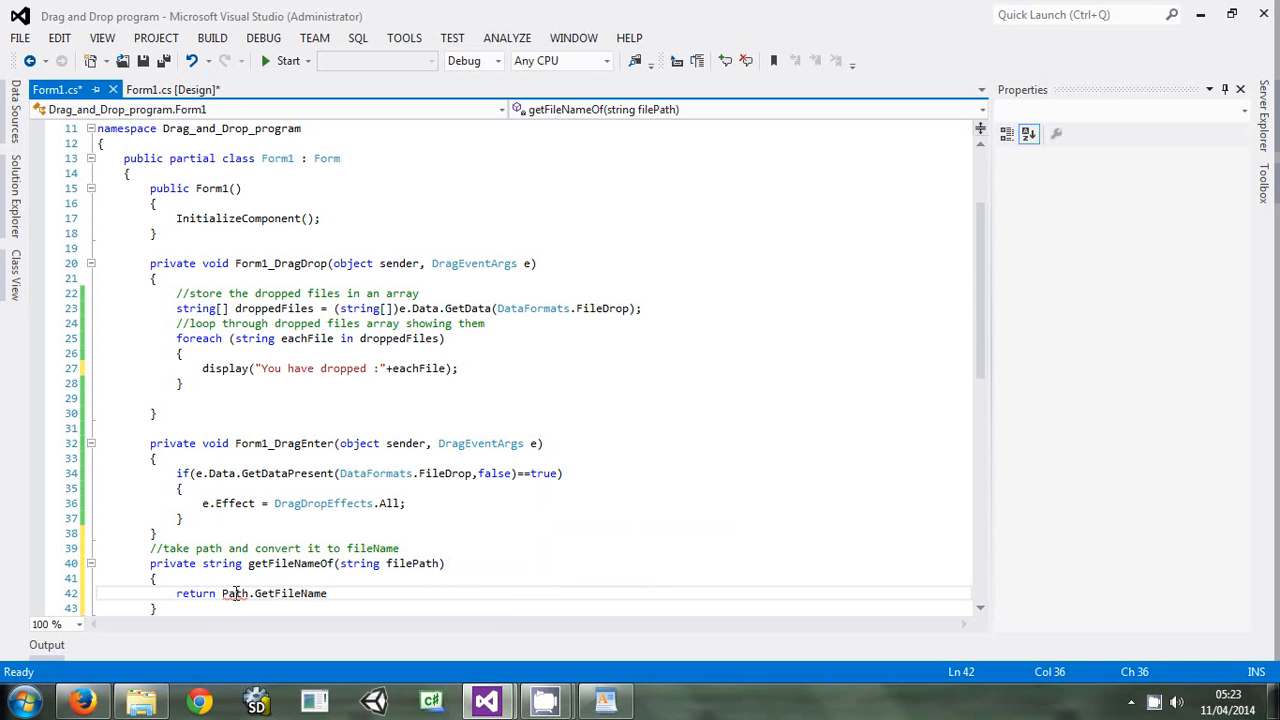
type("W")
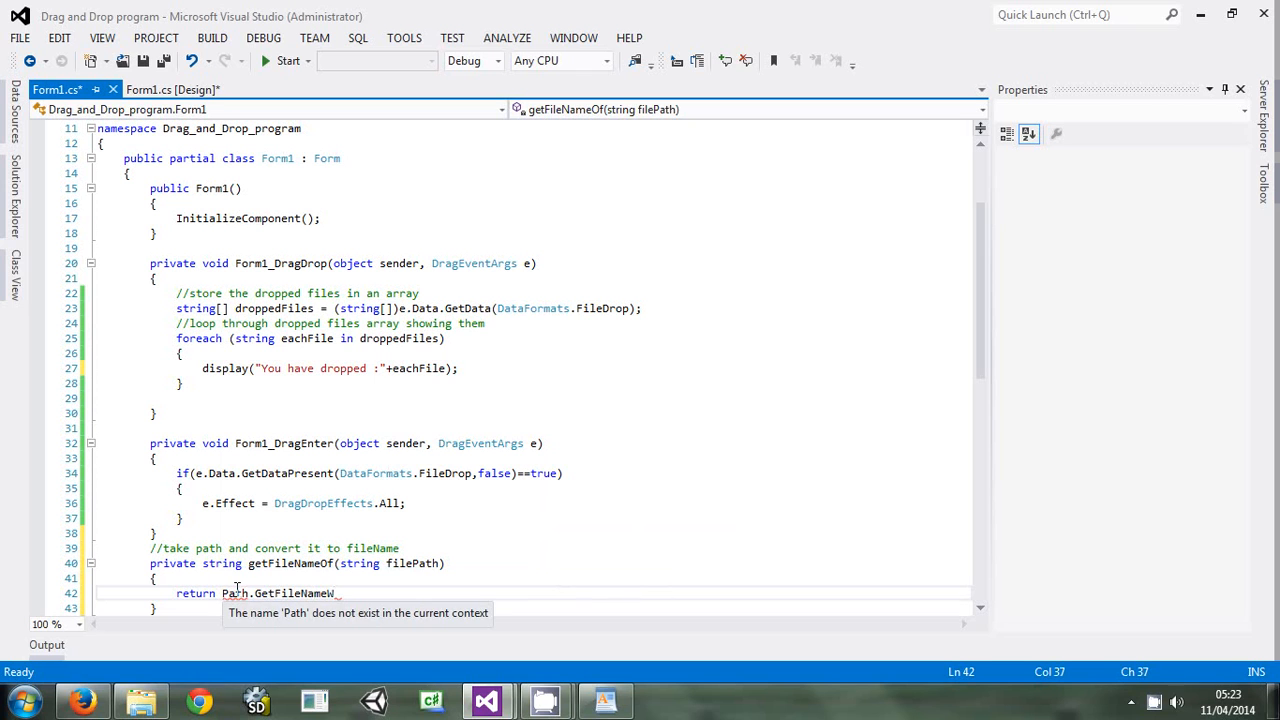
Resolve Path by importing System.IO and finish GetFileNameWithoutExtension(filePath)
right_click(236, 592)
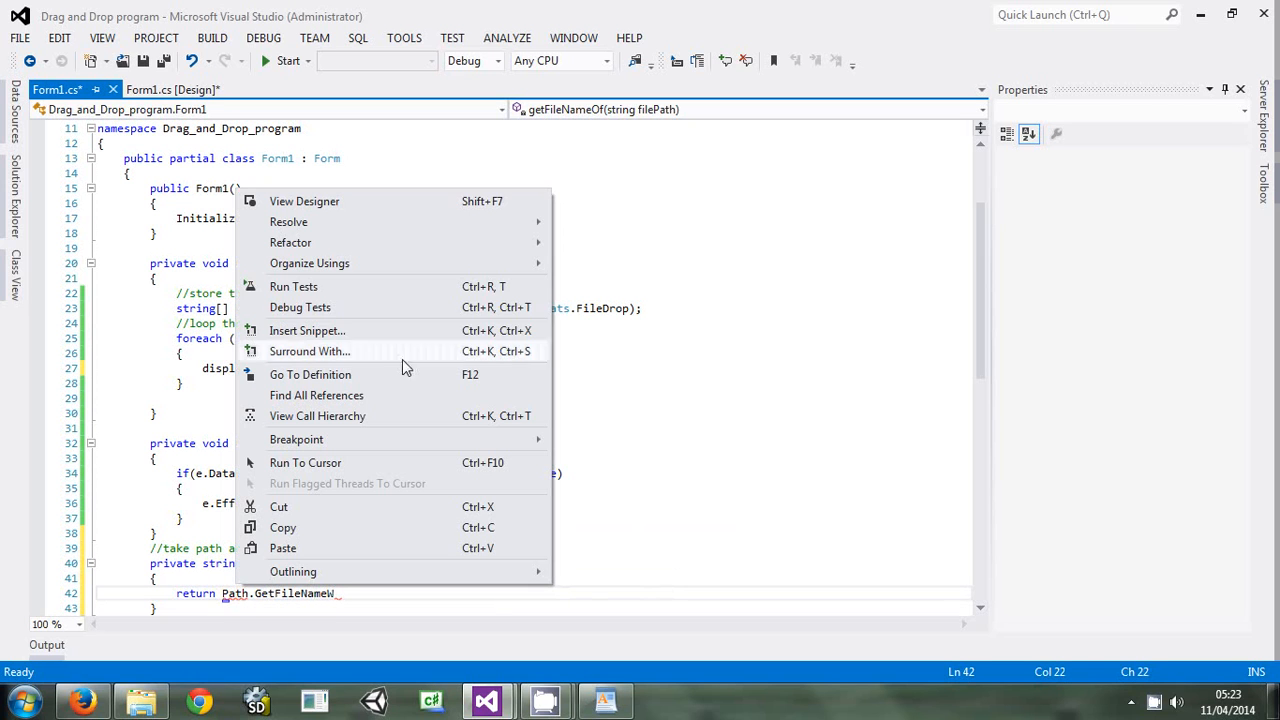
mouse_move(288, 524)
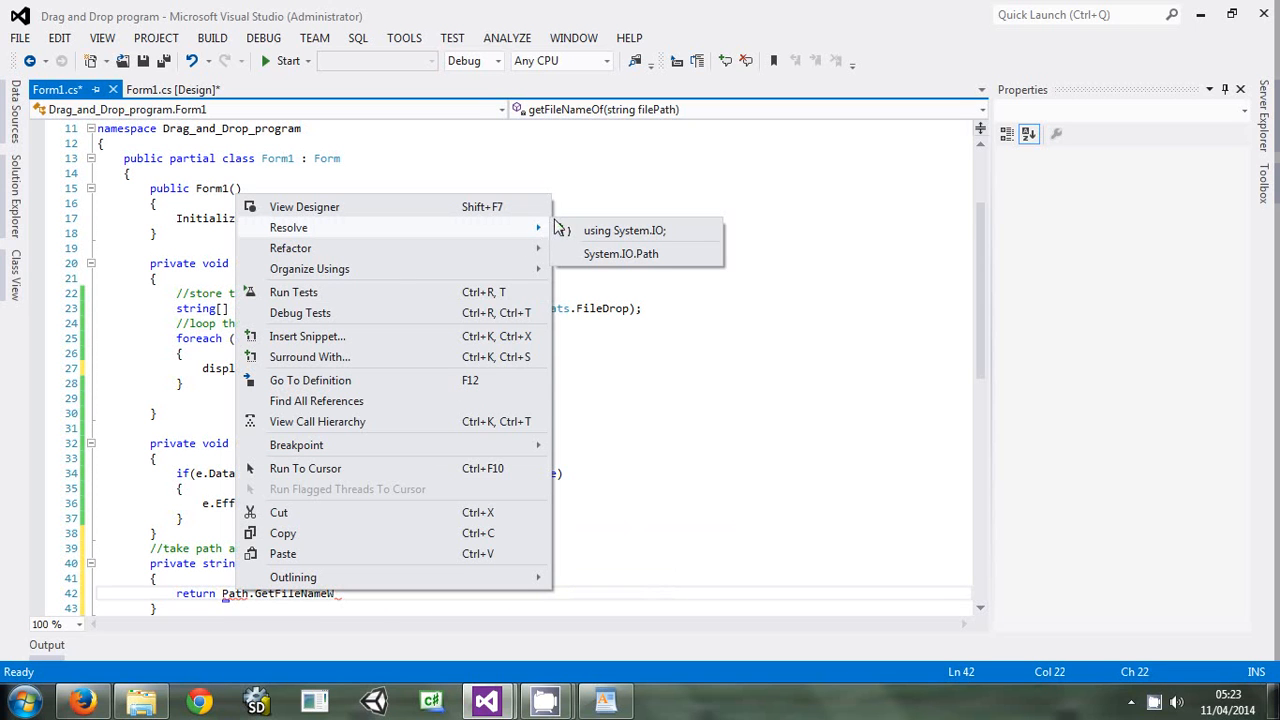
mouse_move(600, 230)
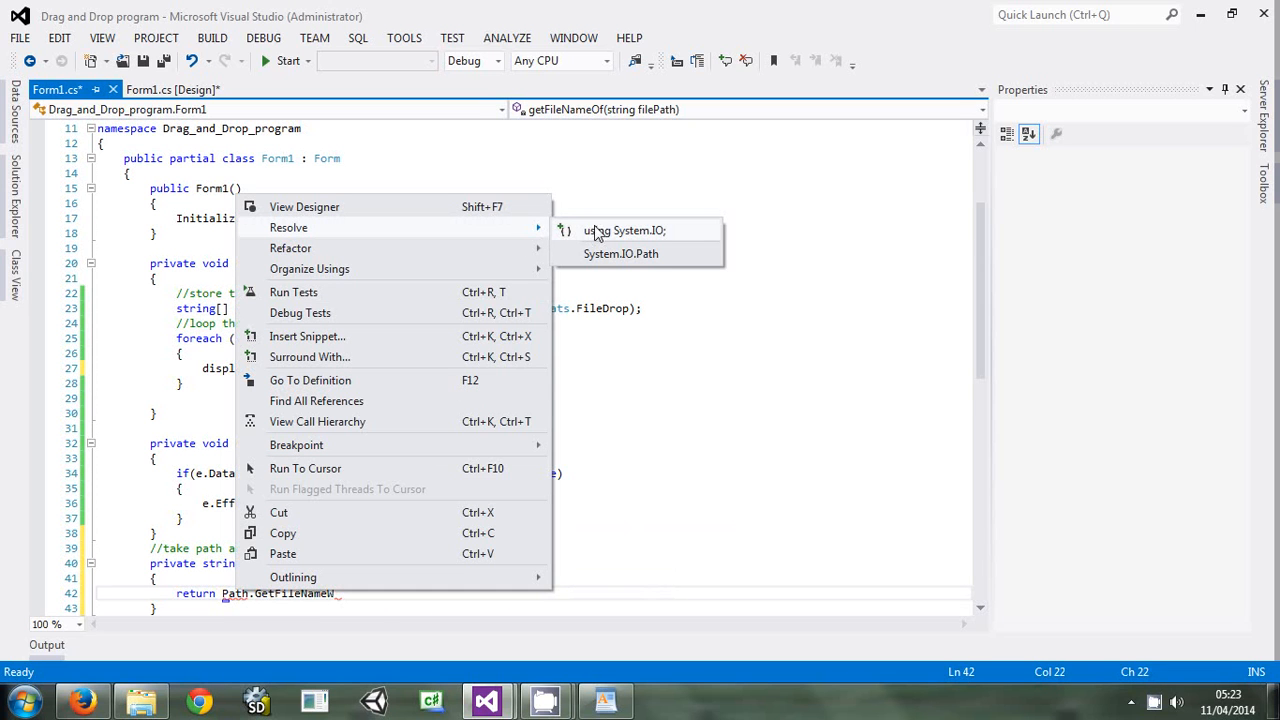
left_click(624, 230)
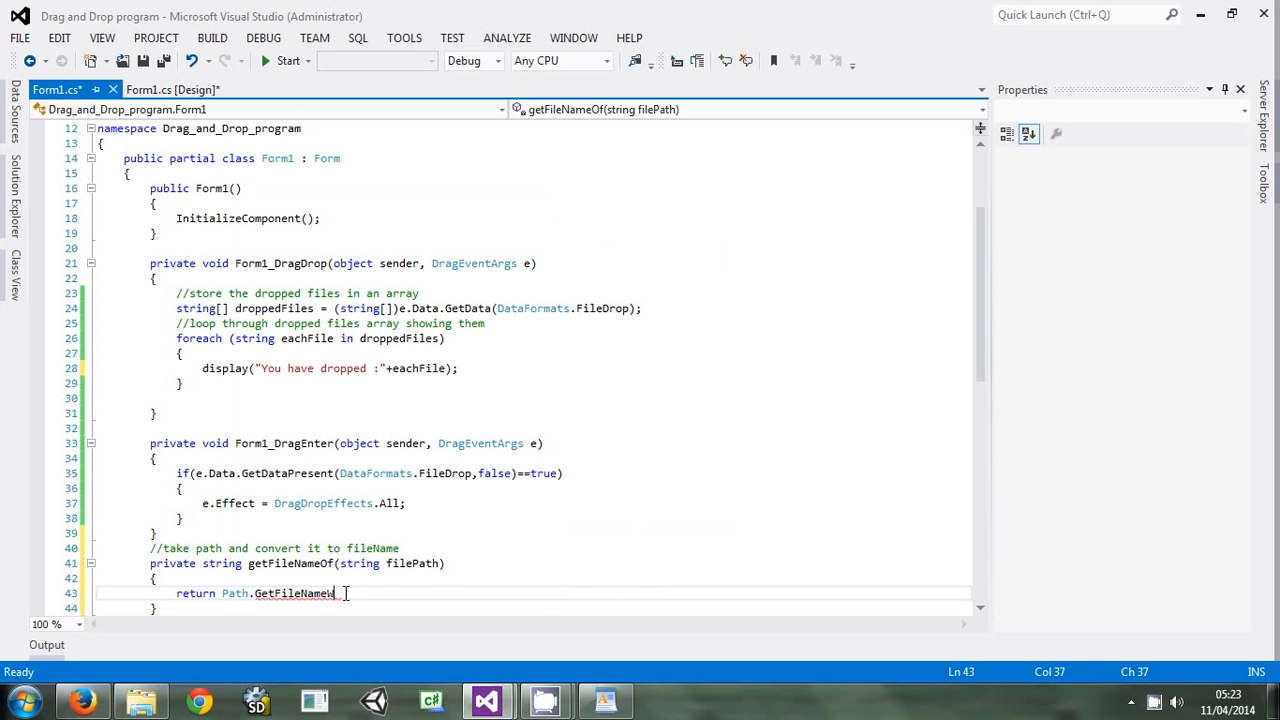
type("WithoutExtension")
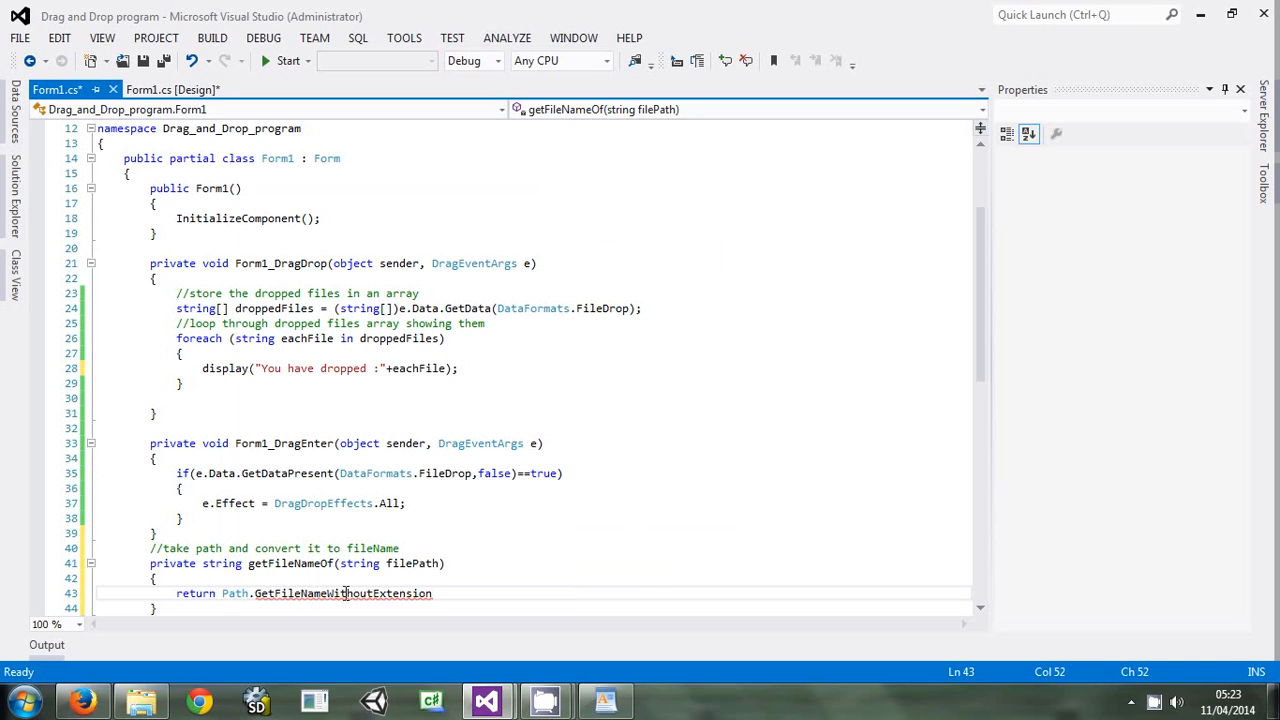
type("()")
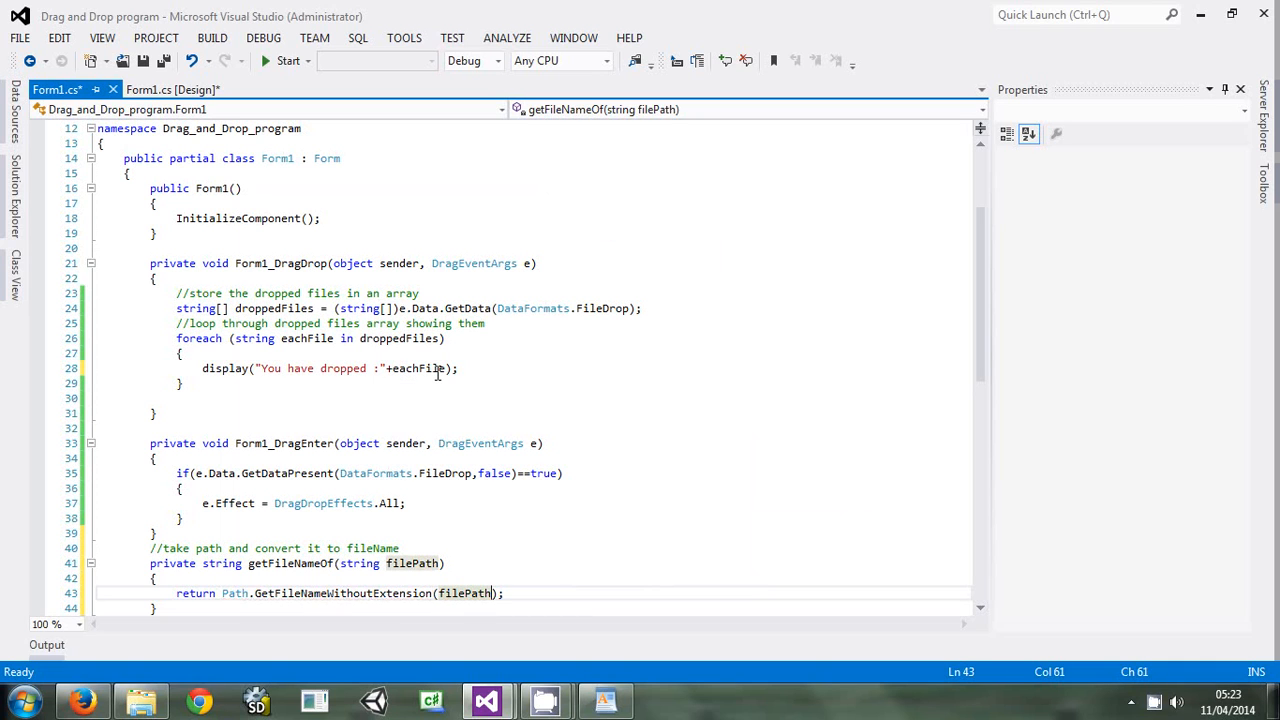
Replace eachFile in the display call with getFileNameOf(eachFile)
double_click(418, 368)
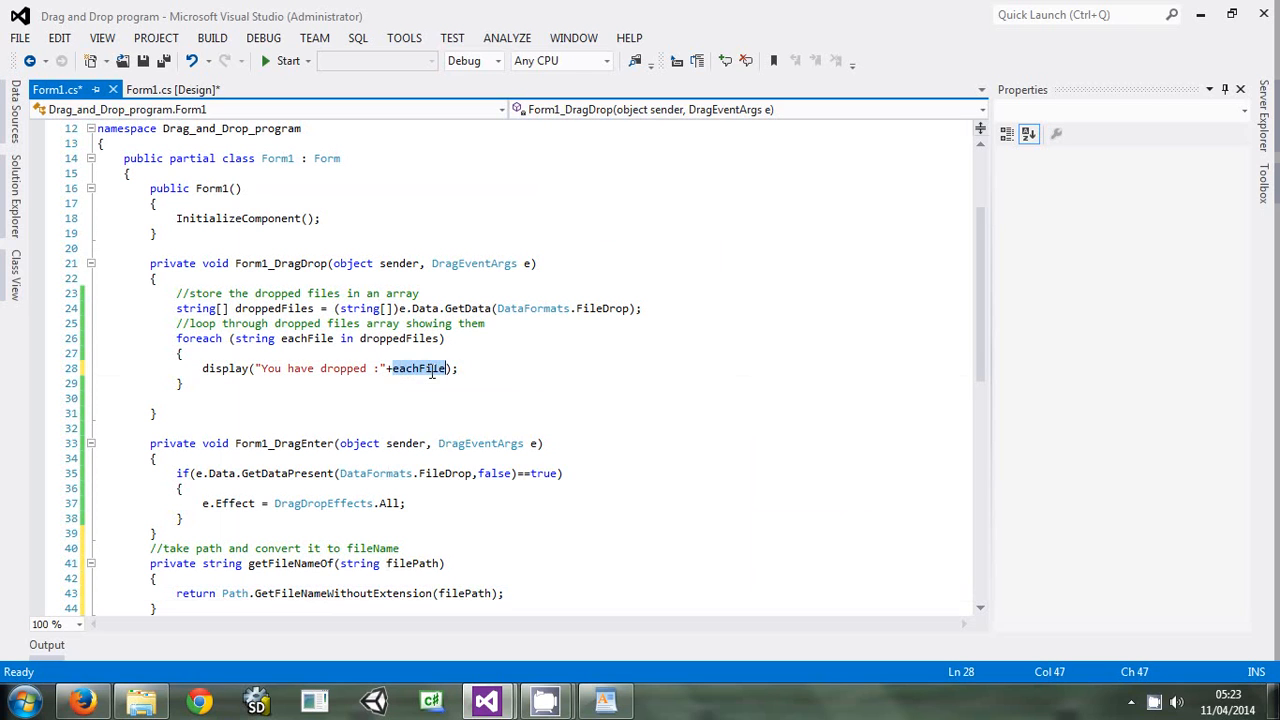
type("get")
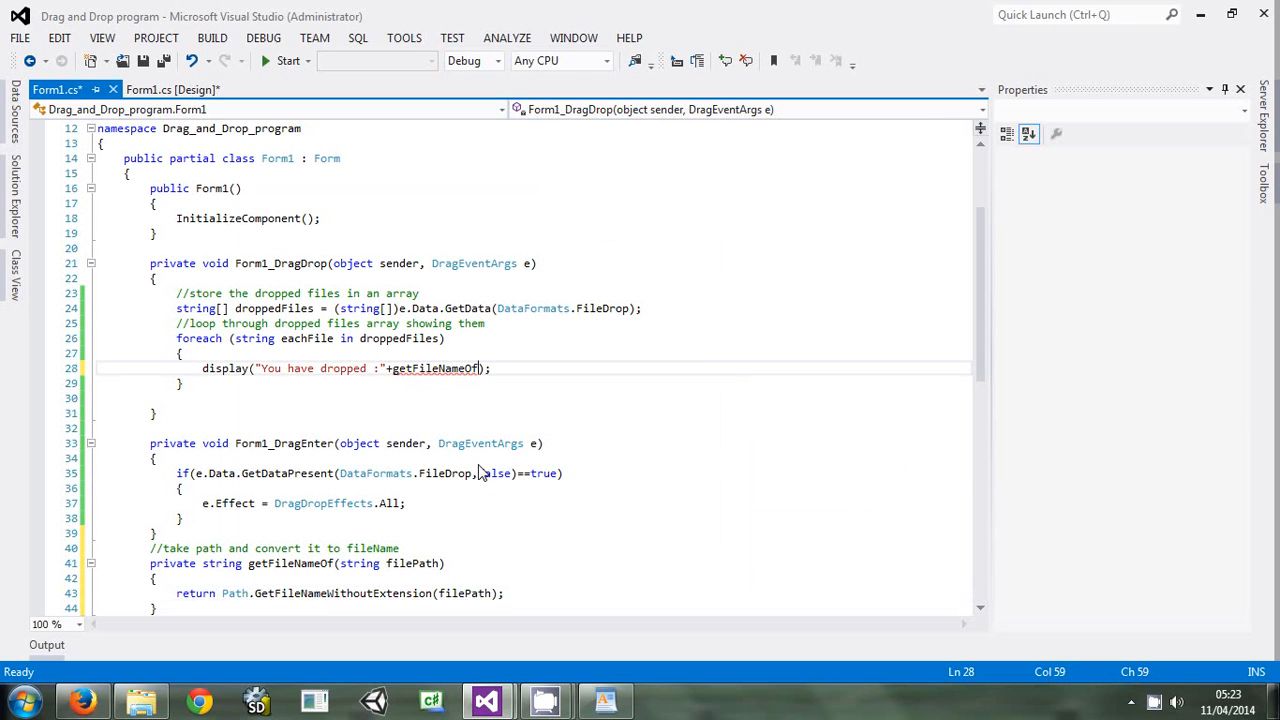
type("(")
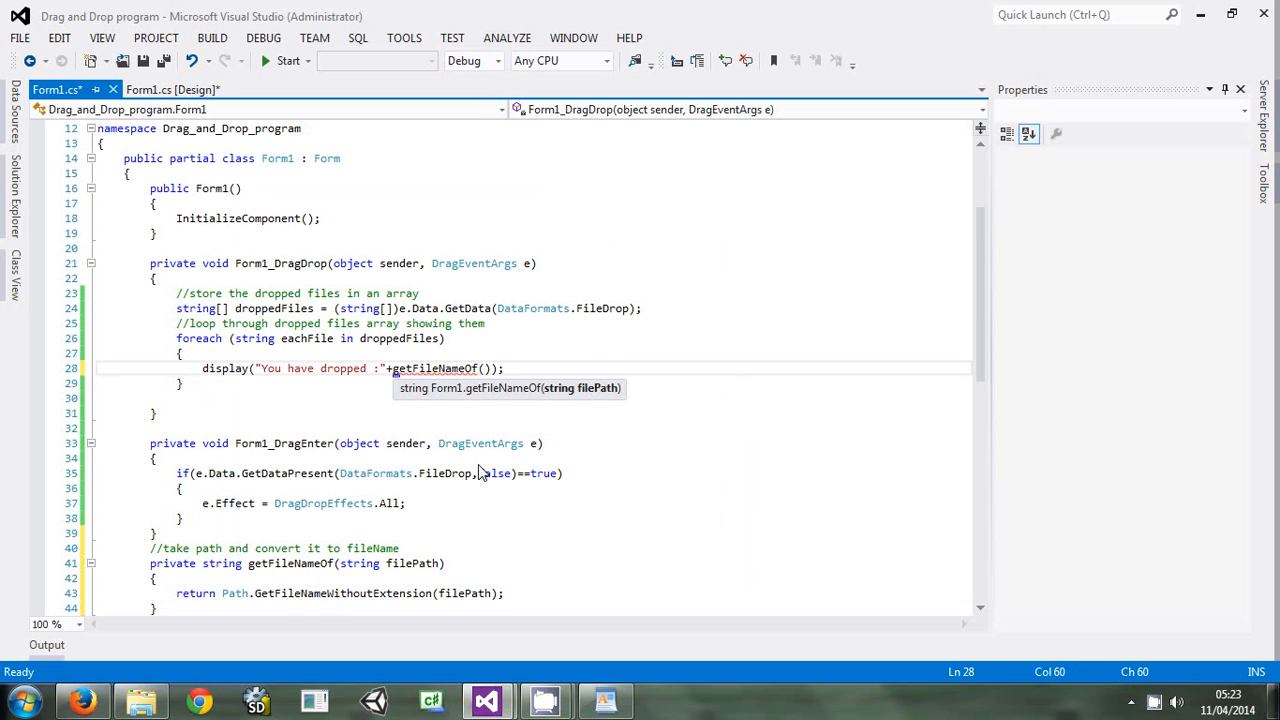
type("eac")
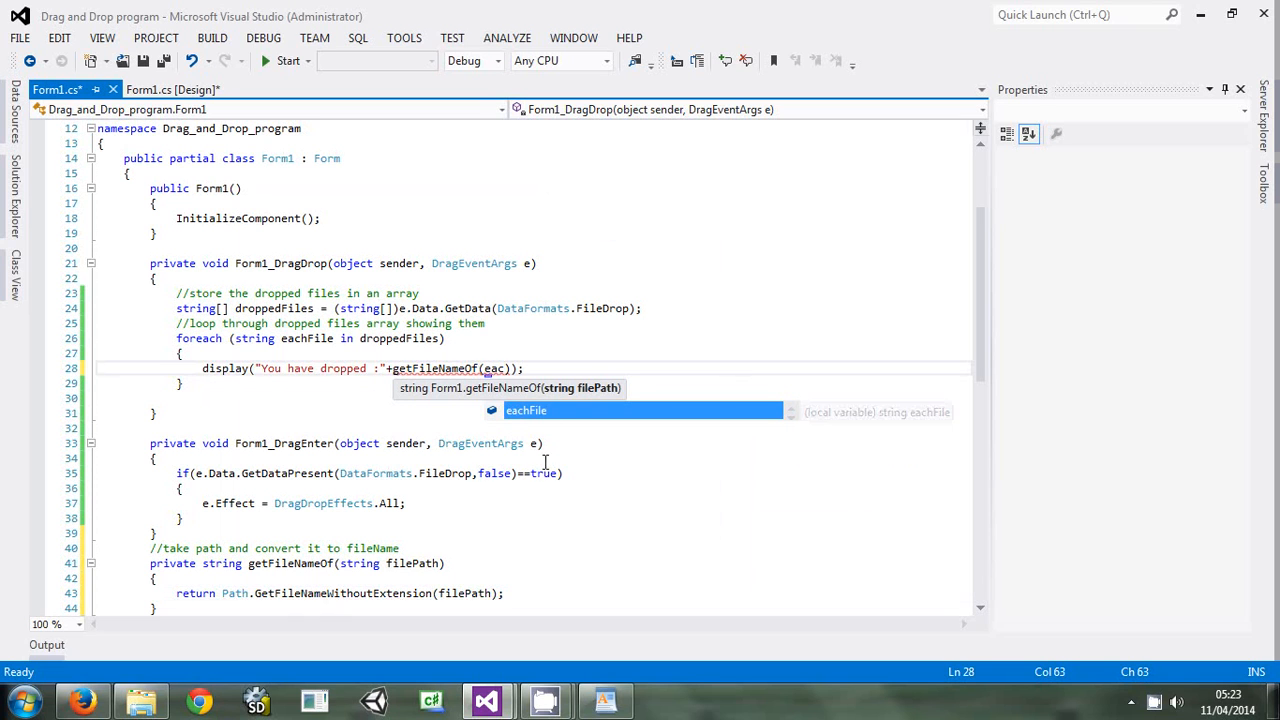
mouse_move(570, 420)
type("hFile")
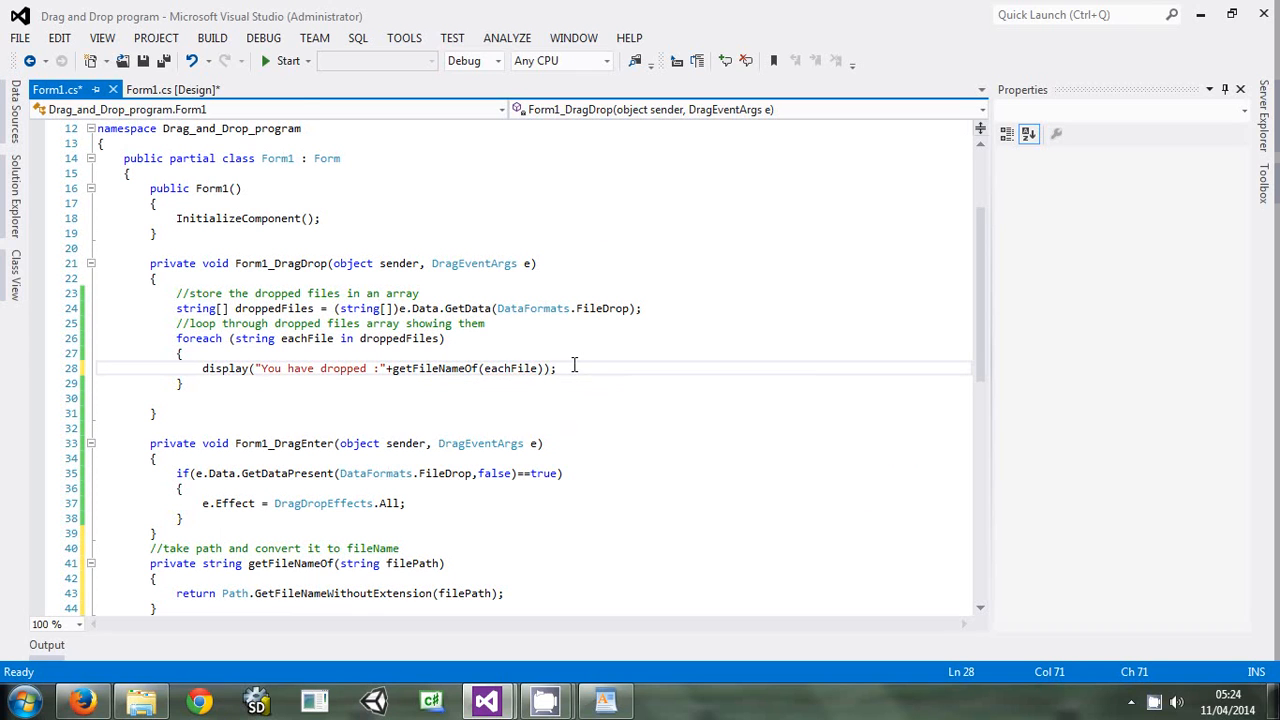
mouse_move(284, 60)
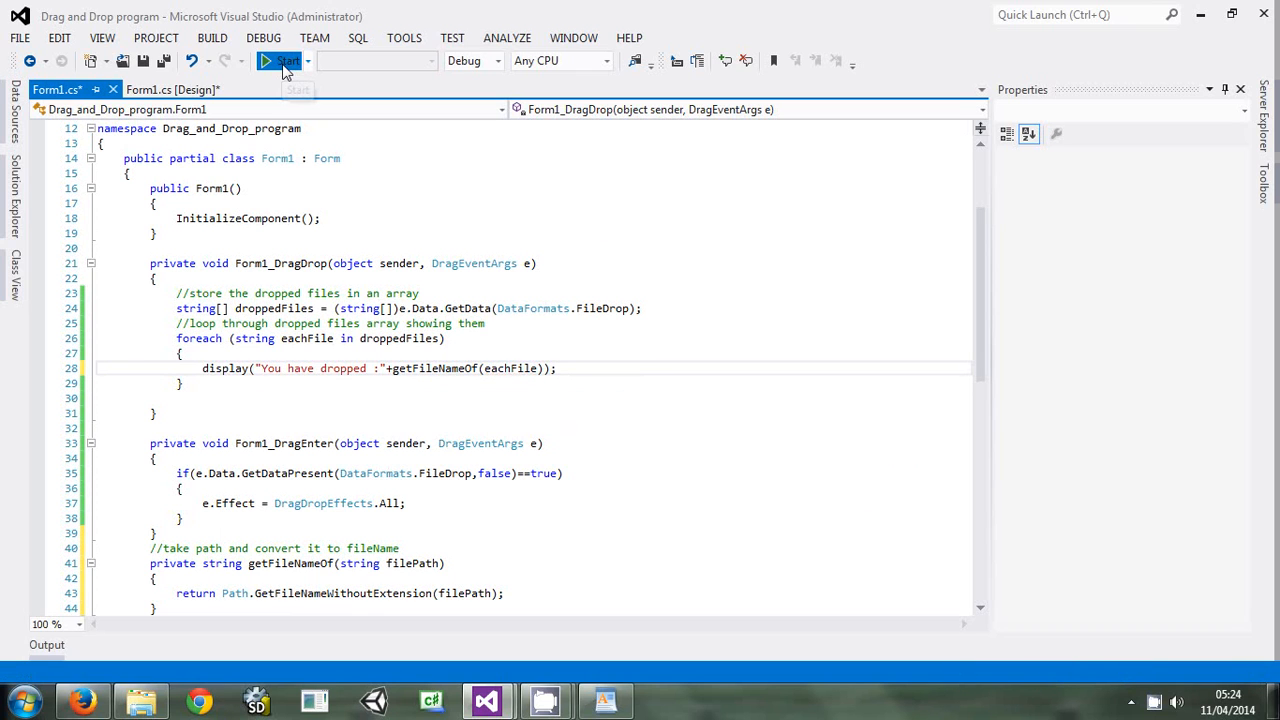
Run the demo, drop a desktop folder onto the form and confirm it reports Vimuz
left_click(286, 60)
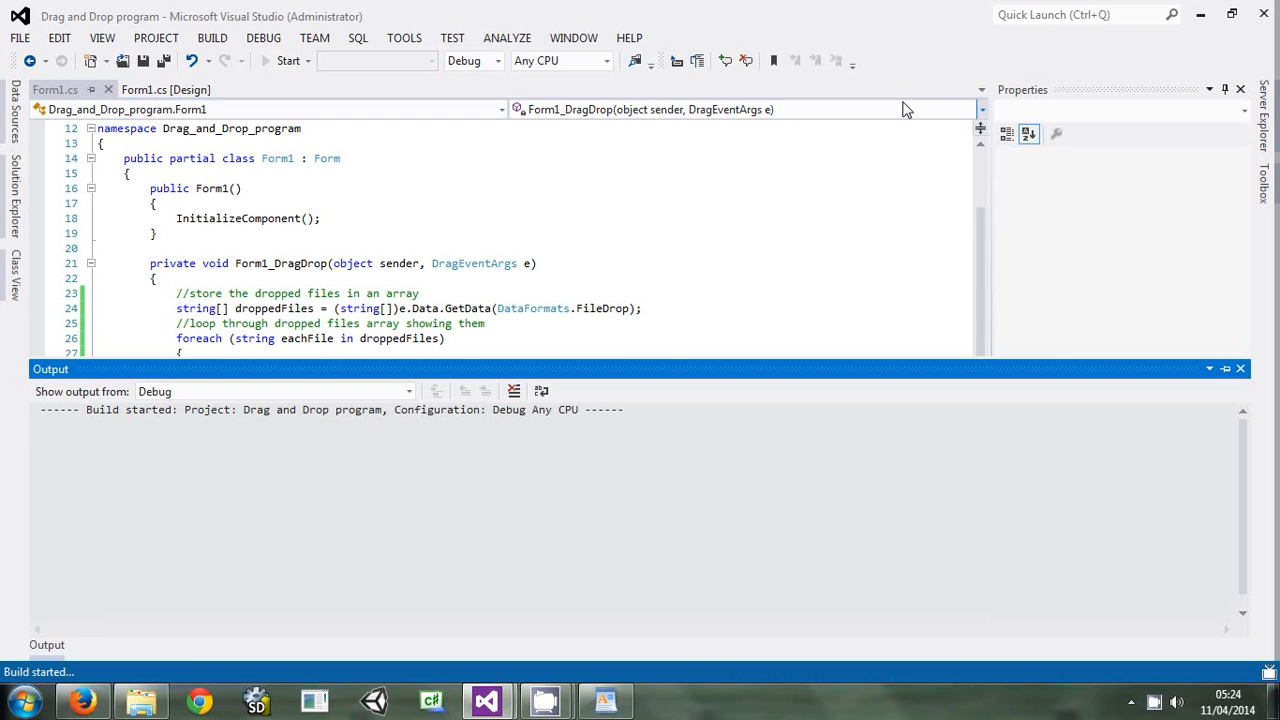
left_click(1200, 16)
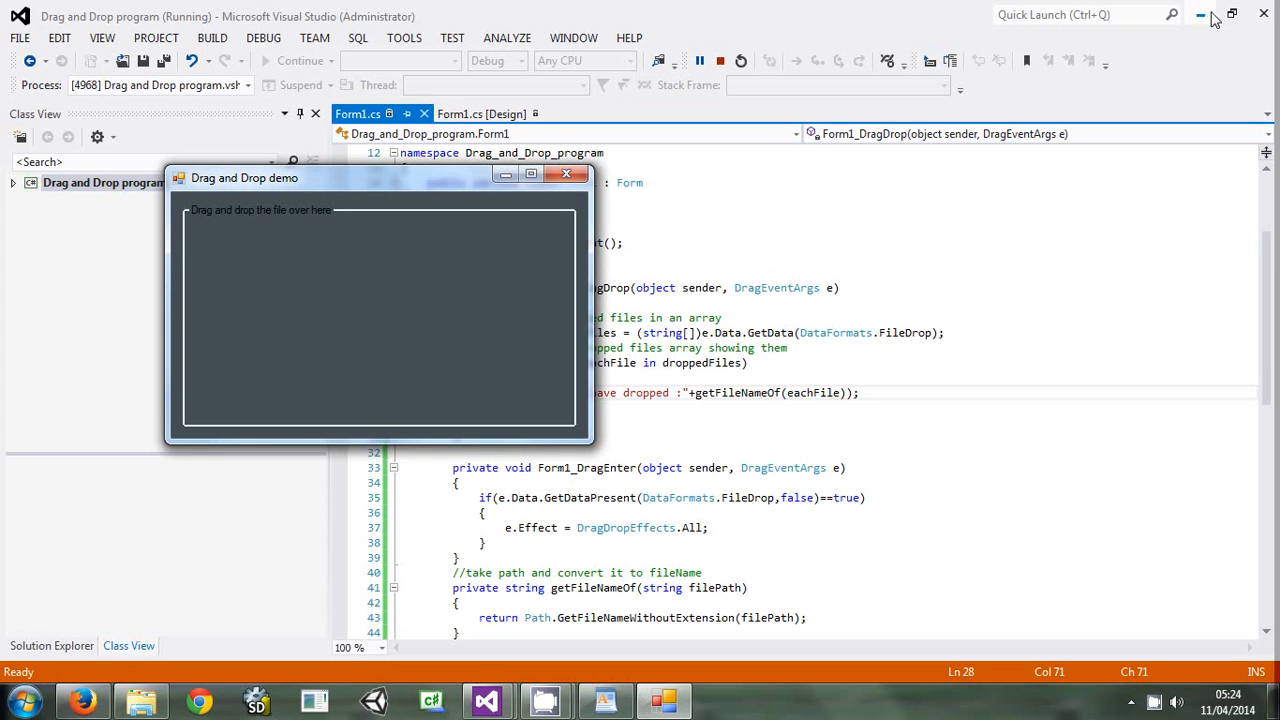
left_click(1200, 14)
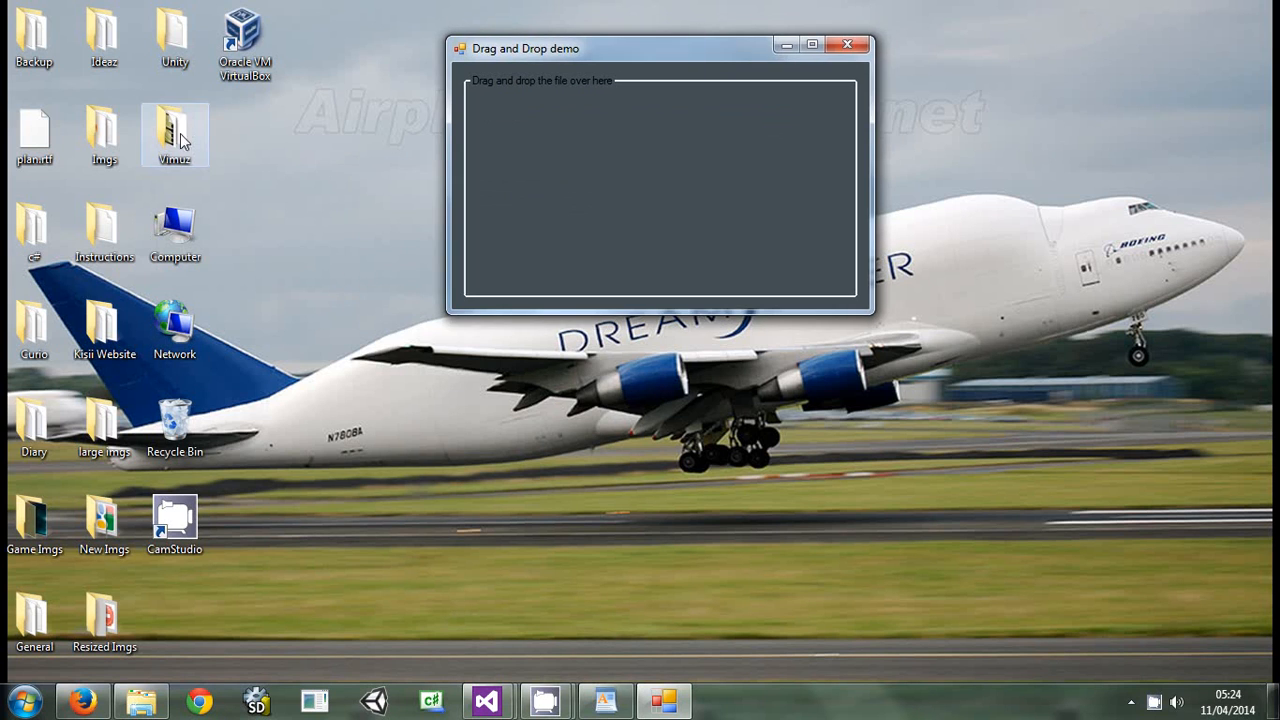
left_click_drag(176, 136, 660, 184)
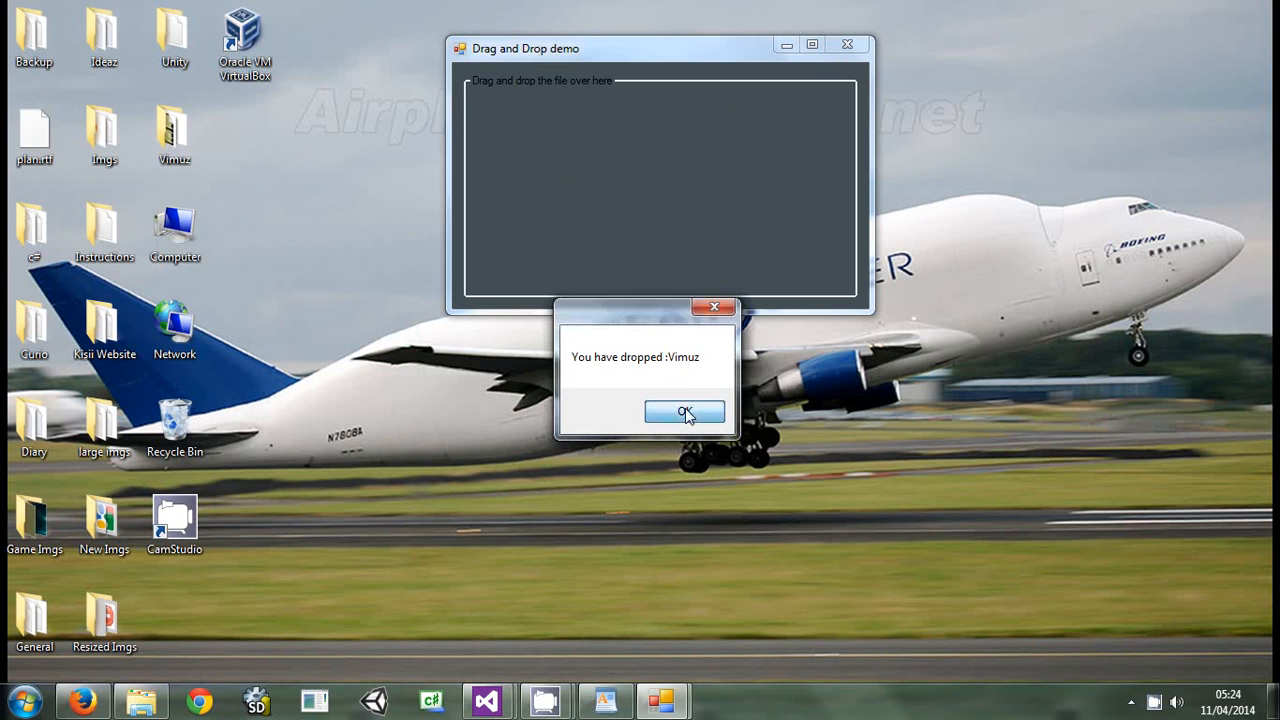
left_click(684, 412)
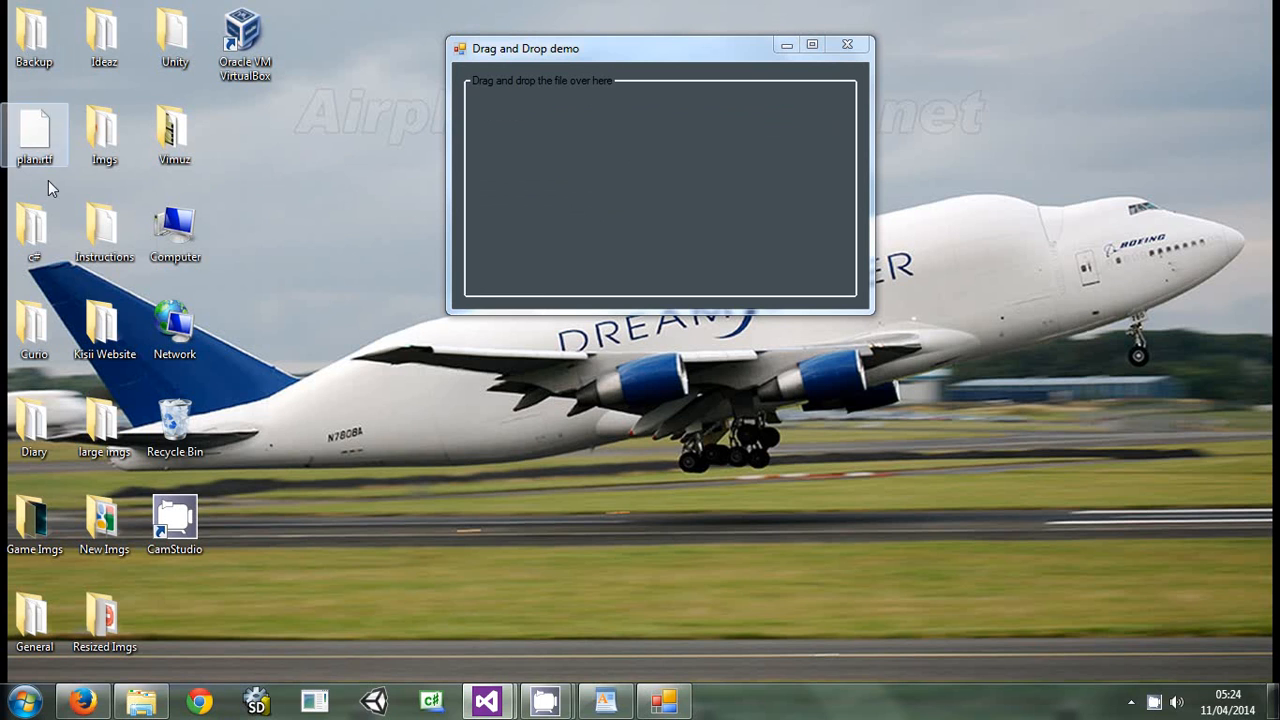
mouse_move(32, 152)
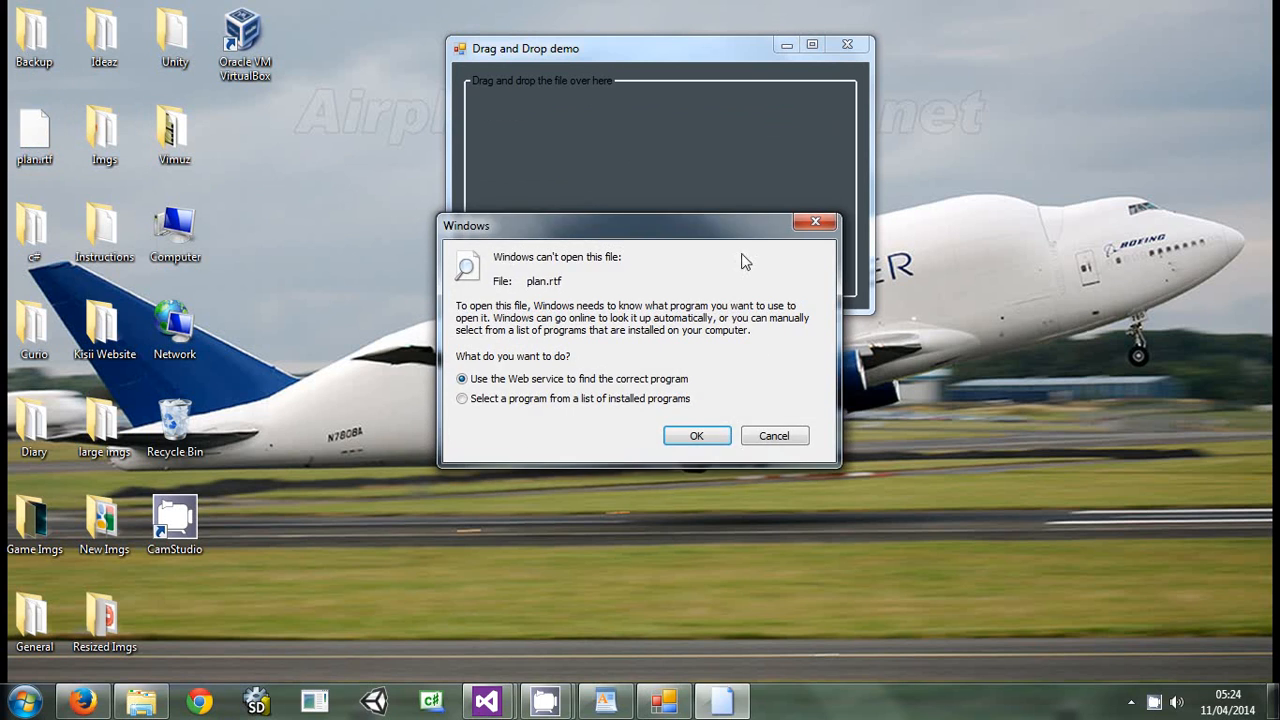
Dismiss the can't-open warning, drop plan.rtf onto the form and confirm it reports plan
left_click(774, 436)
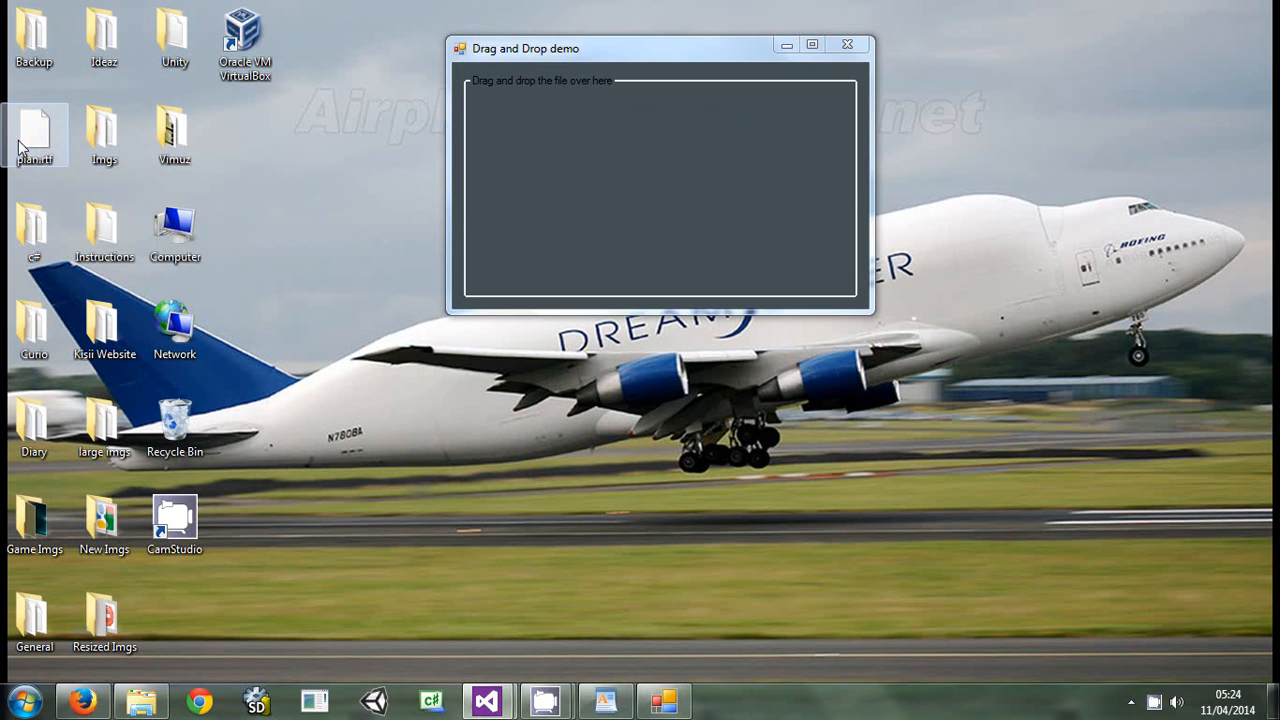
left_click_drag(34, 136, 660, 184)
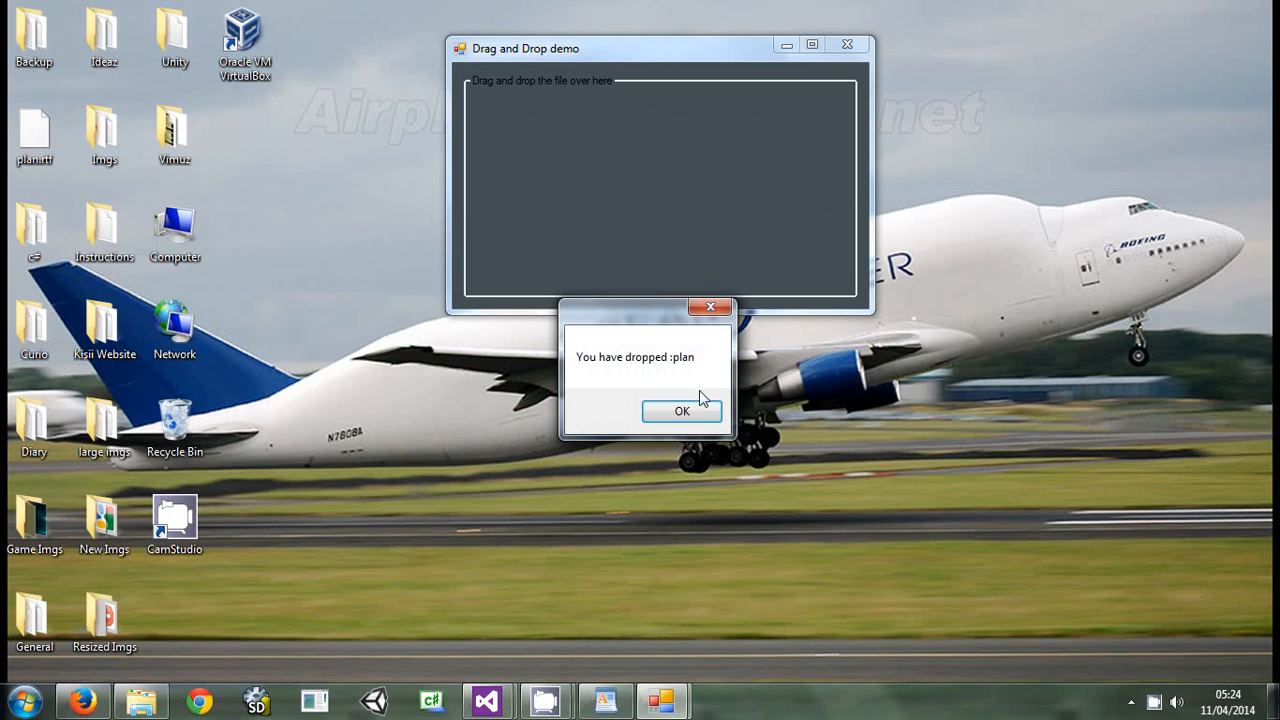
left_click(682, 412)
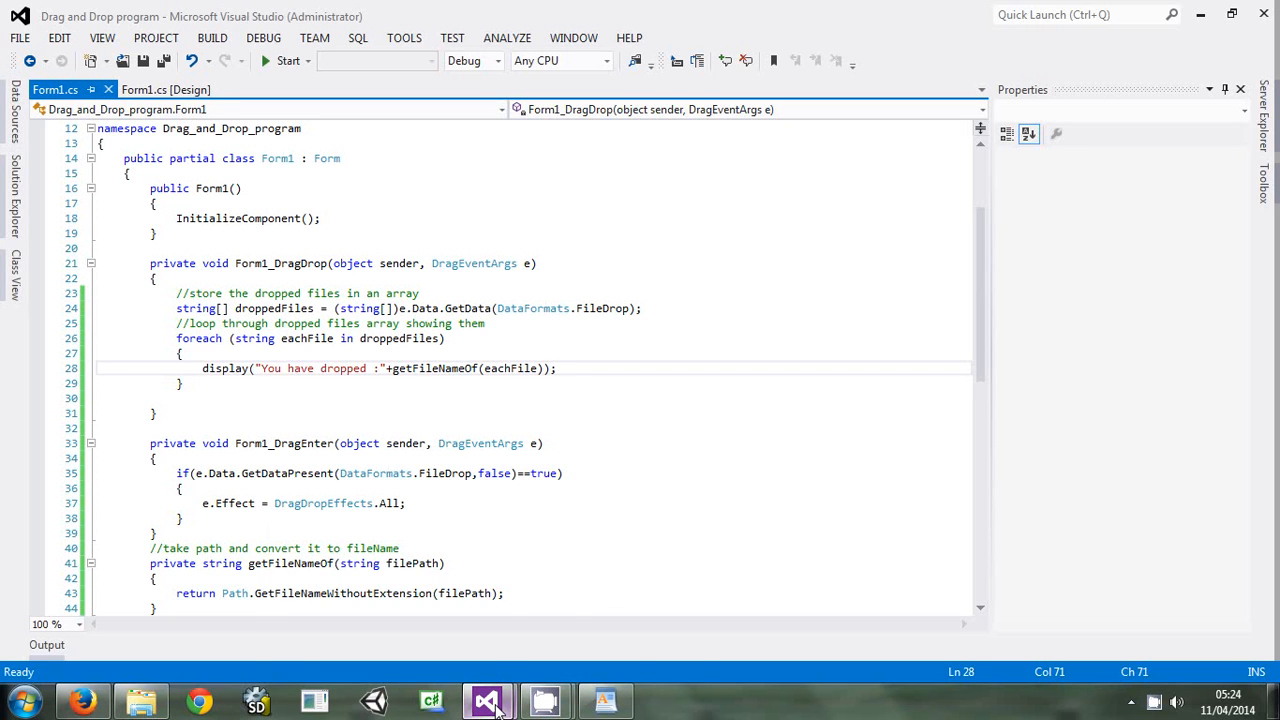
mouse_move(488, 700)
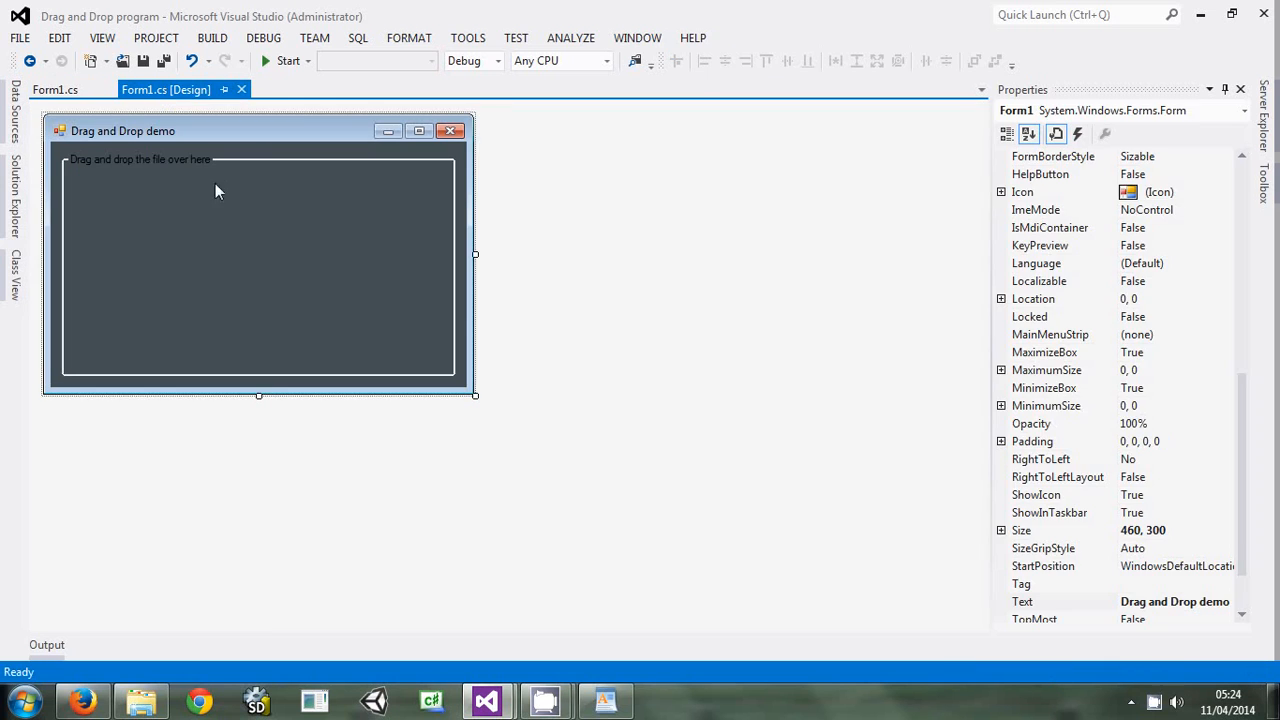
left_click(260, 264)
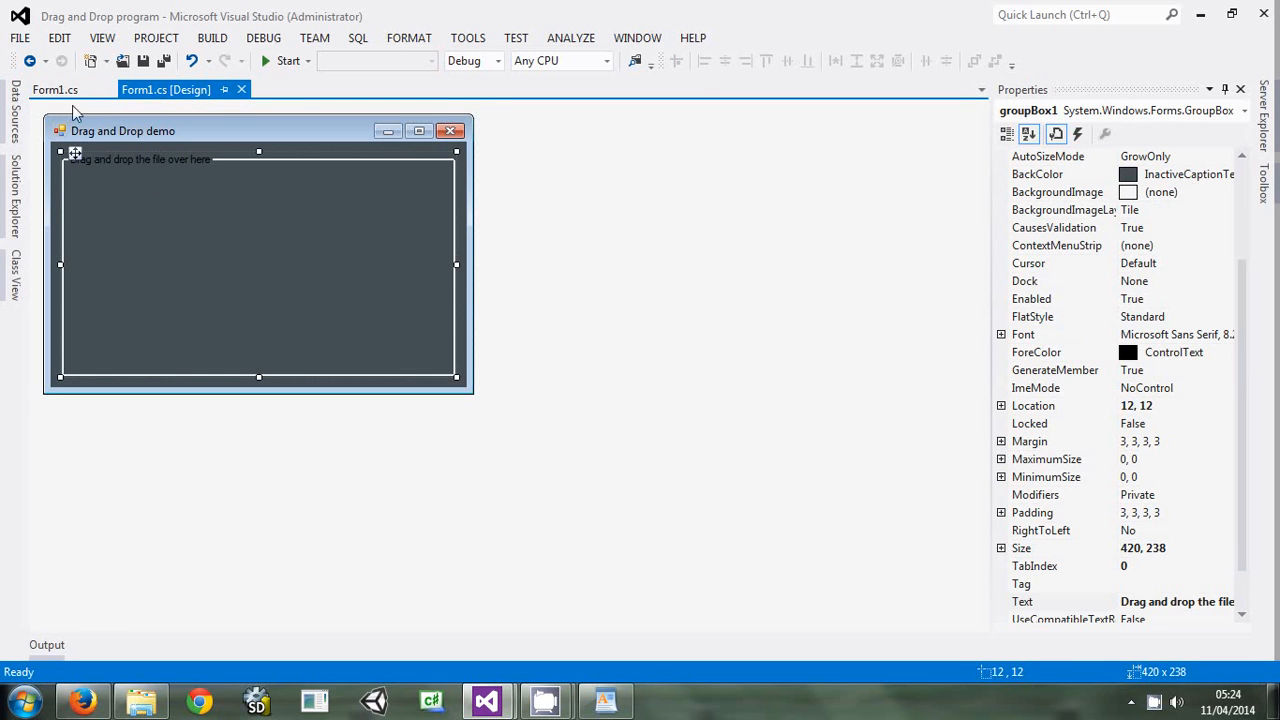
mouse_move(240, 184)
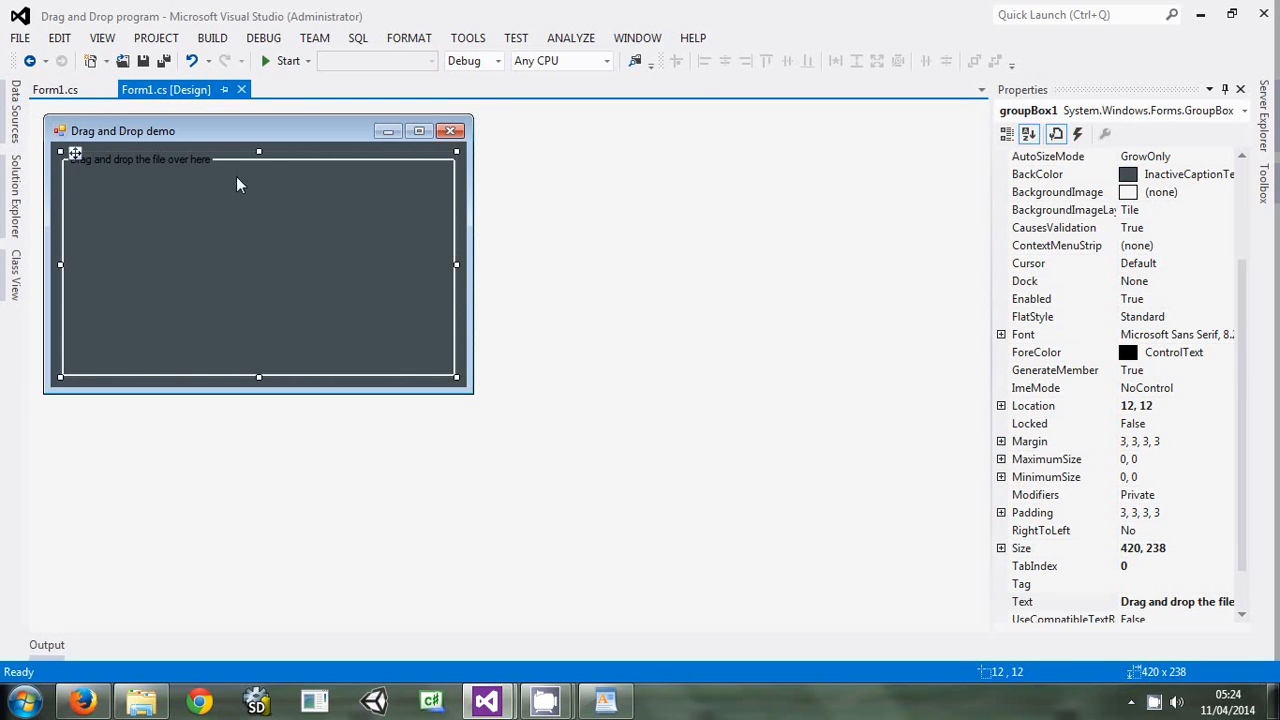
mouse_move(392, 336)
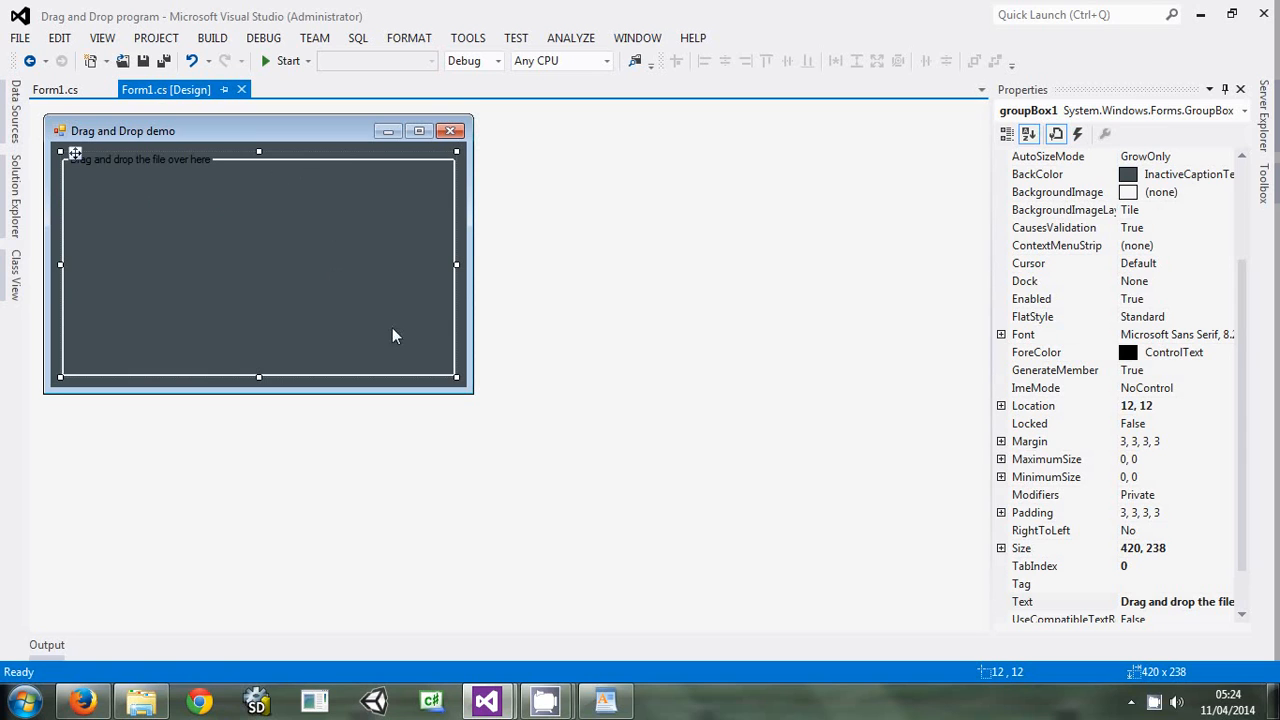
mouse_move(340, 266)
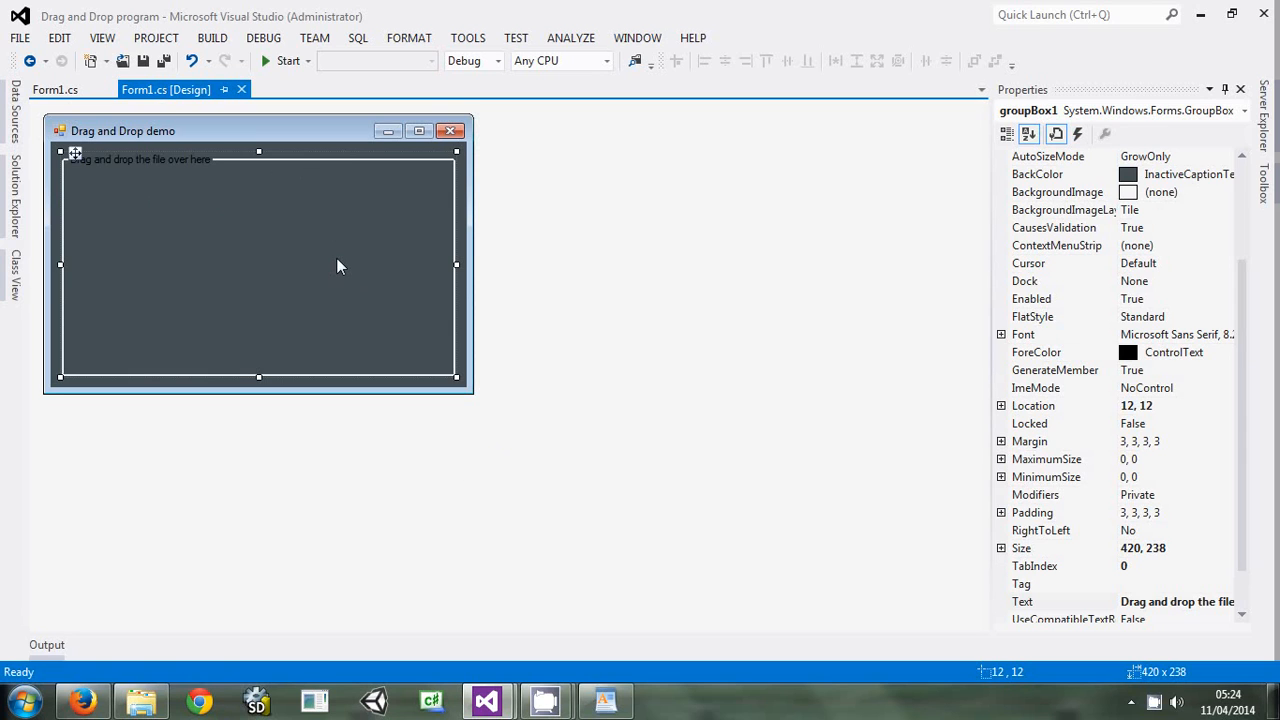
mouse_move(290, 228)
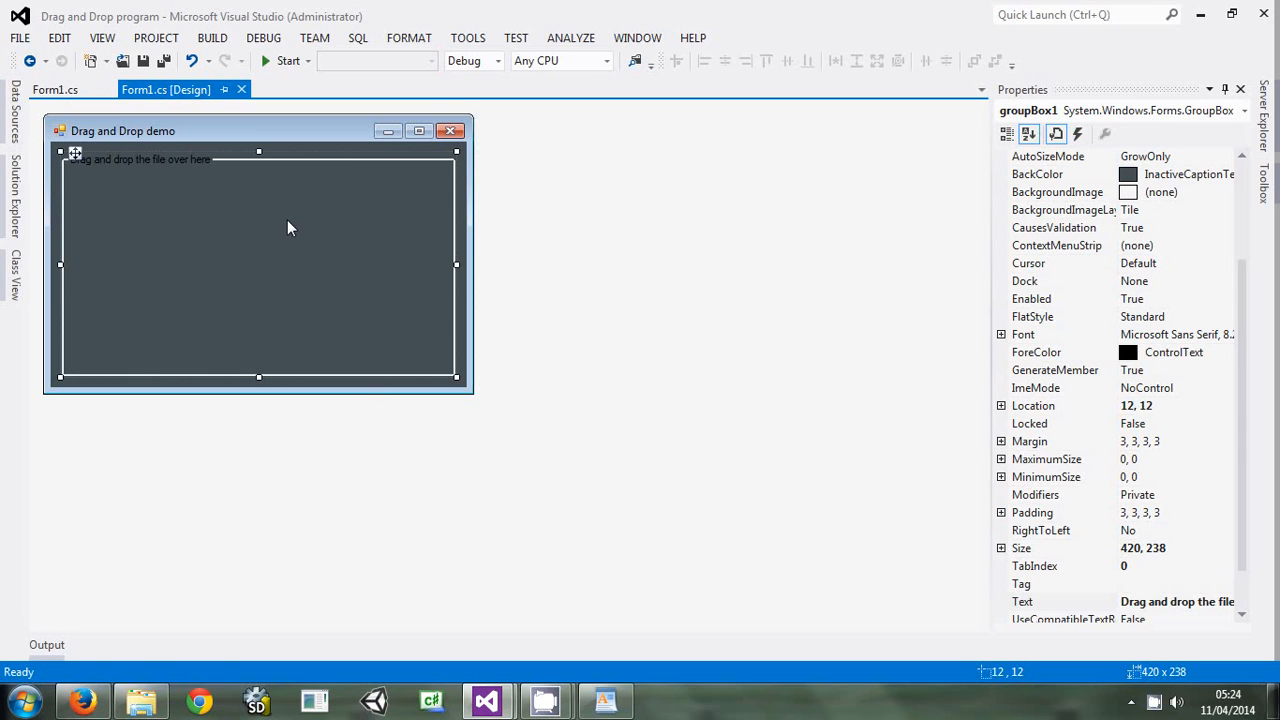
mouse_move(180, 192)
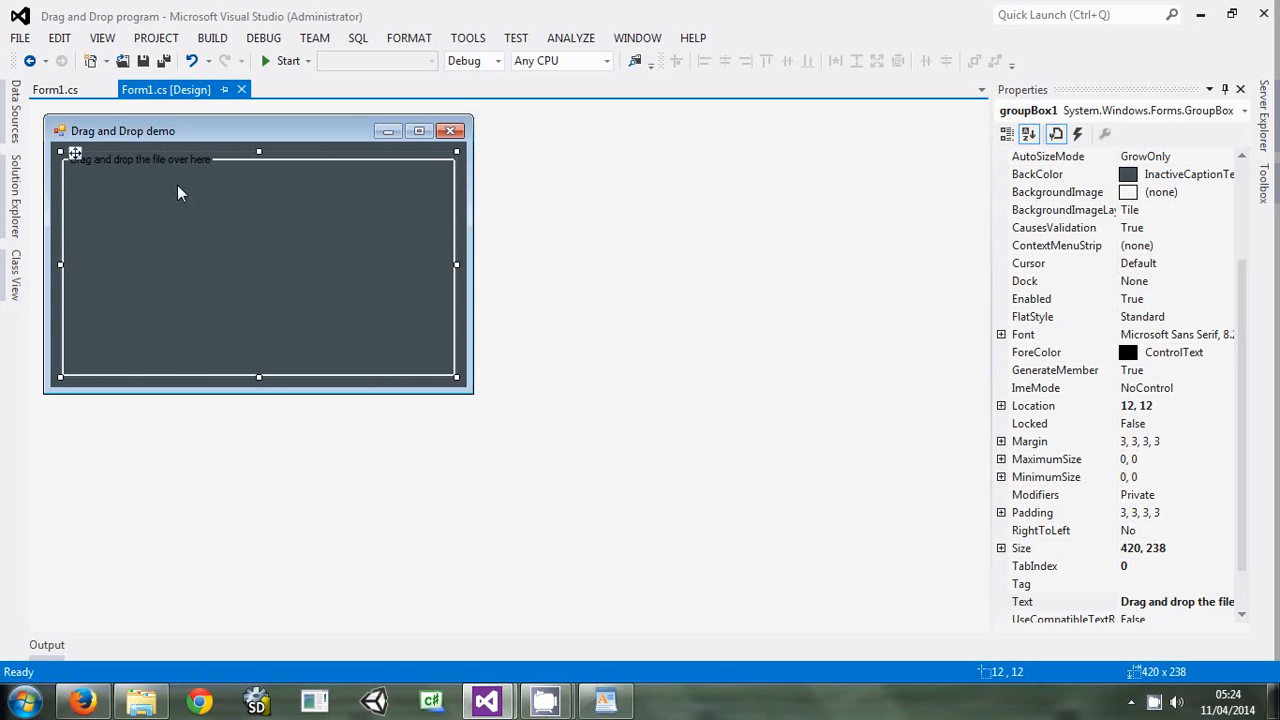
left_click(48, 88)
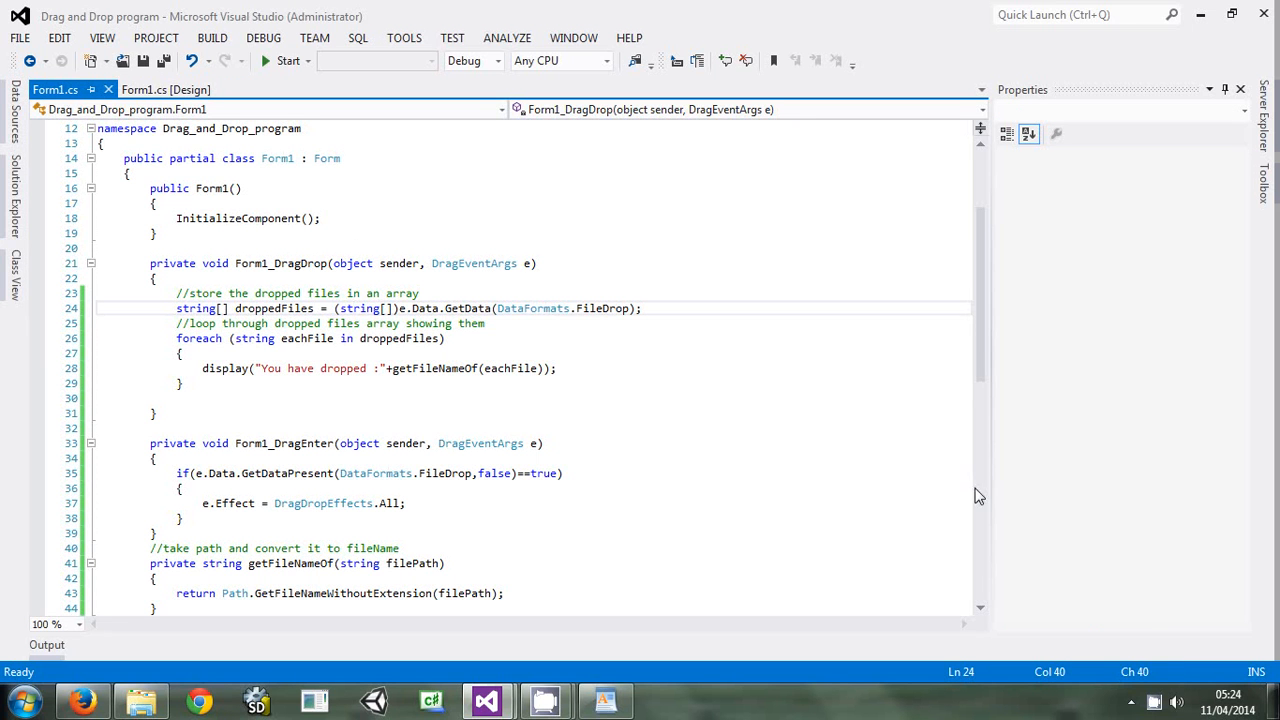
Add the comment //change color if file is dropped below display()
scroll("down", 3)
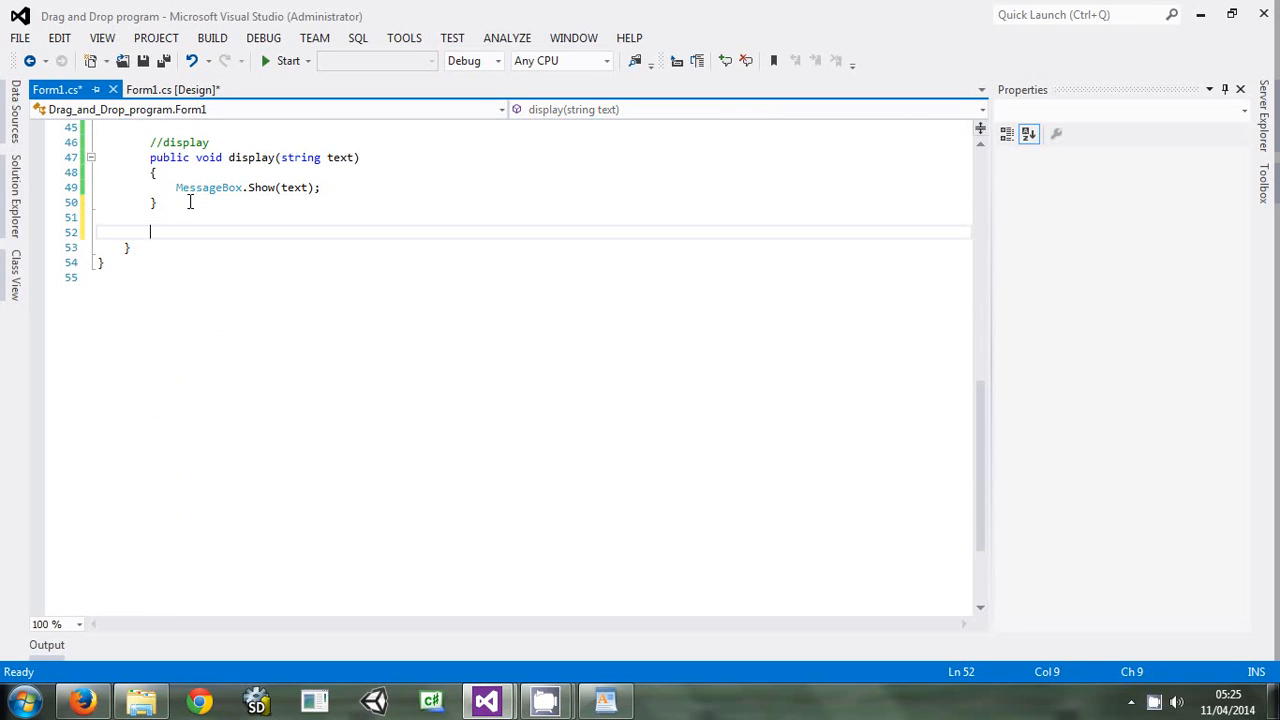
type("//cha")
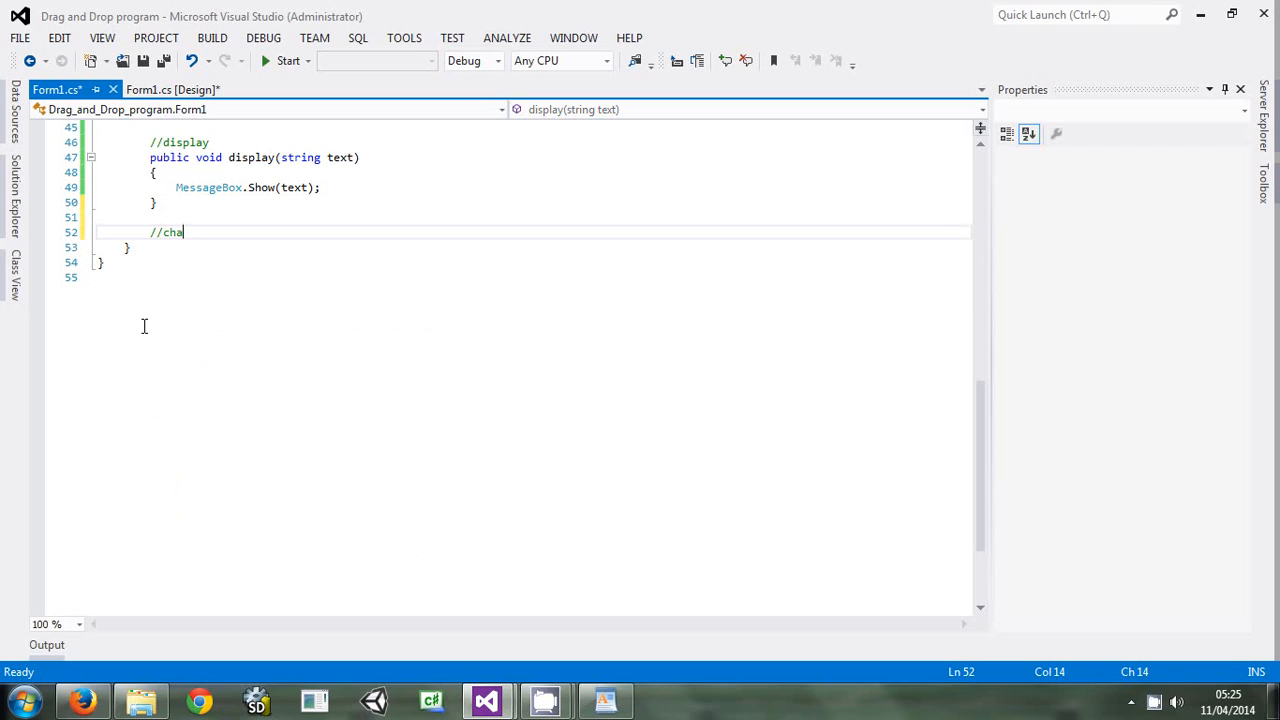
type("nge color")
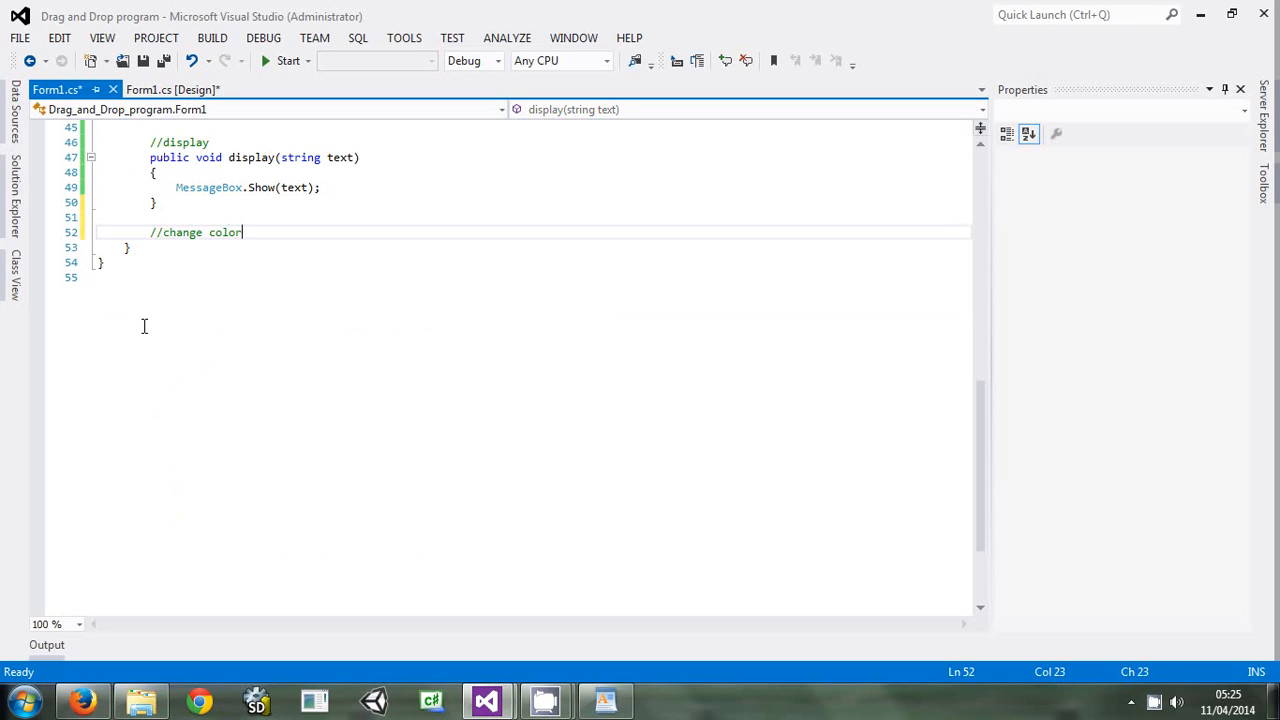
type("if")
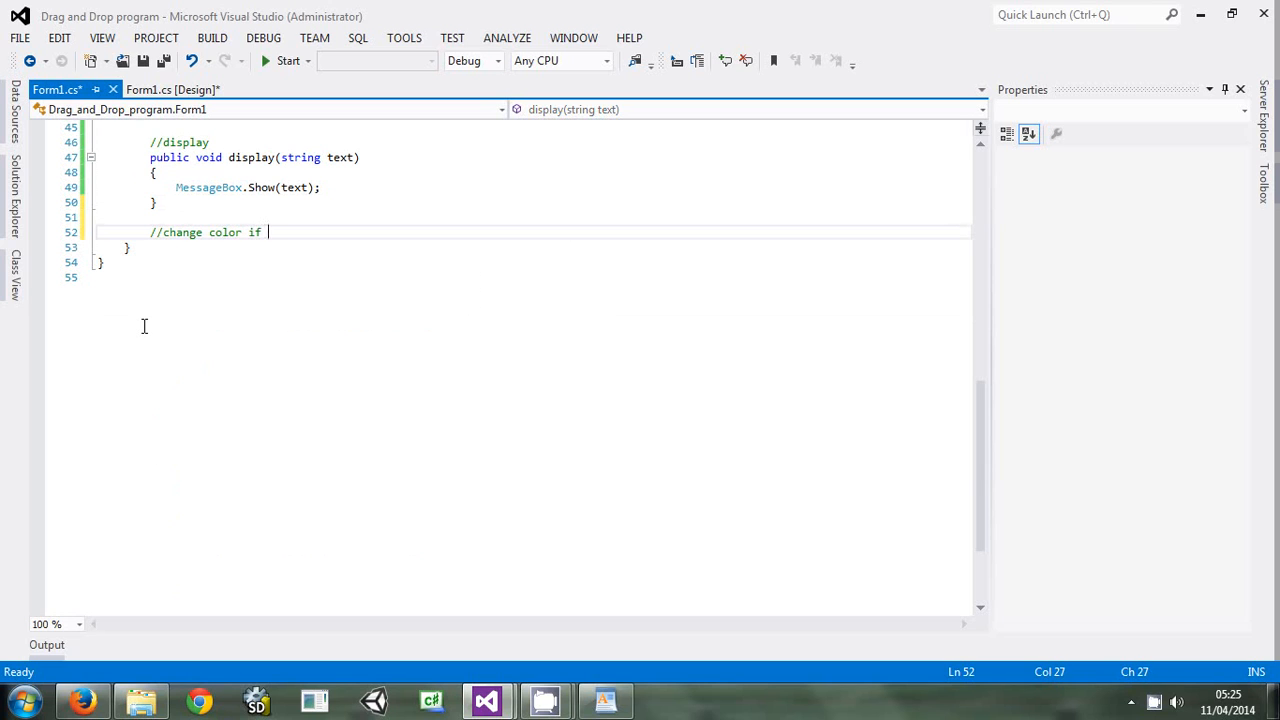
type("file is")
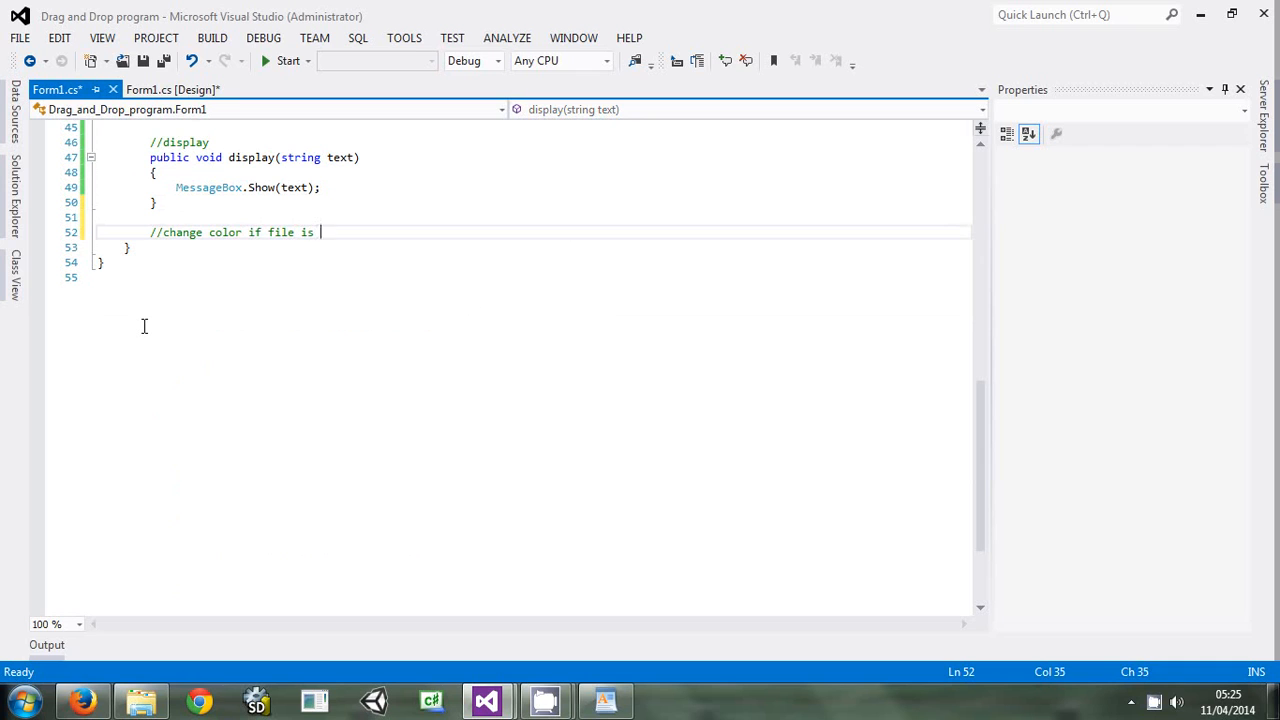
type("dropped")
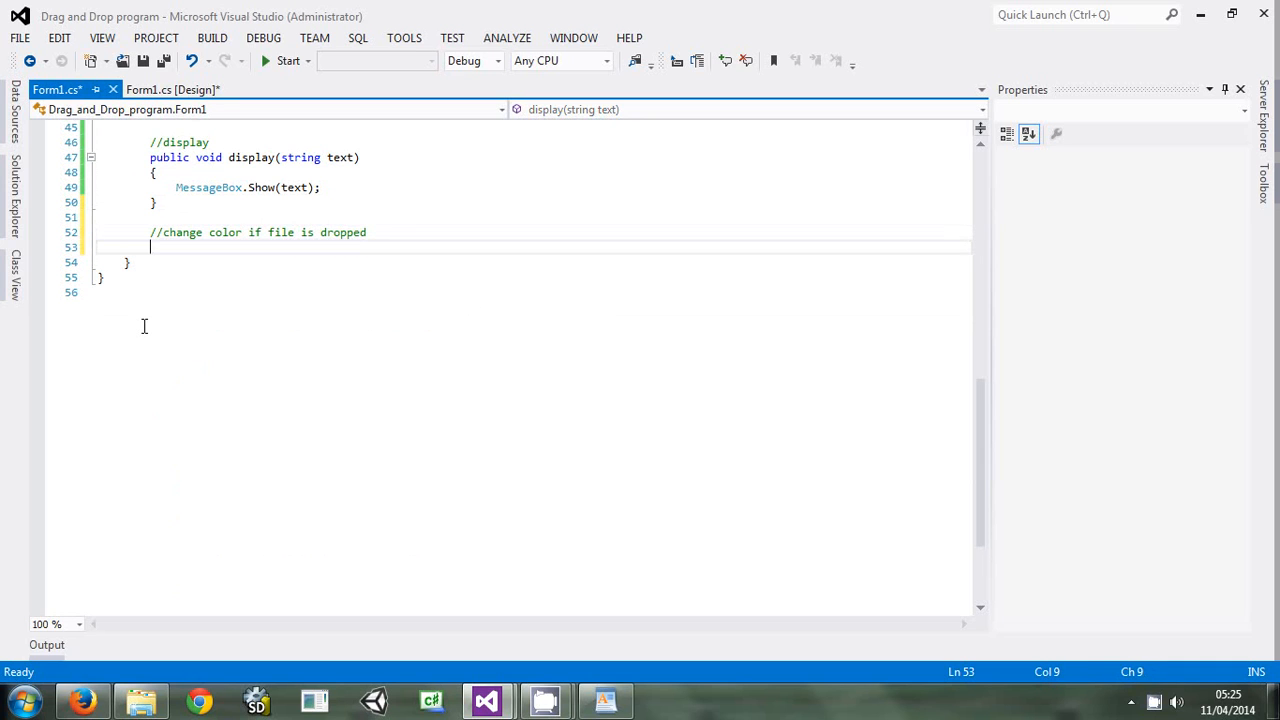
type("p")
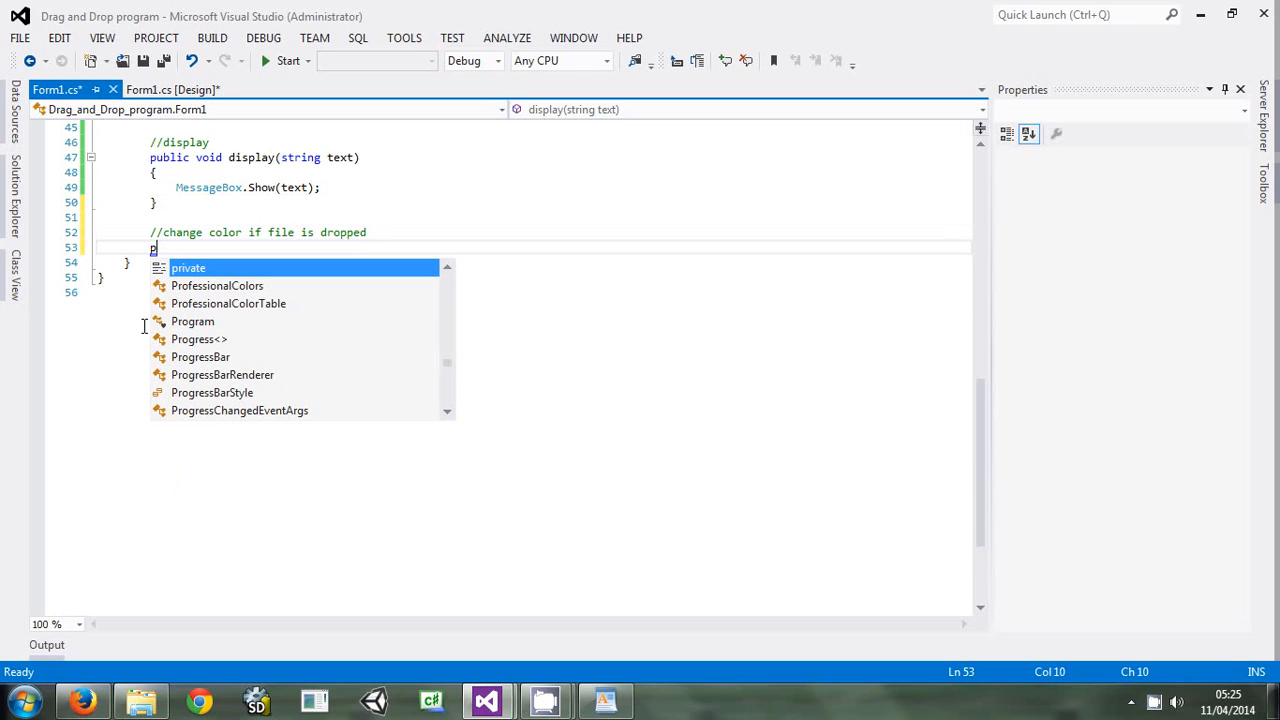
Declare an empty private void changebackColor() method with braces
type("ria")
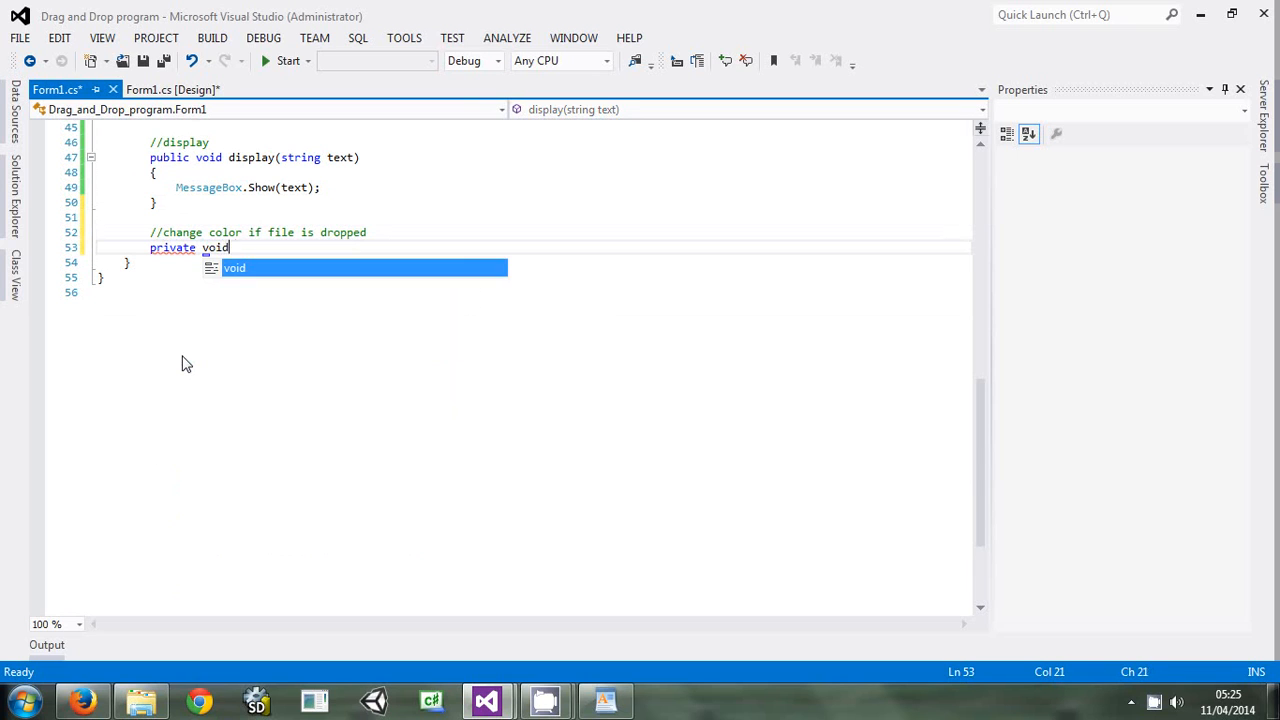
type("changebac")
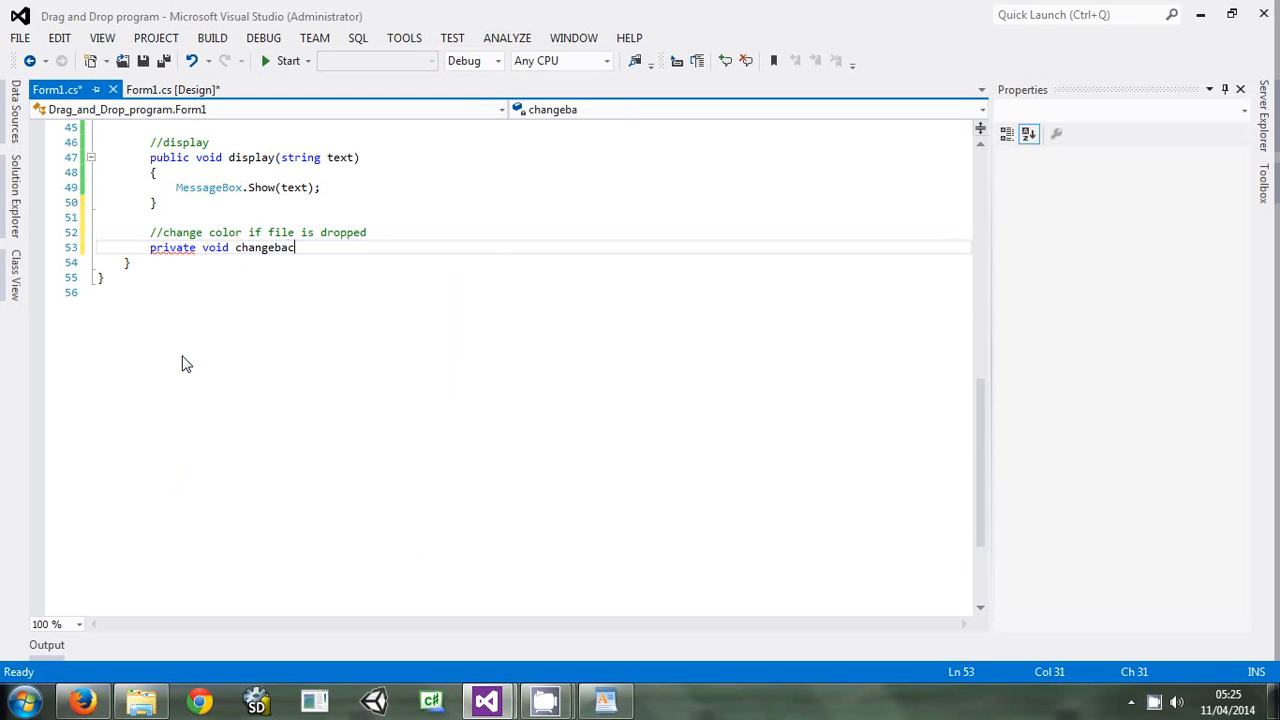
type("kV")
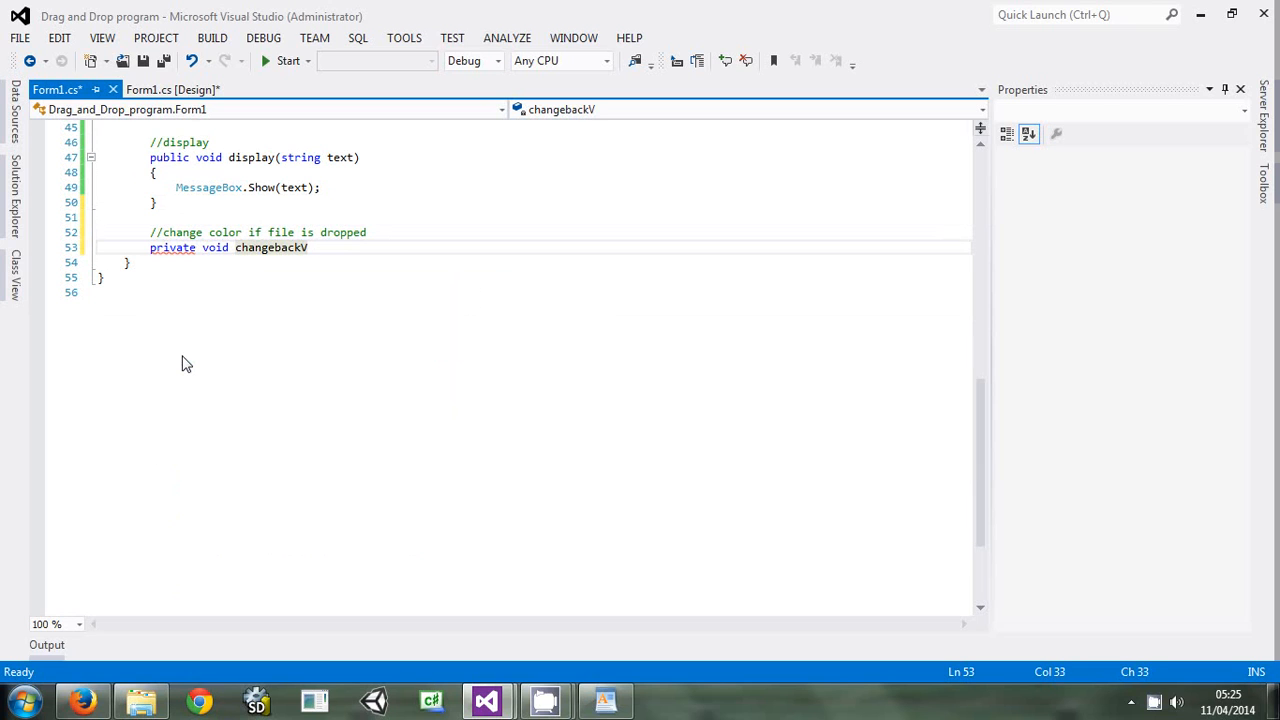
type("C")
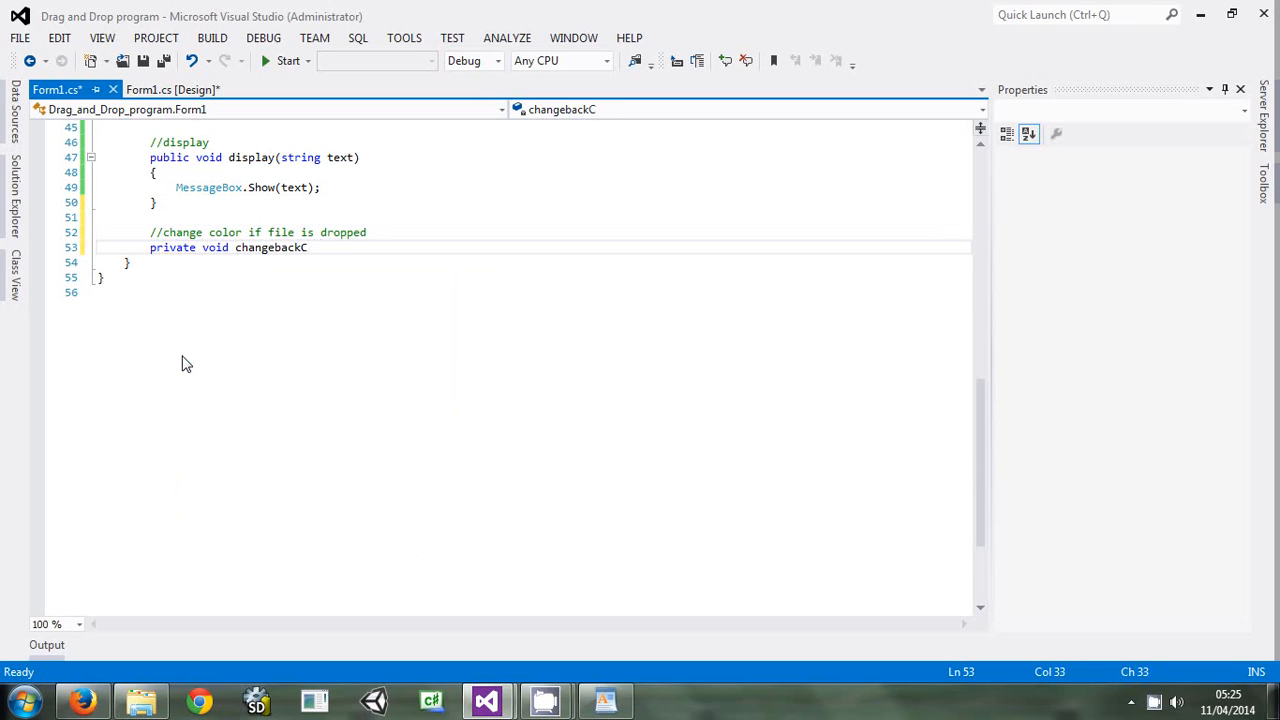
type("olor()")
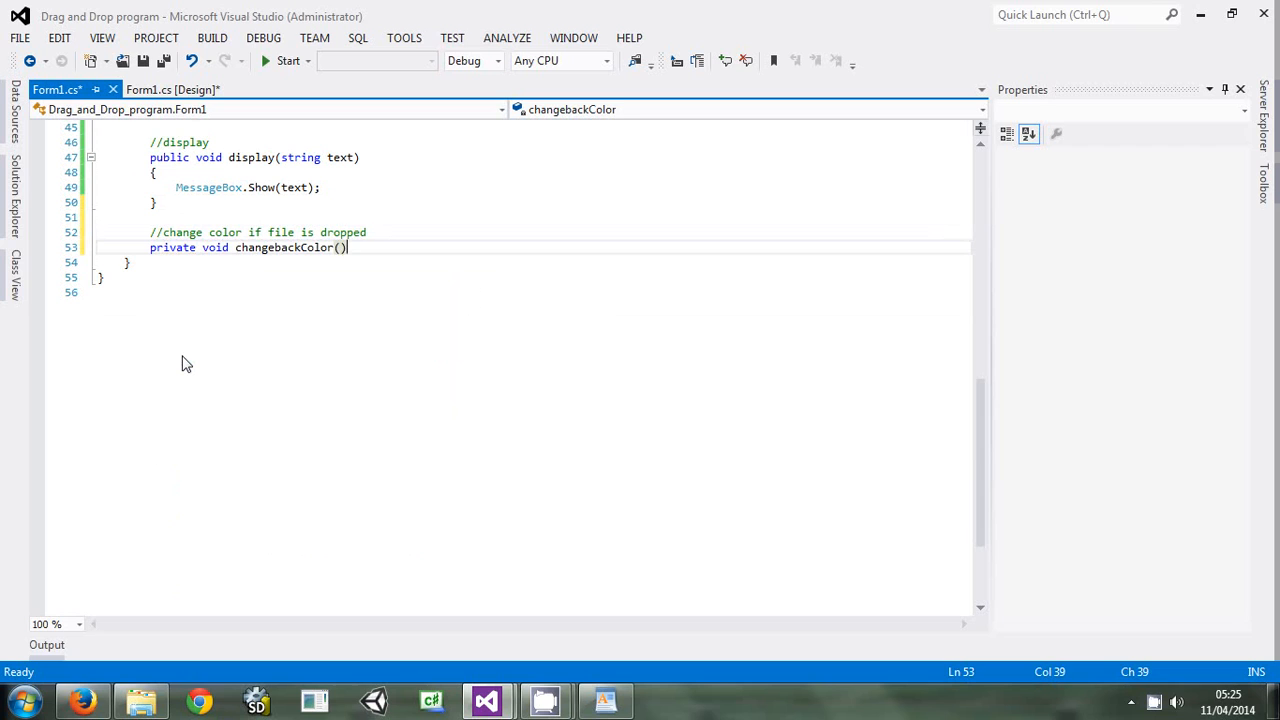
key("Return")
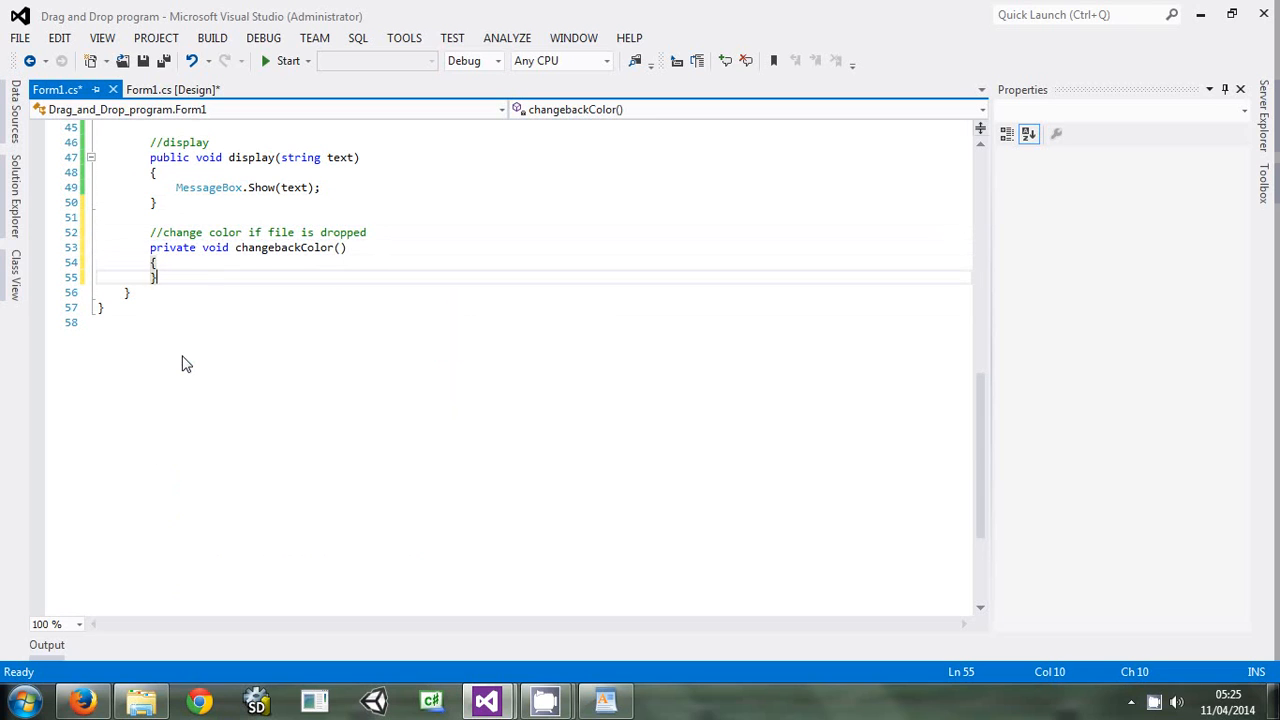
Write groupBox1.BackColor = Color.White; inside changebackColor, picking members from IntelliSense
key("enter")
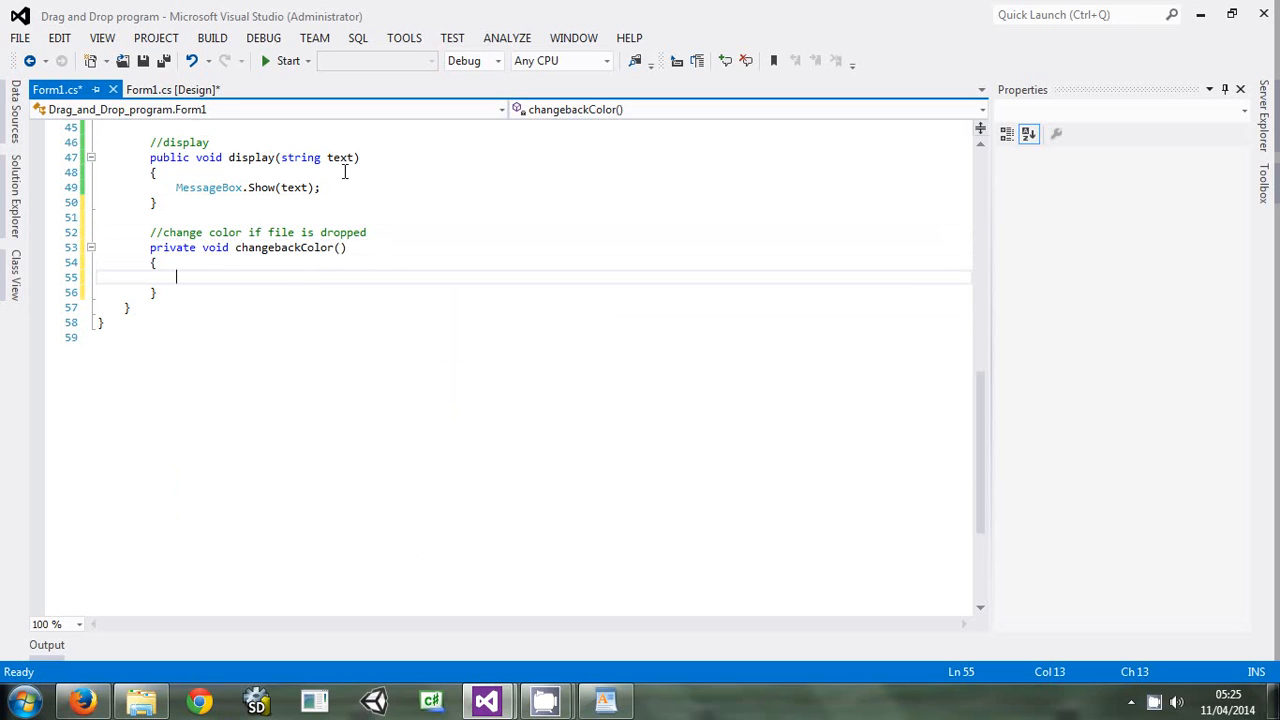
mouse_move(218, 292)
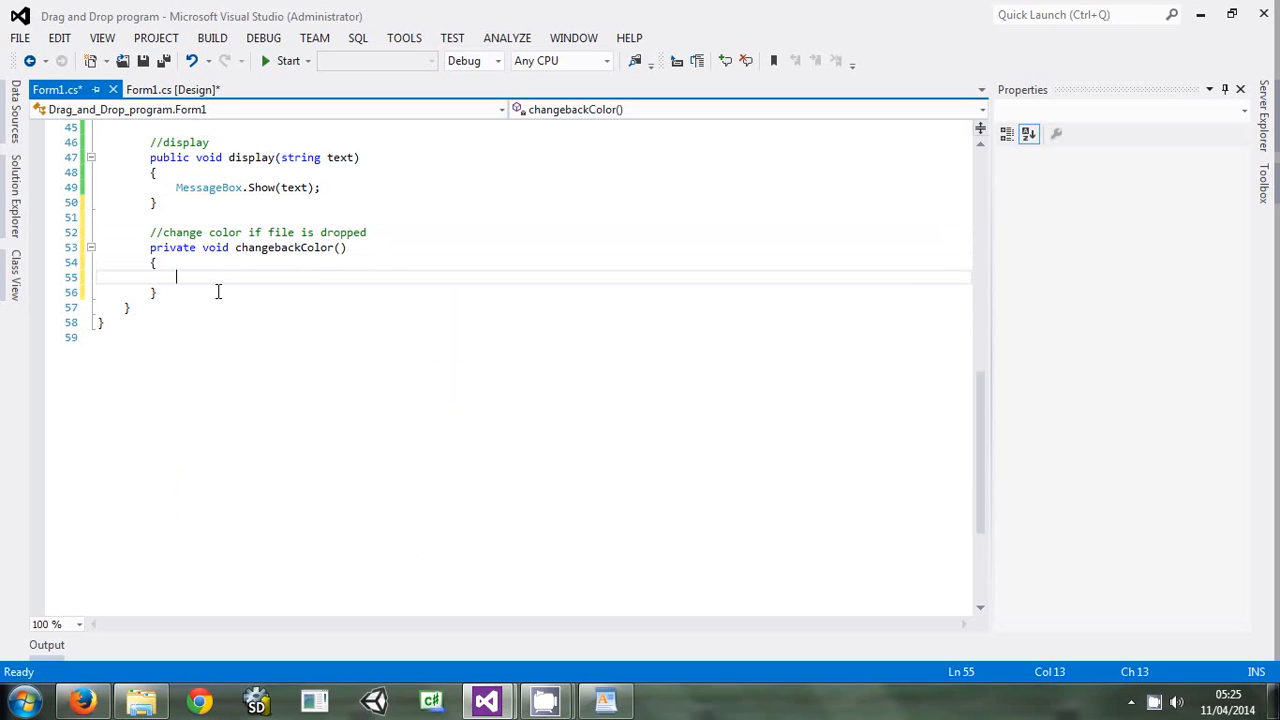
type("gr")
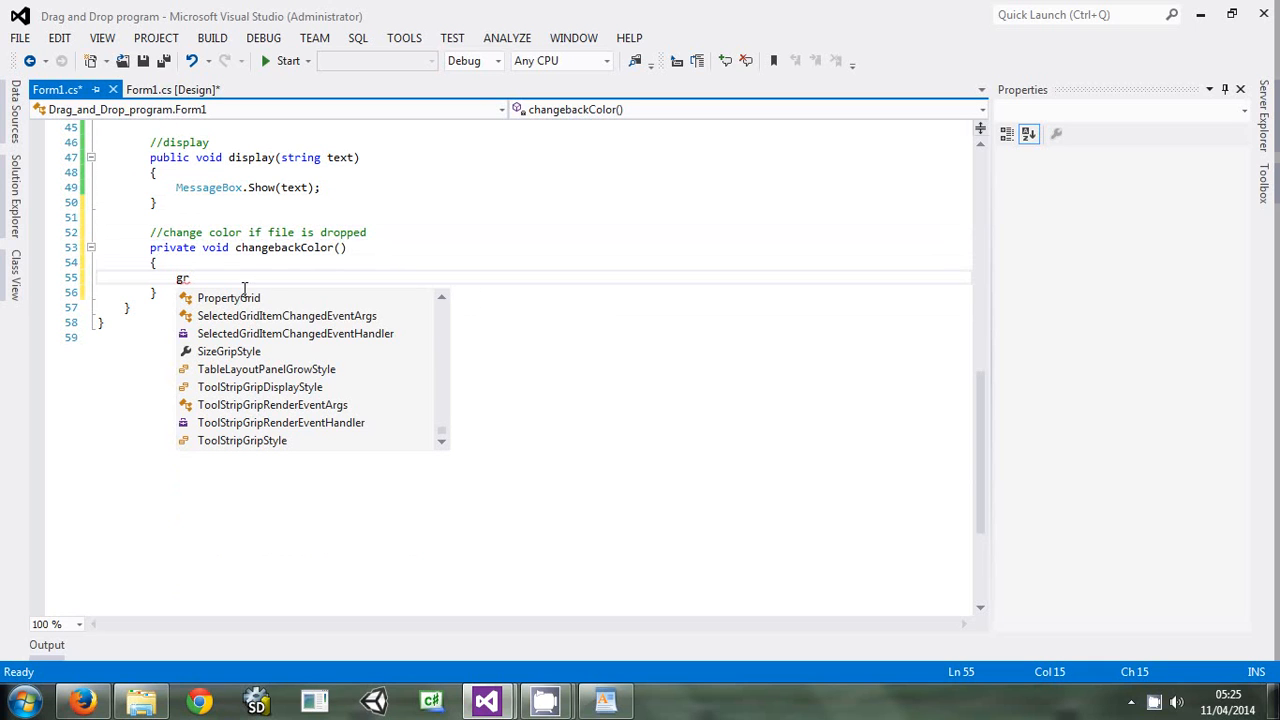
type("groupBox1")
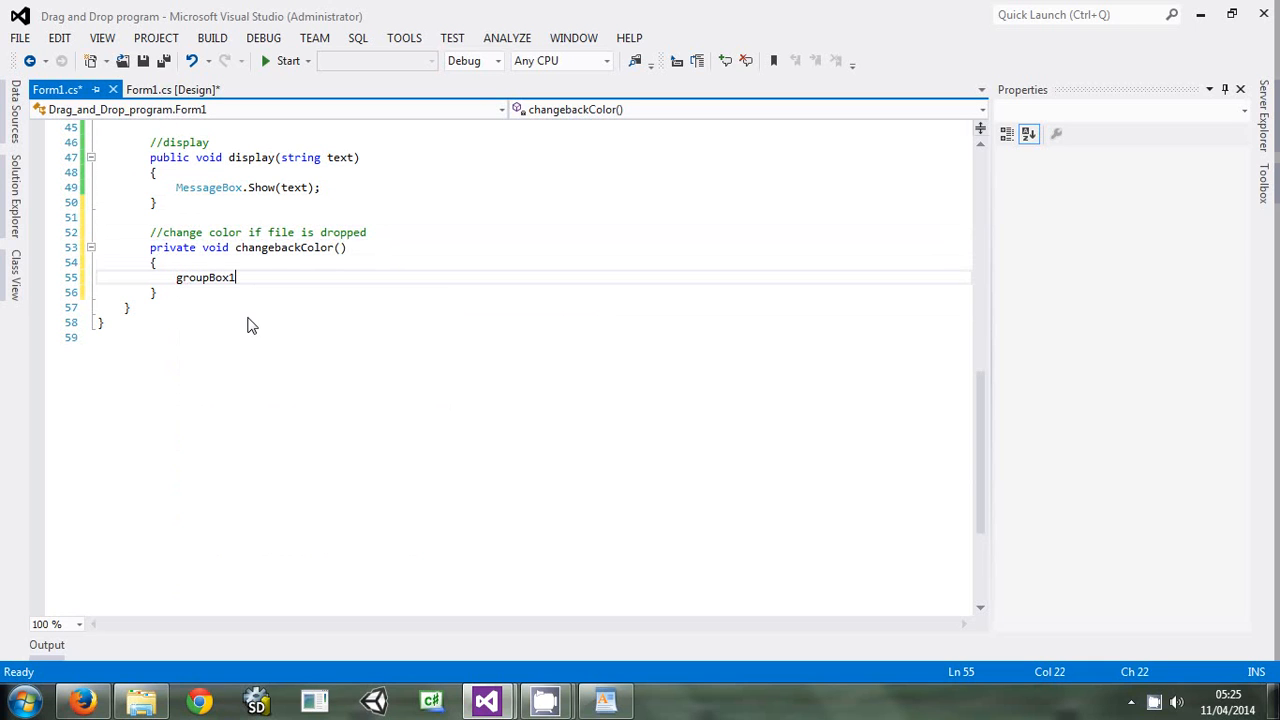
type(".")
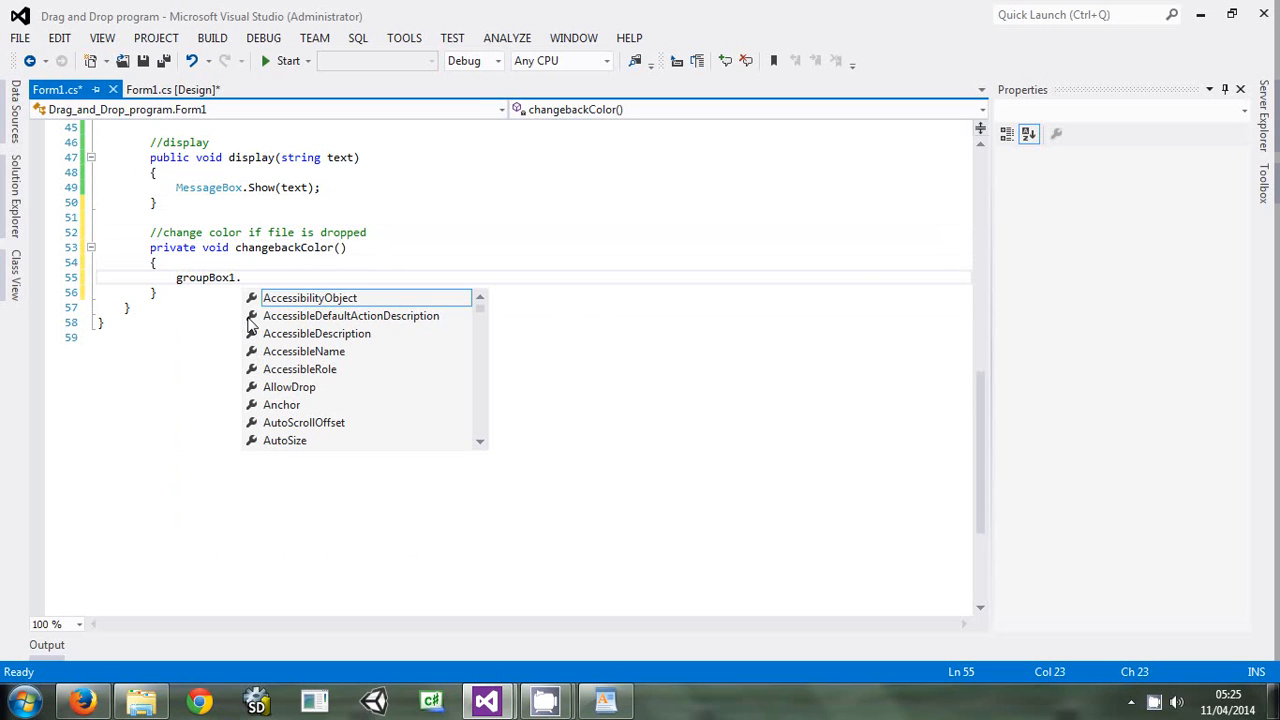
type("Back")
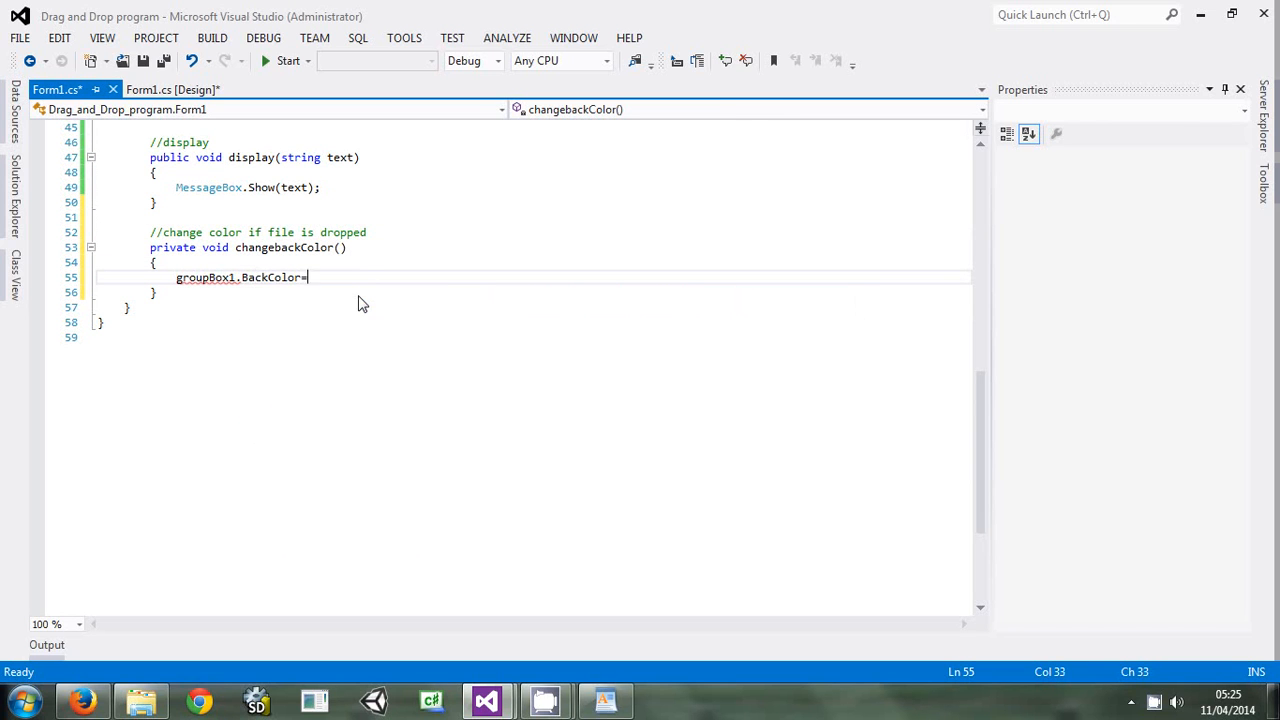
type("Color.")
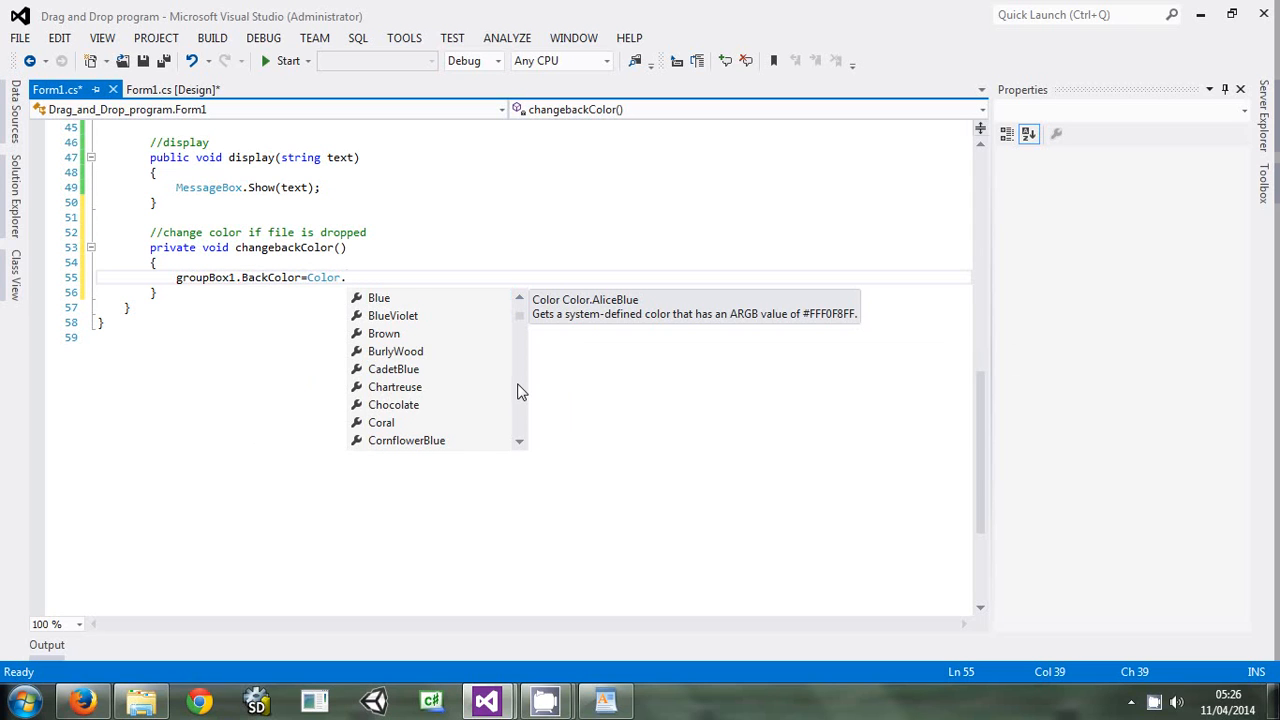
scroll("down", 3)
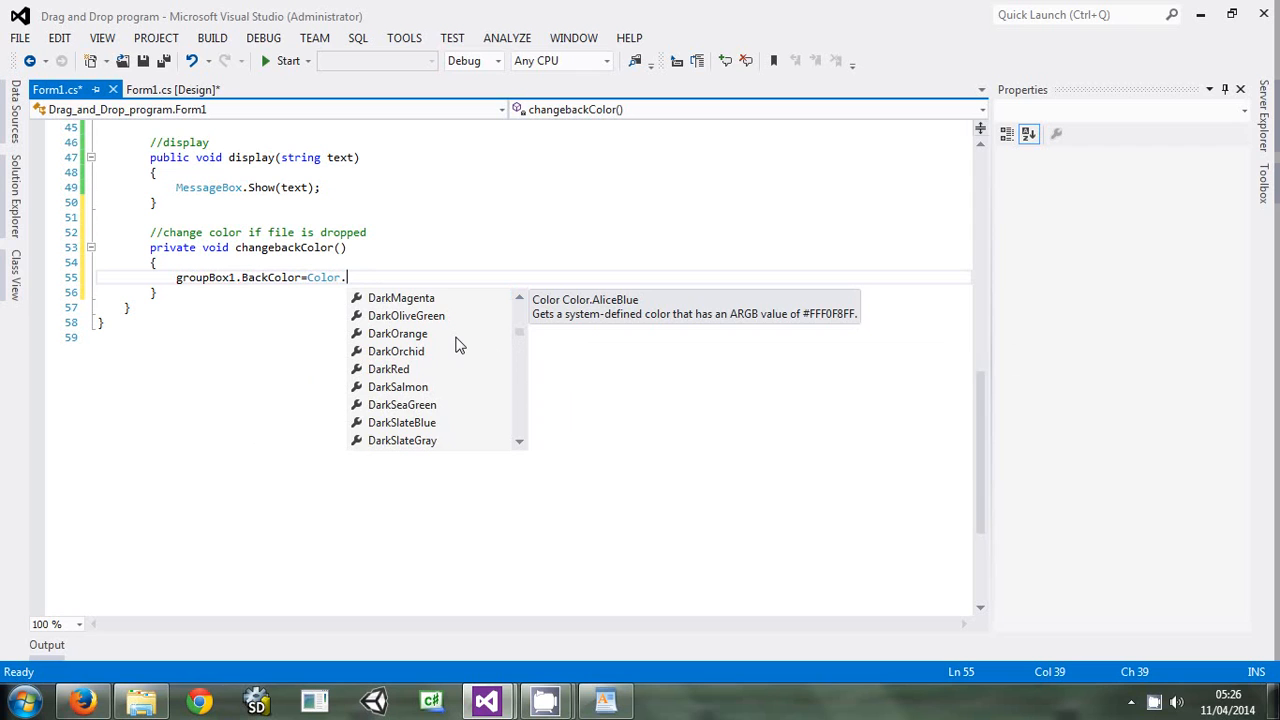
type("wh")
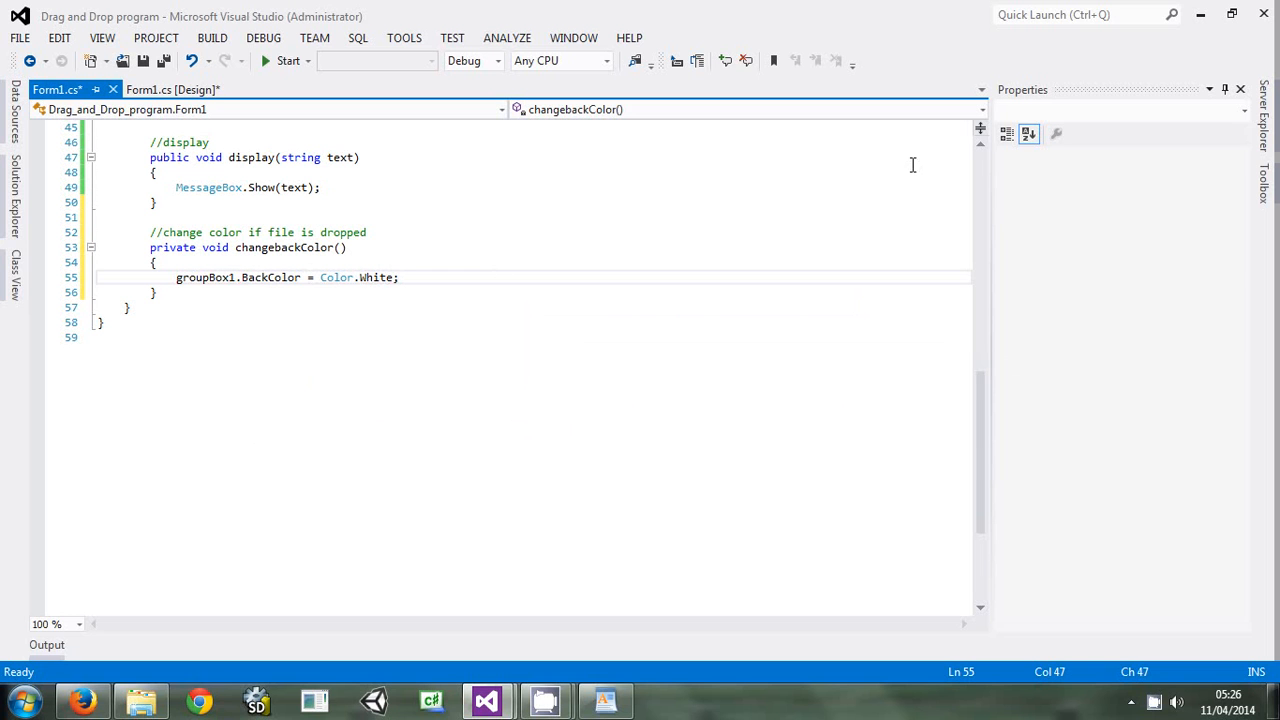
Add a changebackColor(); call after the display call in Form1_DragDrop's loop
scroll("up", 3)
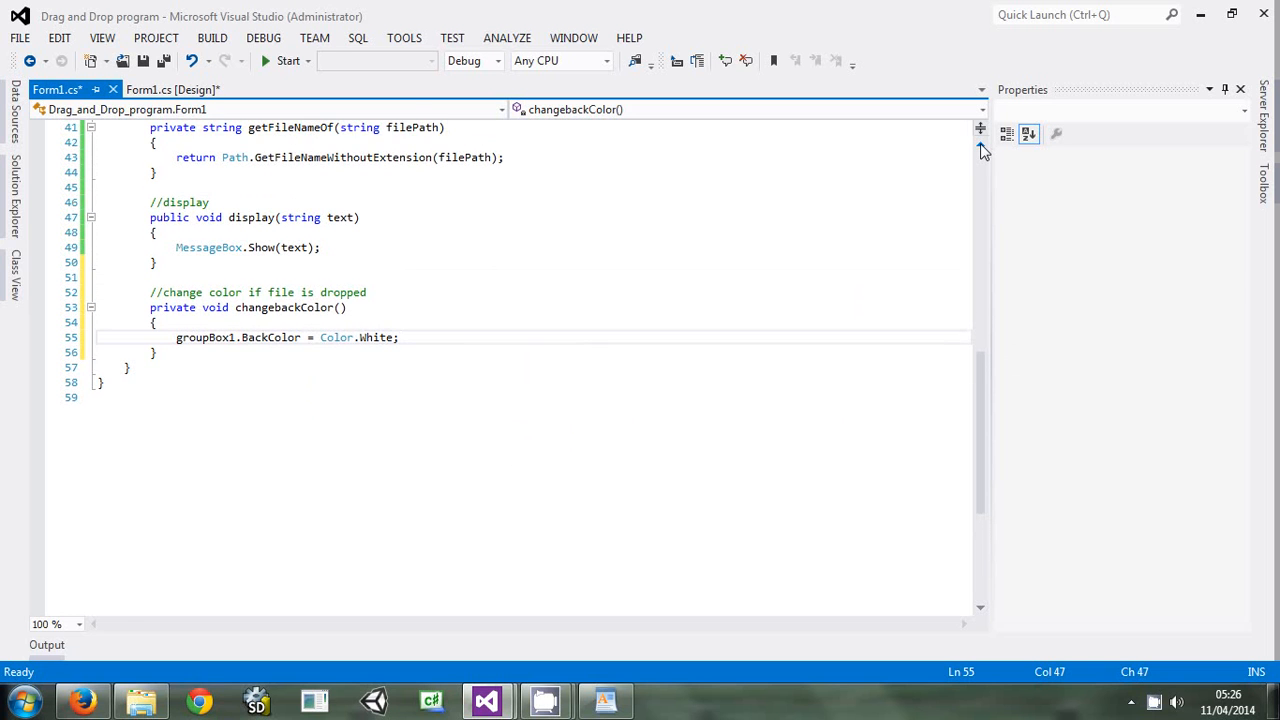
scroll("up", 3)
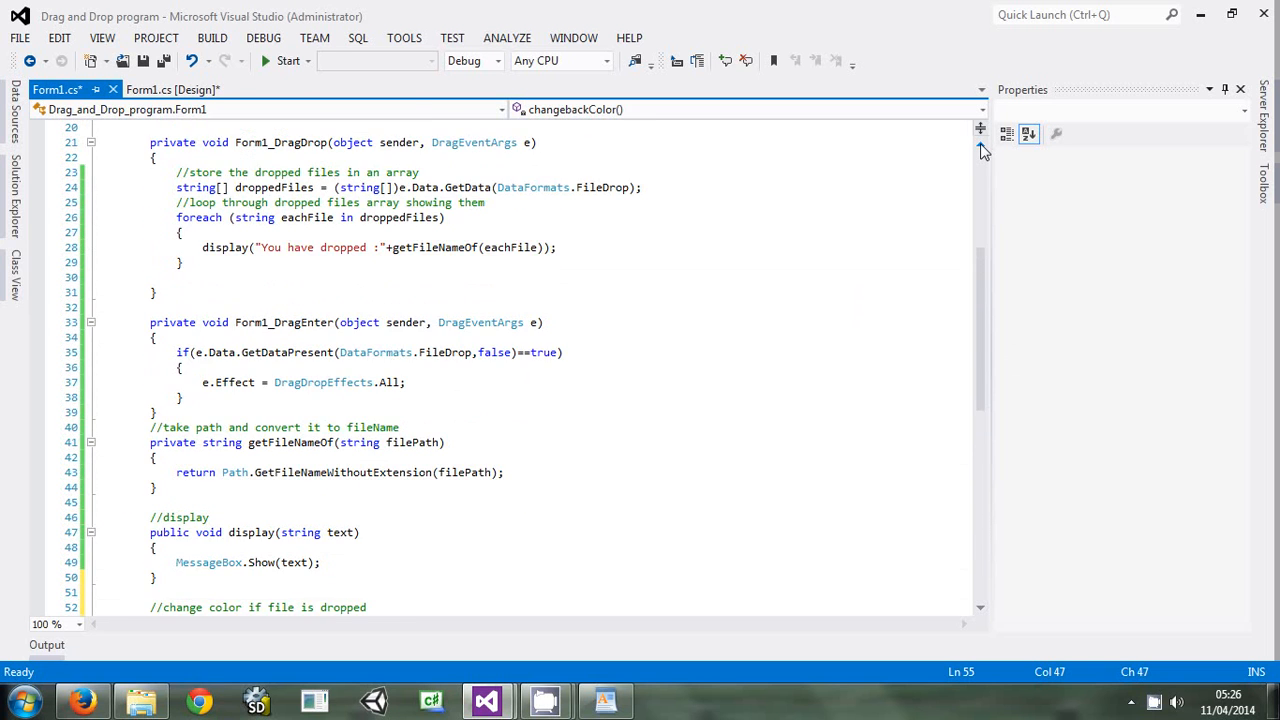
scroll("up", 3)
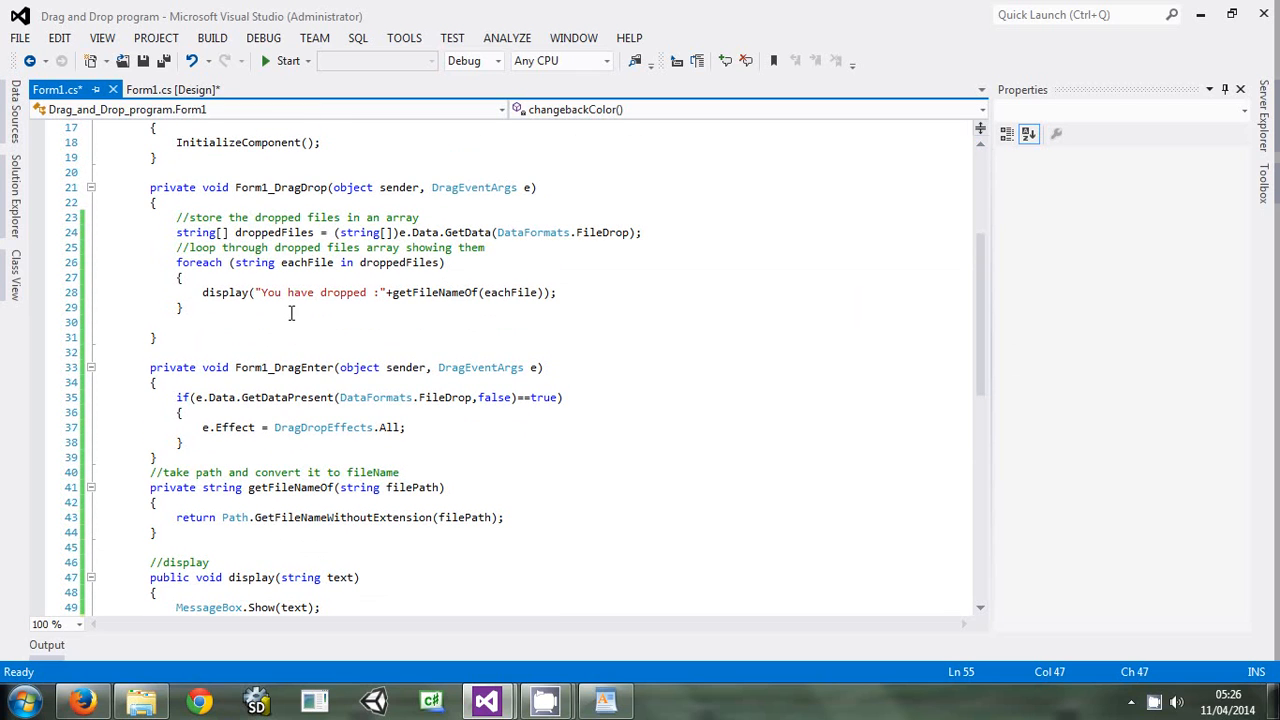
left_click(560, 292)
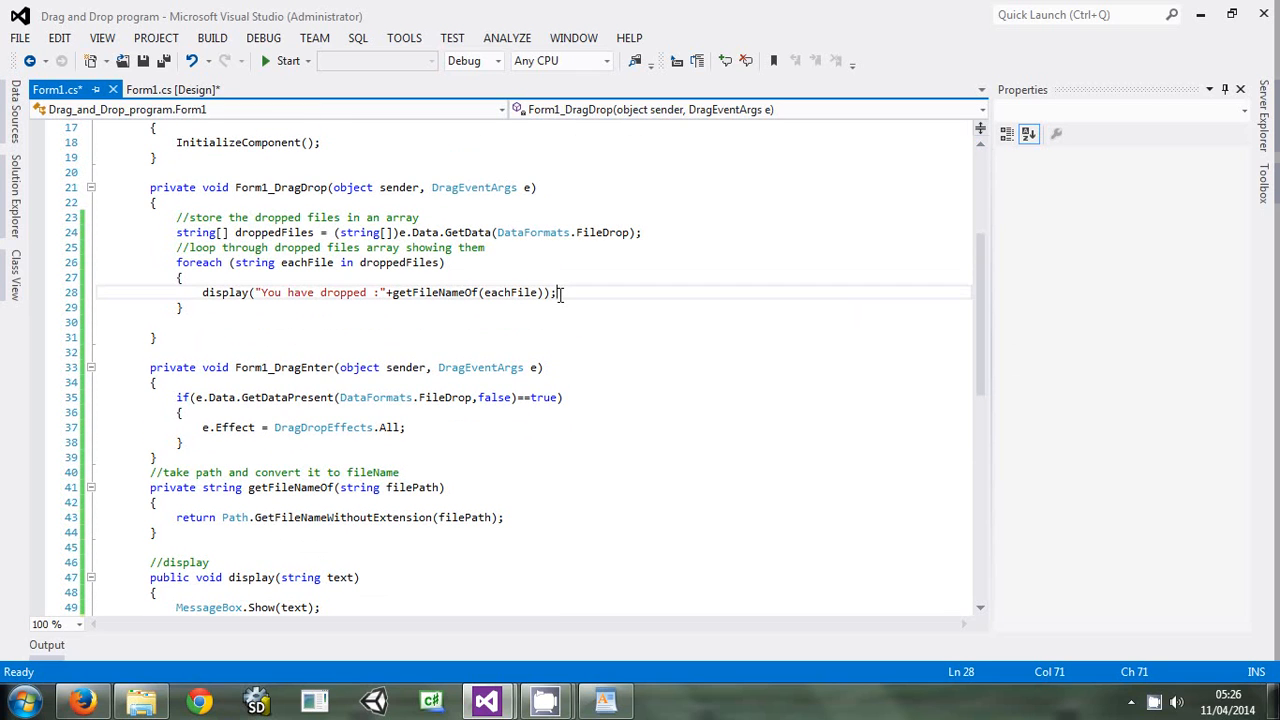
type("changebackColor")
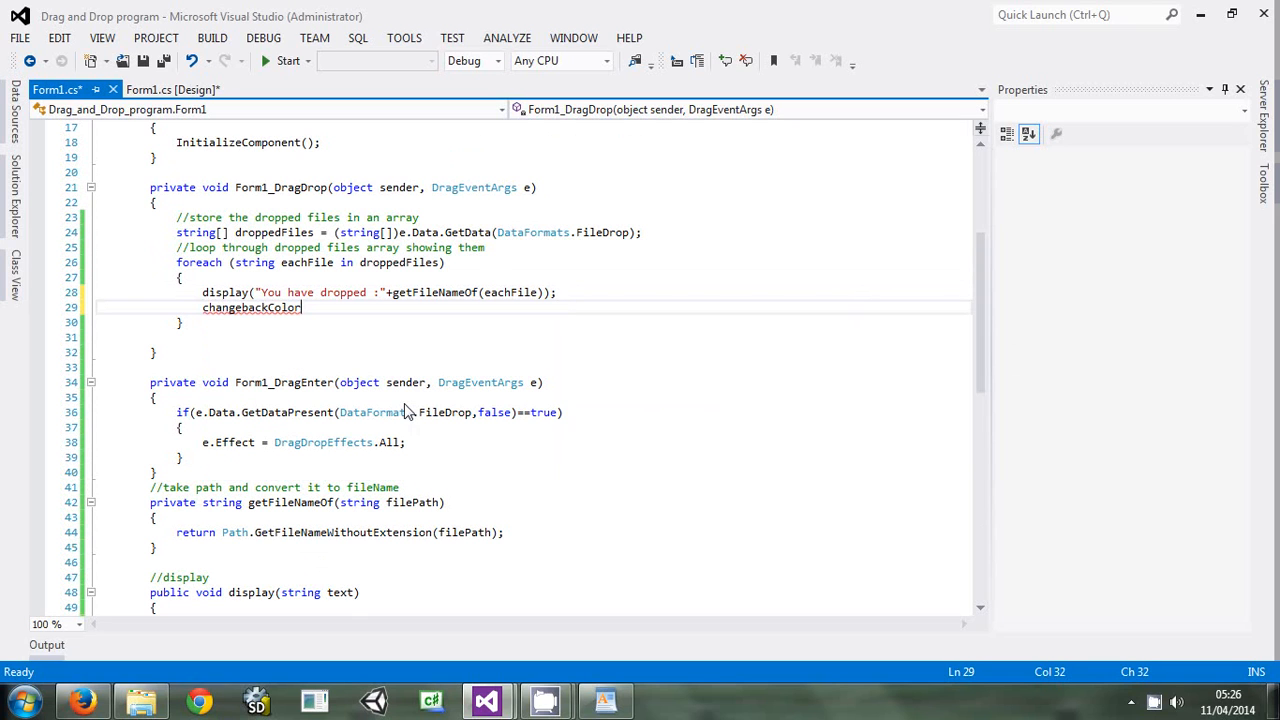
type("();")
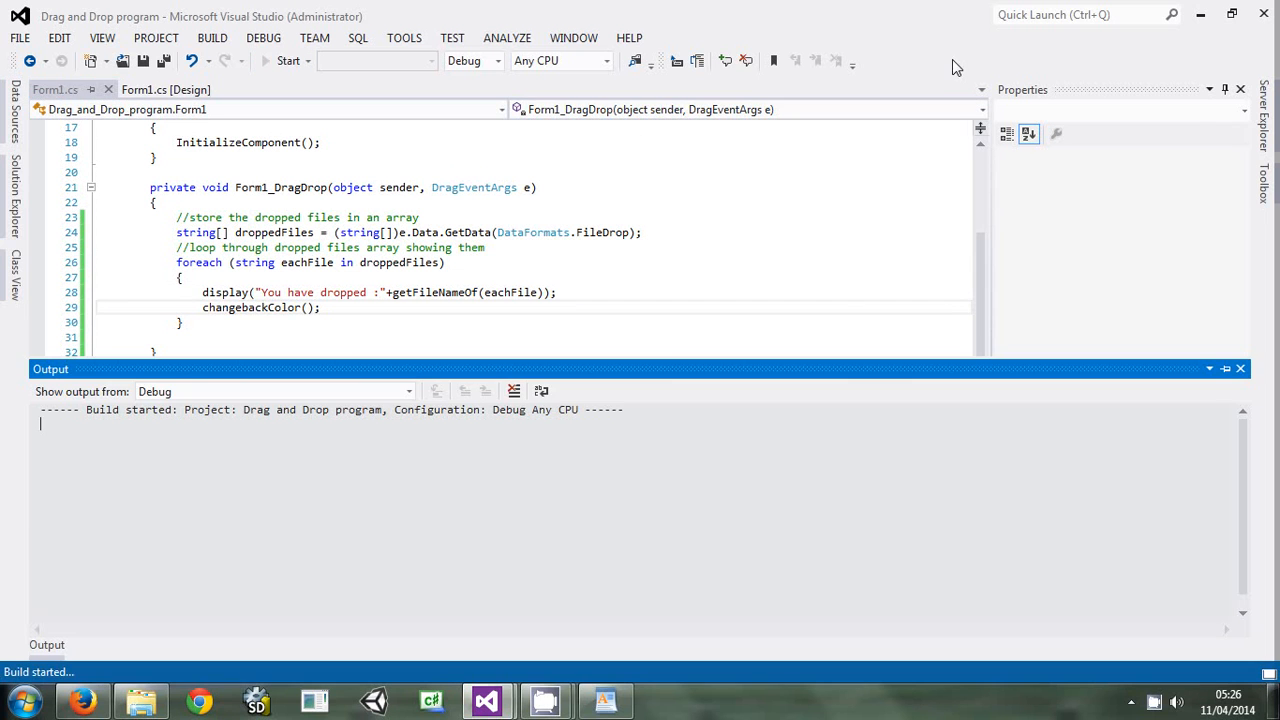
Drop the Imgs folder onto the running form and confirm the message so the group box turns white
left_click(1200, 16)
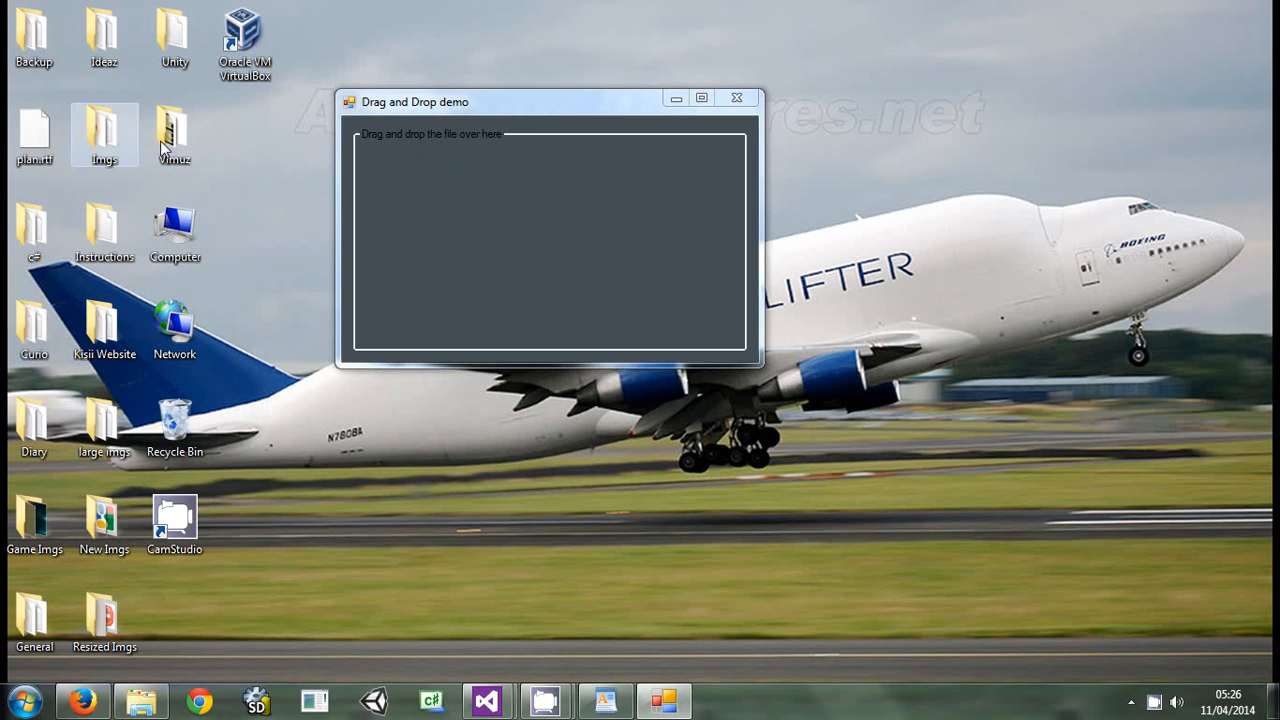
left_click_drag(104, 136, 550, 240)
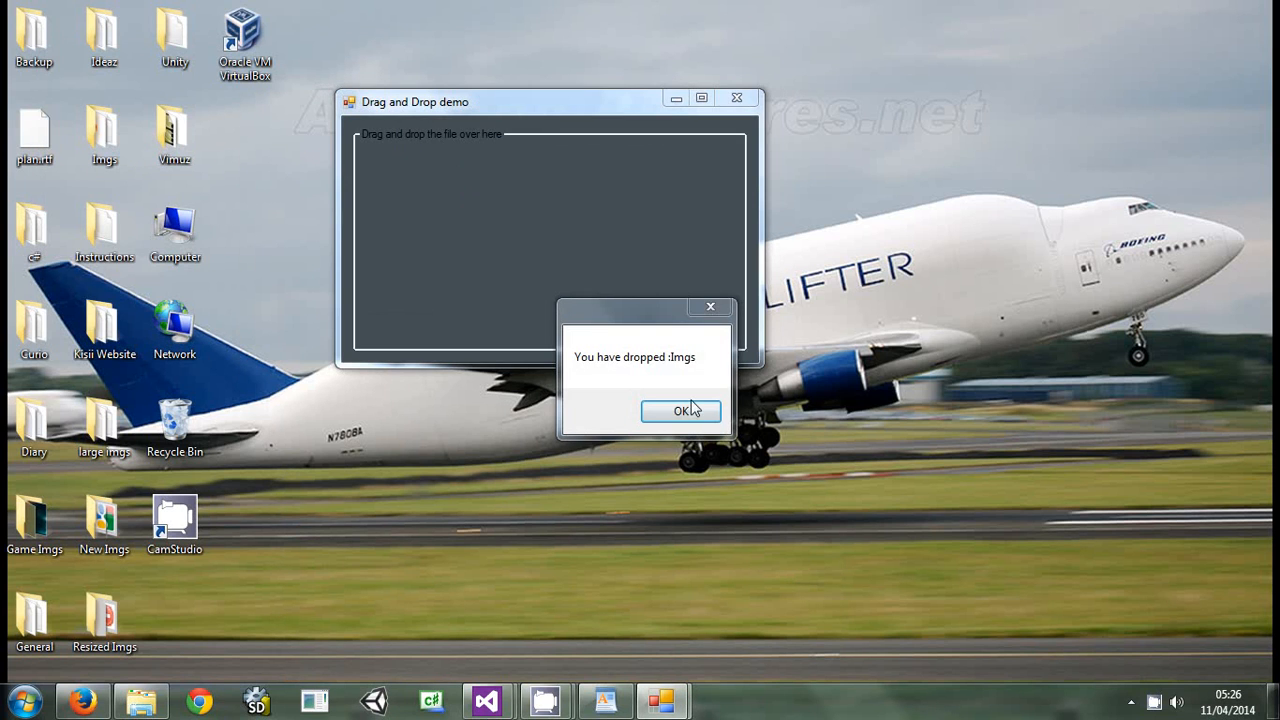
left_click(680, 412)
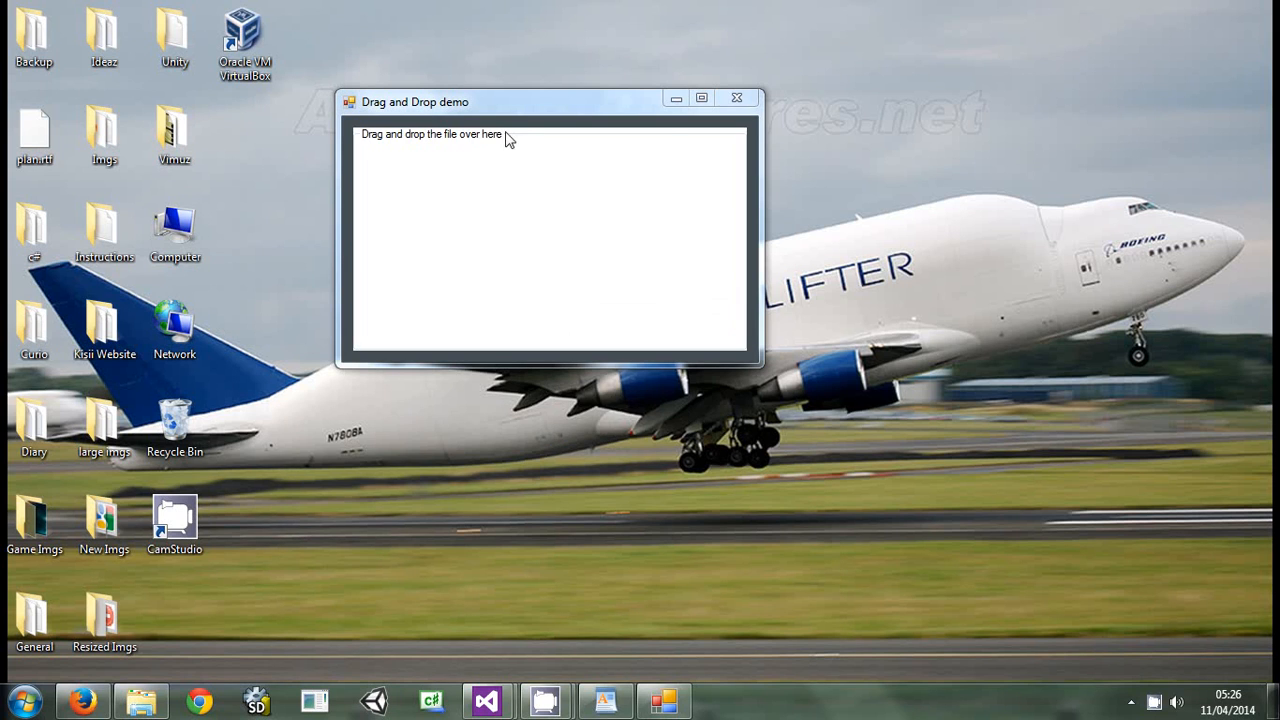
mouse_move(560, 172)
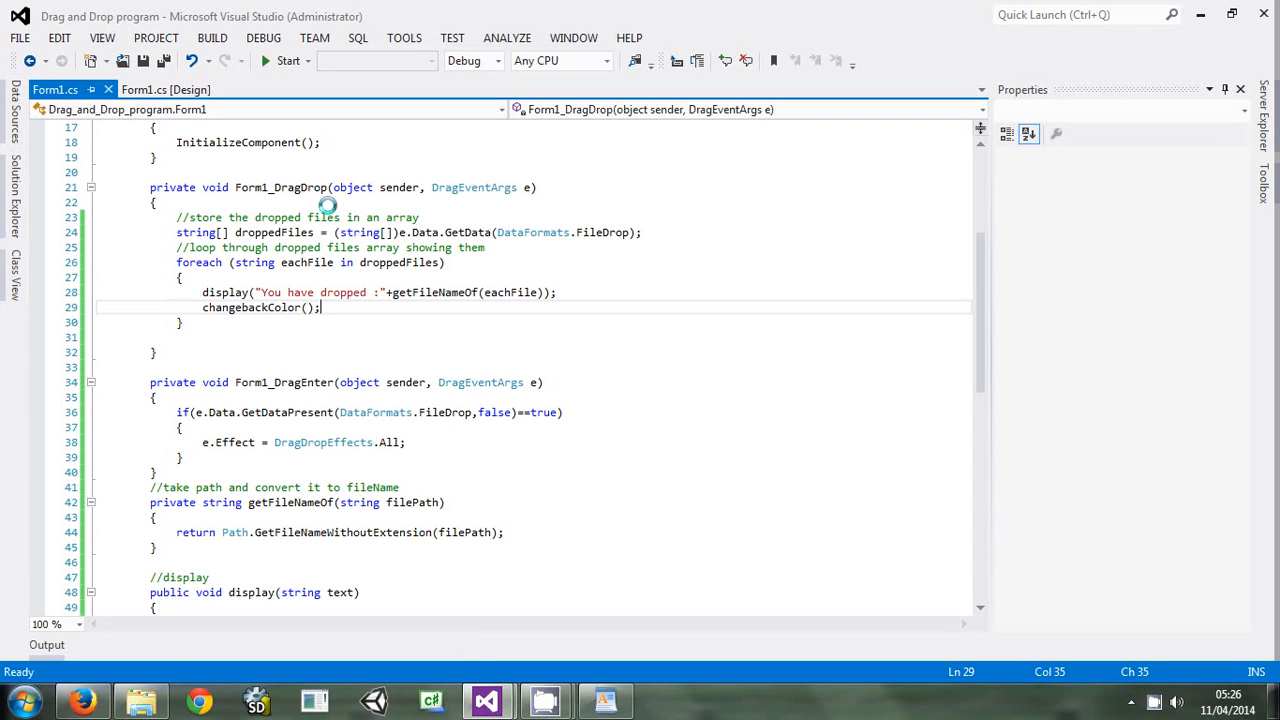
mouse_move(728, 528)
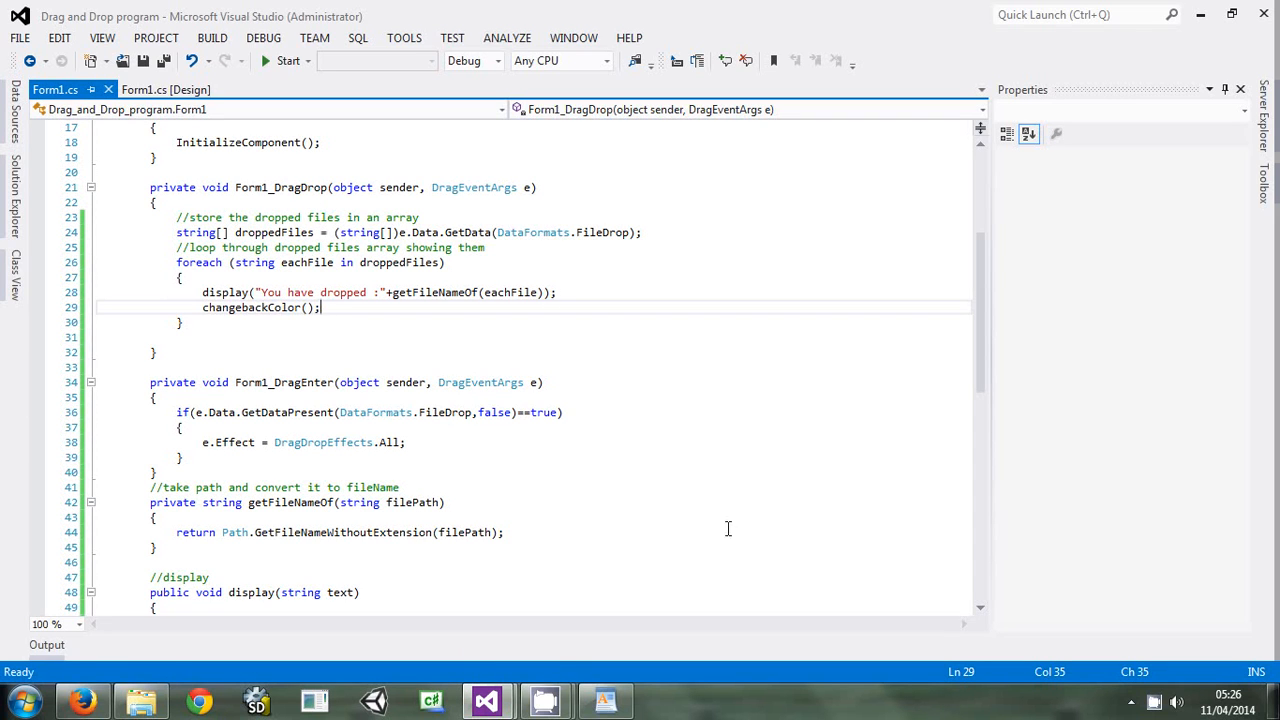
mouse_move(564, 640)
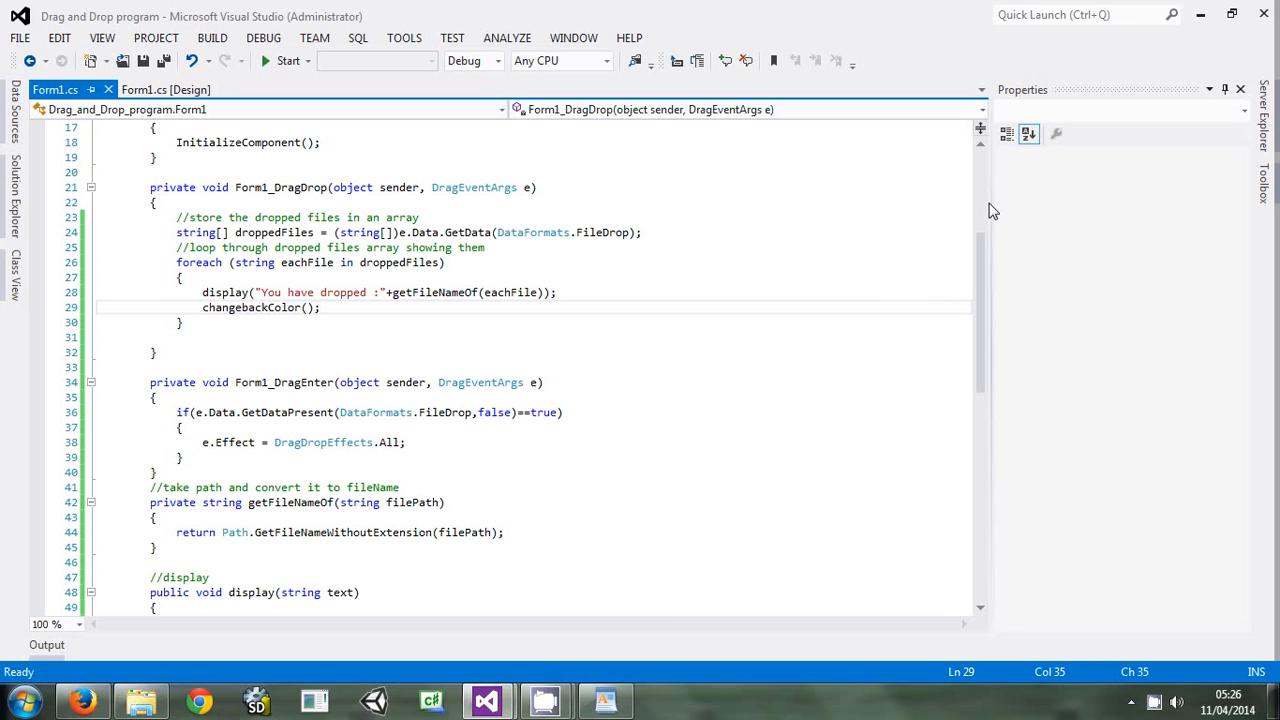
Scroll through Form1.cs to review the finished drag-and-drop and changebackColor code
scroll("up", 3)
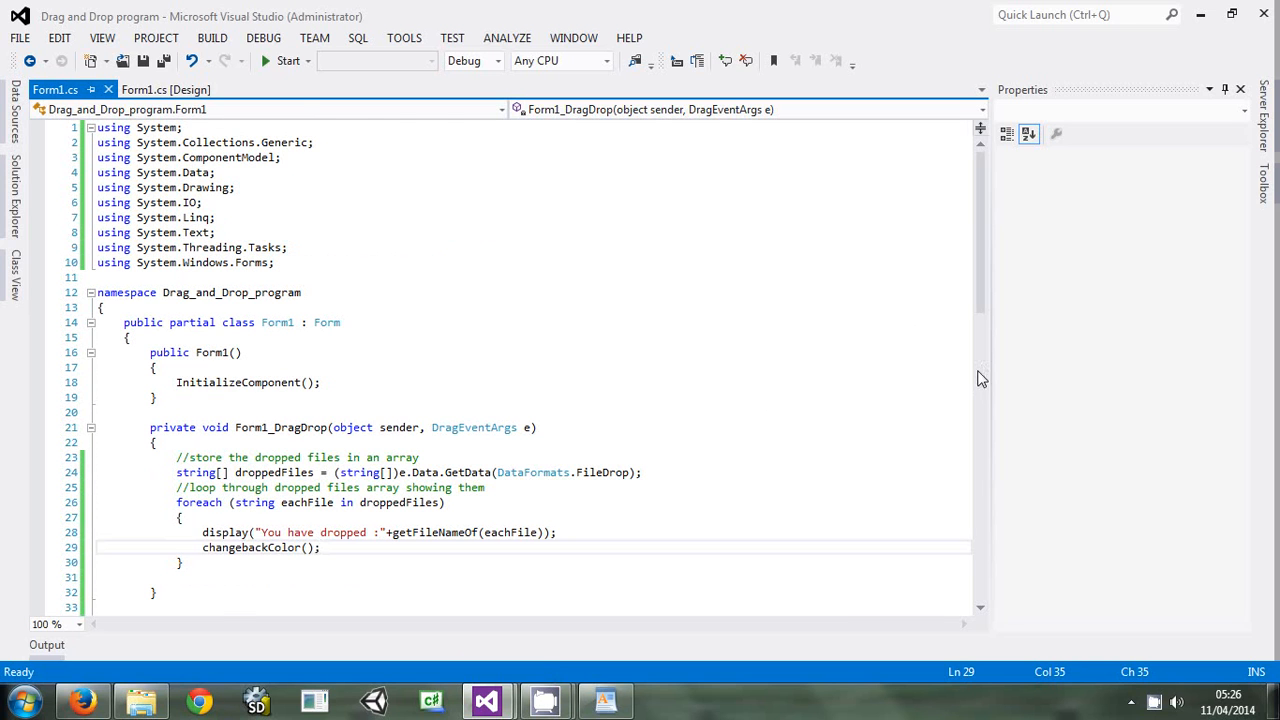
scroll("down", 3)
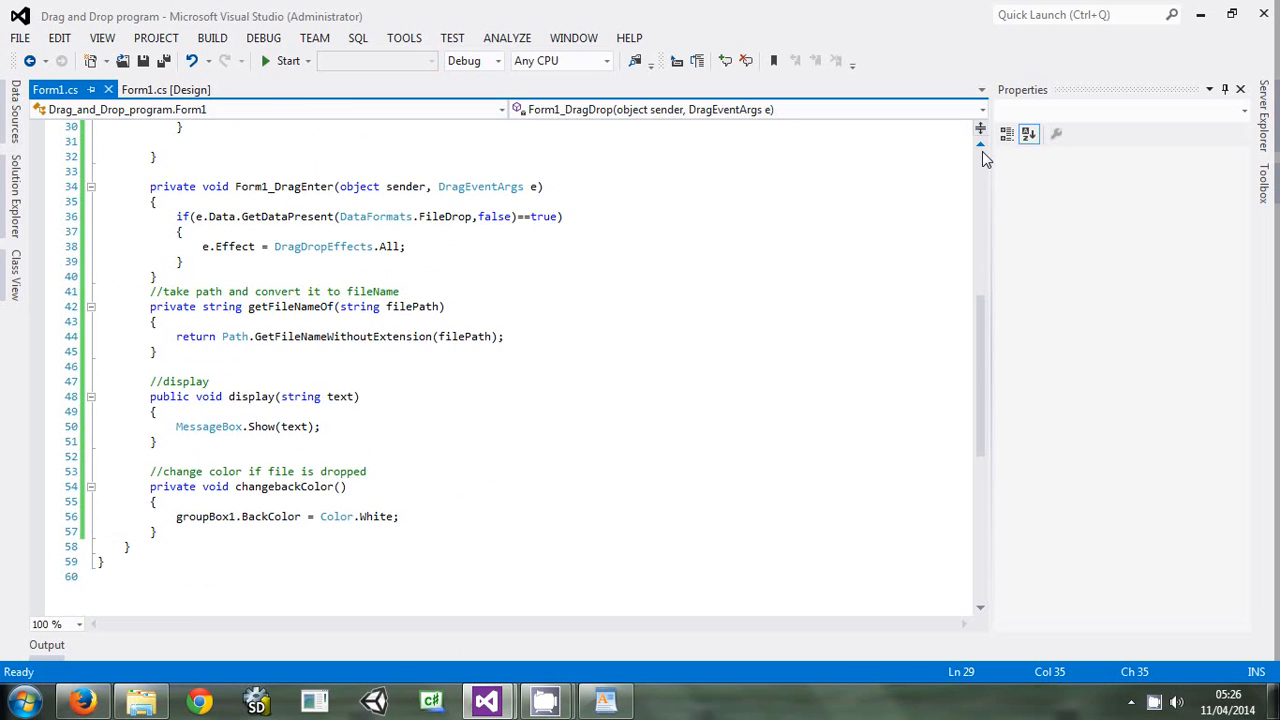
scroll("up", 3)
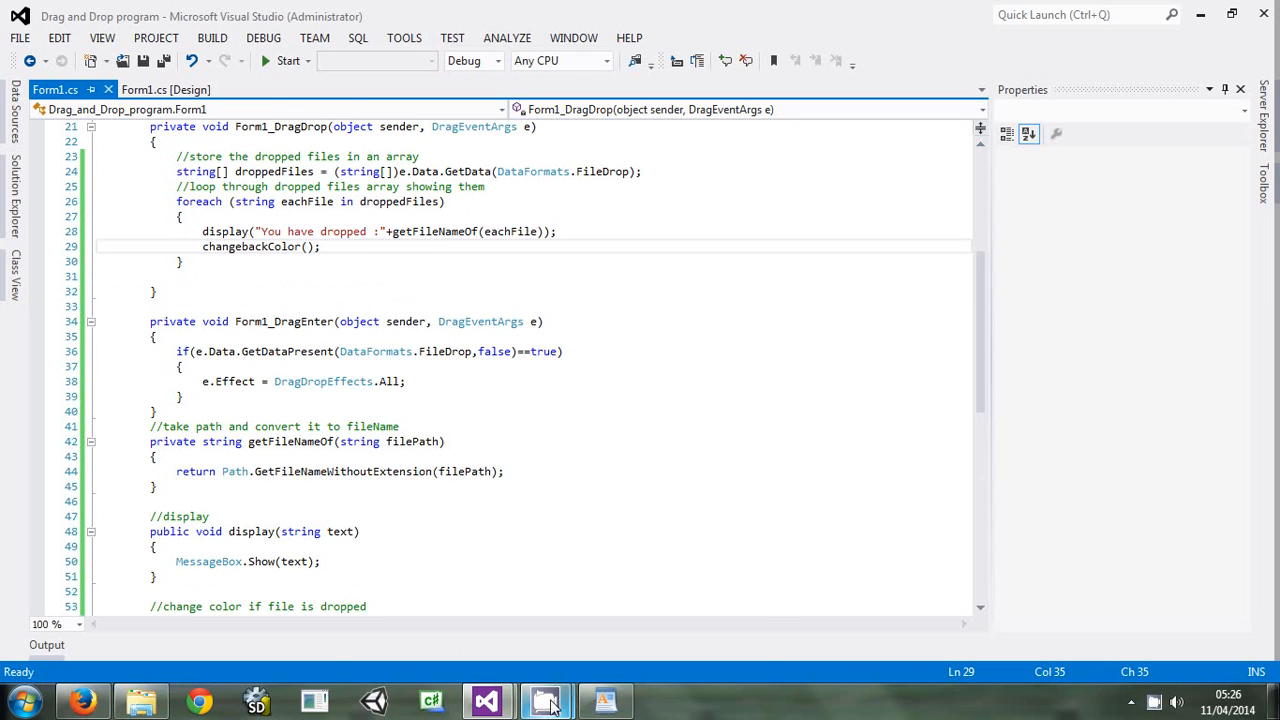